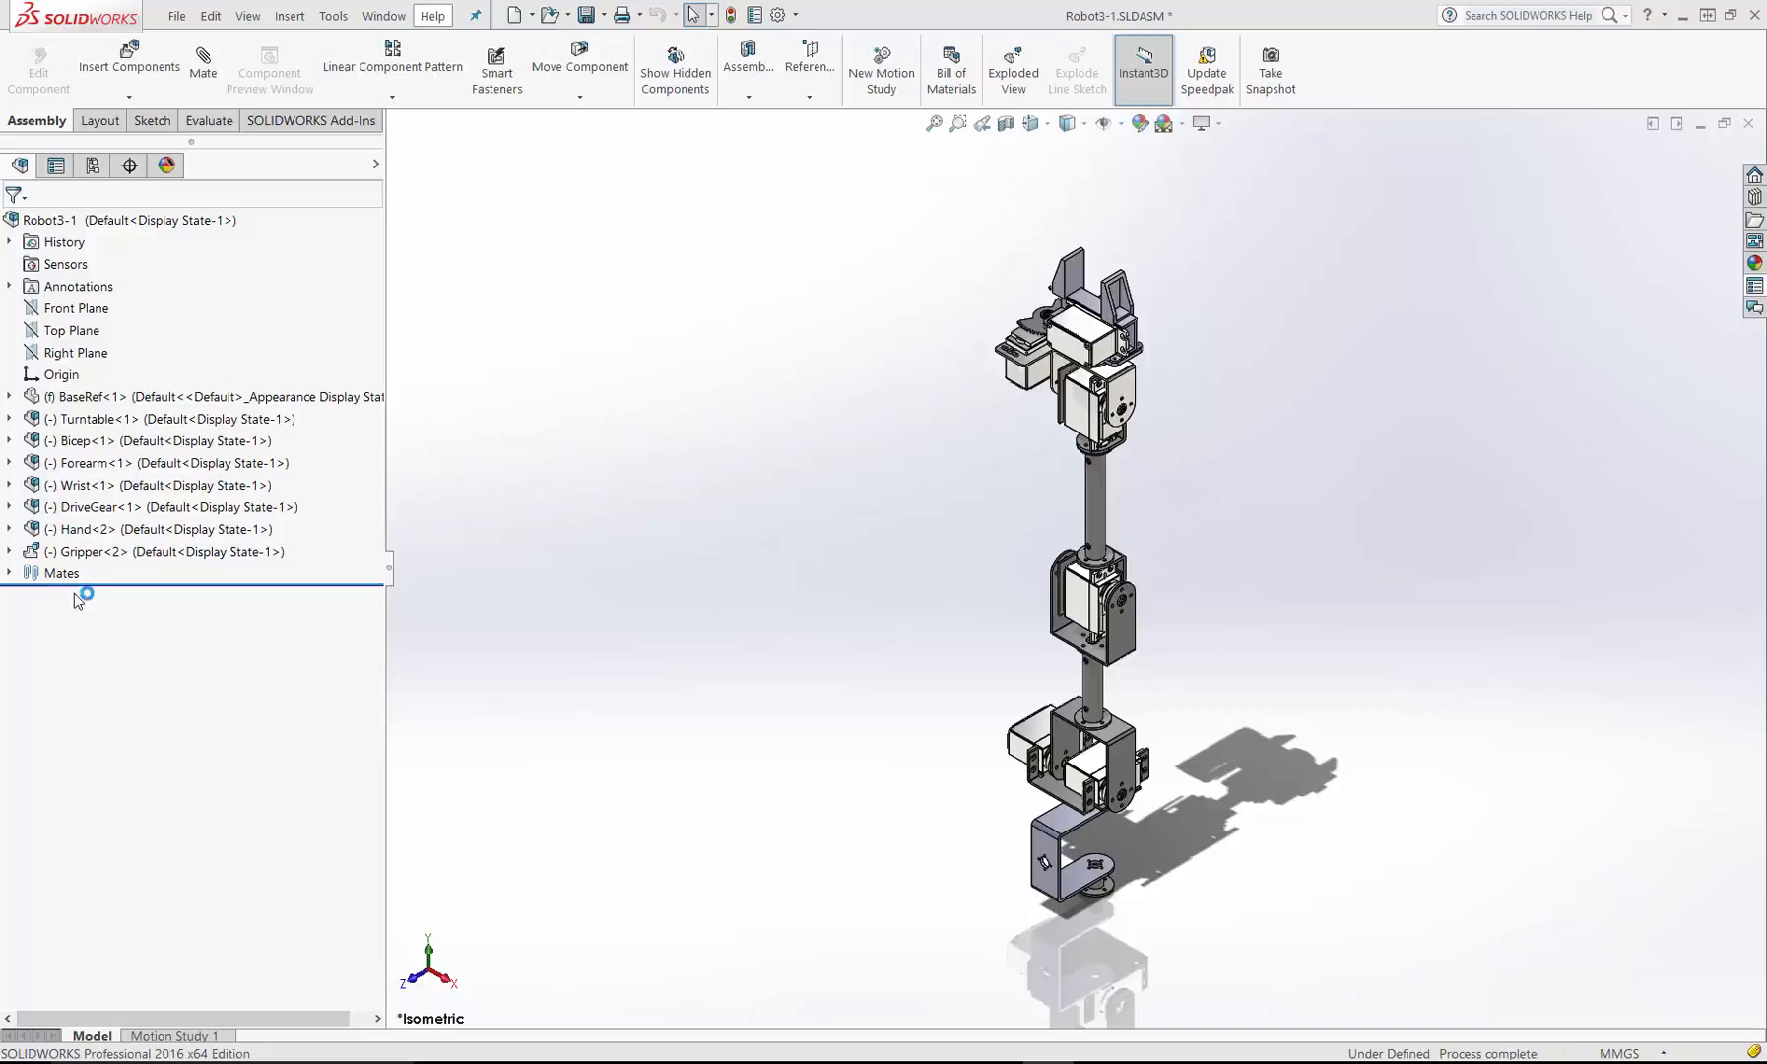
Step: Review the assembly's Coincident37 and Concentric15 mates in the SOLIDWORKS feature tree
click(10, 573)
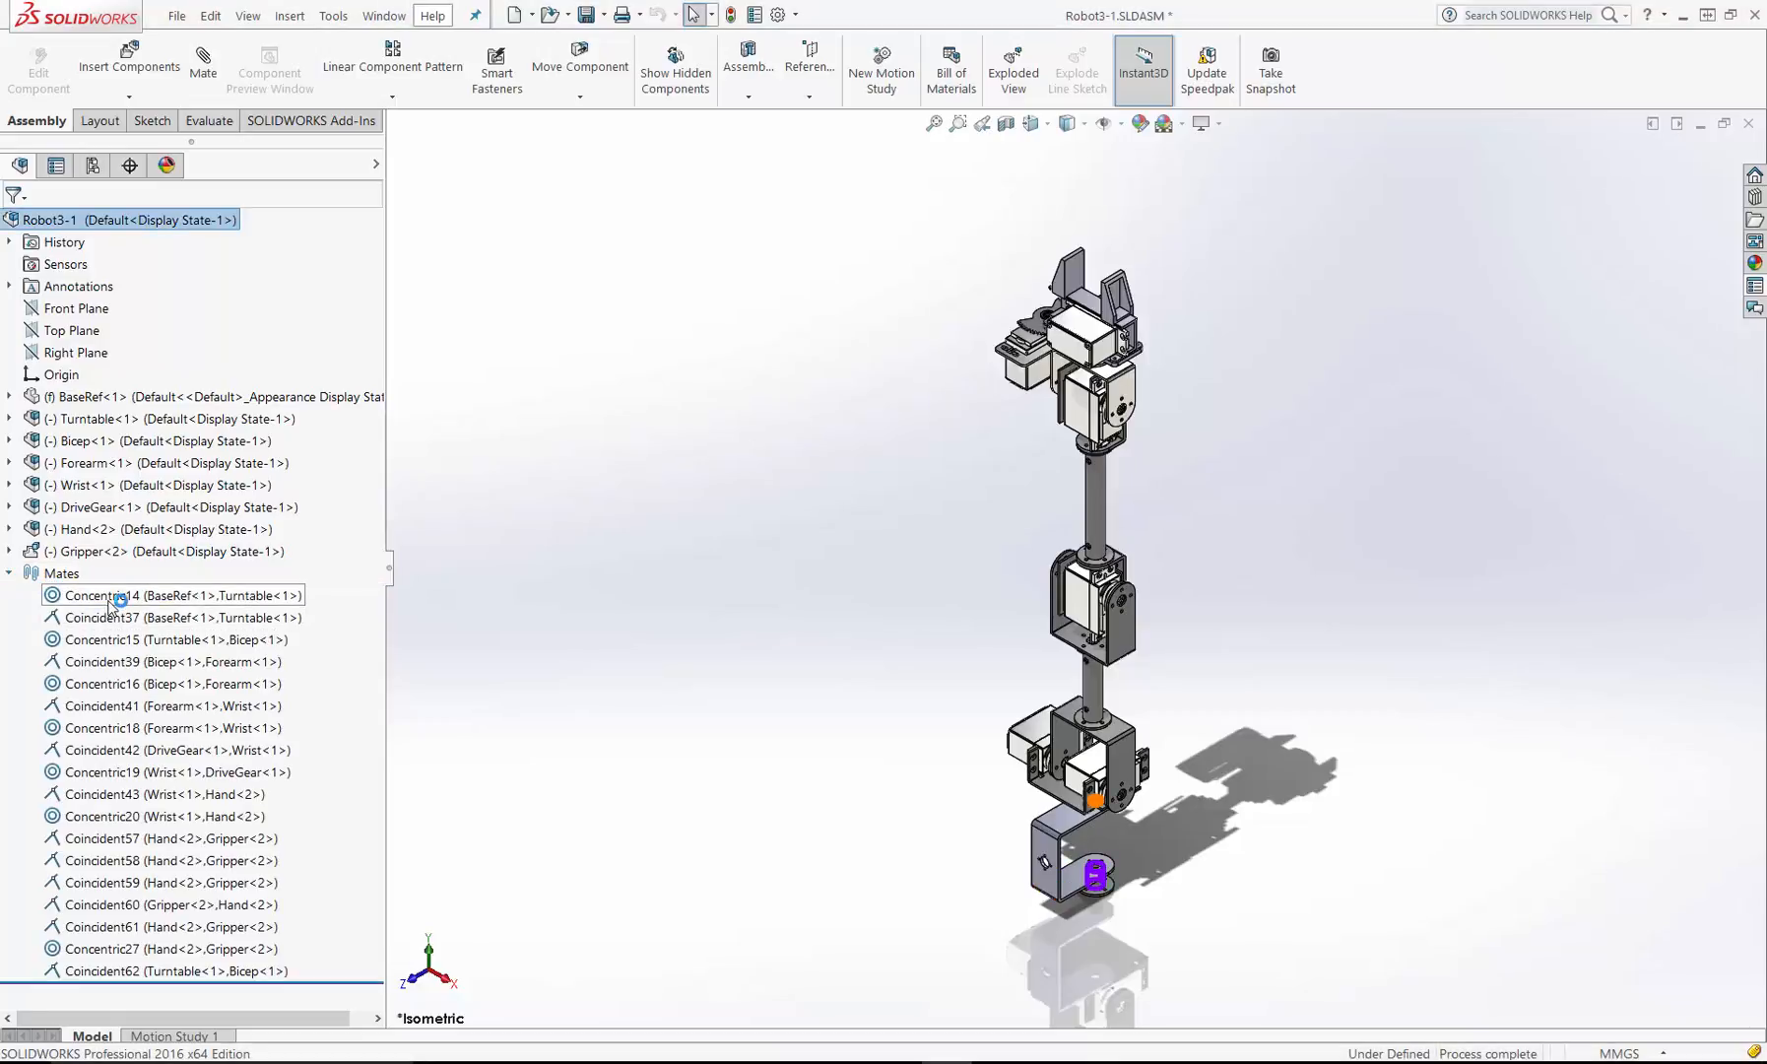
click(170, 616)
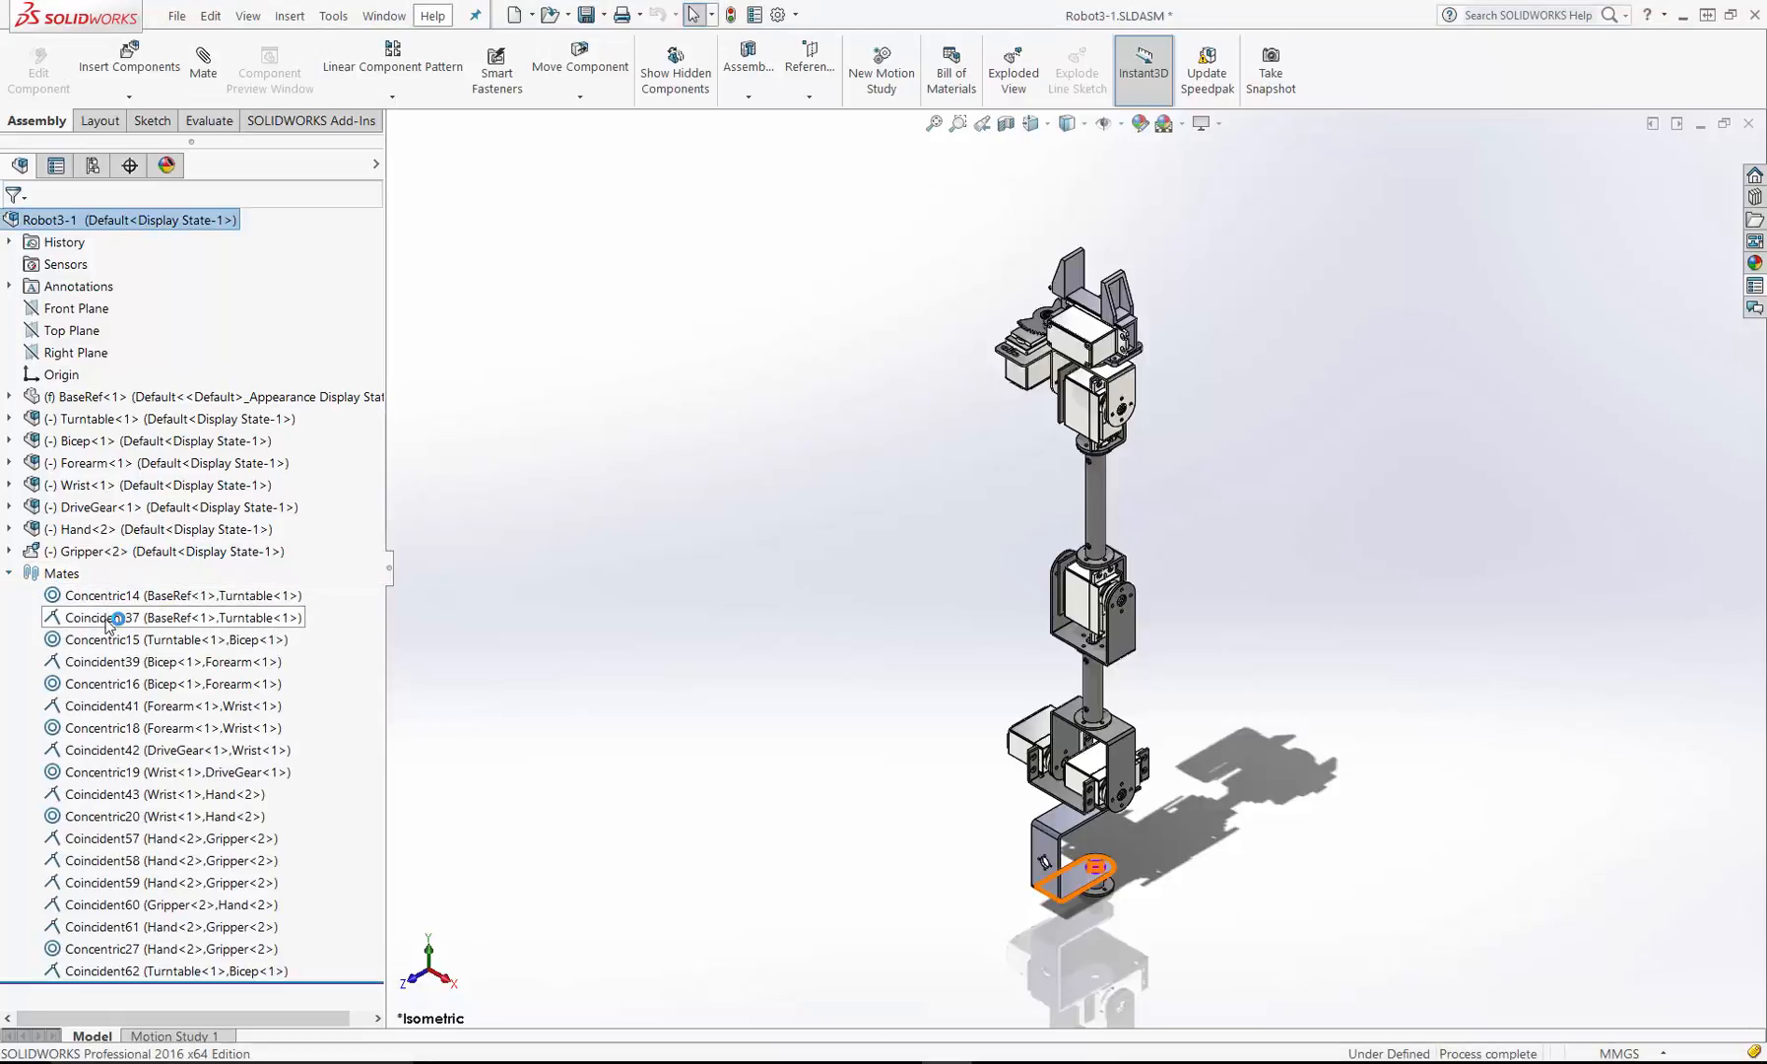
click(168, 638)
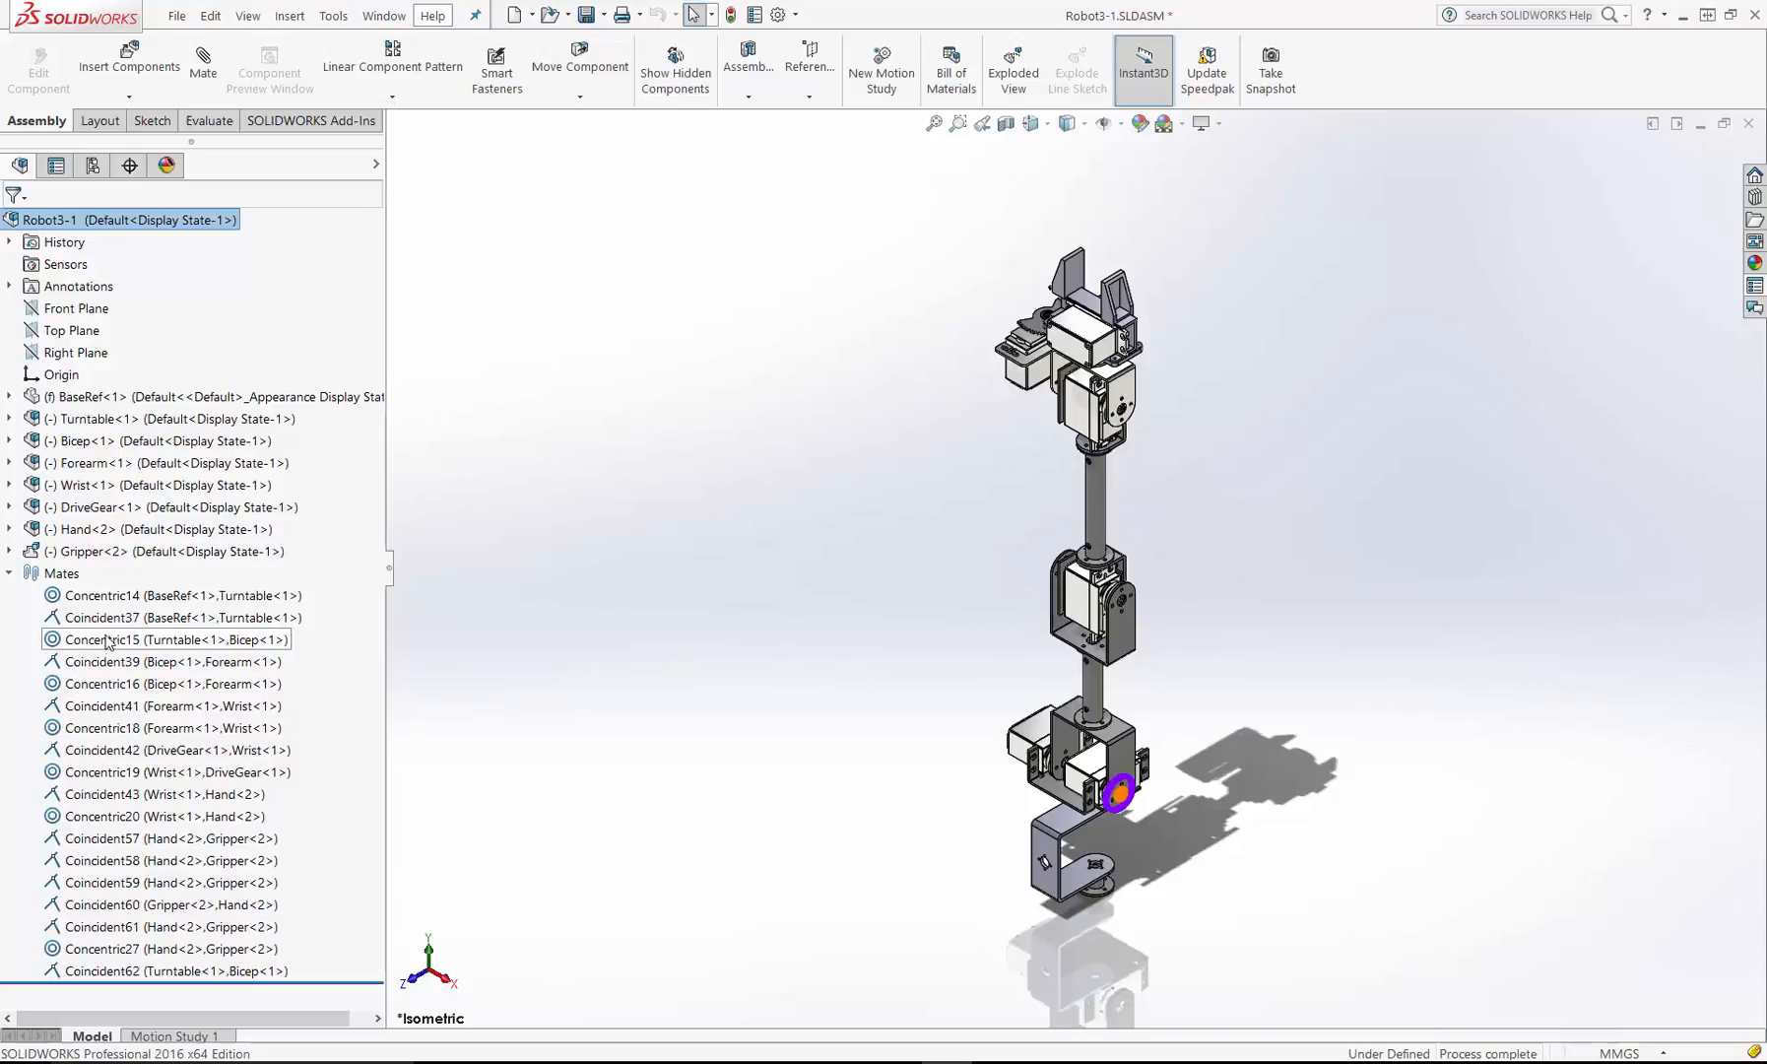
click(136, 617)
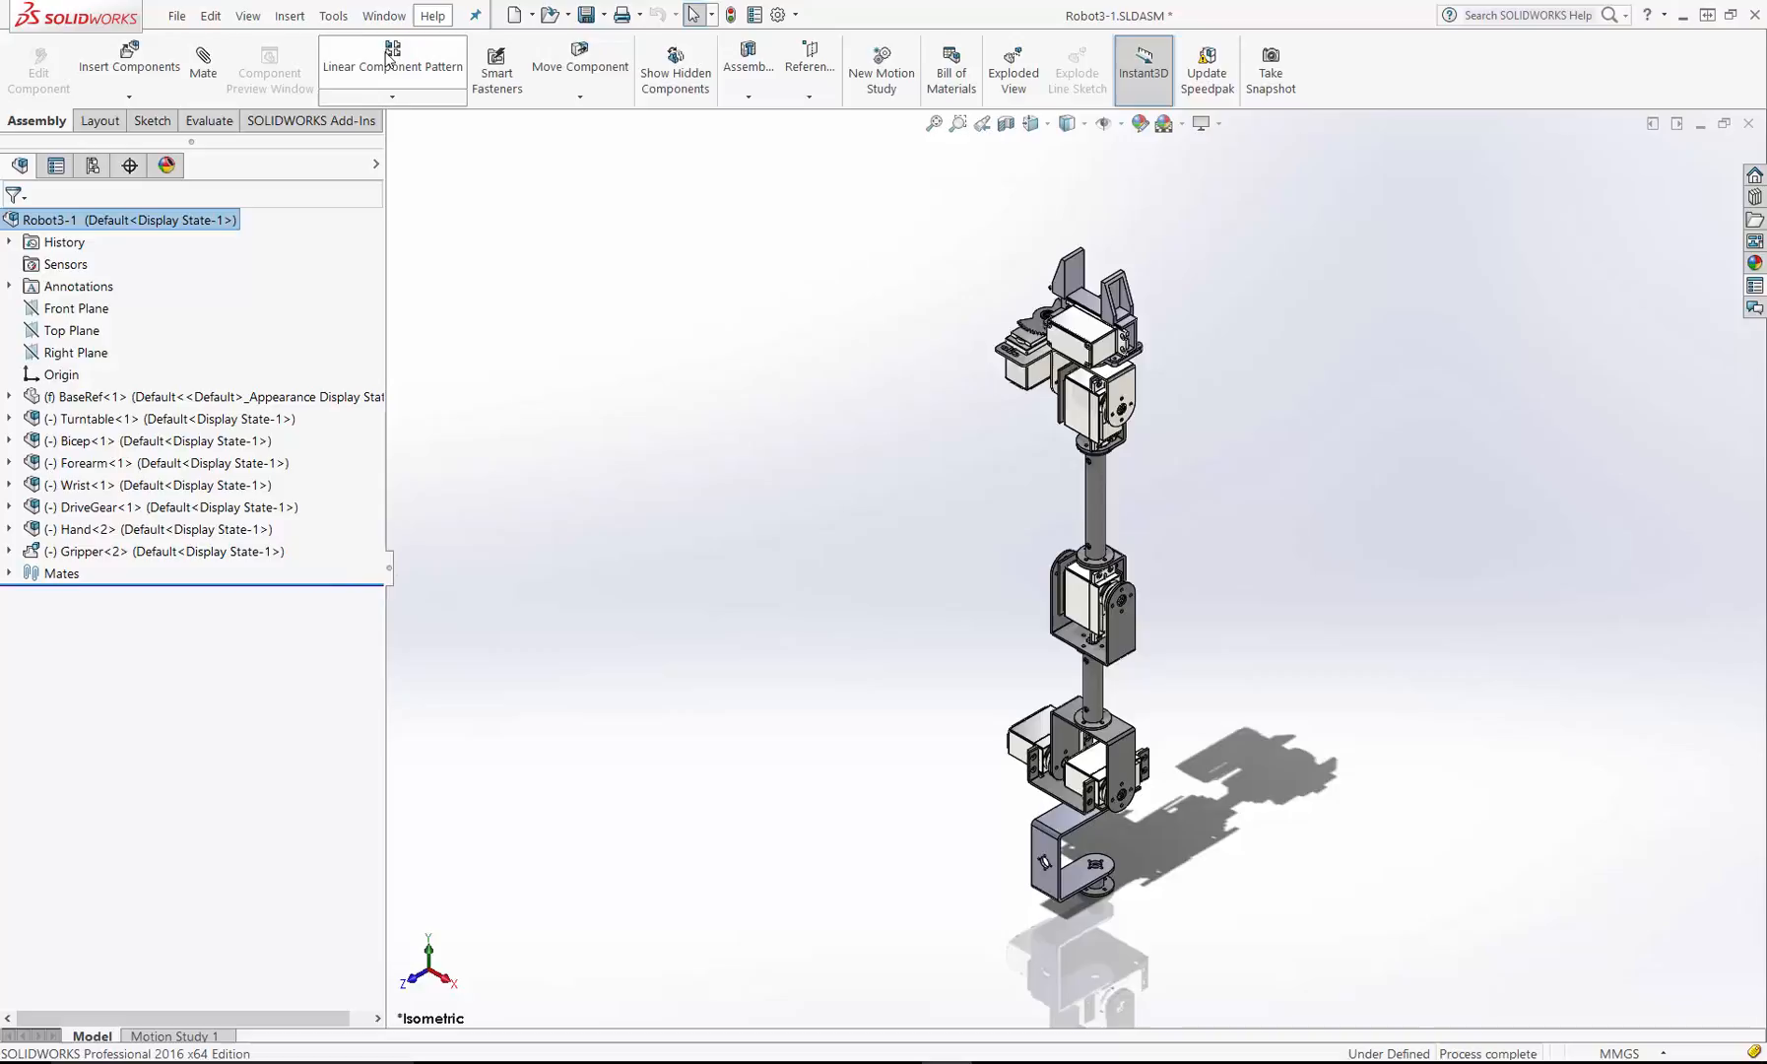
Step: Export the robot arm assembly to SimWise 4D via the SimWise tools menu
click(331, 14)
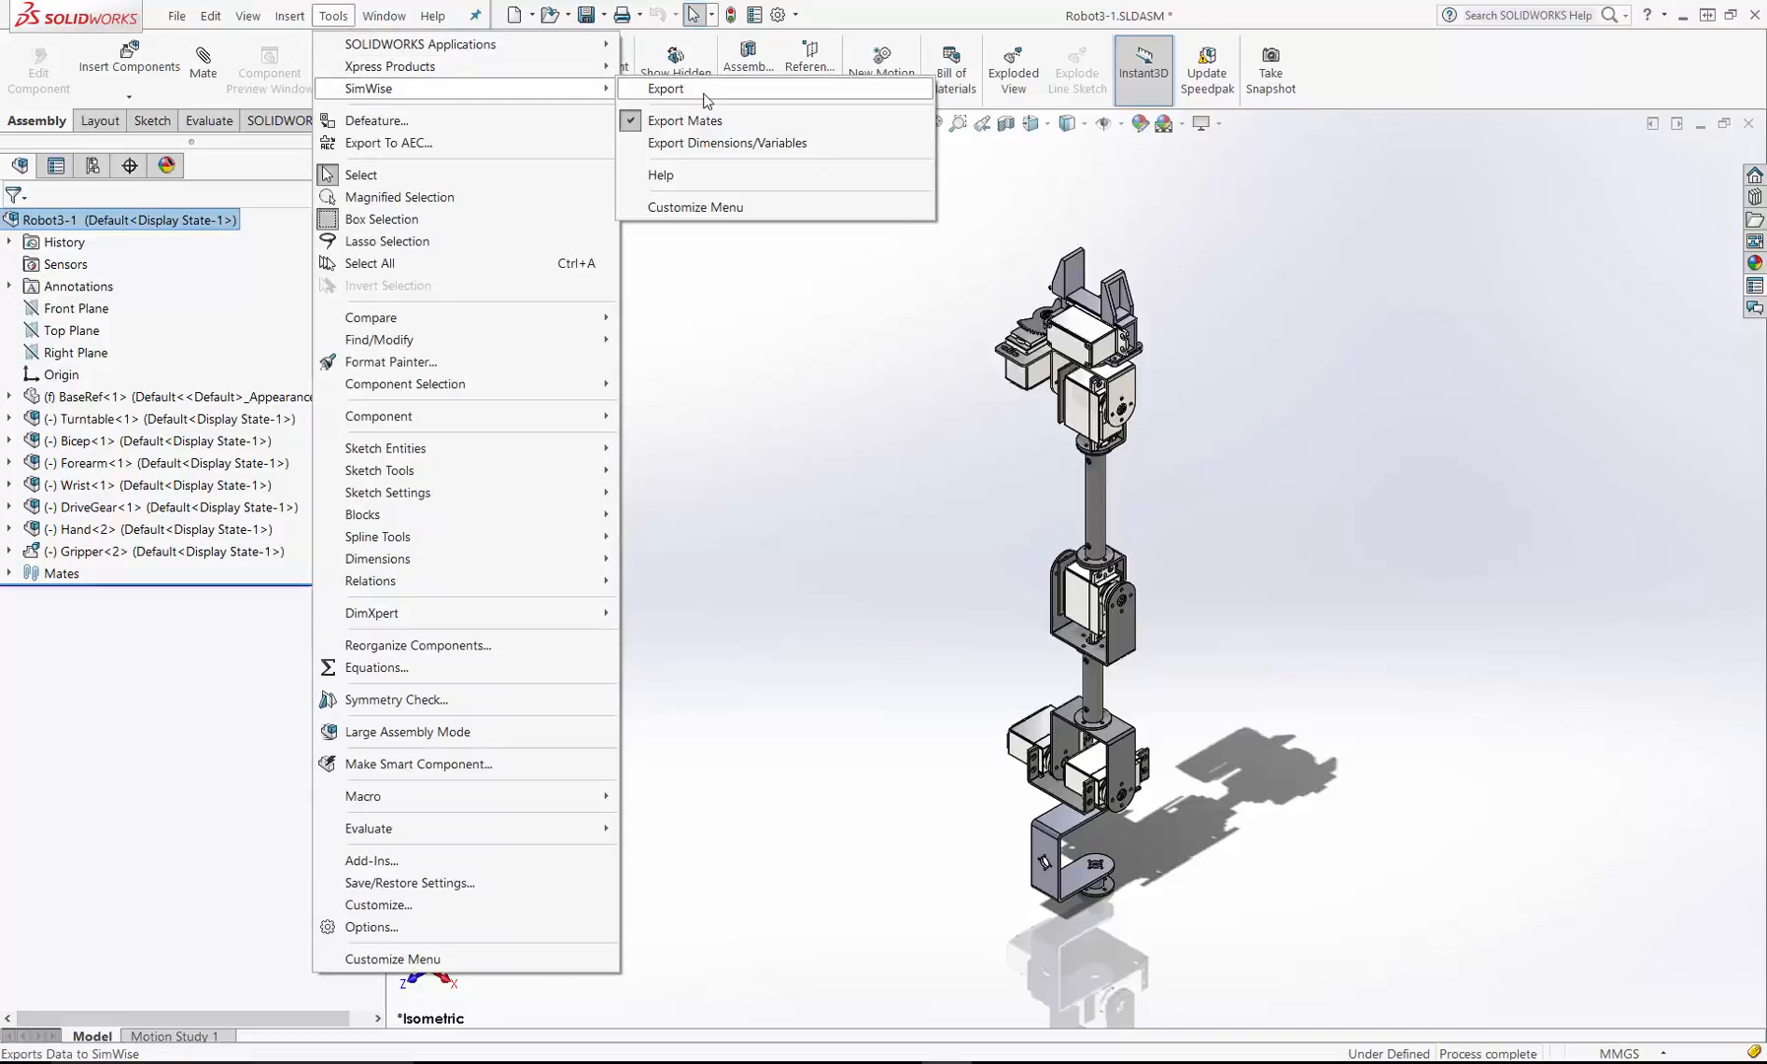
click(665, 89)
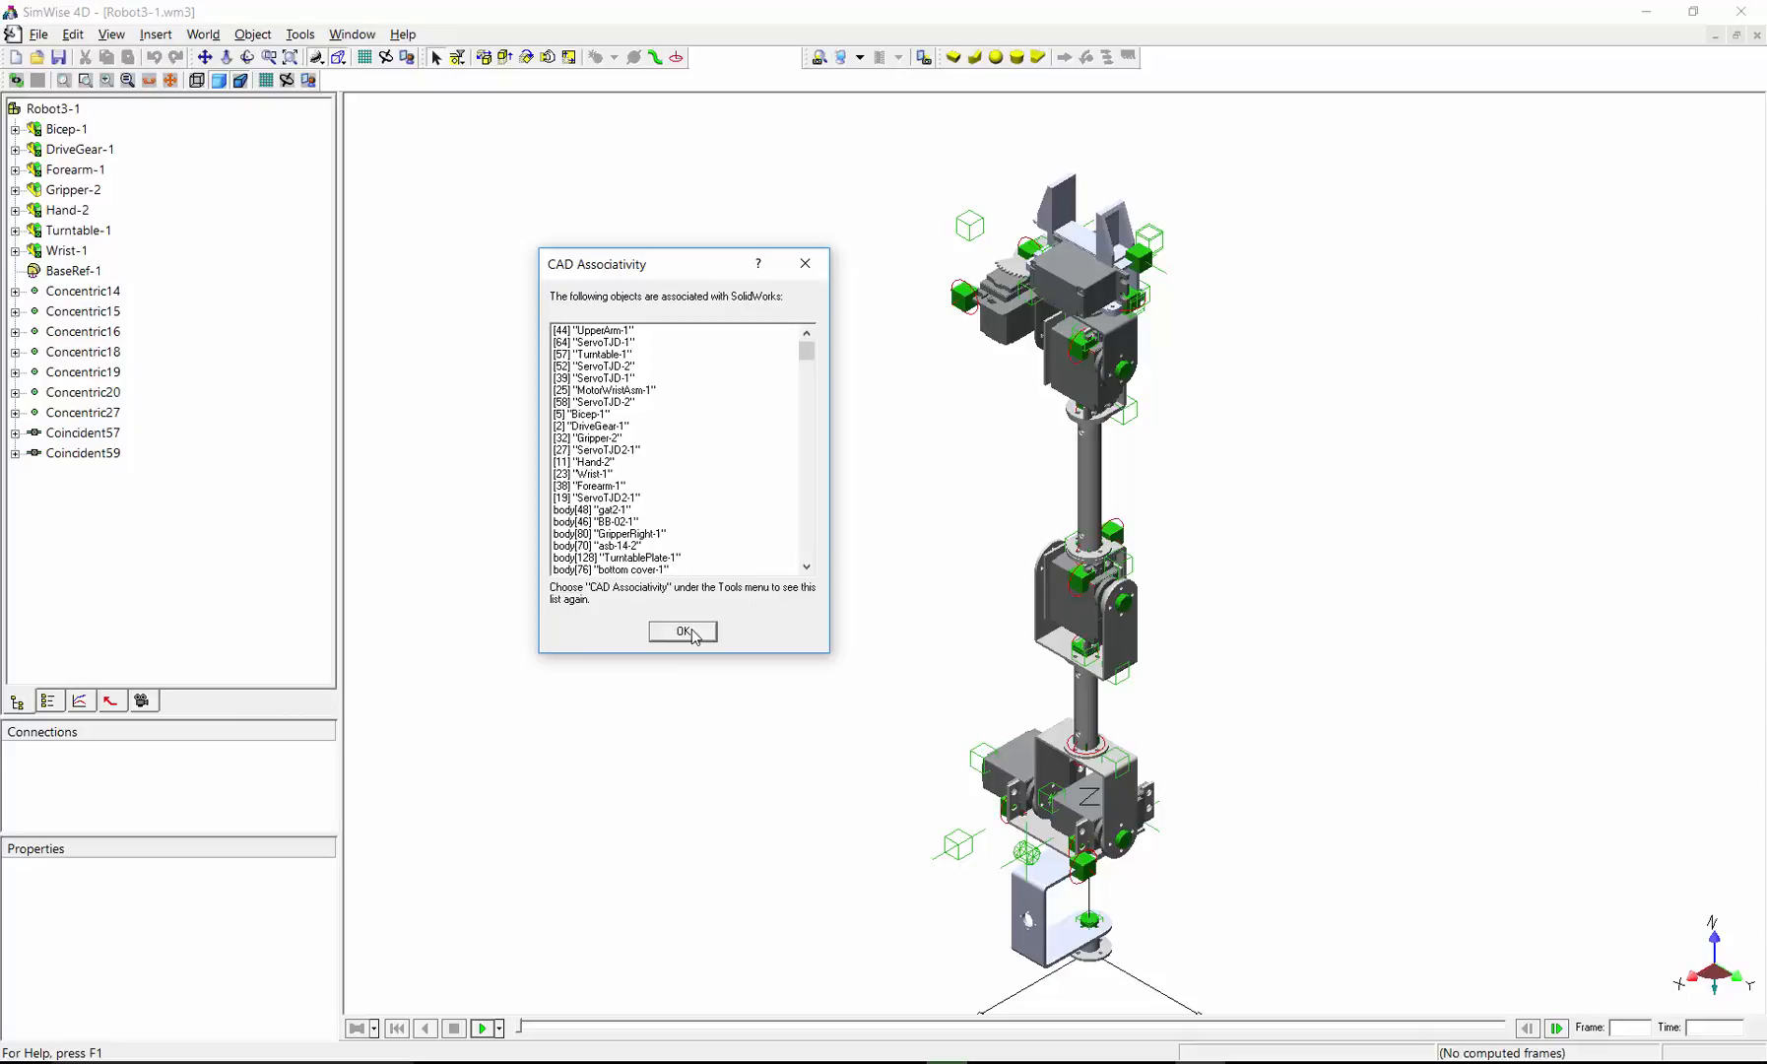
mouse_move(819, 364)
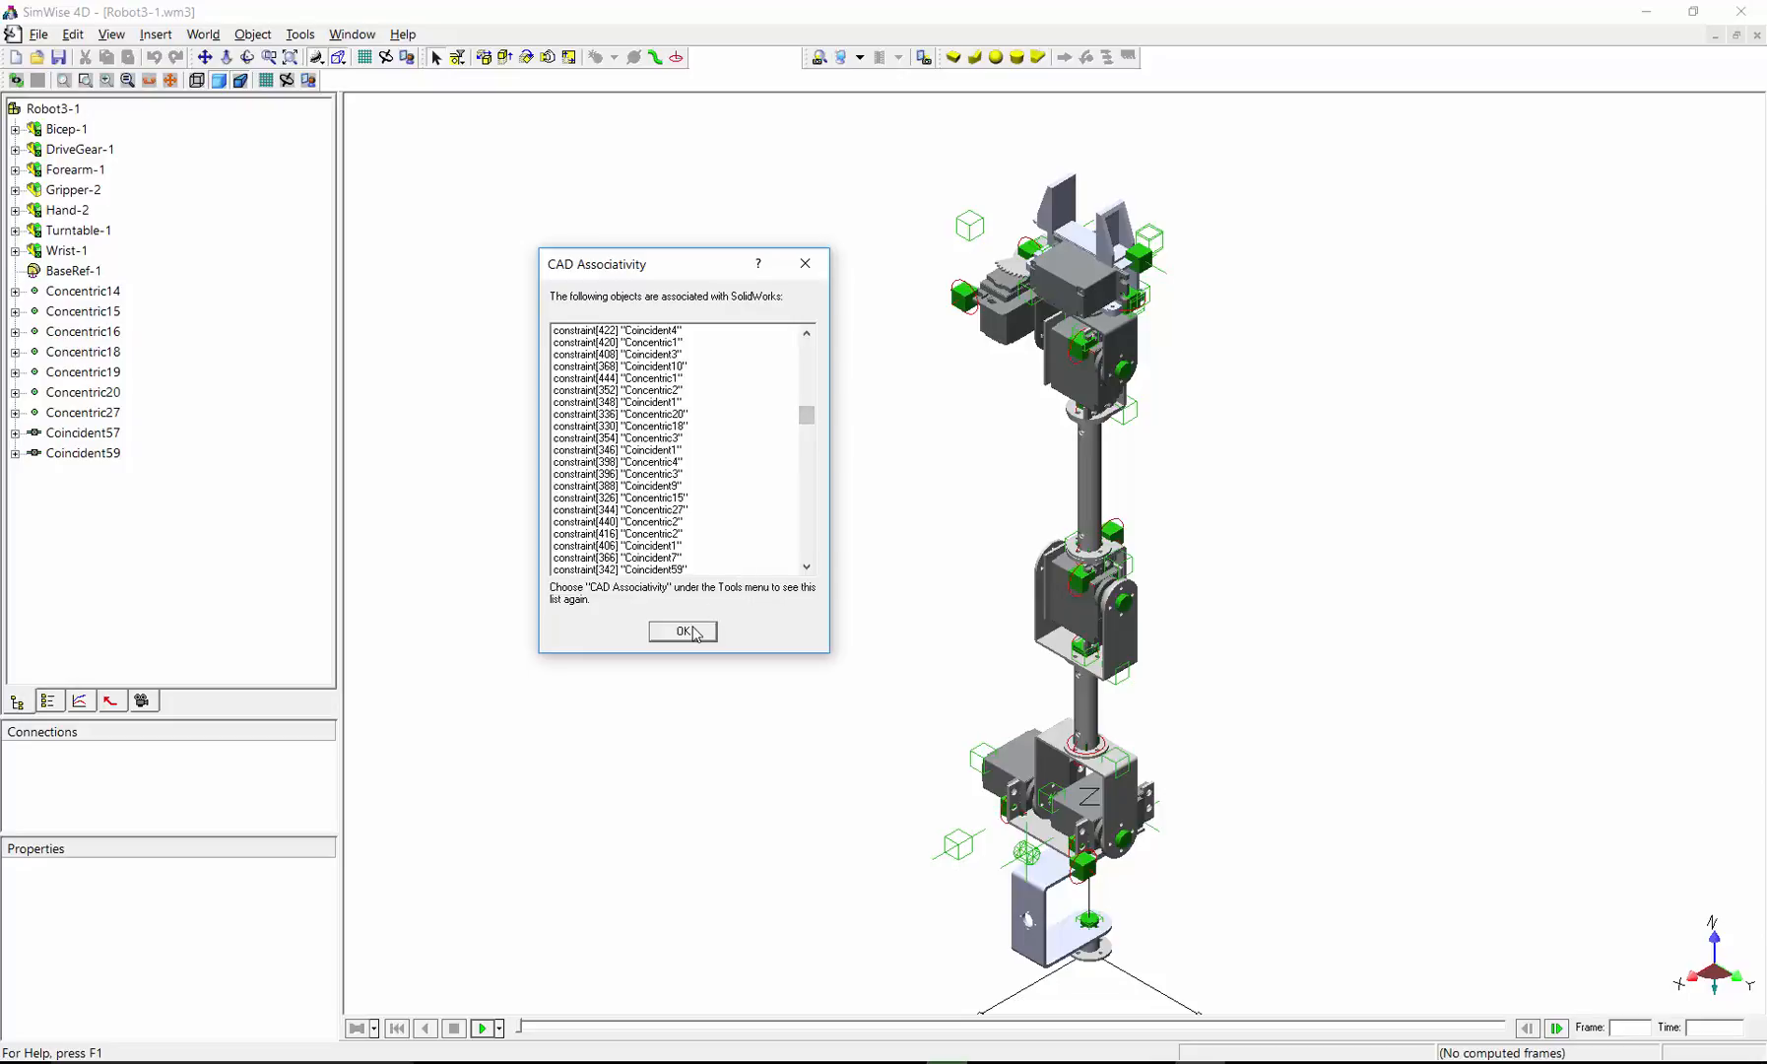
Step: Accept the CAD association list, run the arm simulation and zoom the view toward the gripper
click(682, 630)
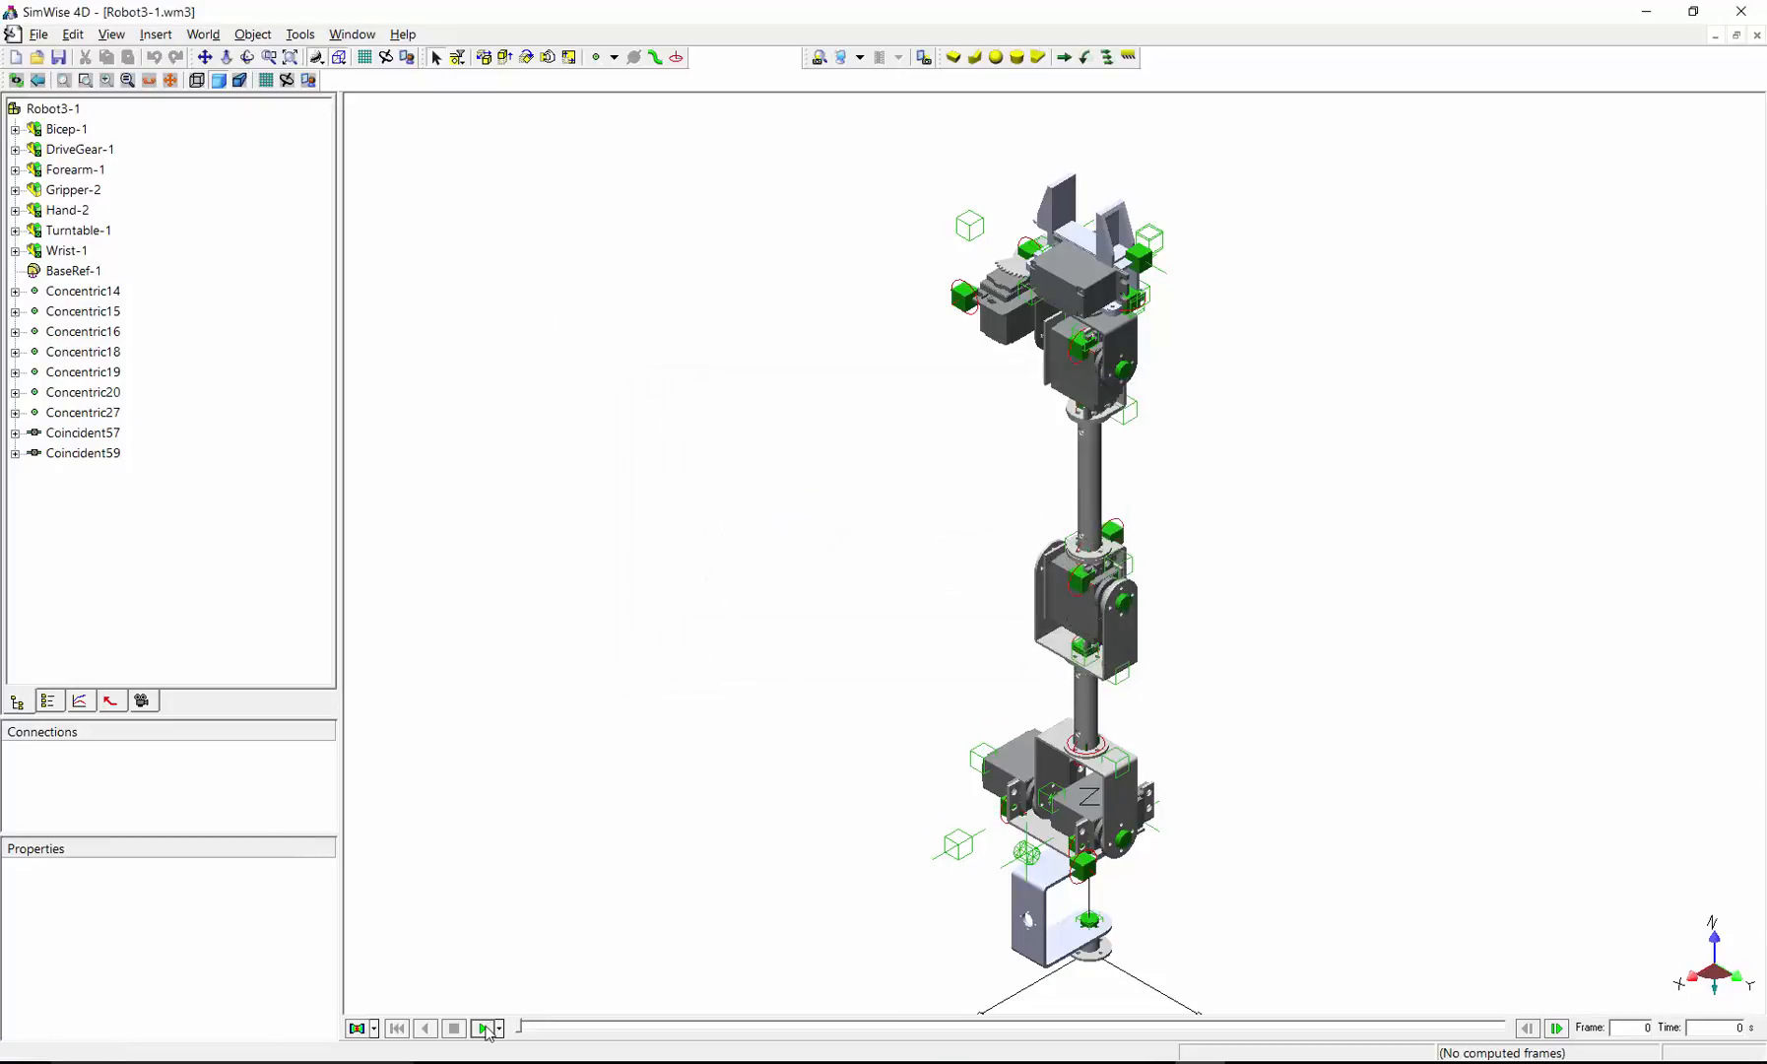
click(482, 1026)
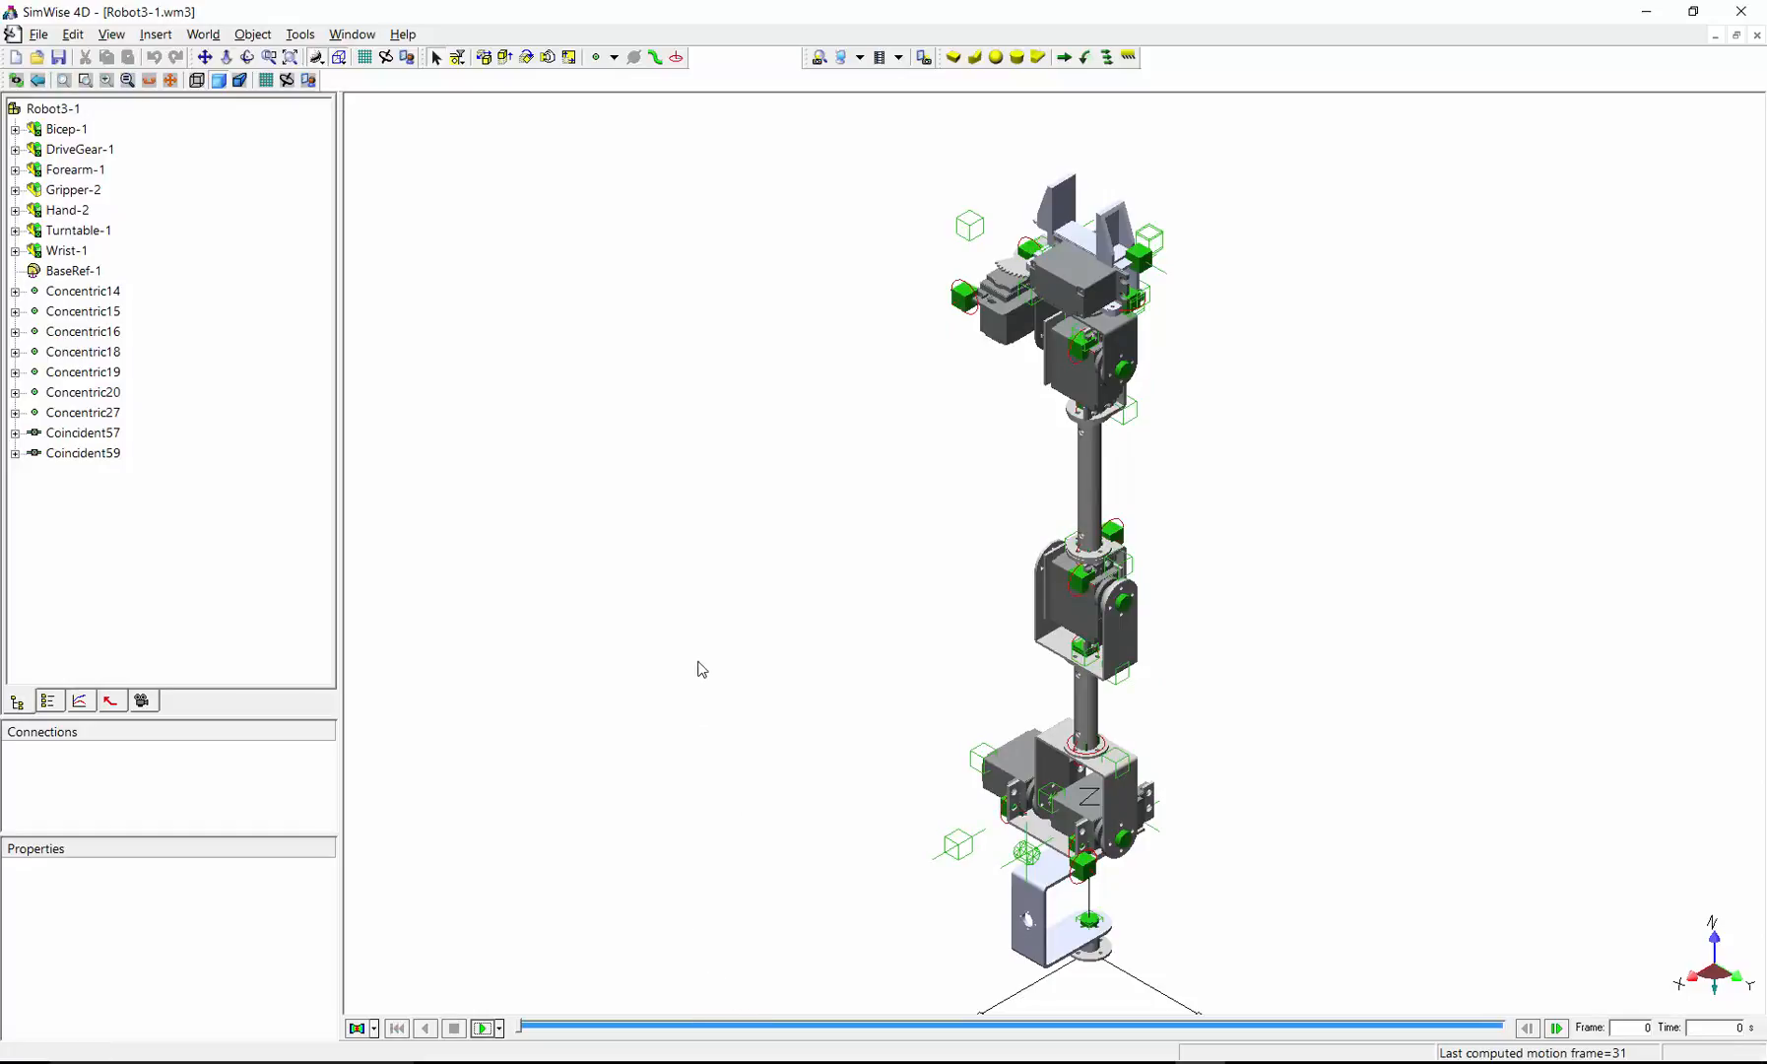
drag(700, 668, 757, 518)
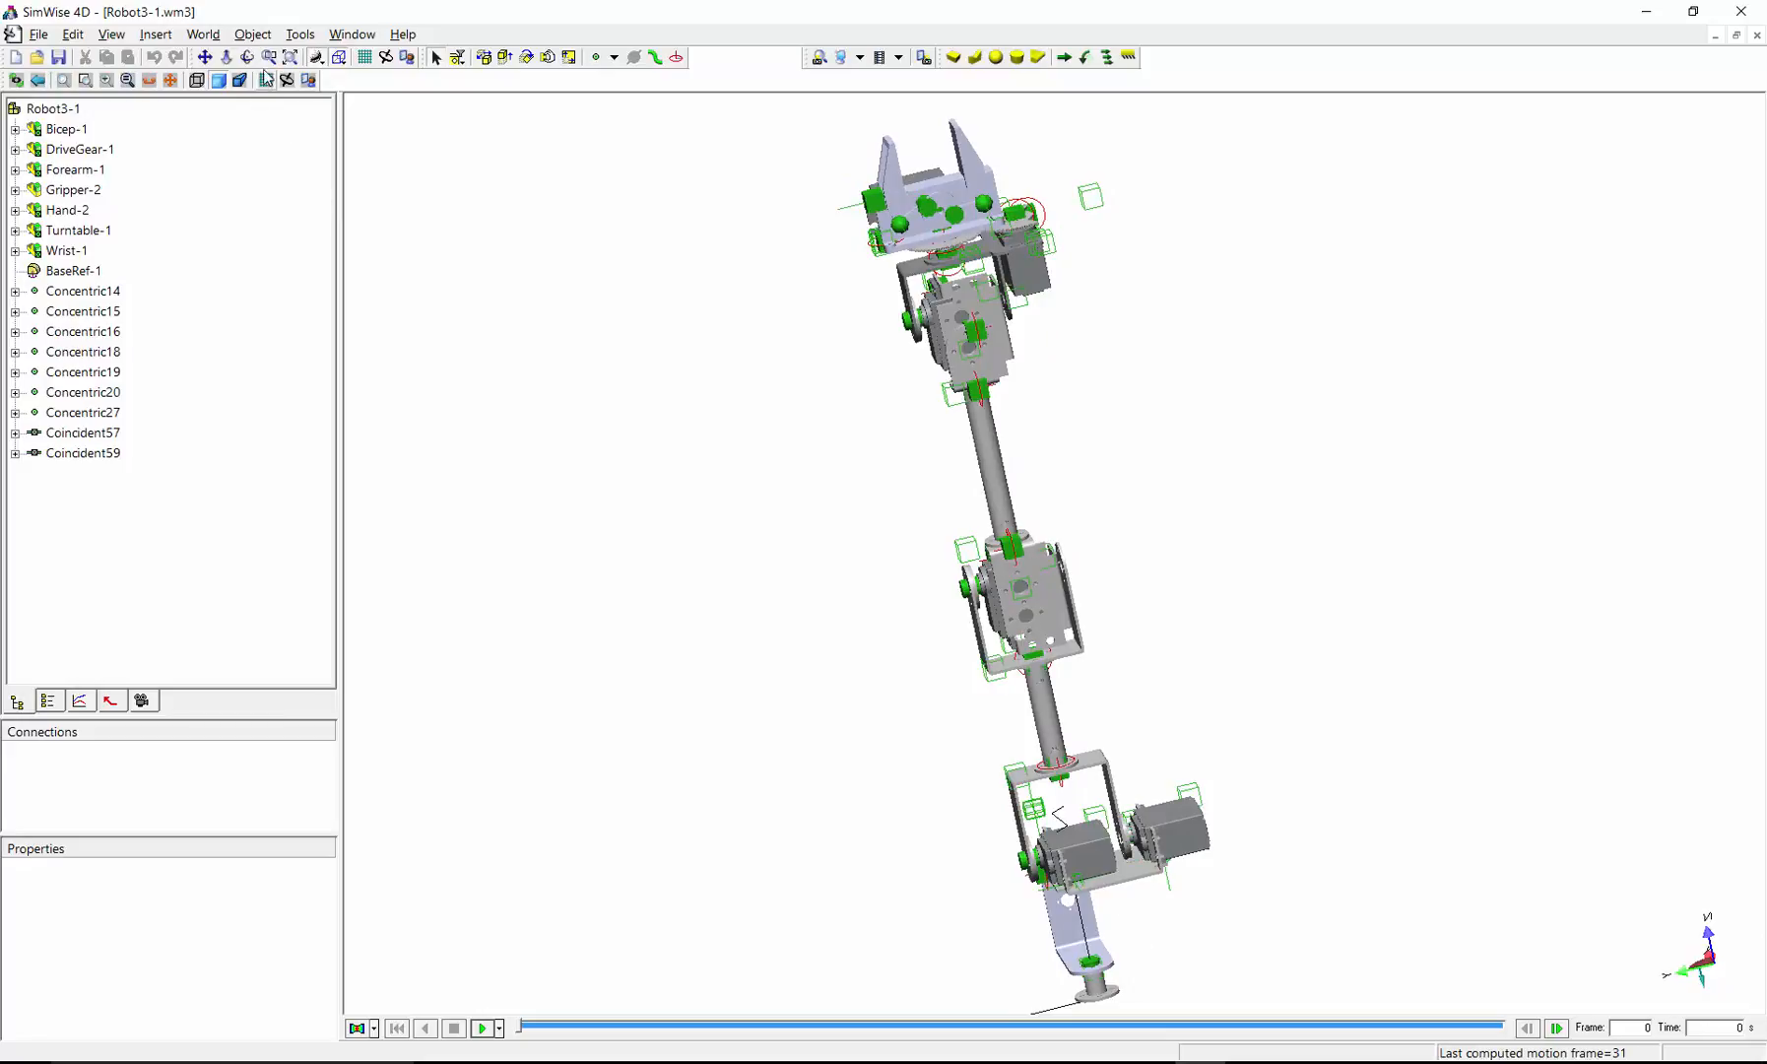
drag(792, 106, 1044, 272)
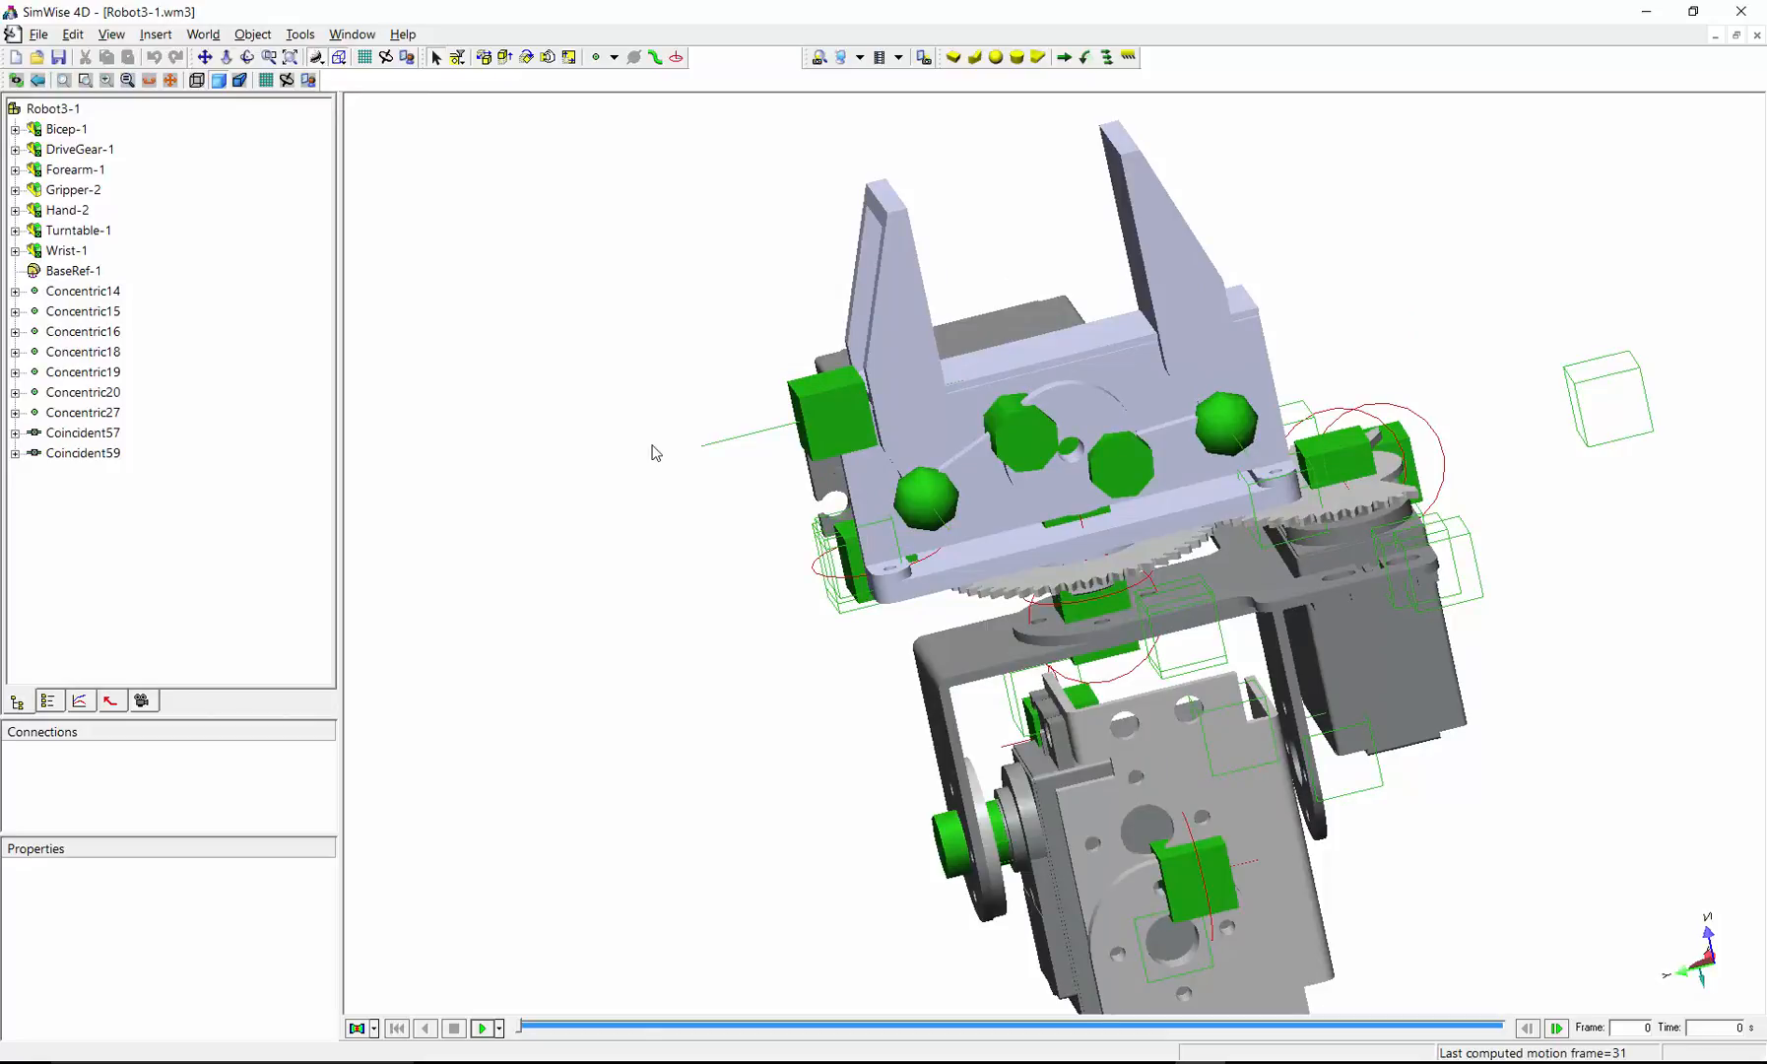
mouse_move(166, 473)
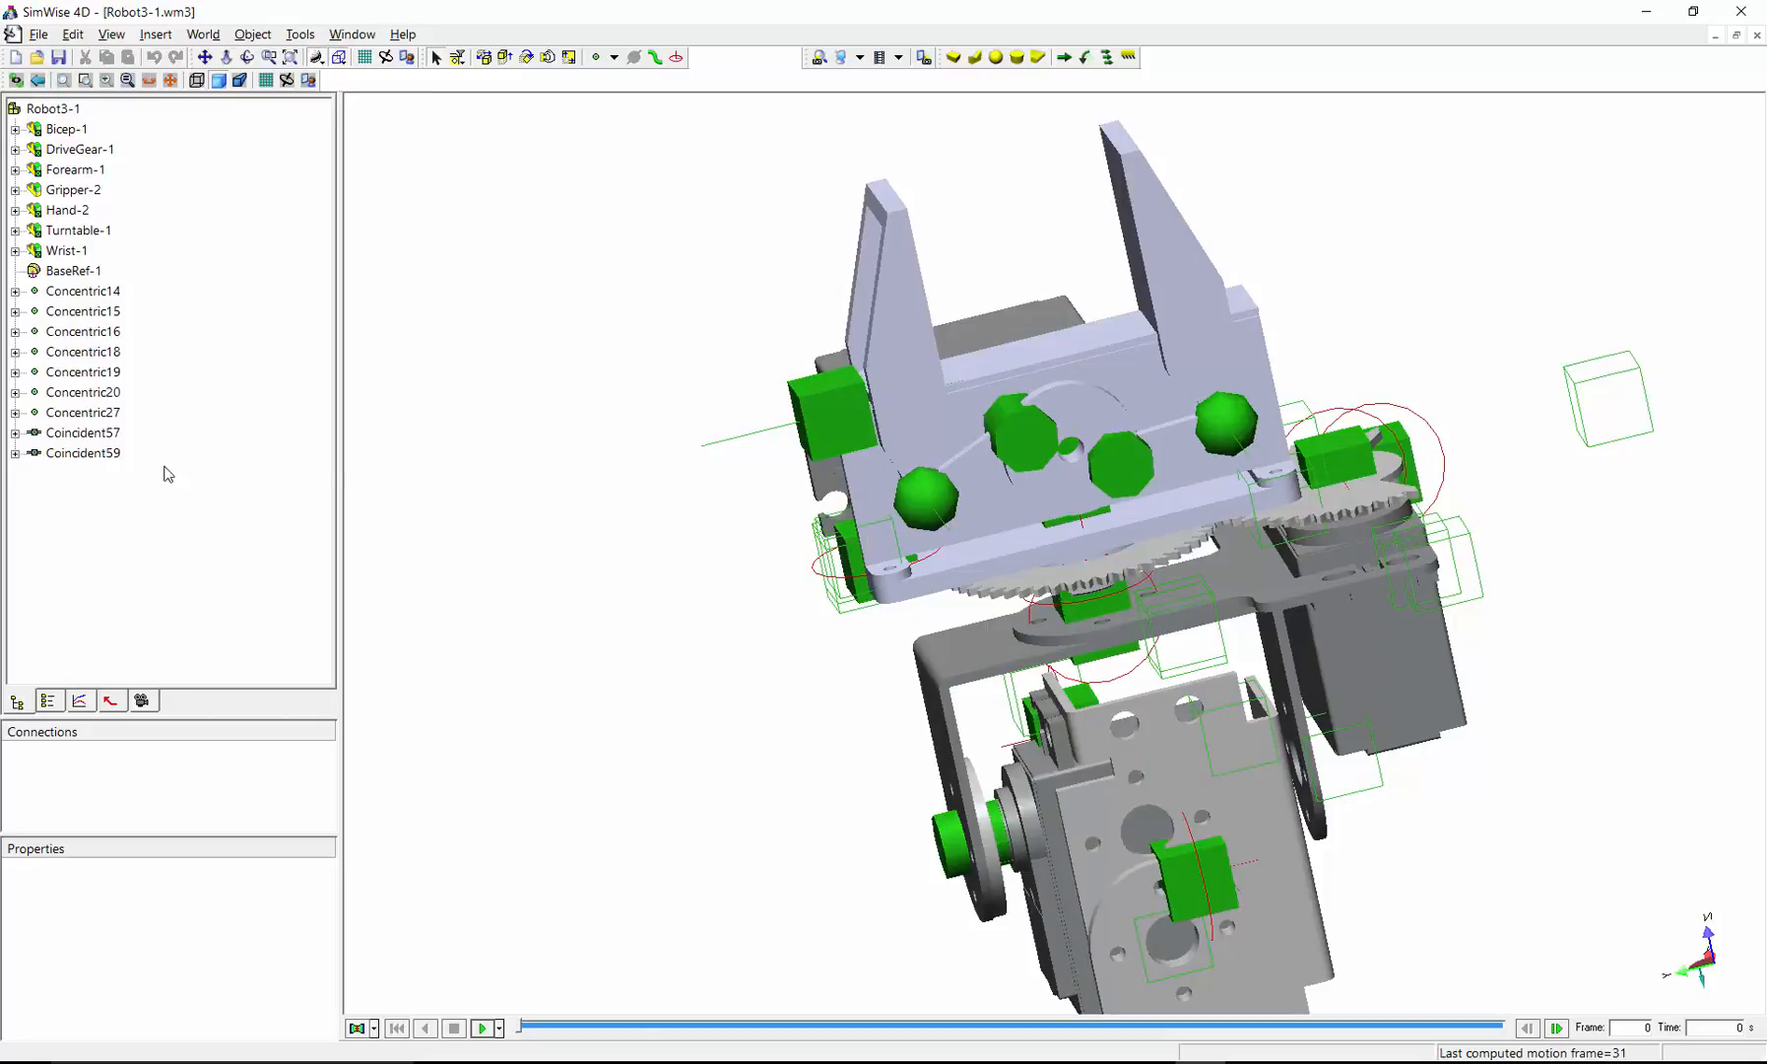
Step: Set the Concentric27 joint's constraint type to a revolute motor about Z
click(83, 412)
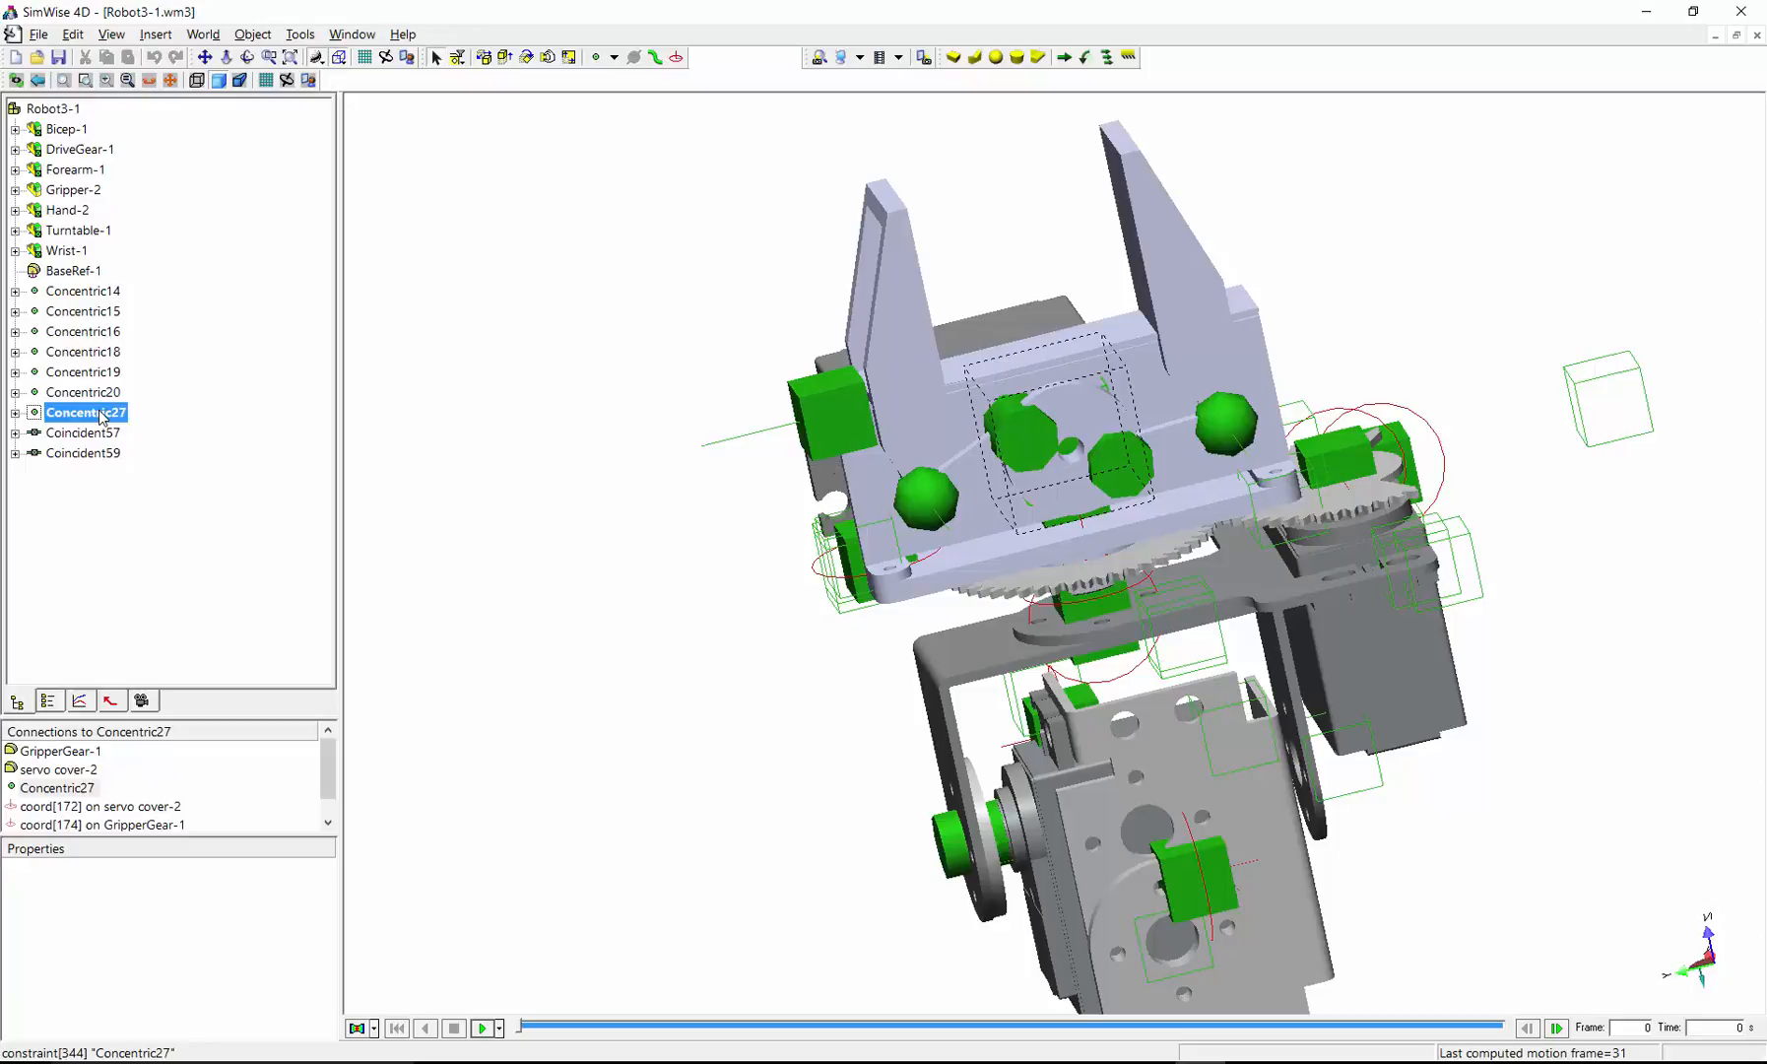
right_click(85, 412)
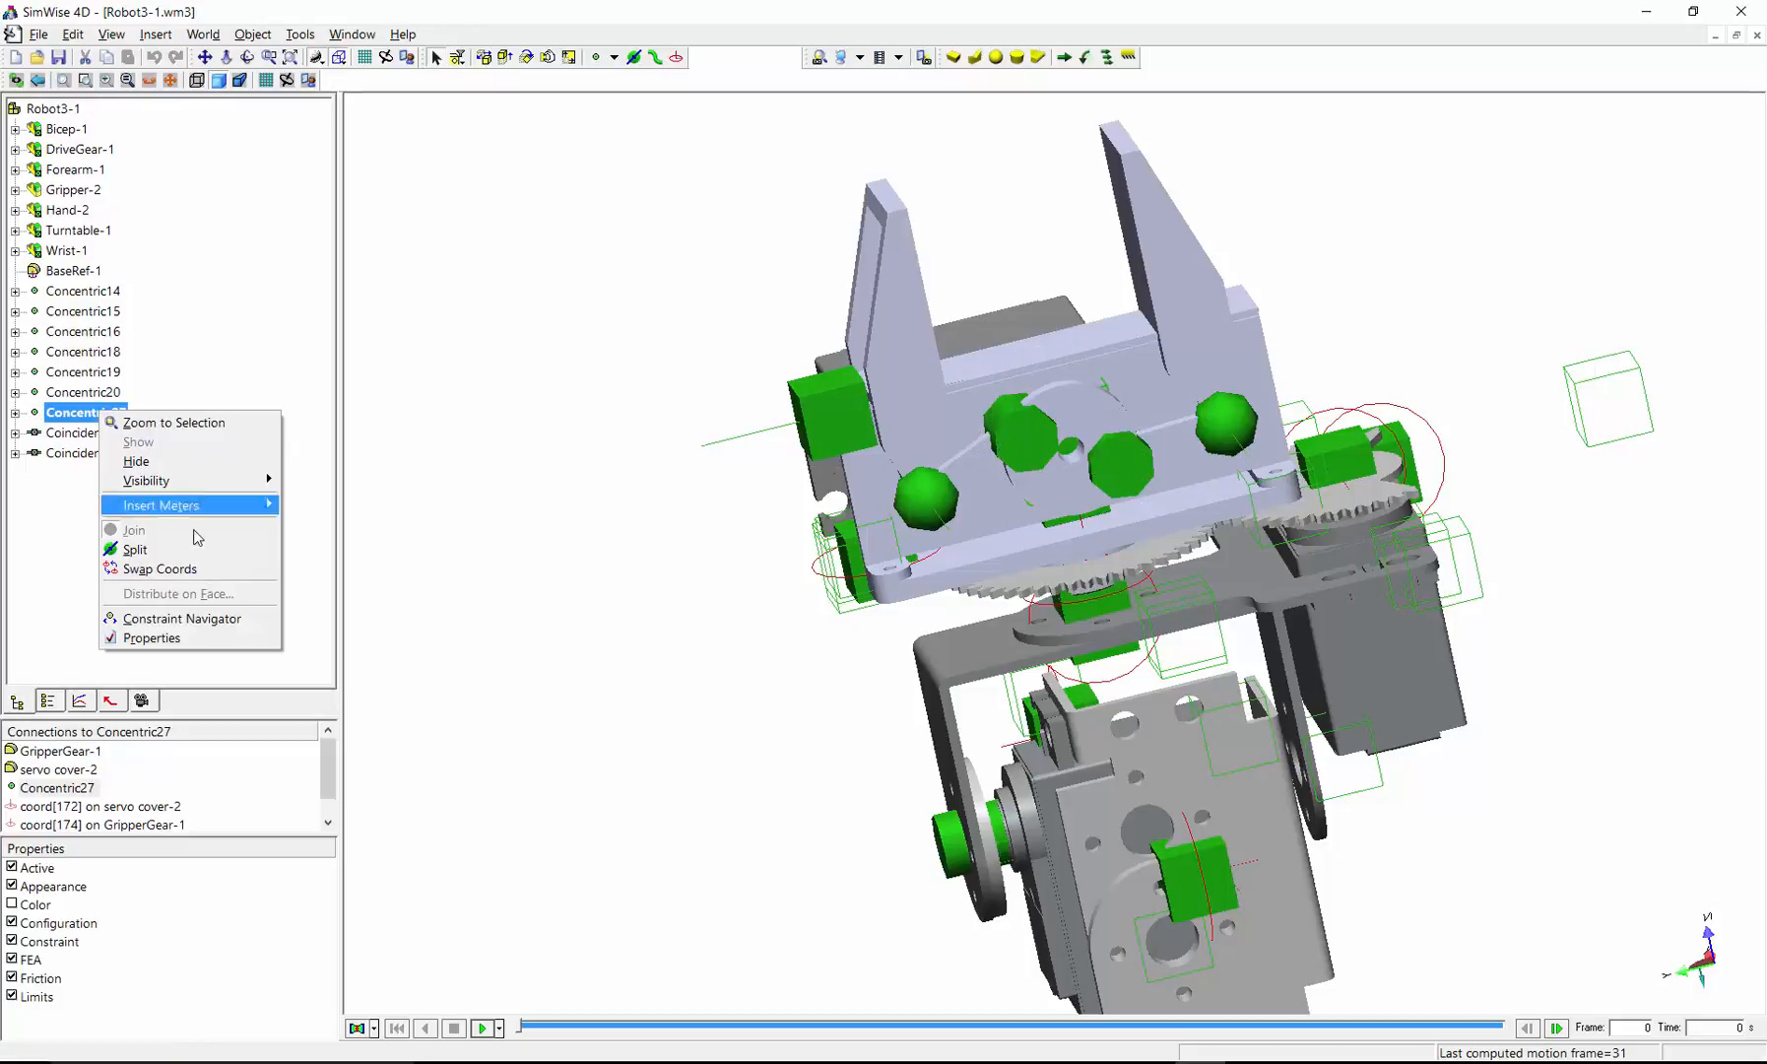
click(151, 638)
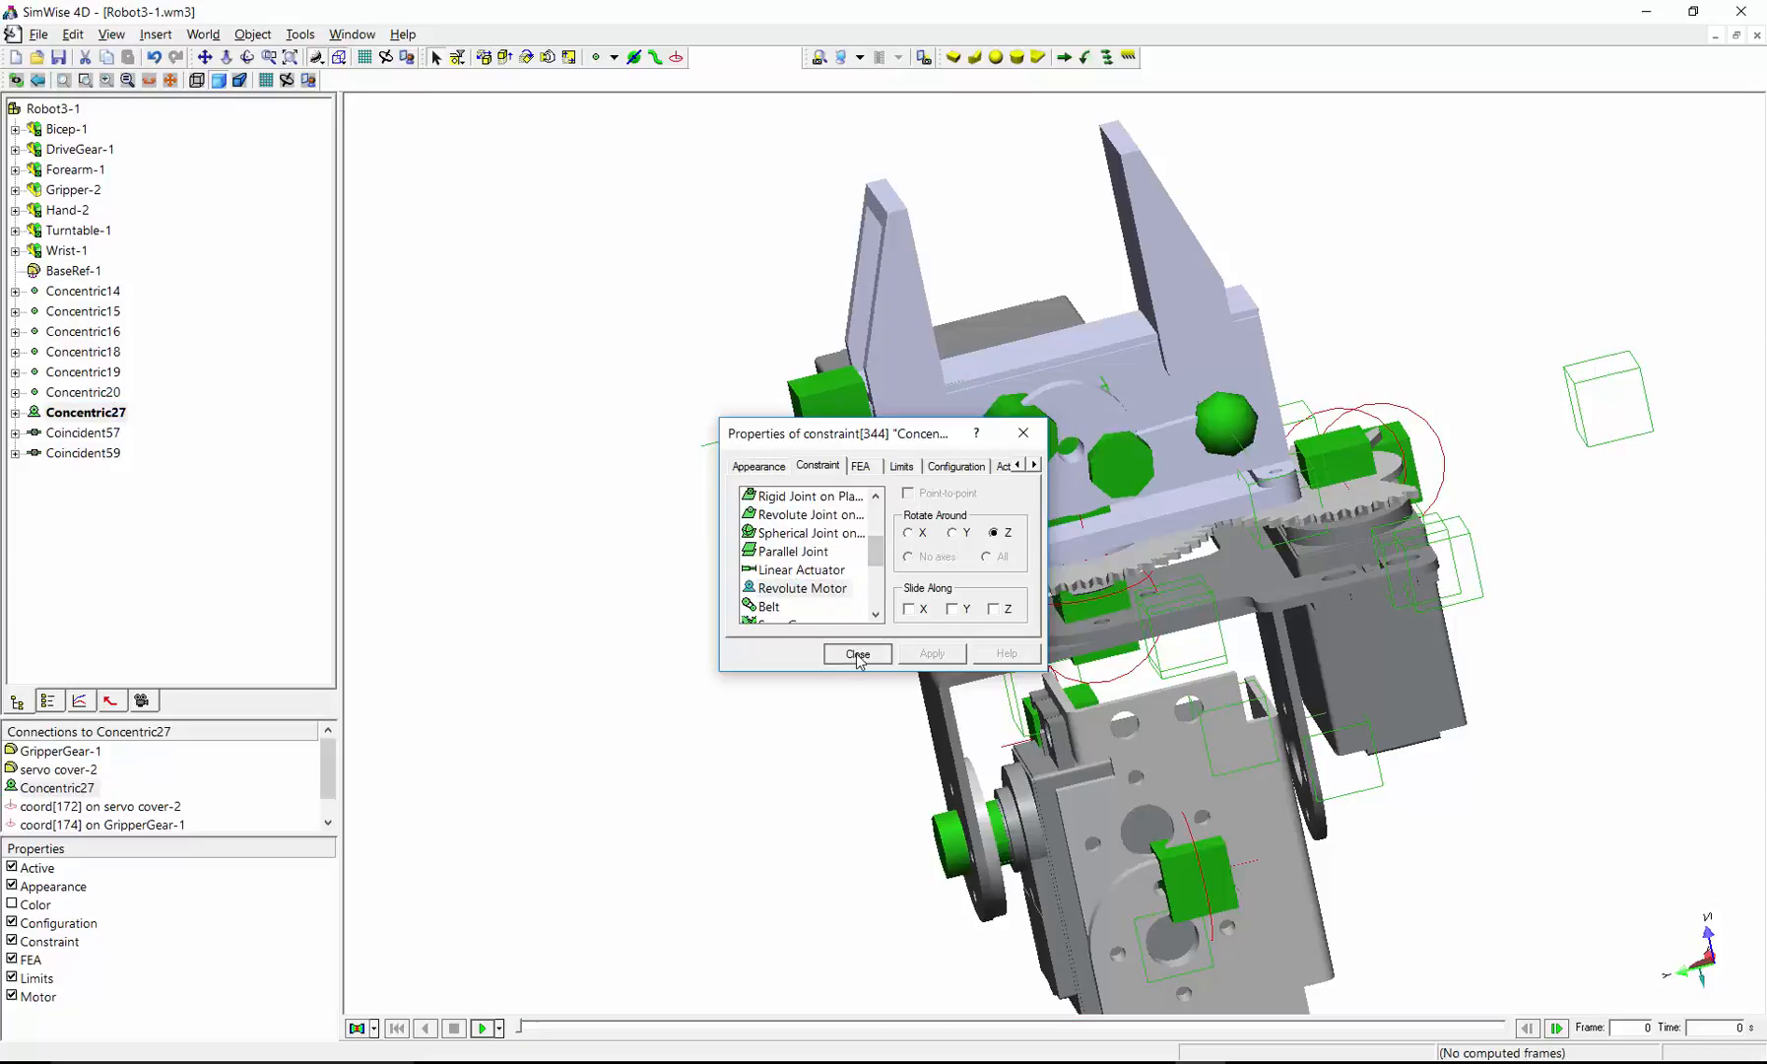
click(855, 654)
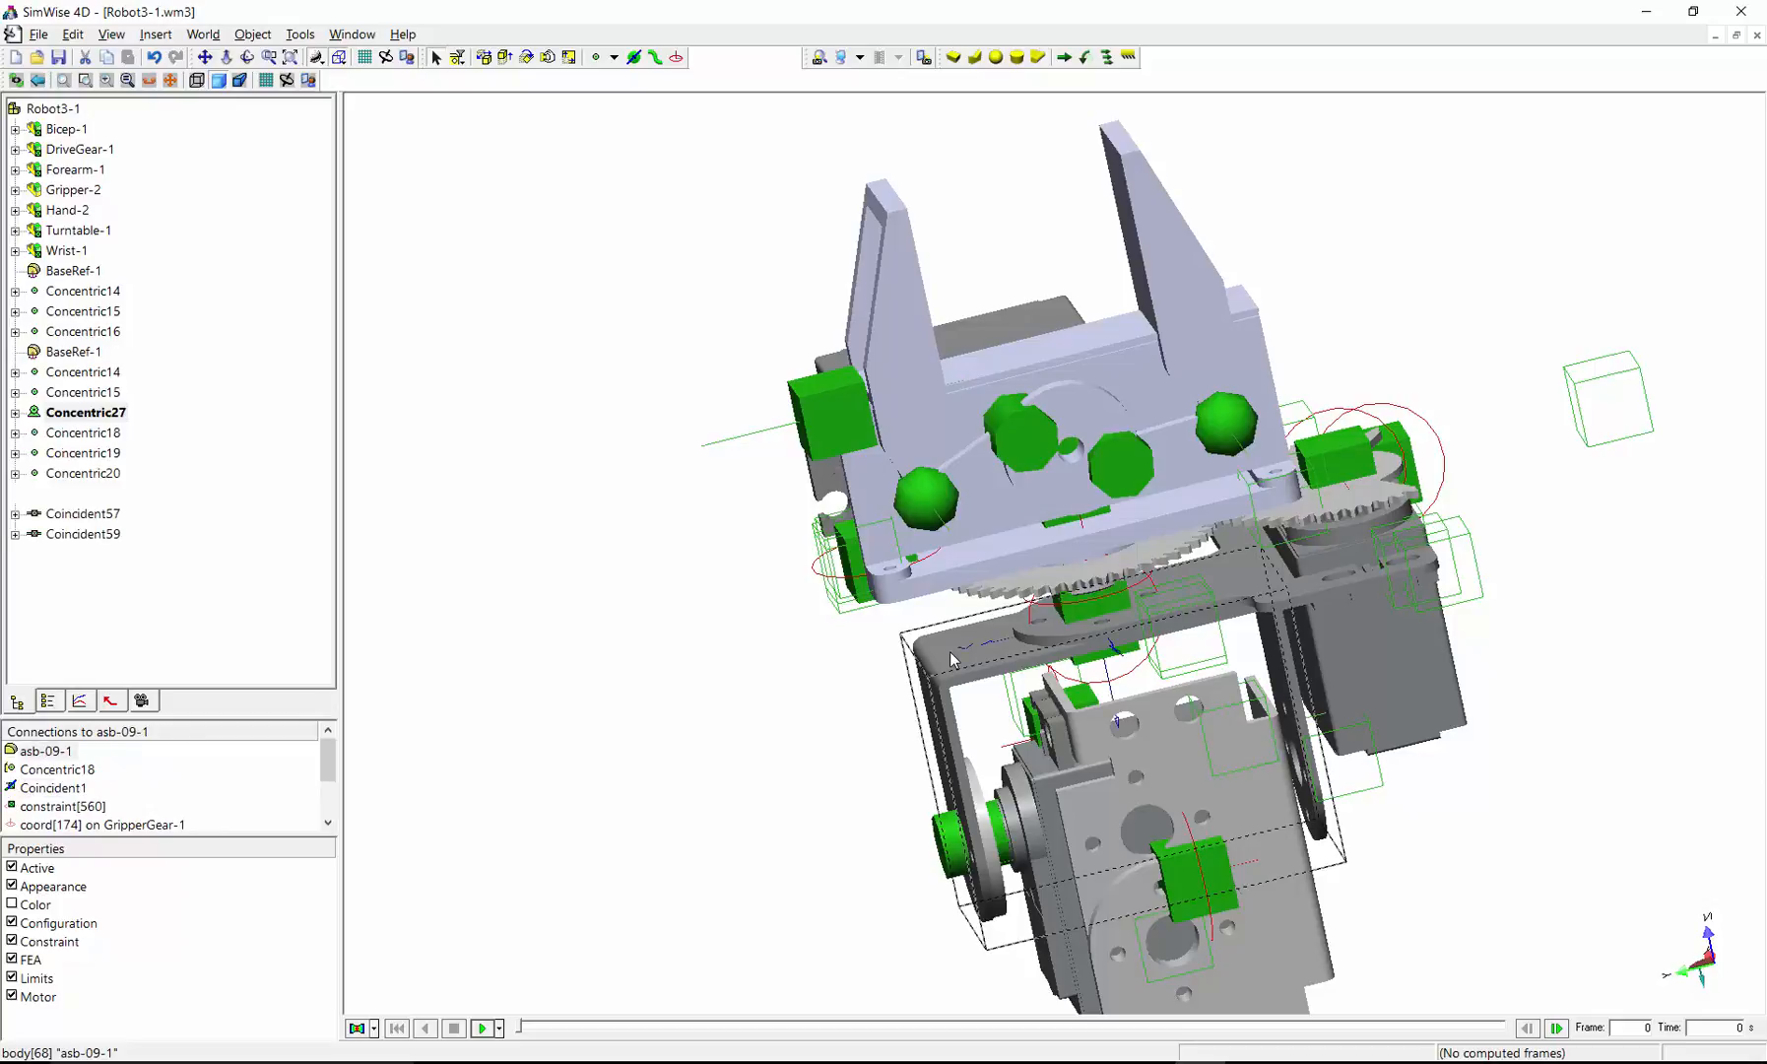
Step: Run the simulation to watch the gripper gears turn, then stop and rewind to frame 0
click(14, 250)
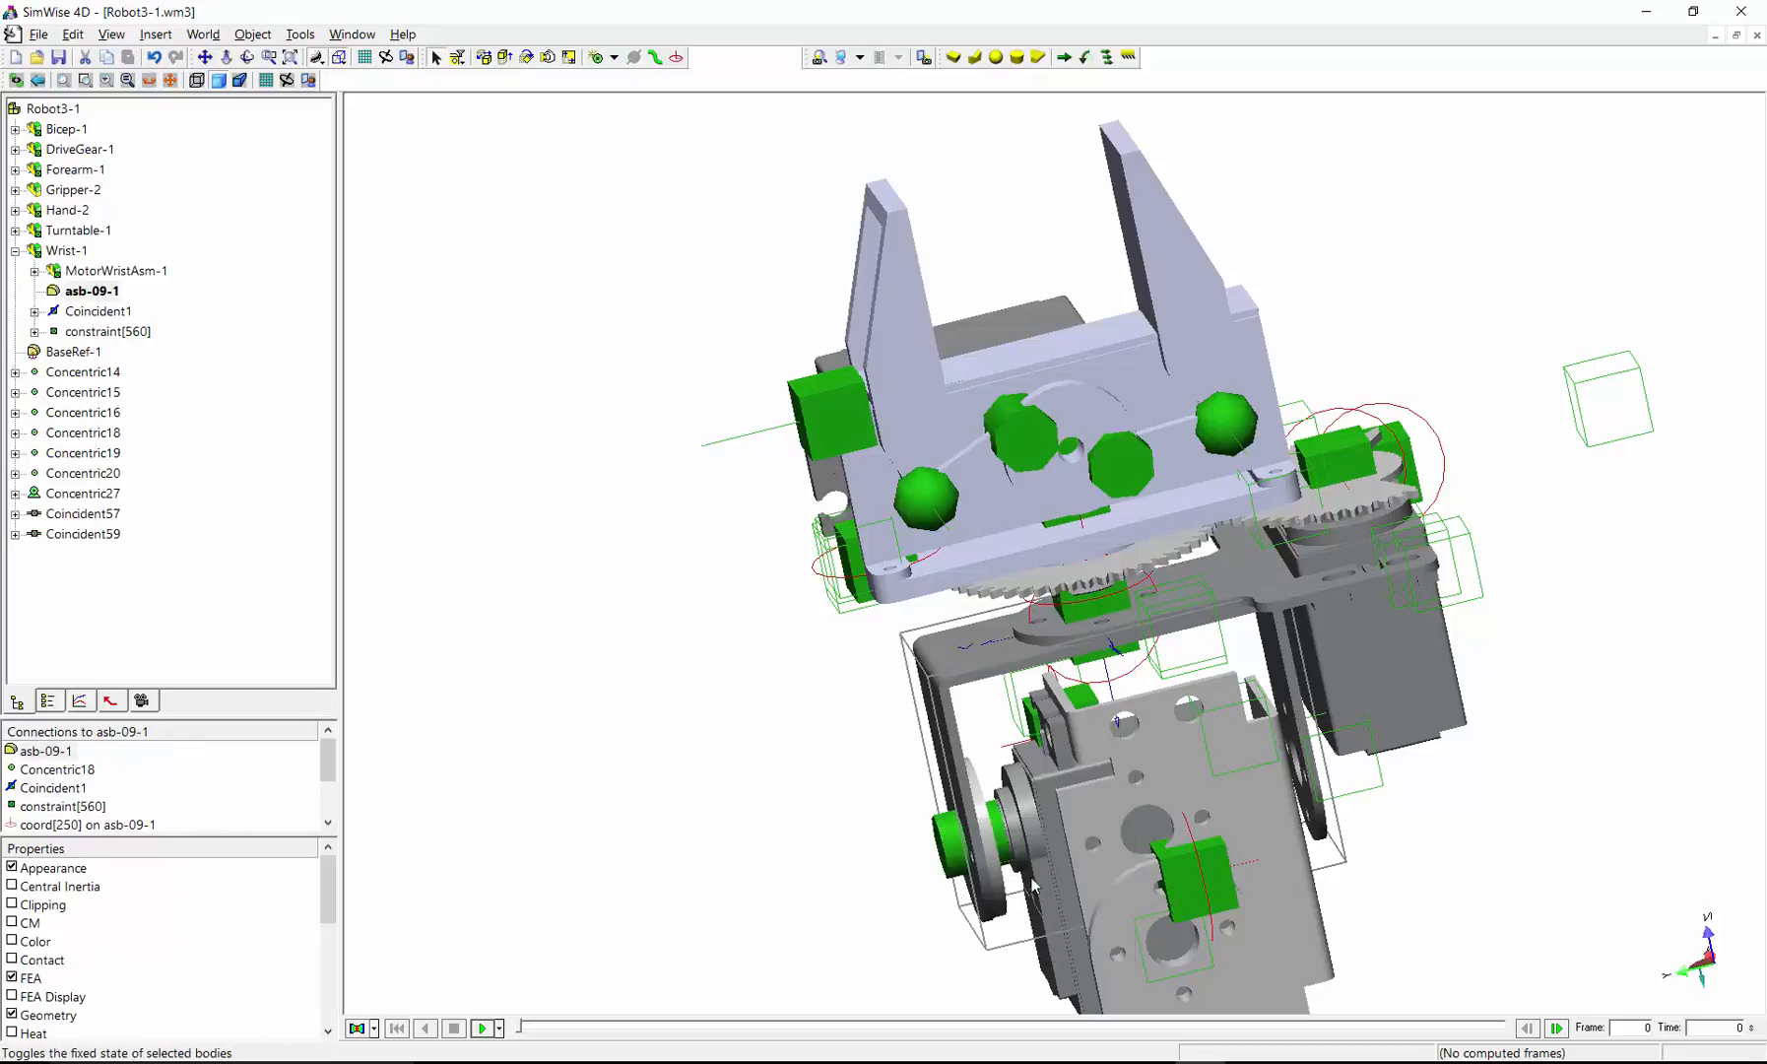
click(482, 1028)
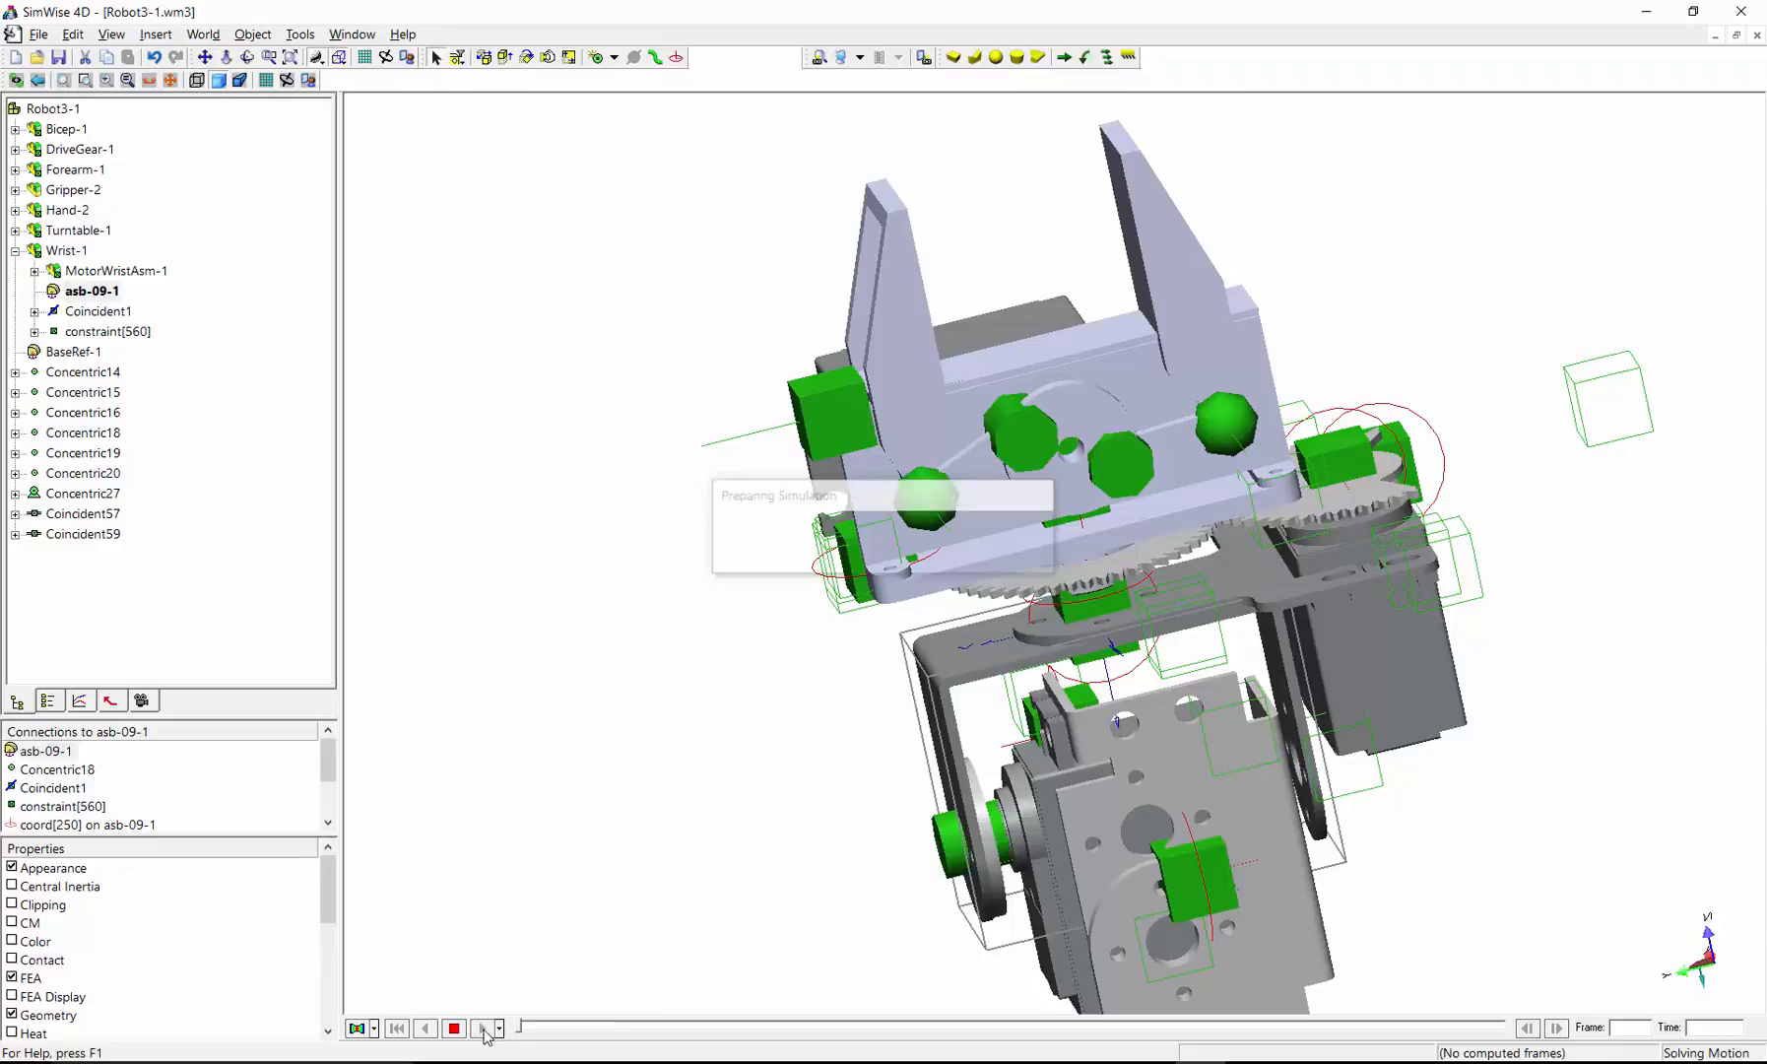
click(483, 1026)
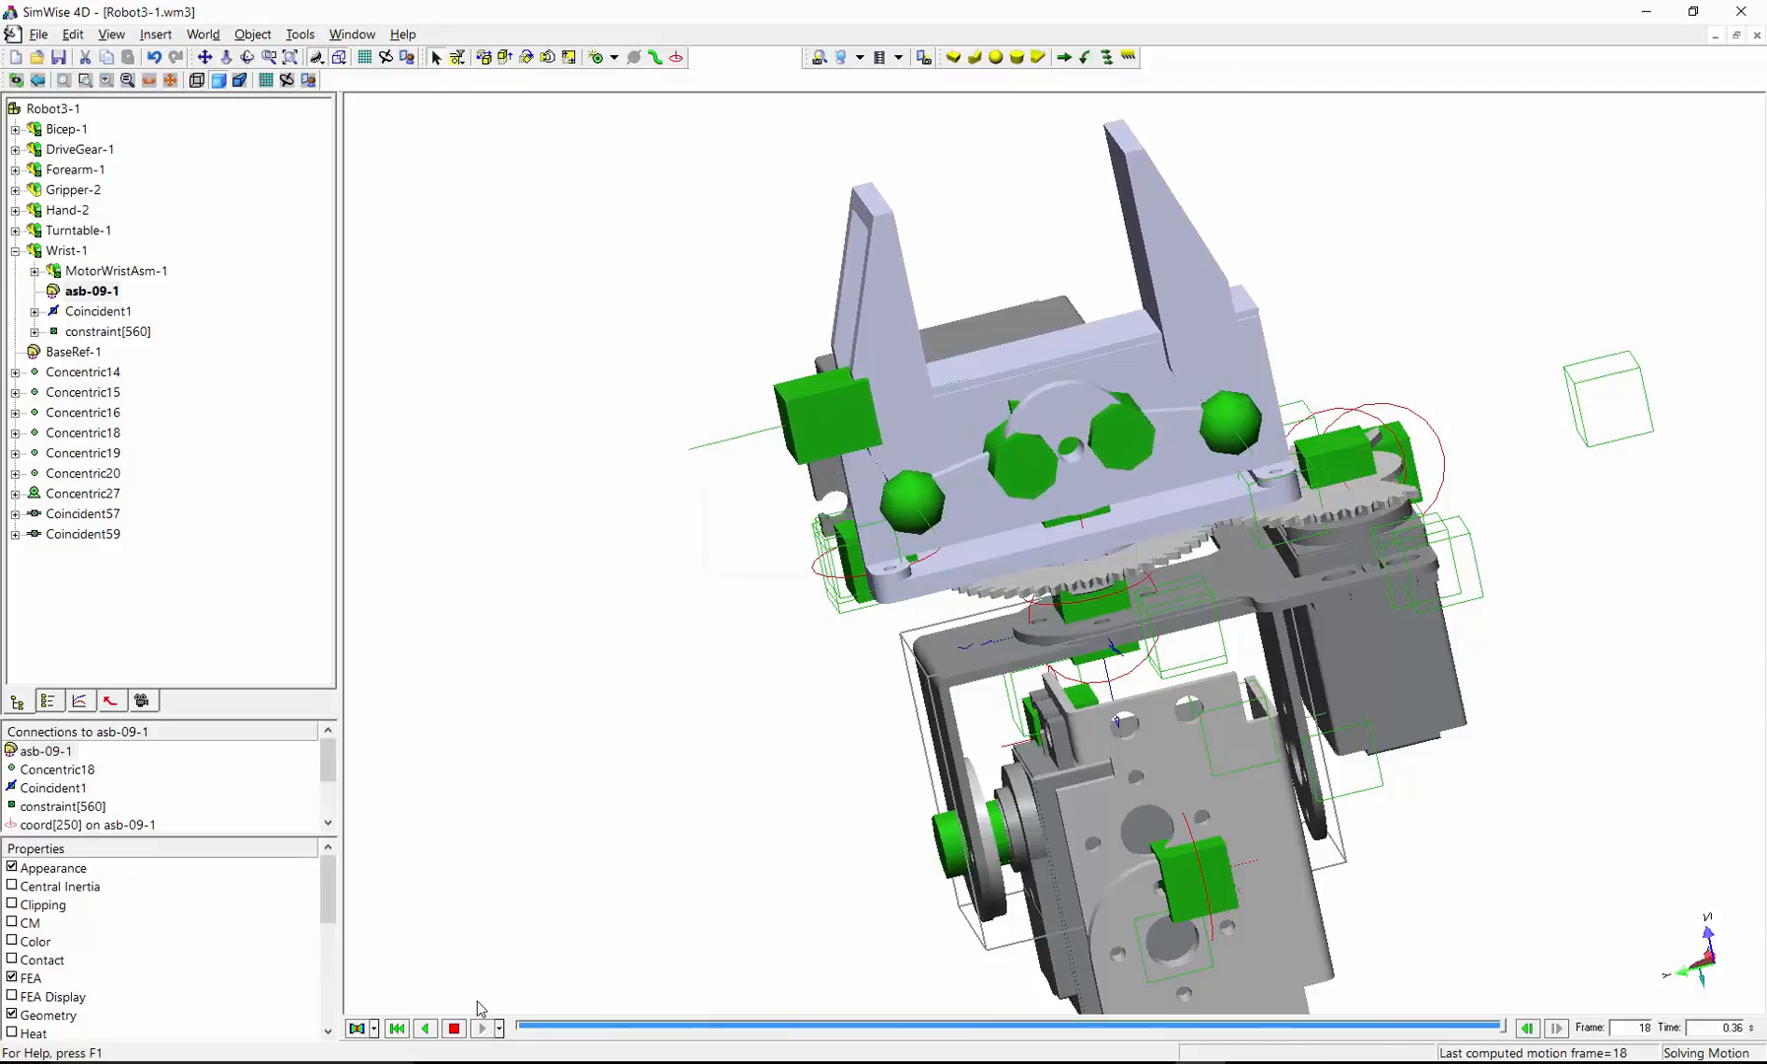
click(479, 1028)
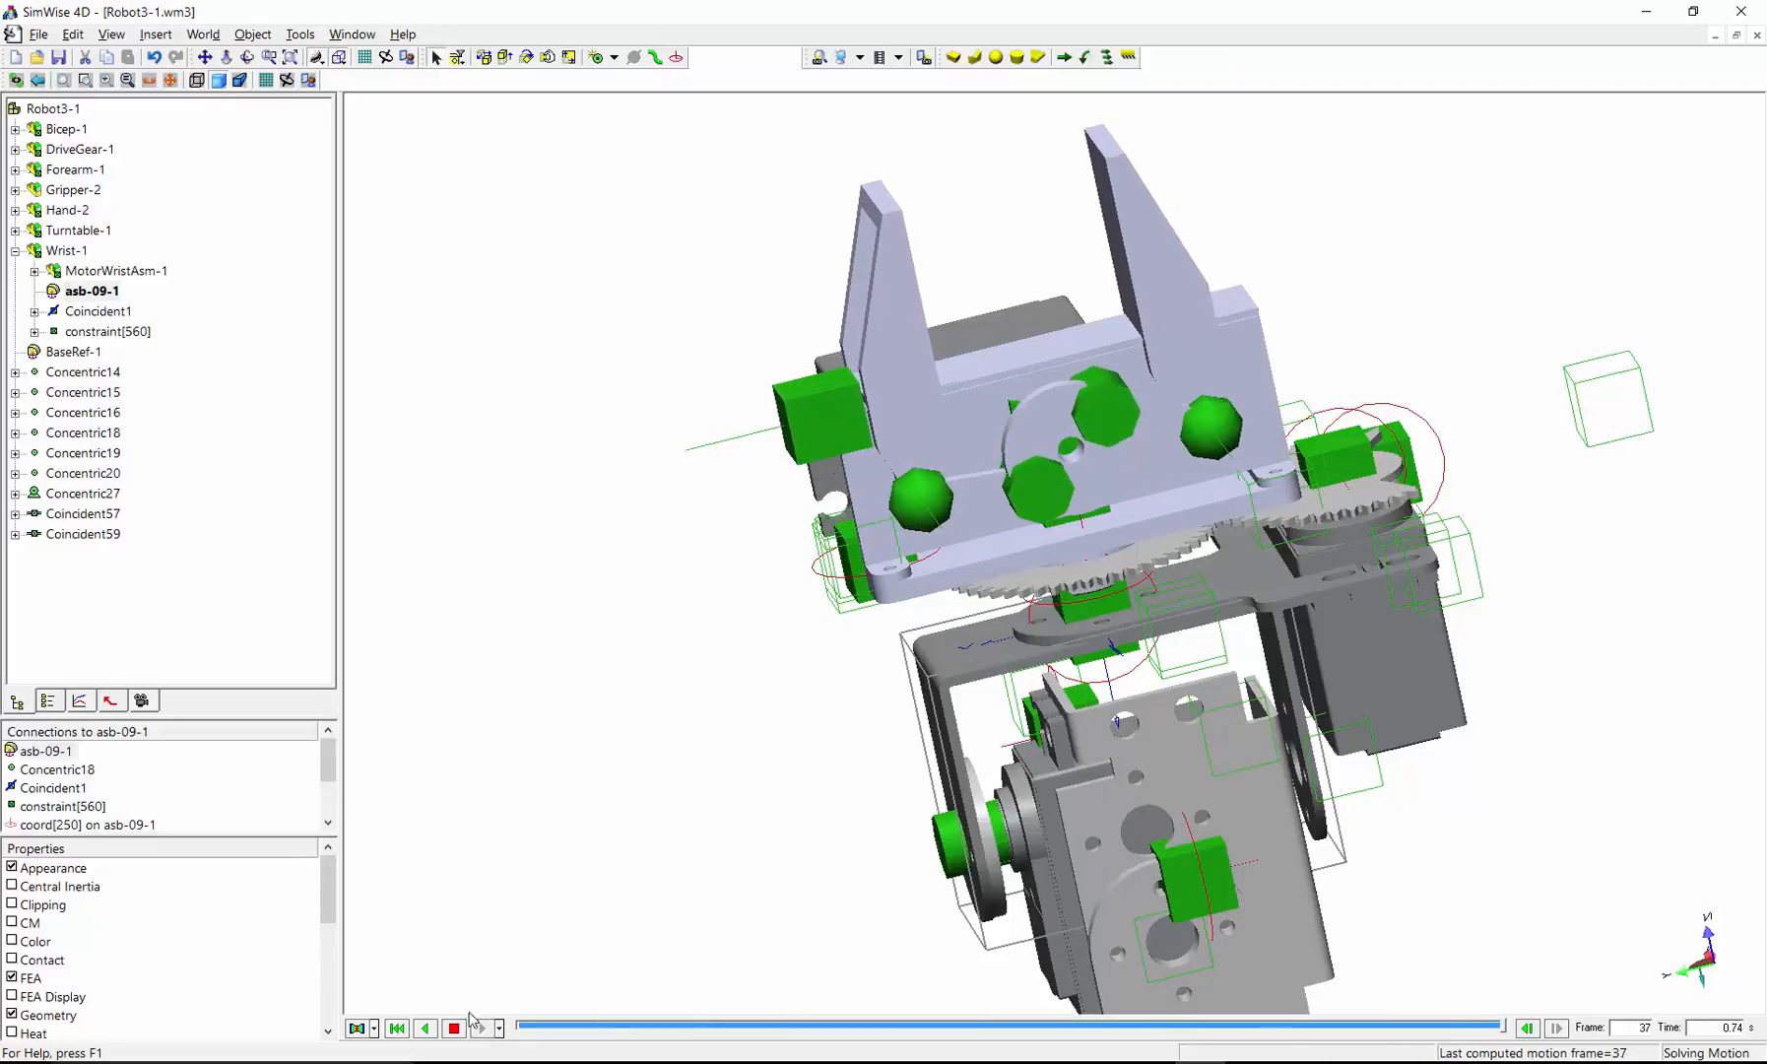
click(453, 1026)
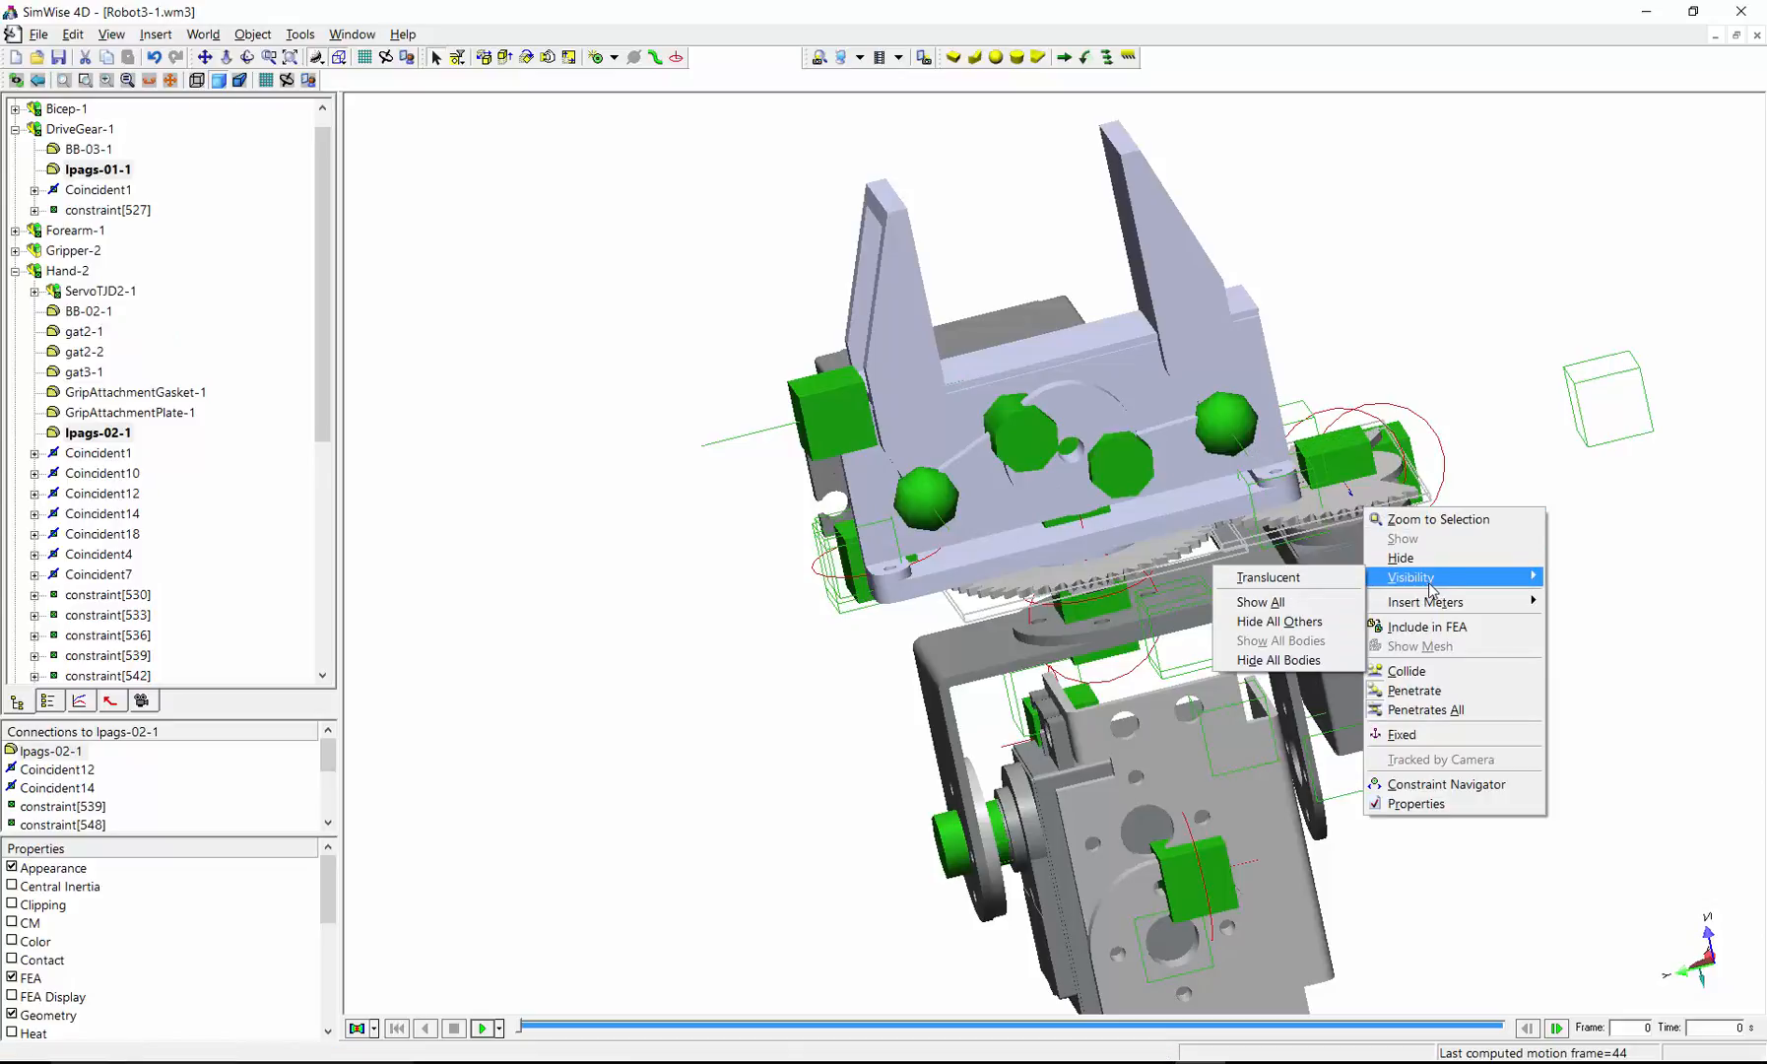
Step: Isolate the two lpags gears and link them with a spur gear constraint of equal 19.9 mm radii
click(1278, 620)
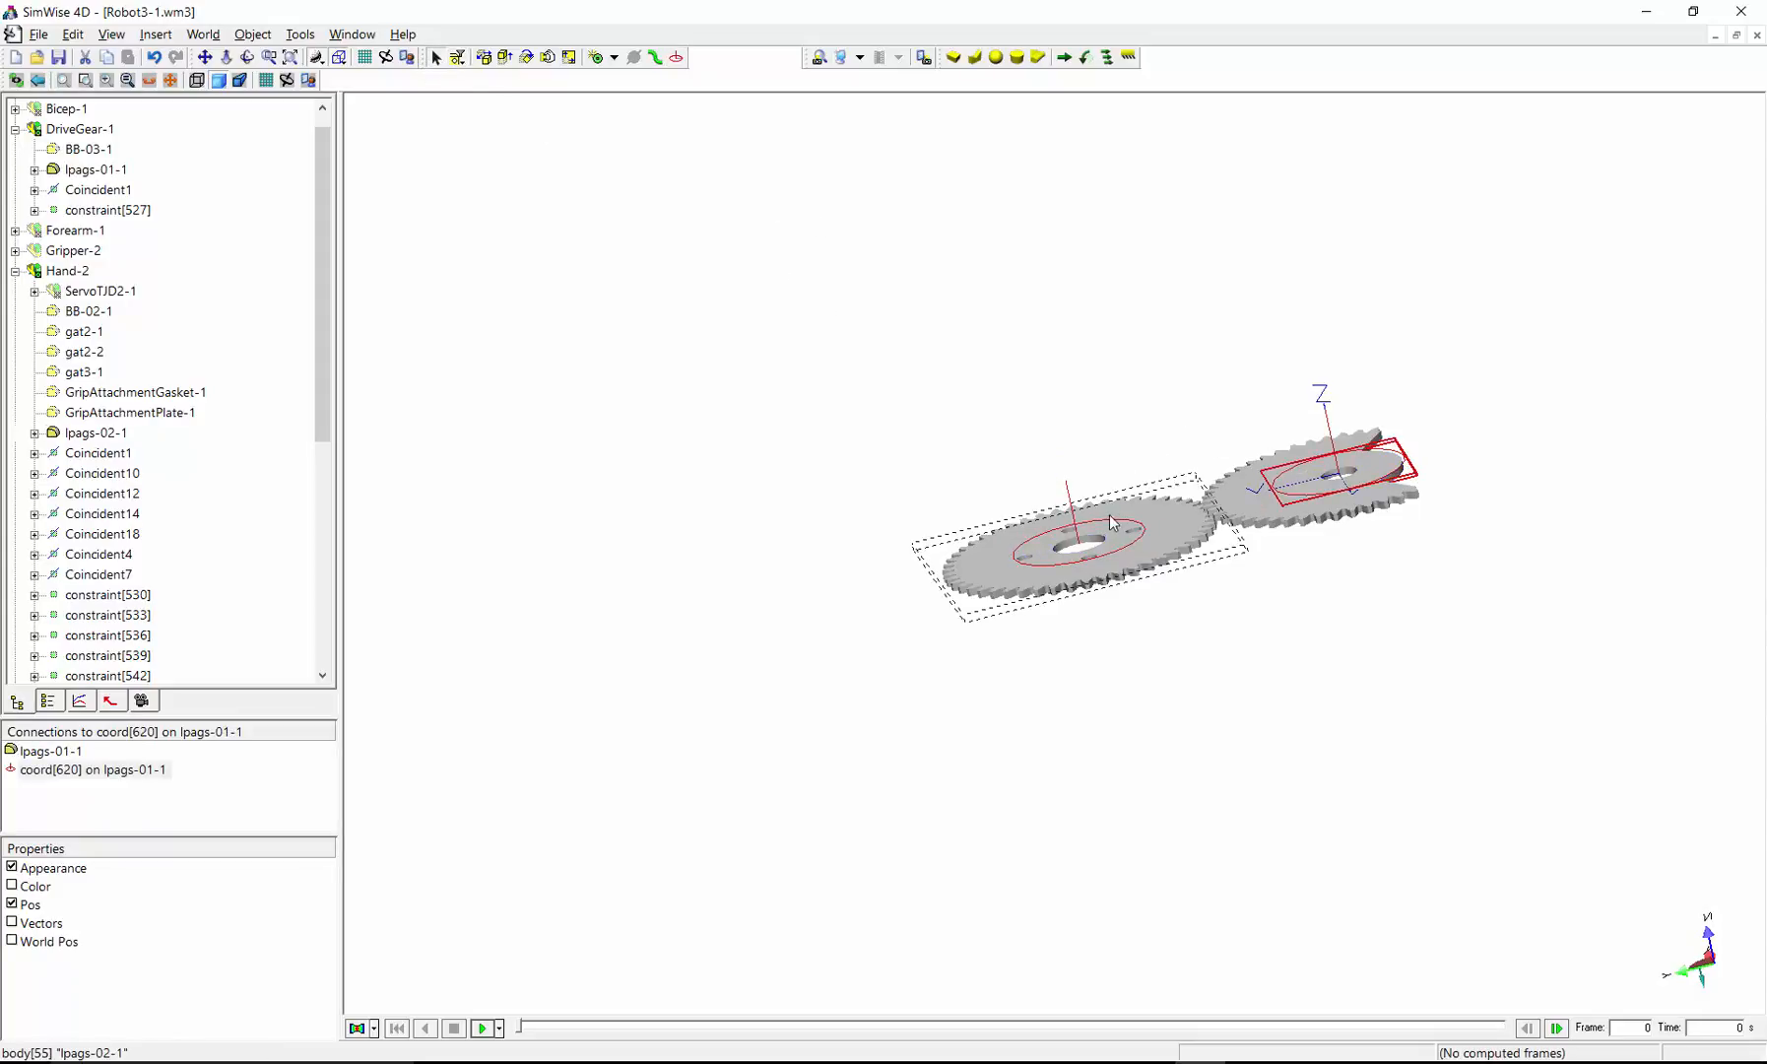
click(36, 433)
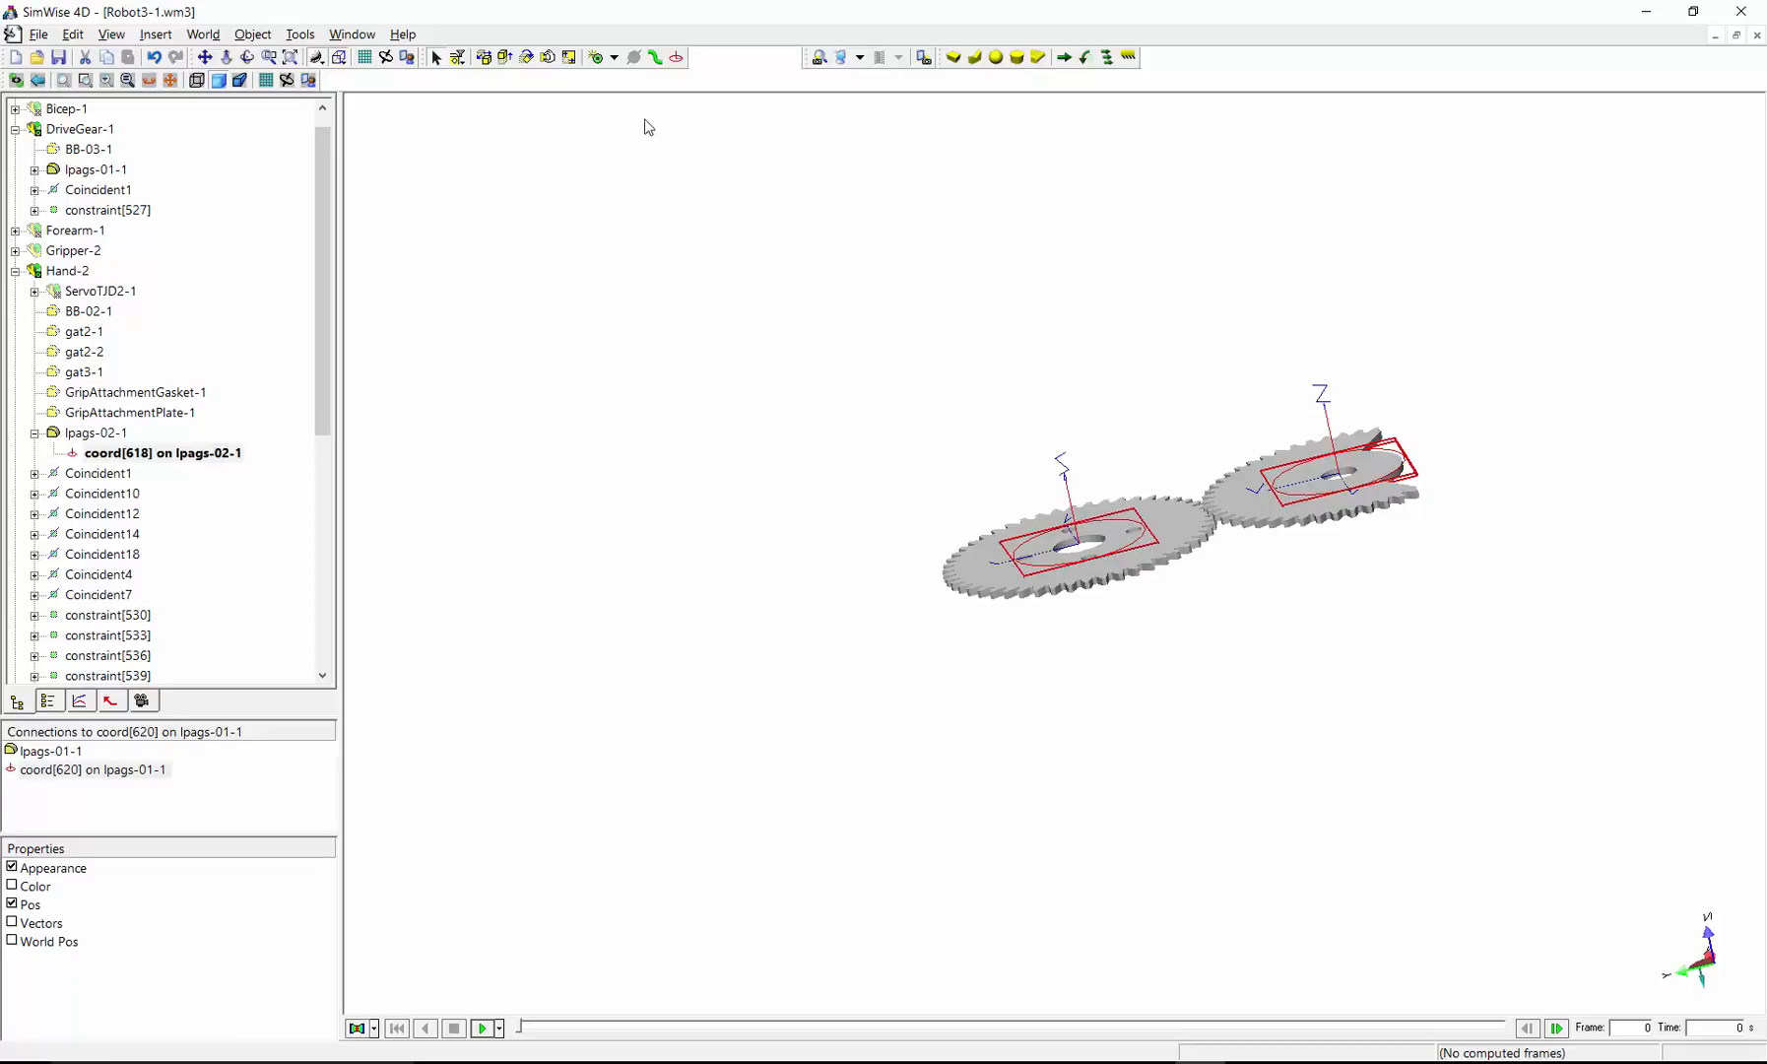
click(595, 57)
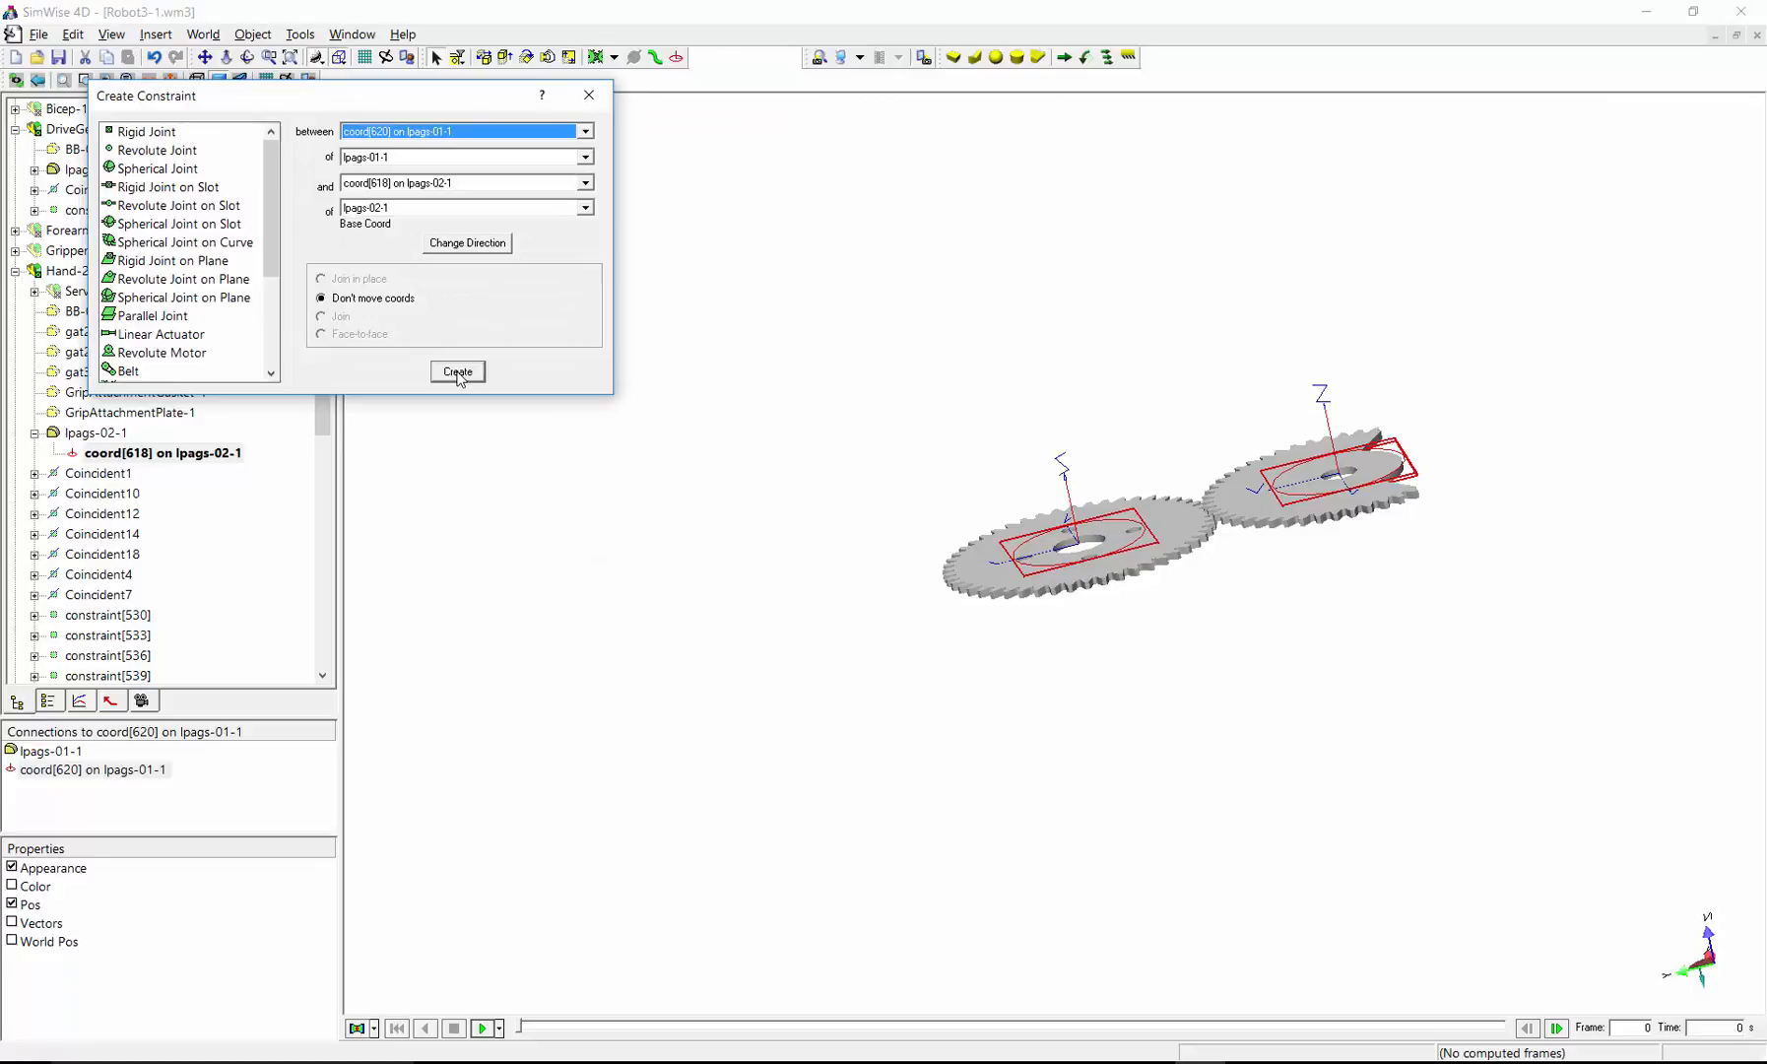
click(457, 372)
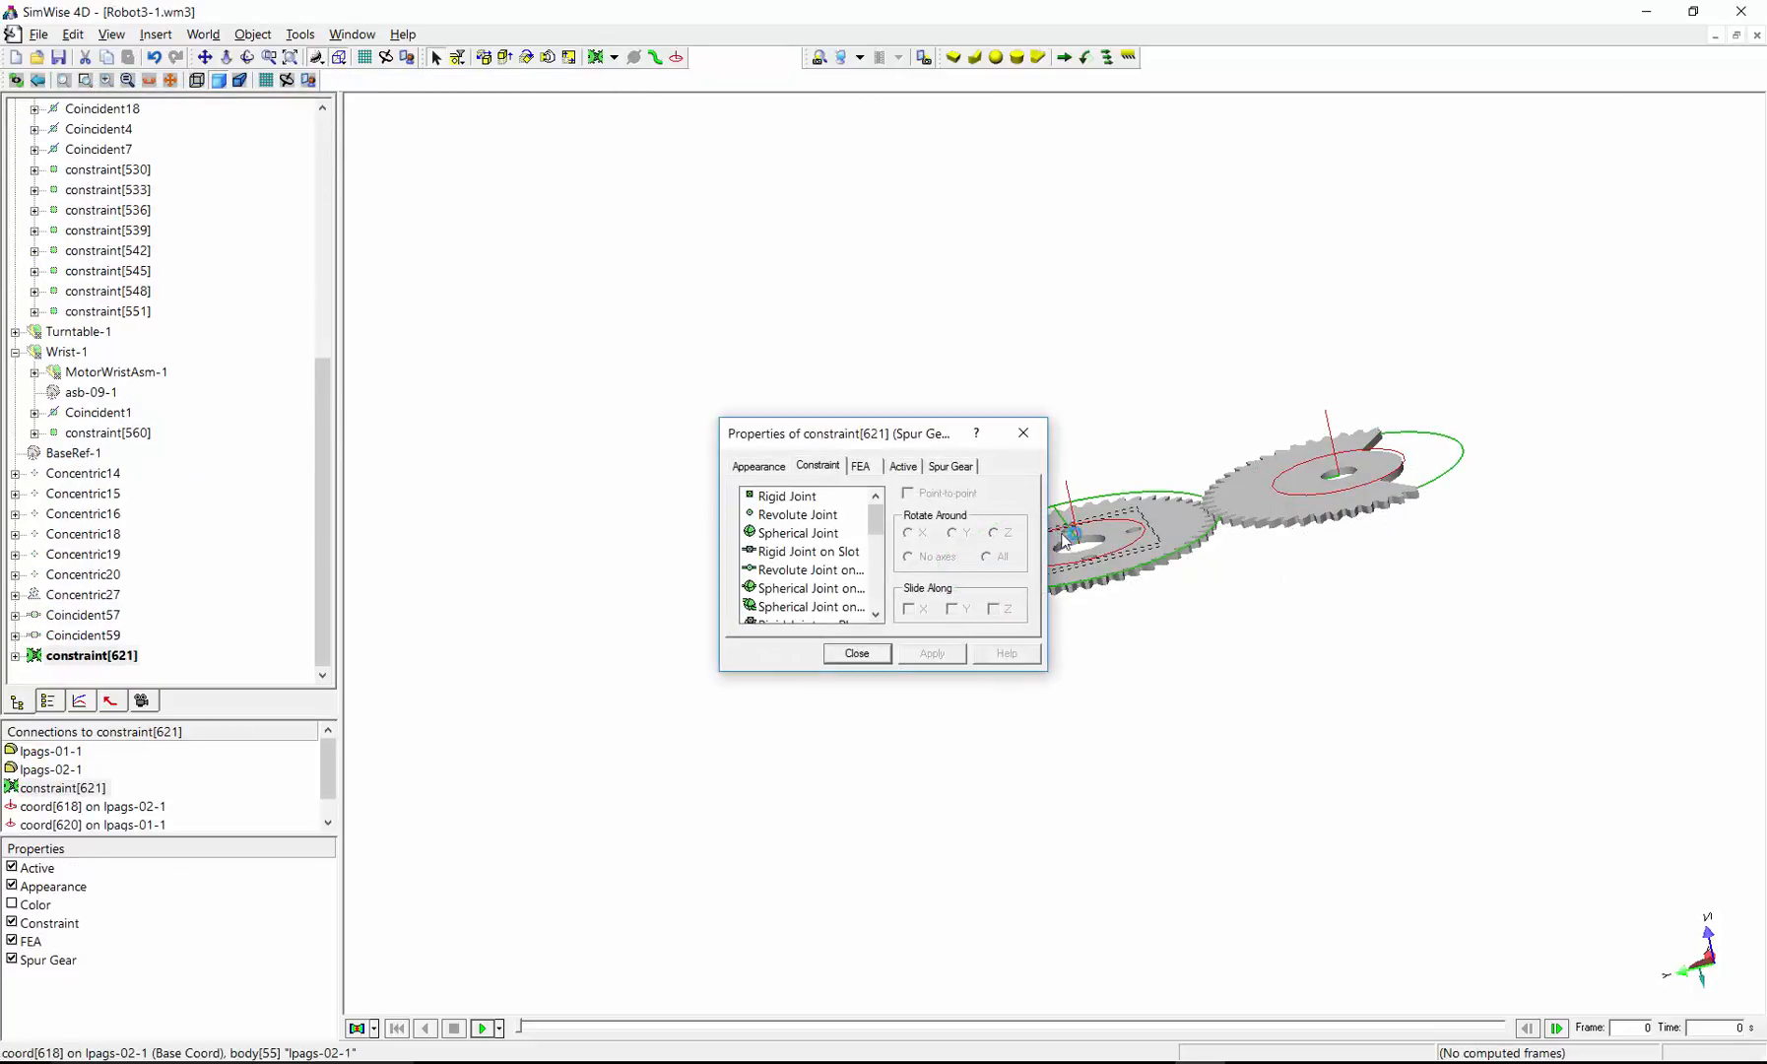
click(949, 465)
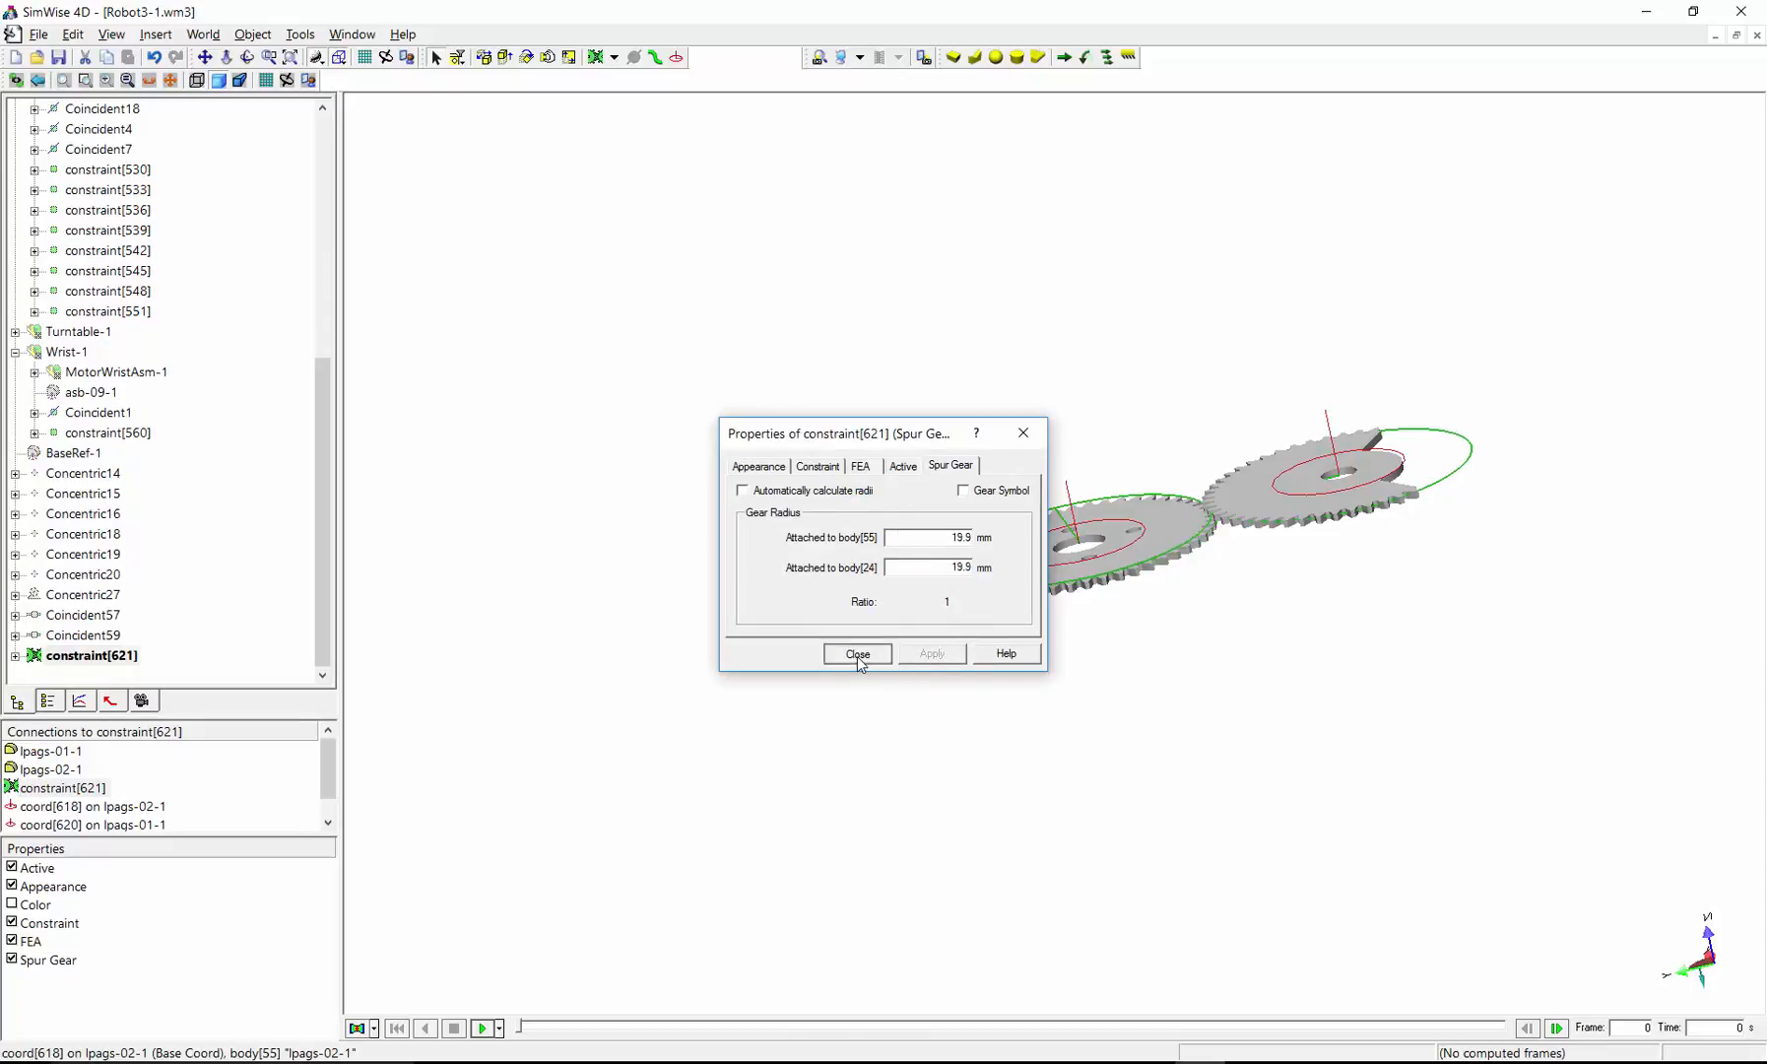
click(857, 654)
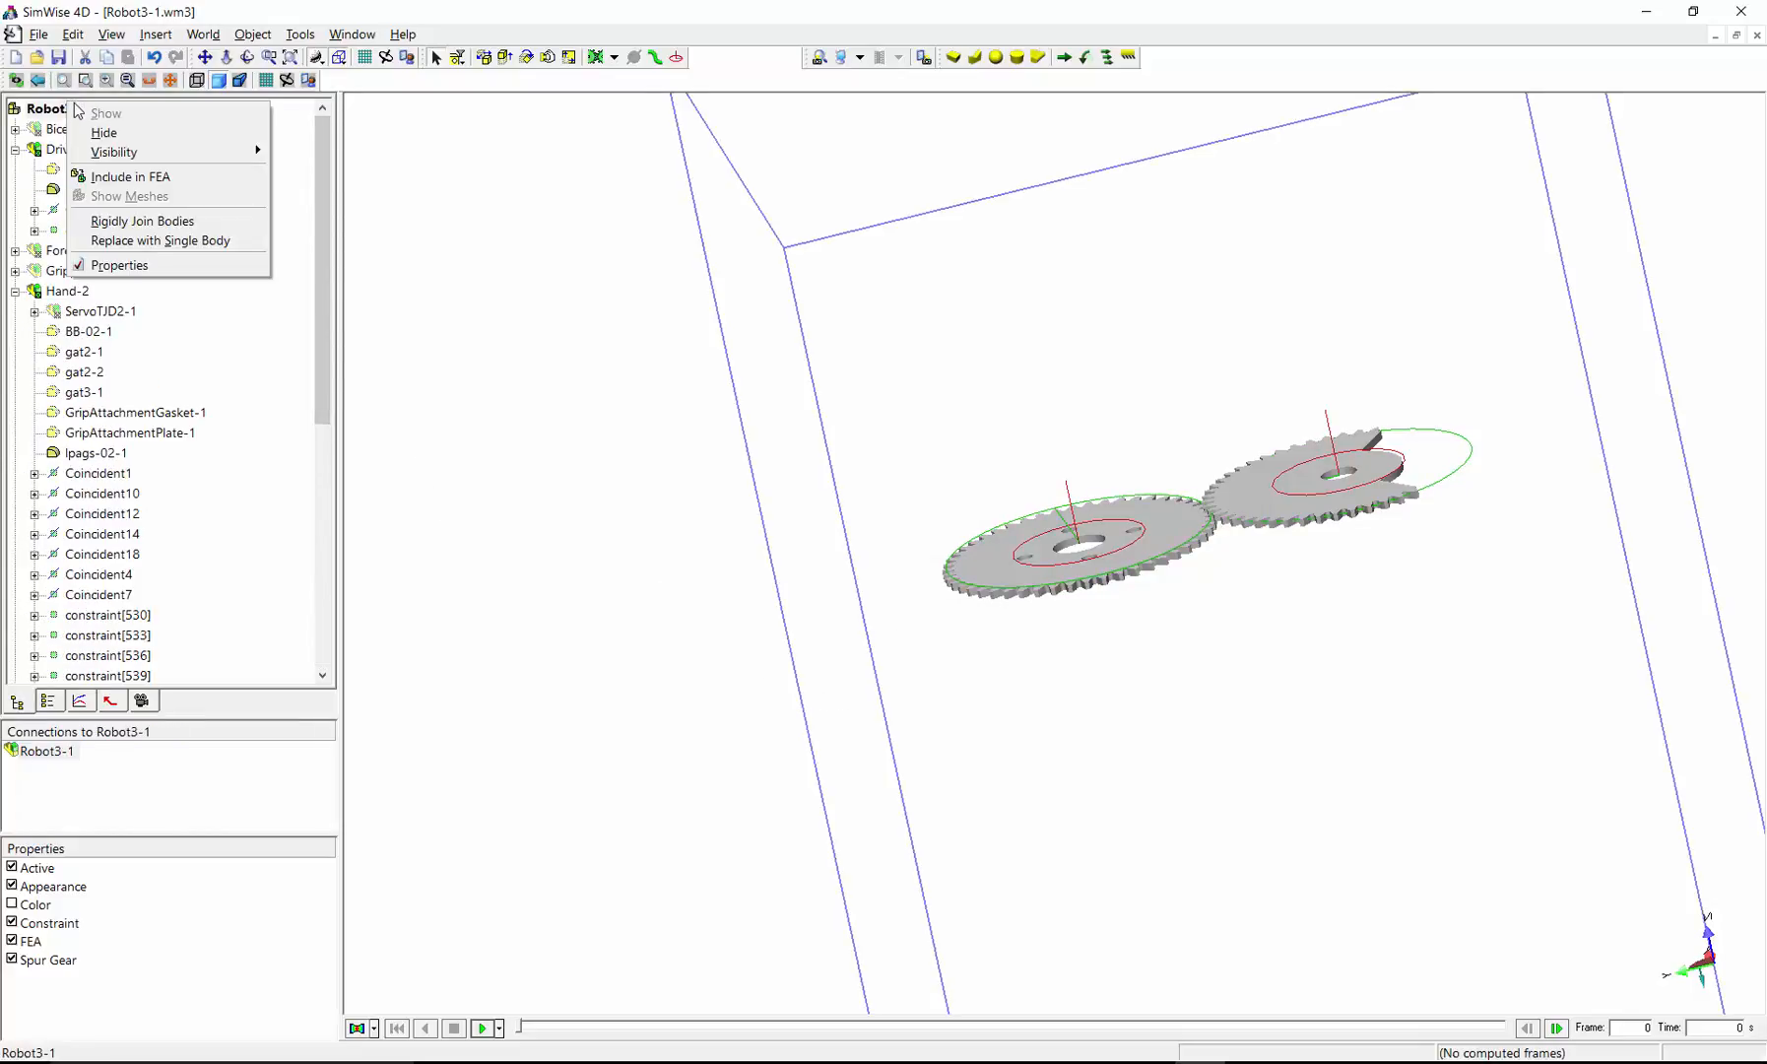
mouse_move(130, 178)
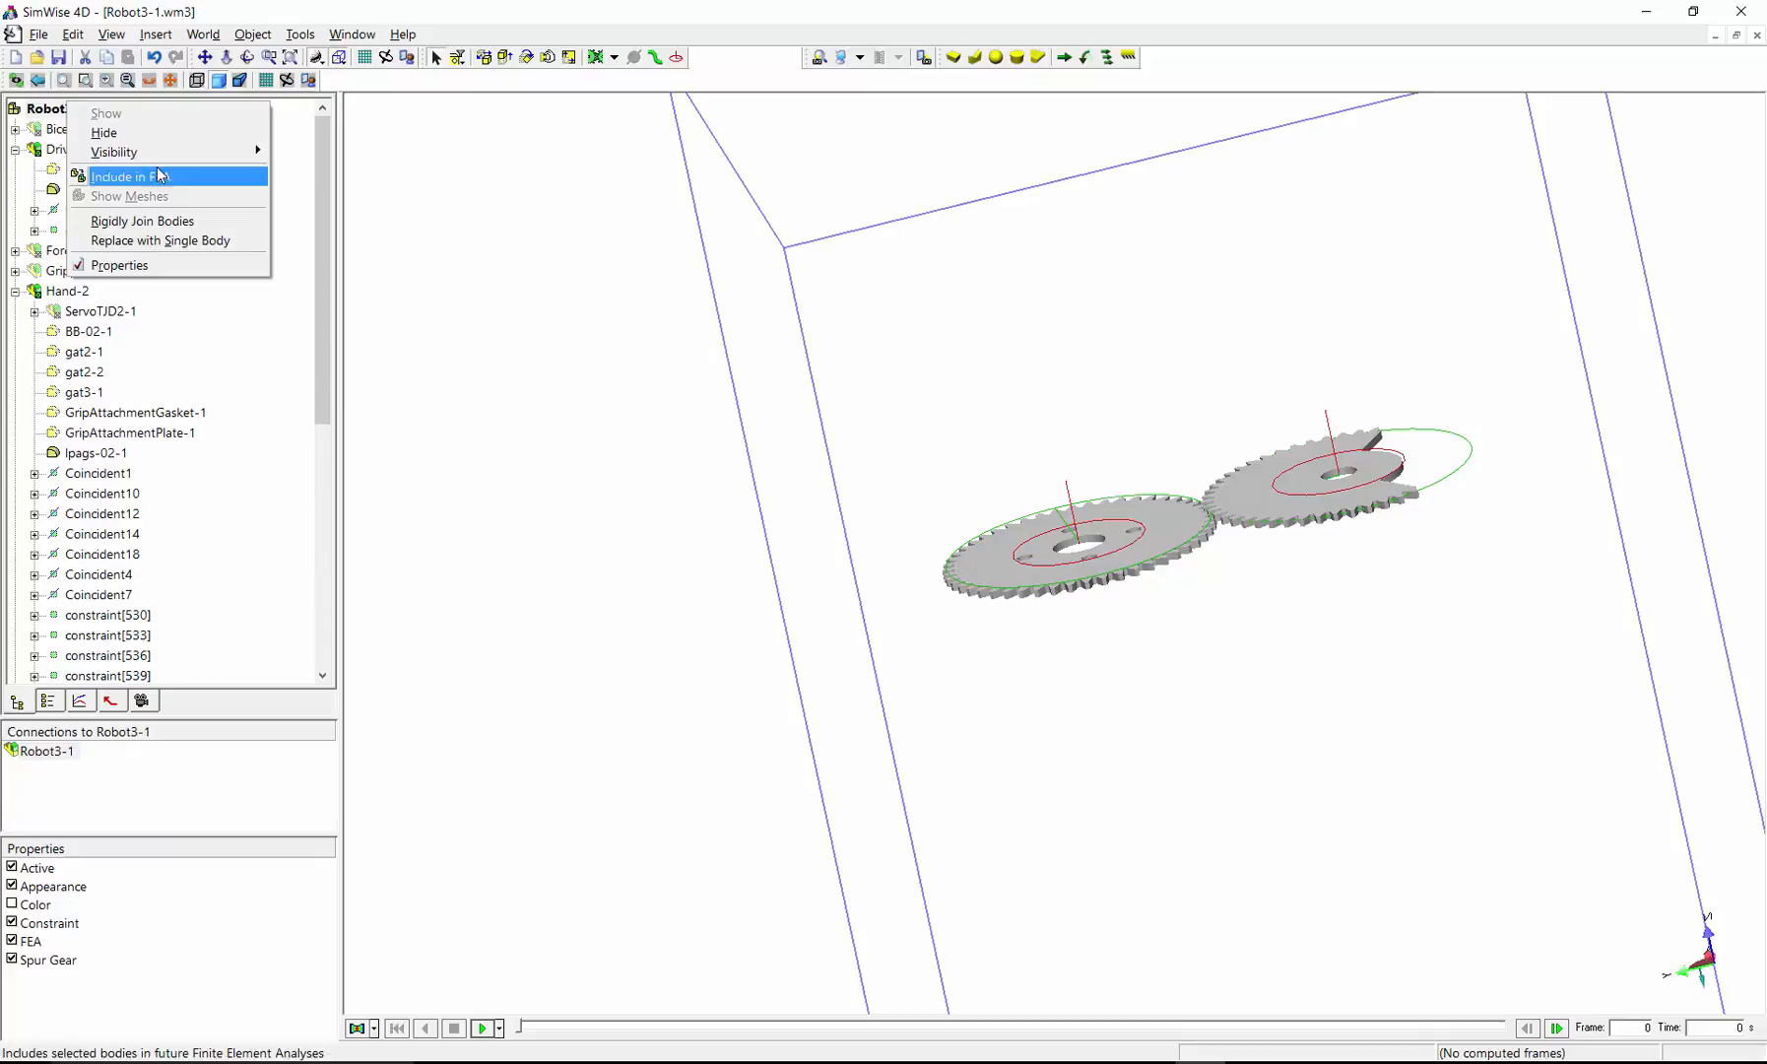
Step: Show all parts again and make the Concentric19 joint a revolute motor
click(132, 175)
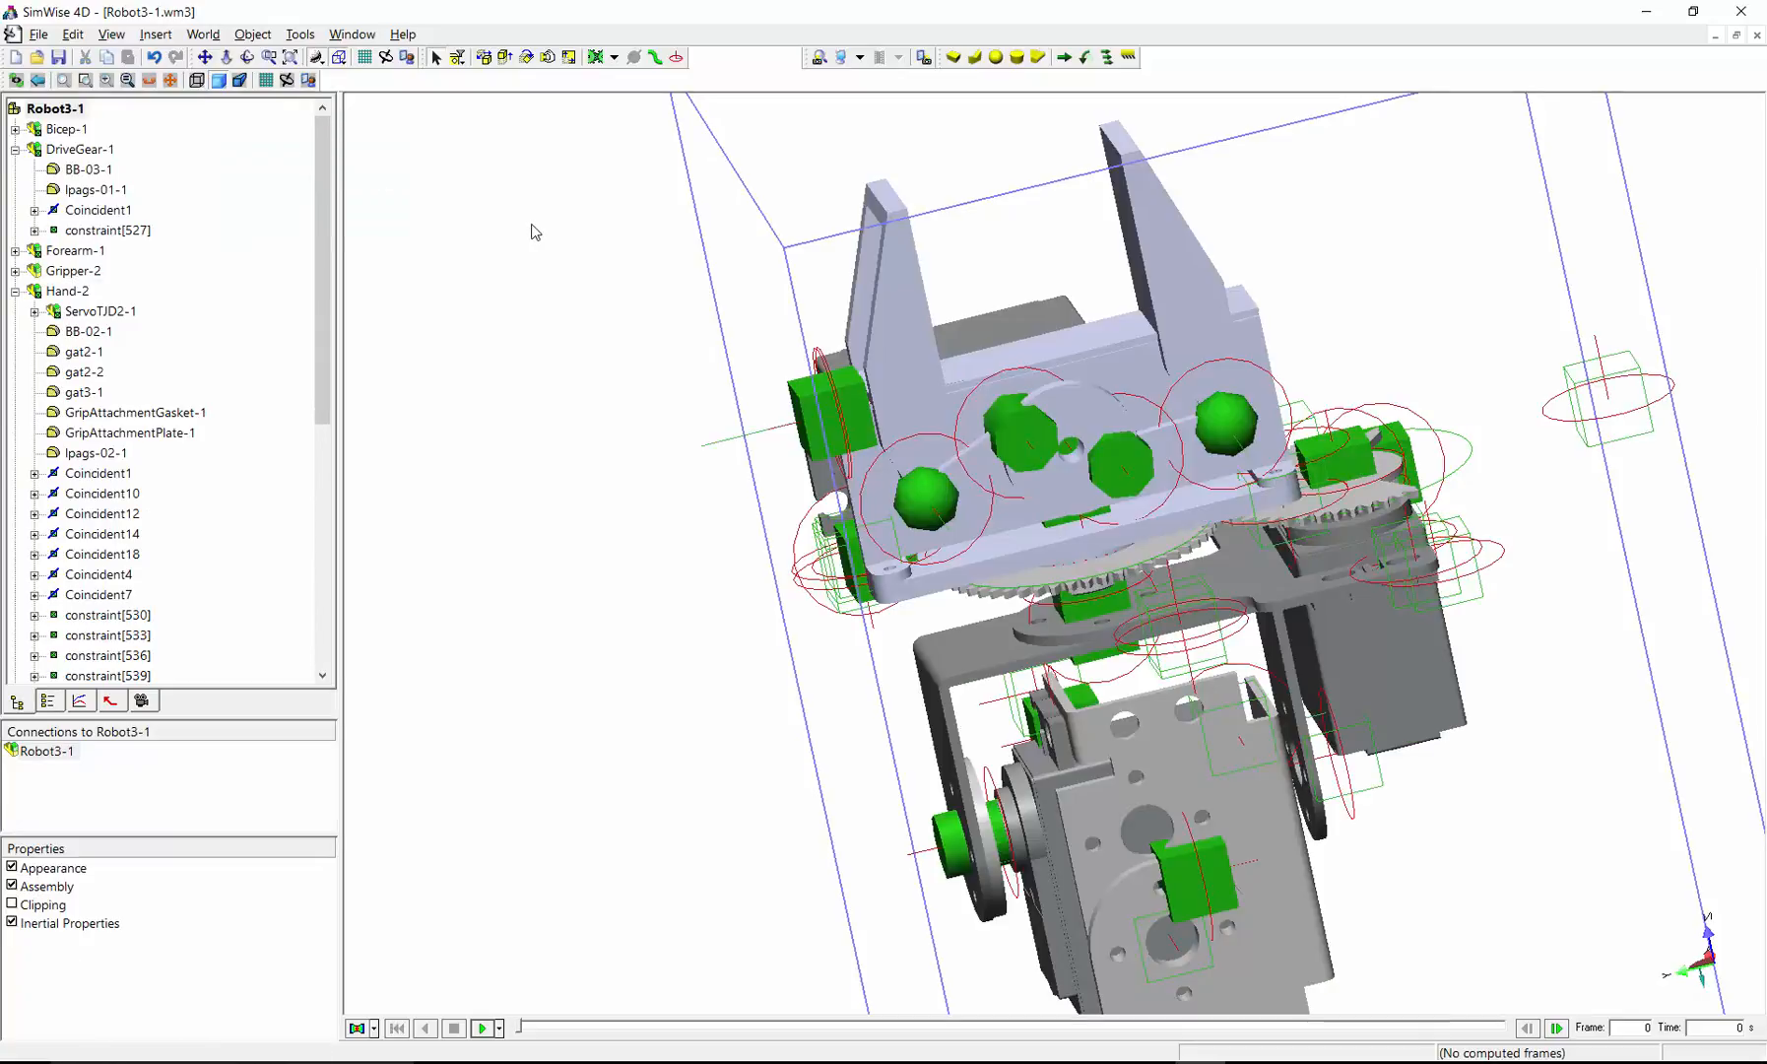
mouse_move(291, 543)
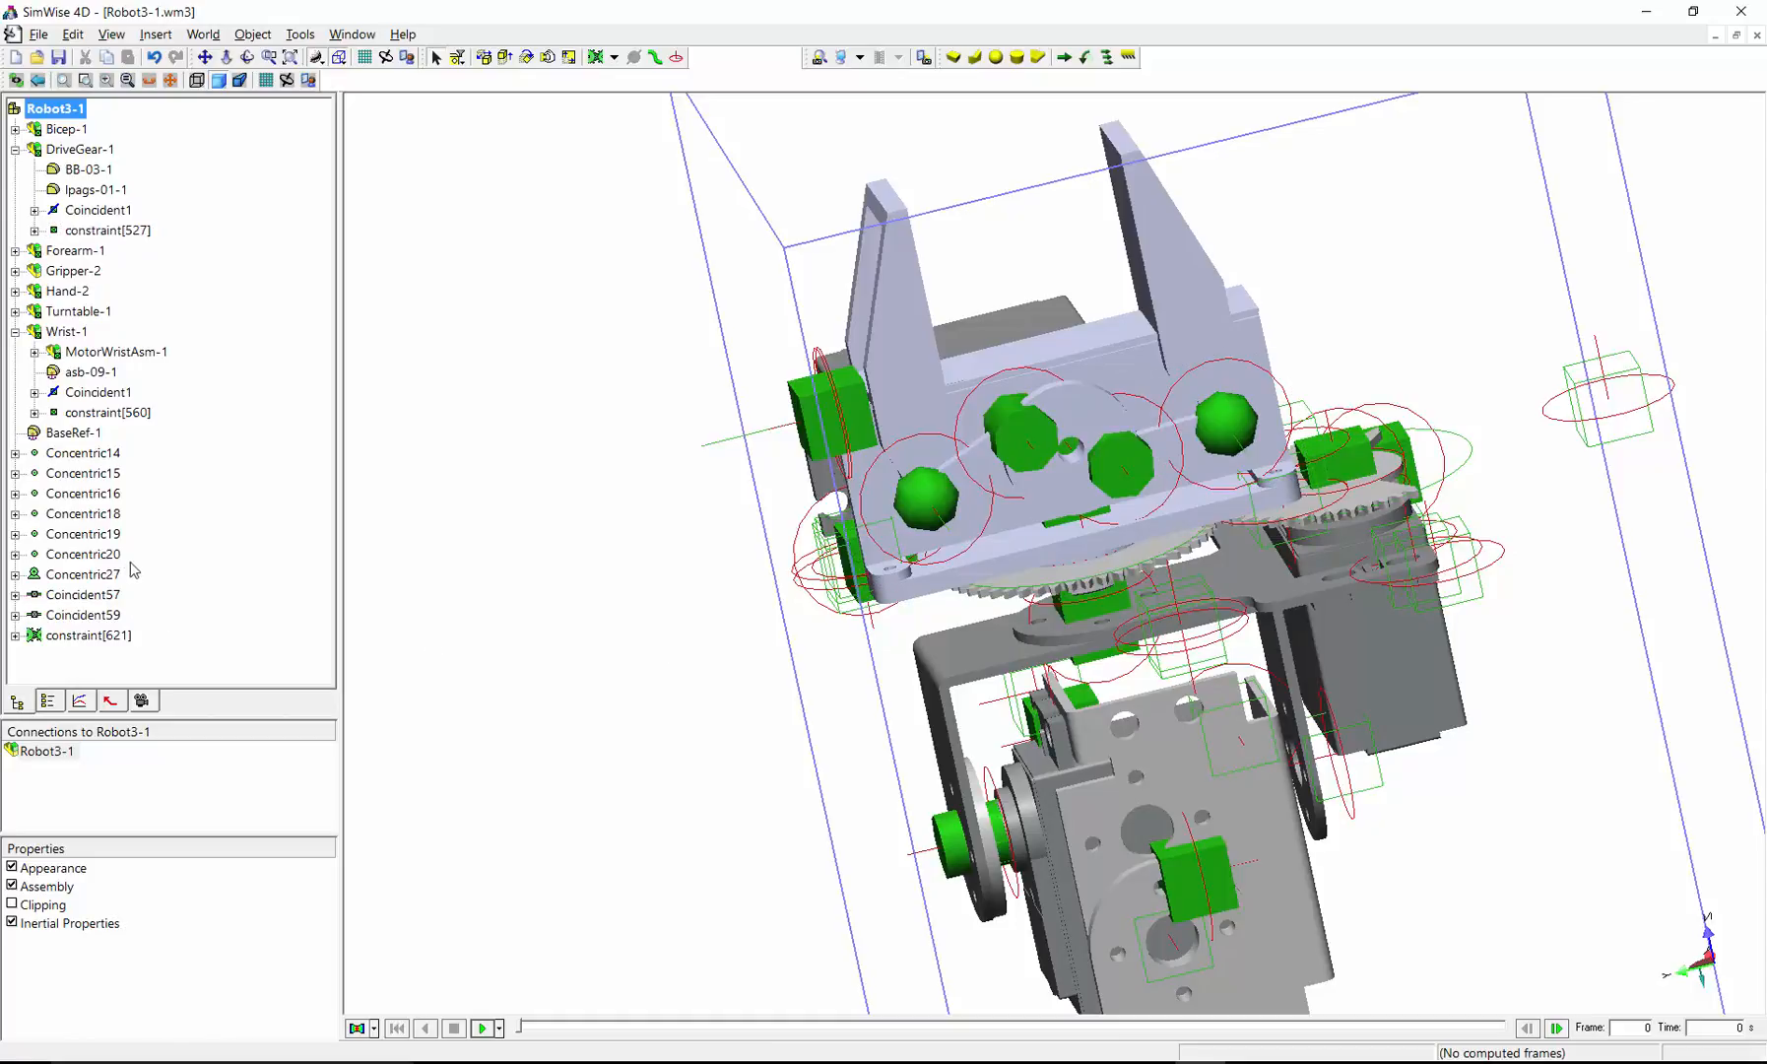
click(82, 534)
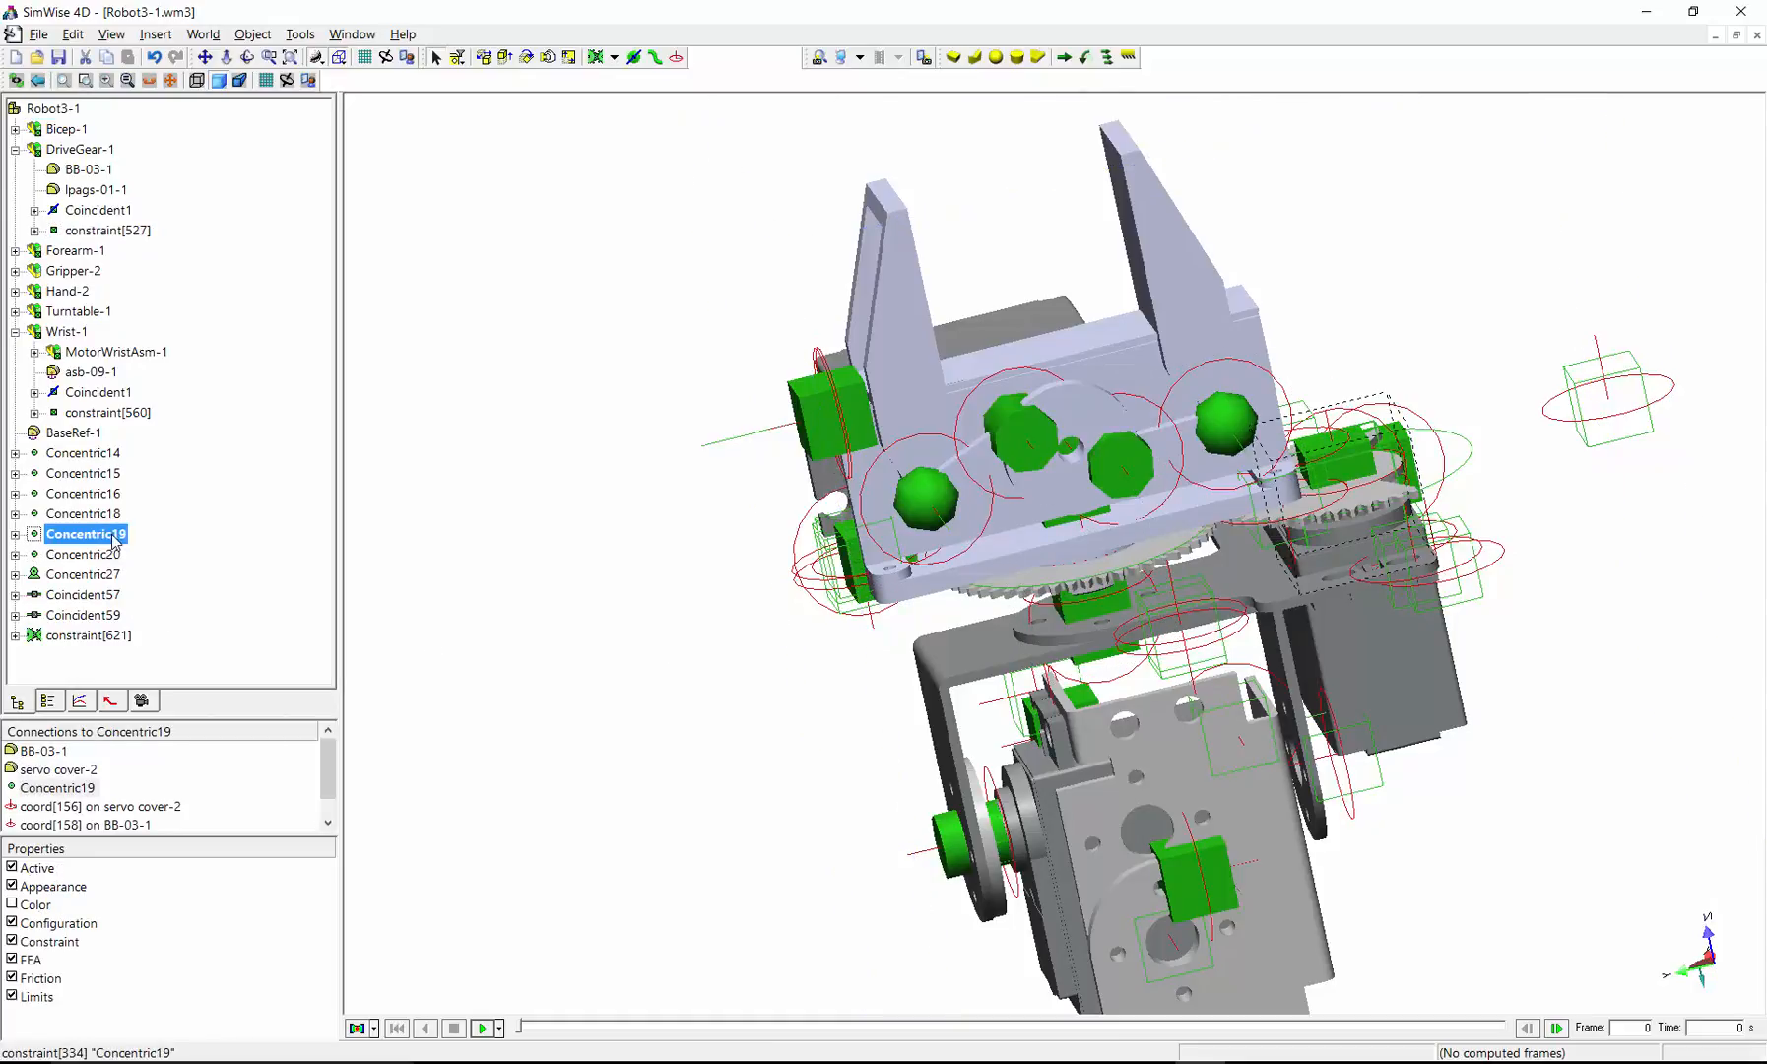
right_click(85, 534)
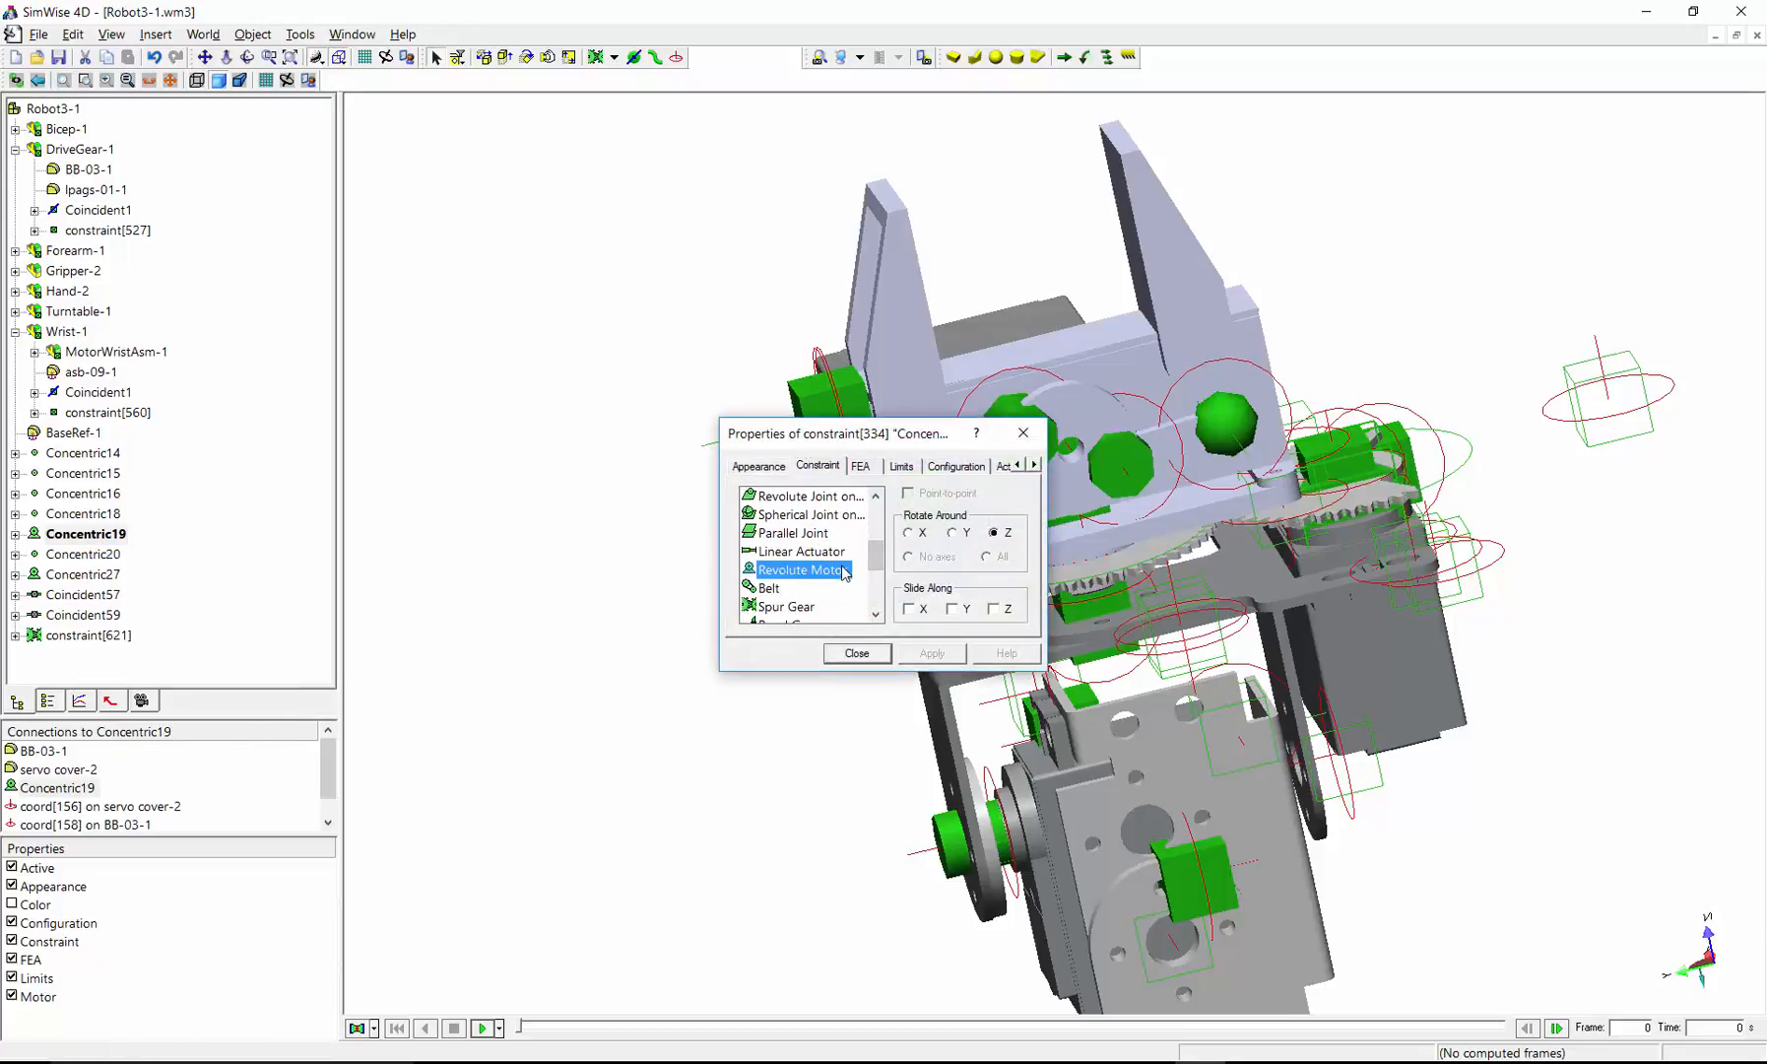
click(855, 654)
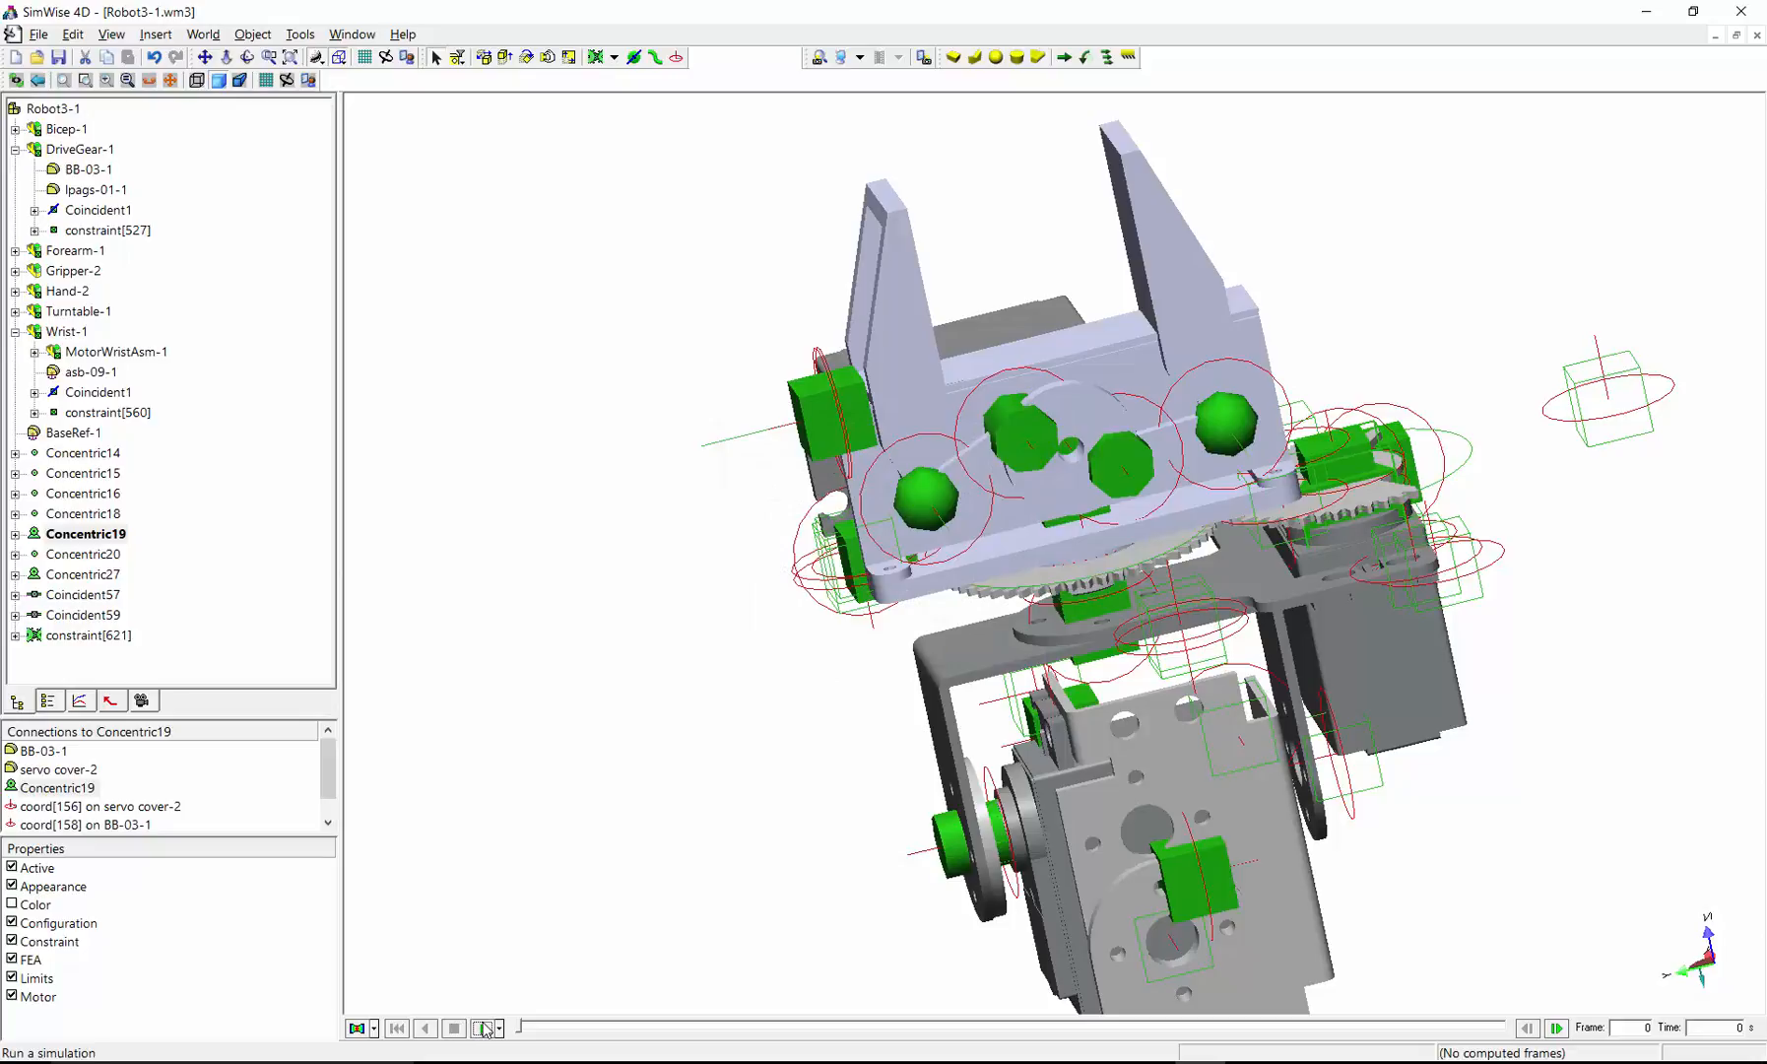
Step: Run a short simulation of the gripper mechanism, then stop and rewind to the first frame
click(483, 1026)
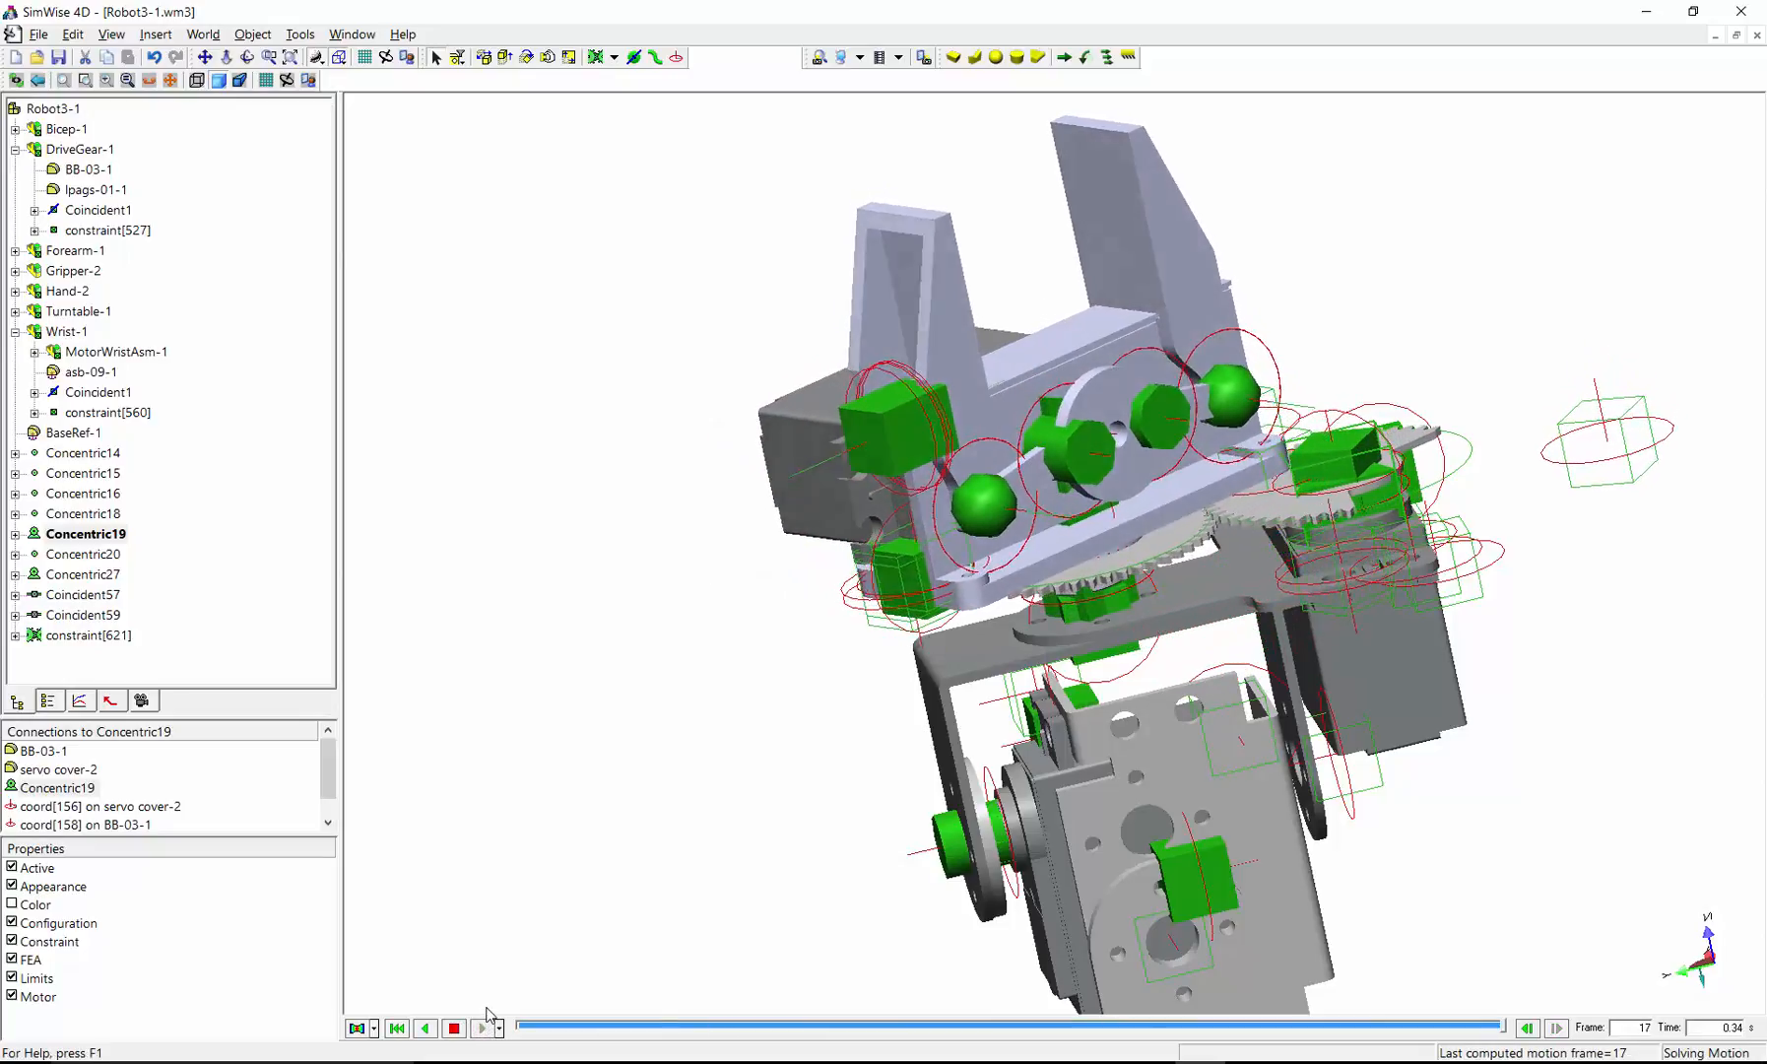
click(484, 1026)
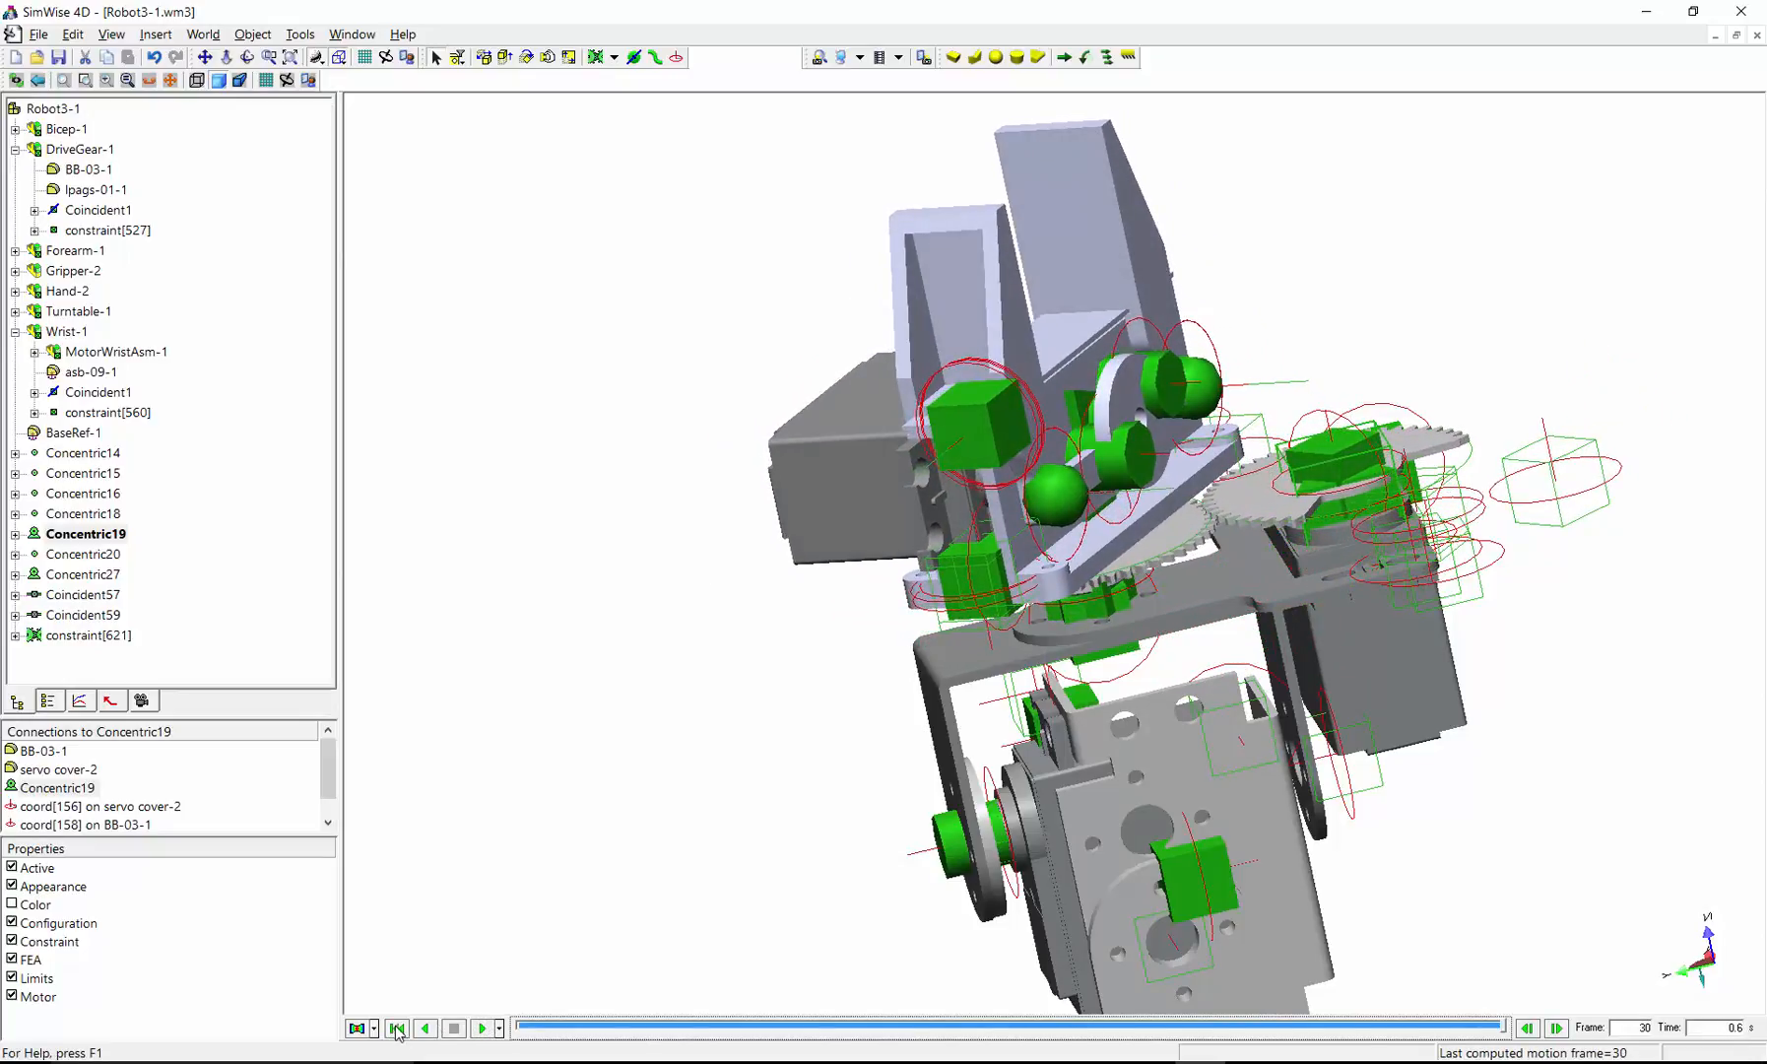
click(396, 1029)
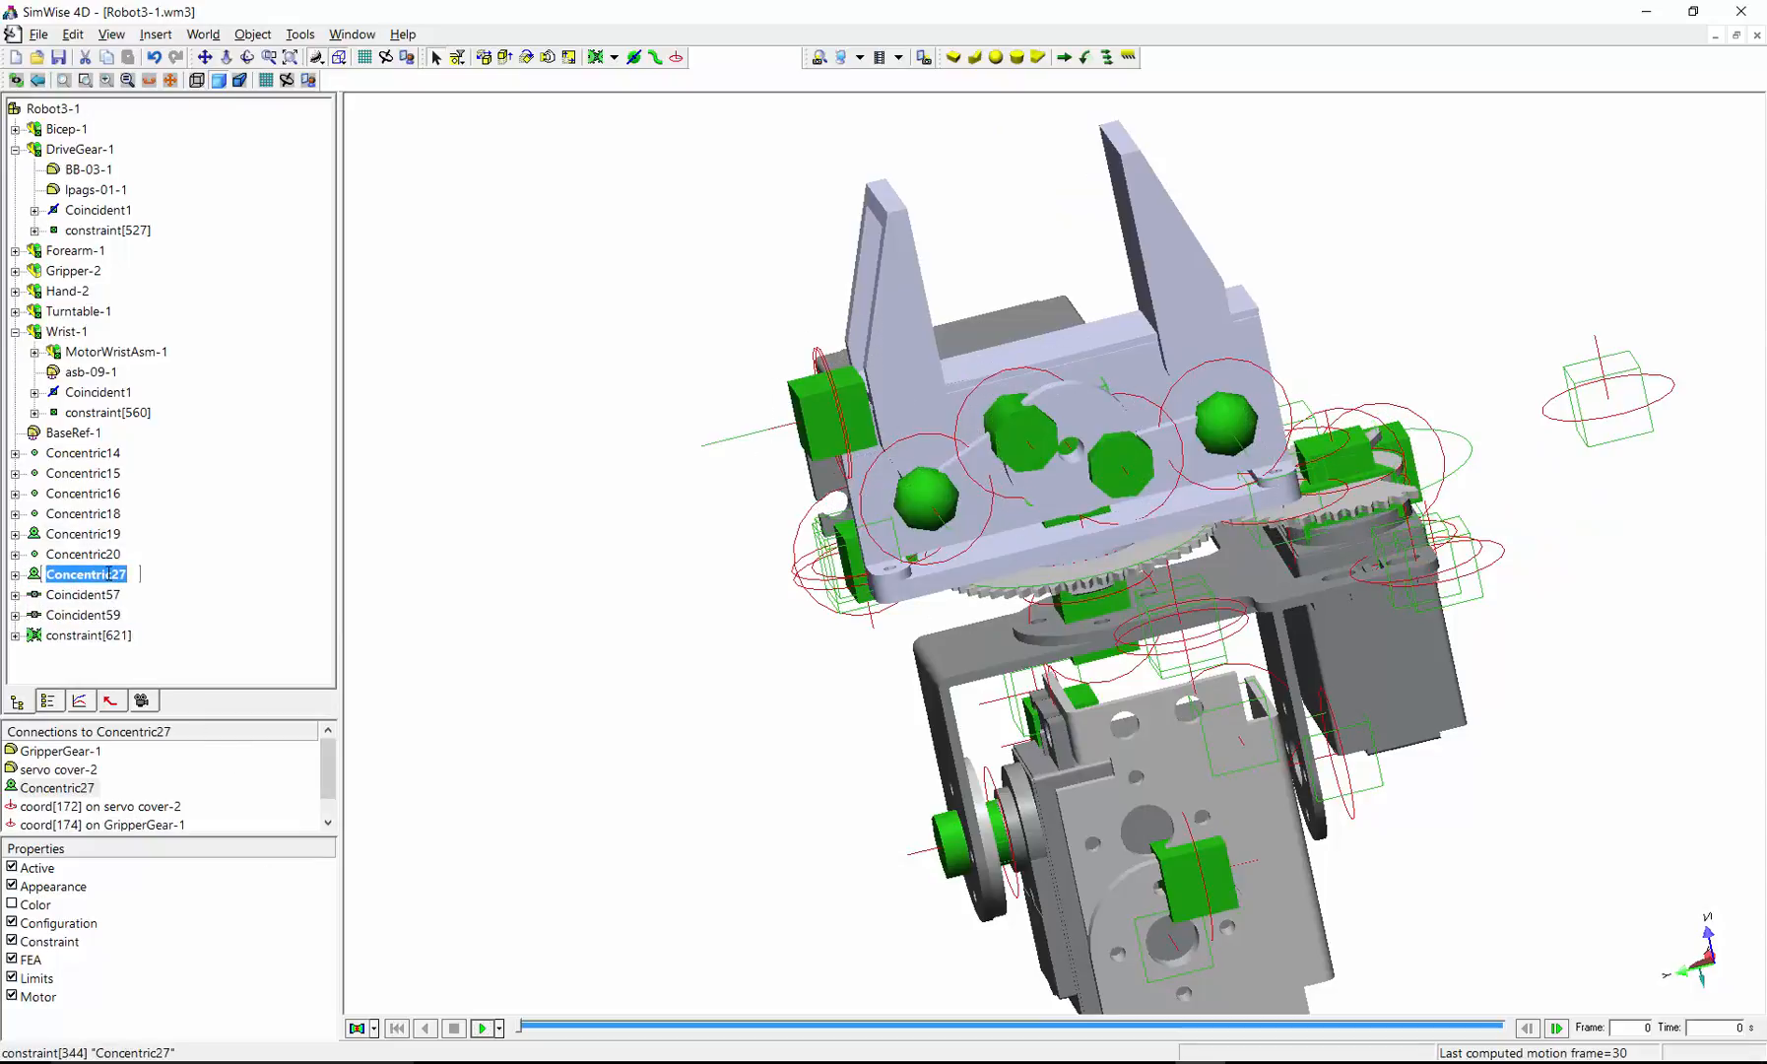
Step: Rename the Concentric27 motor to GripperMotor
text(Grip)
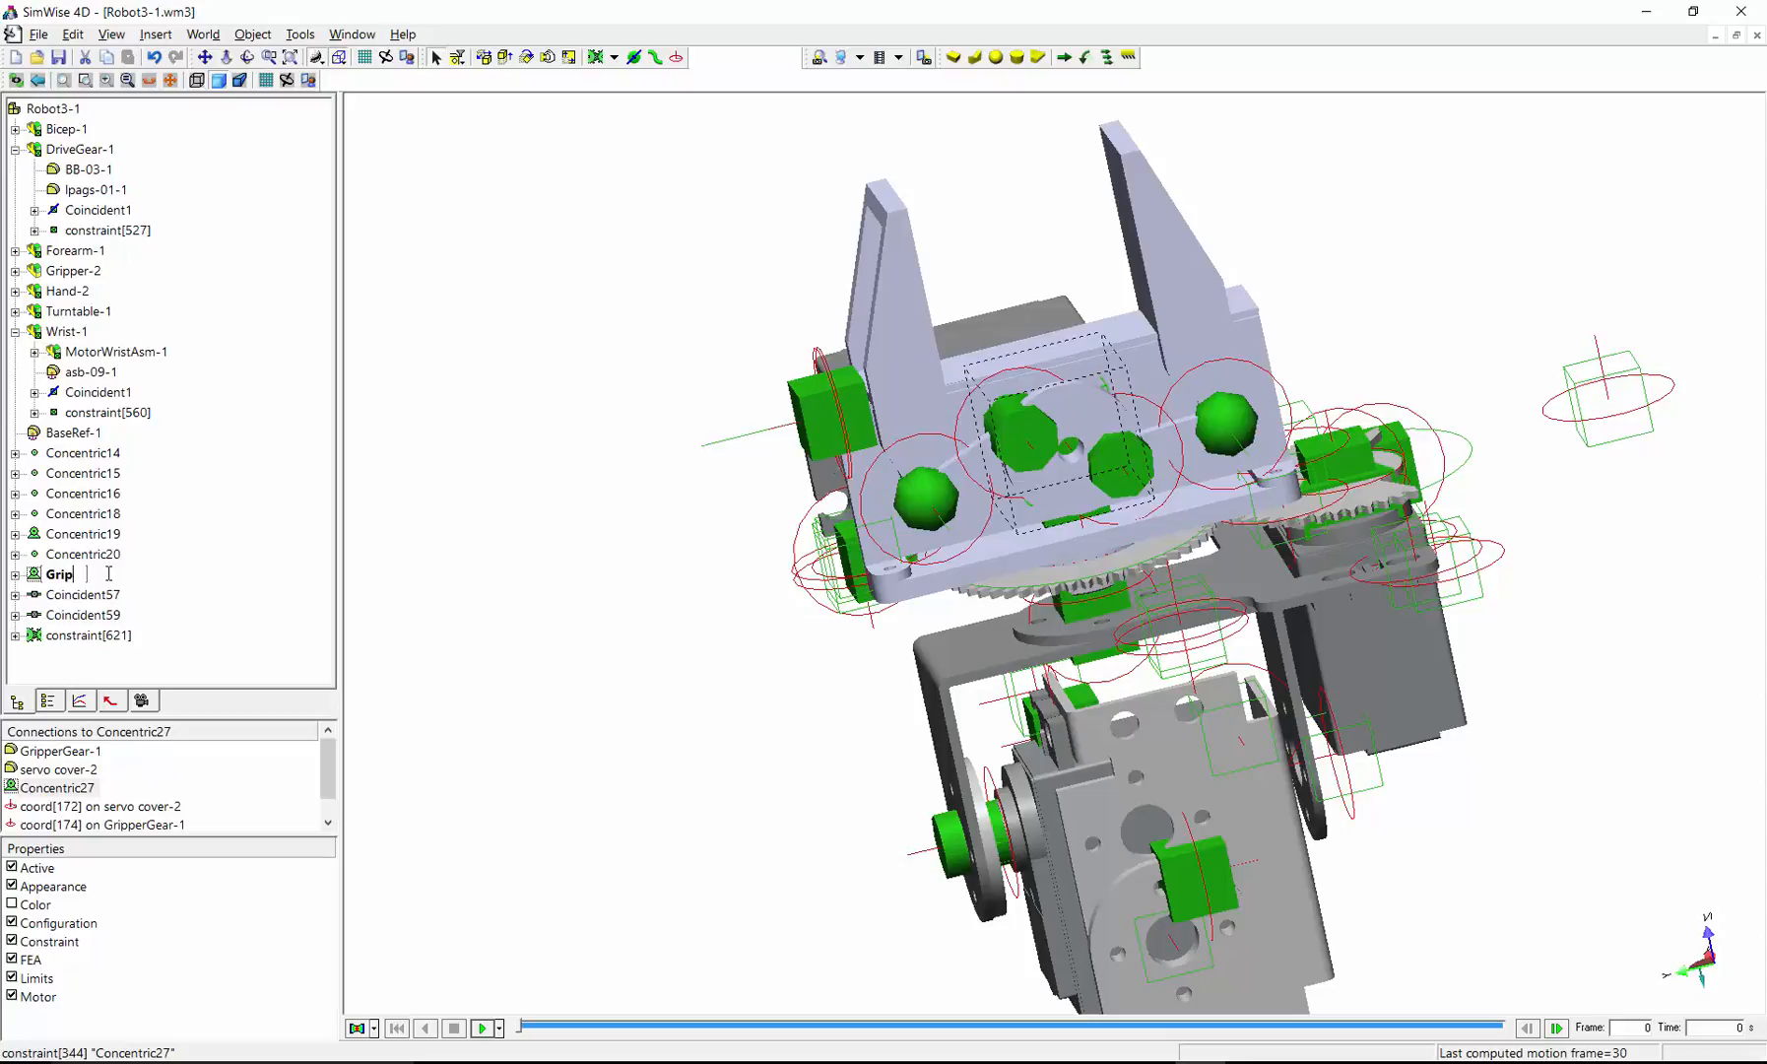
text(GripperMotion)
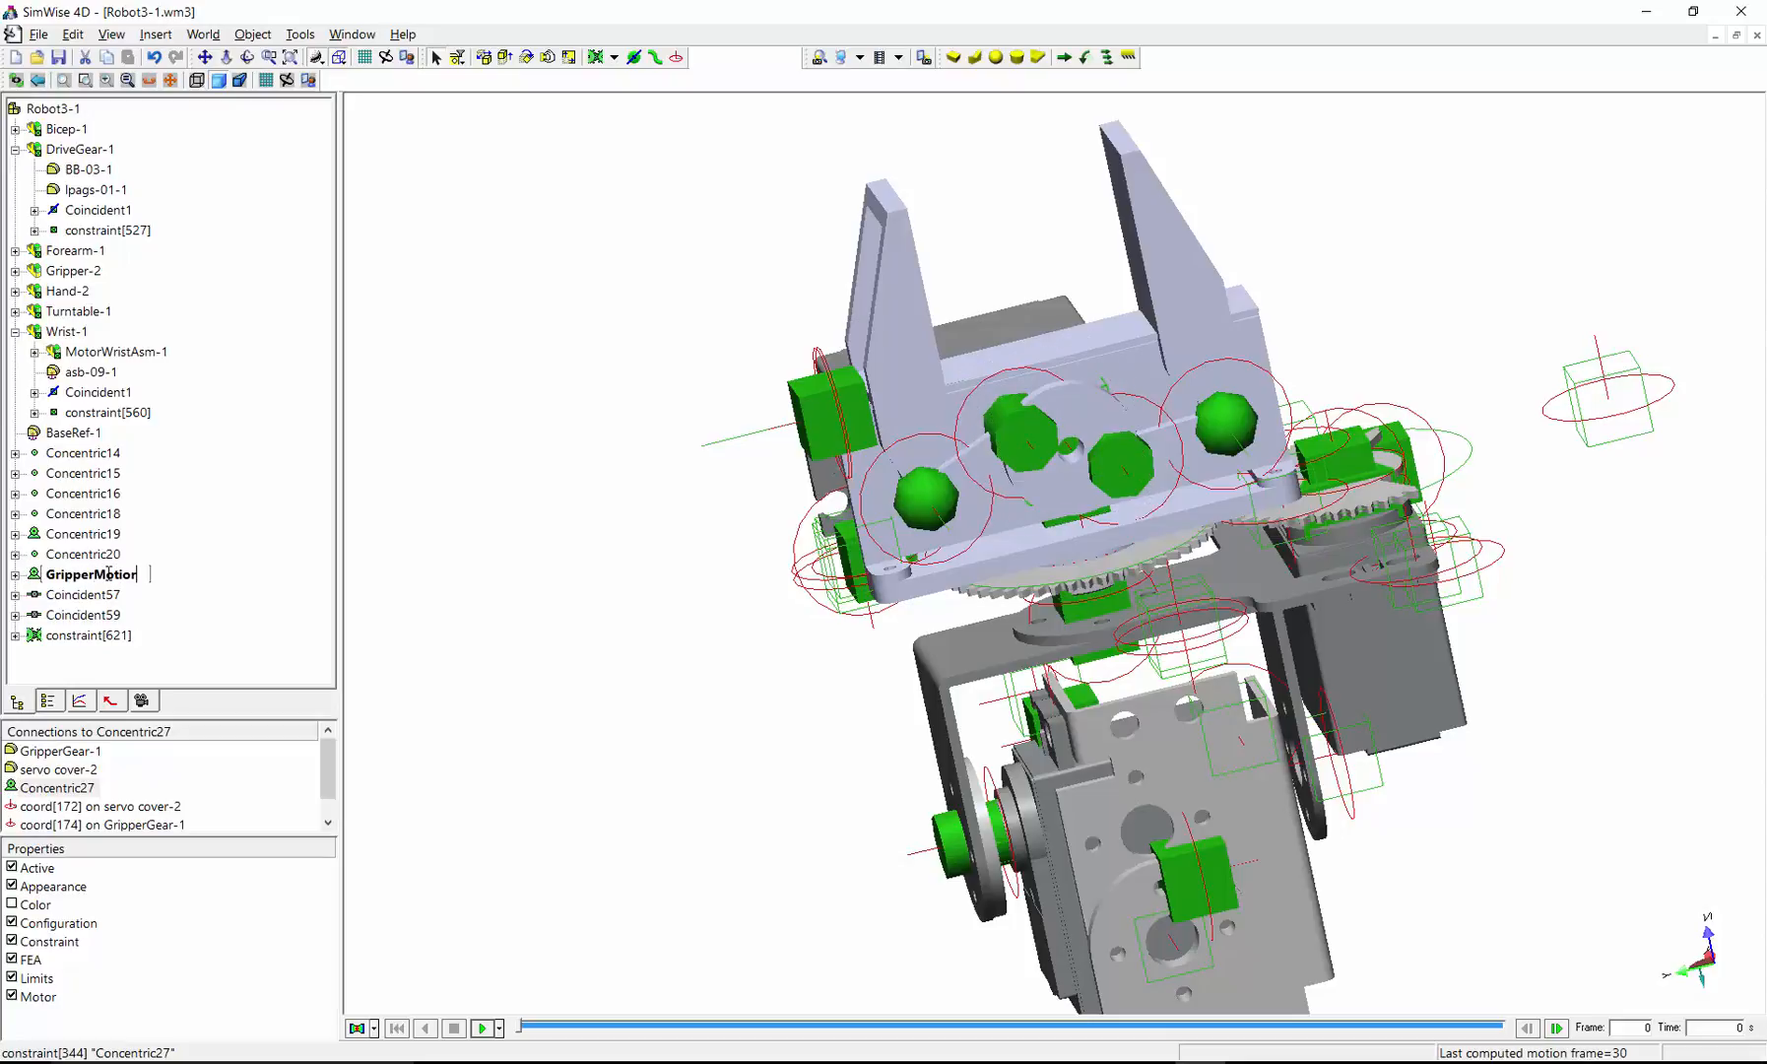
click(93, 573)
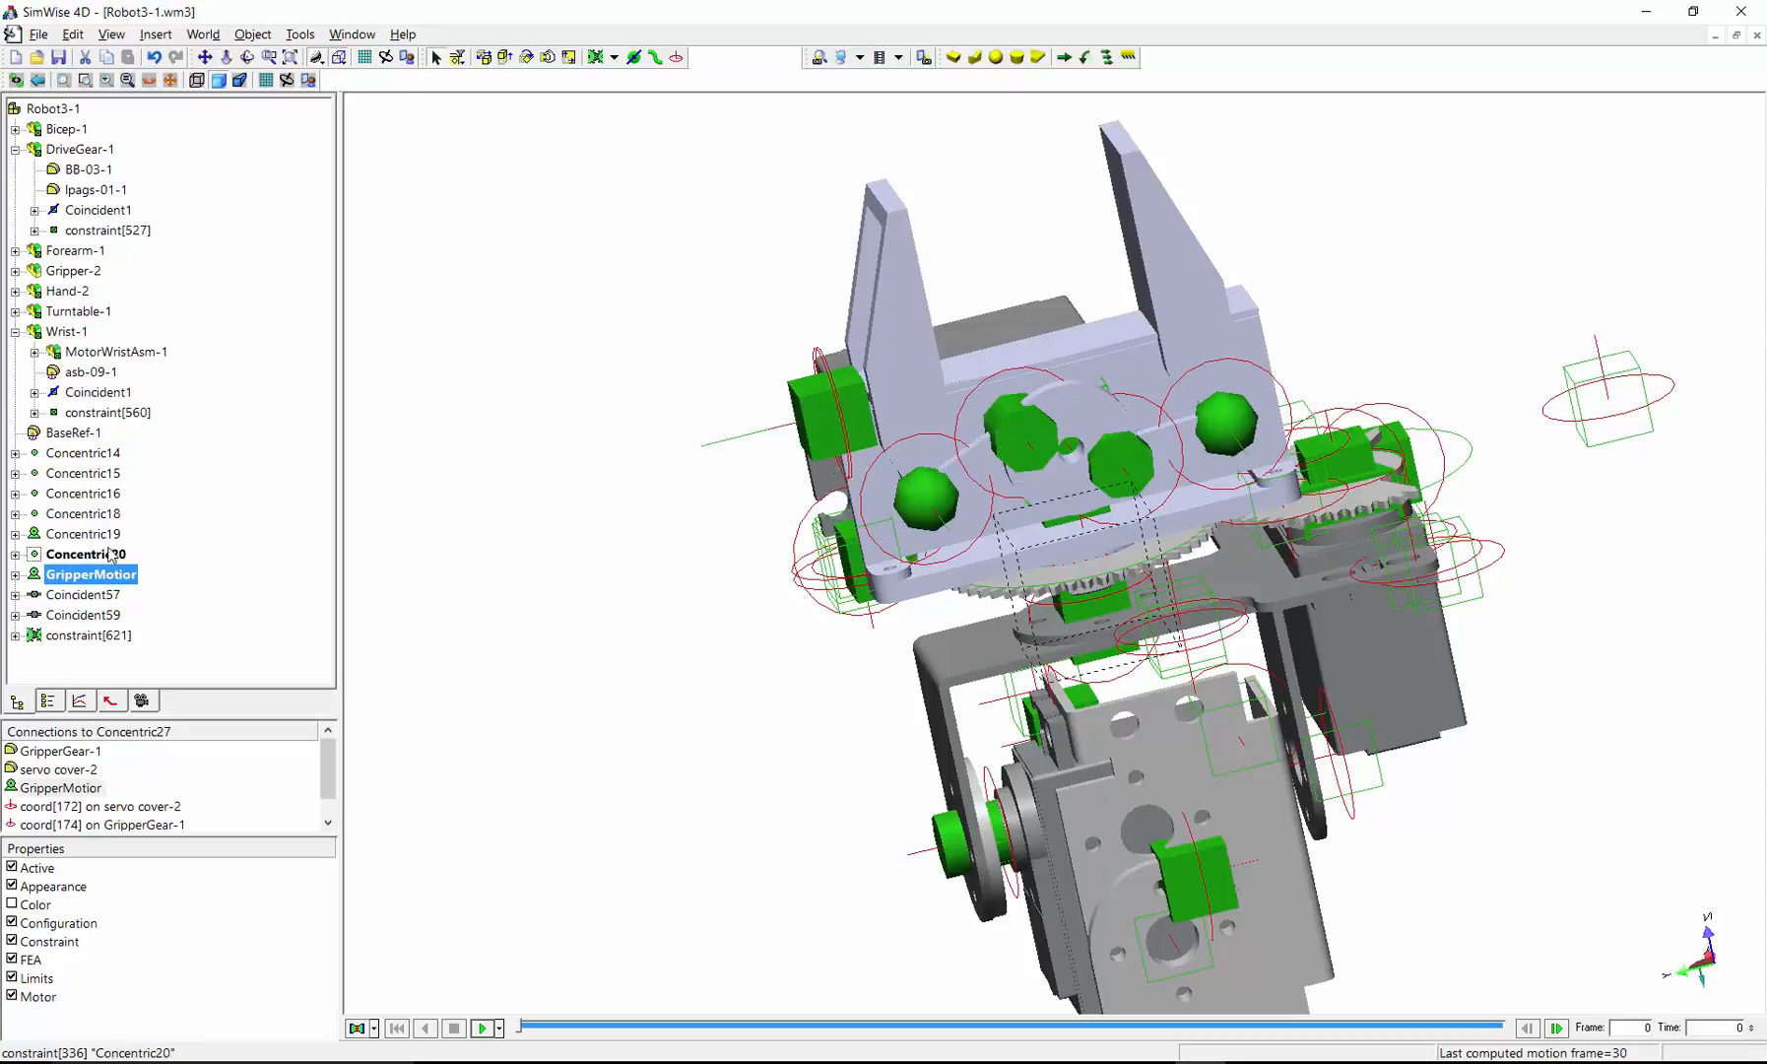
Step: Rename the Concentric19 motor to GearMotor
click(84, 534)
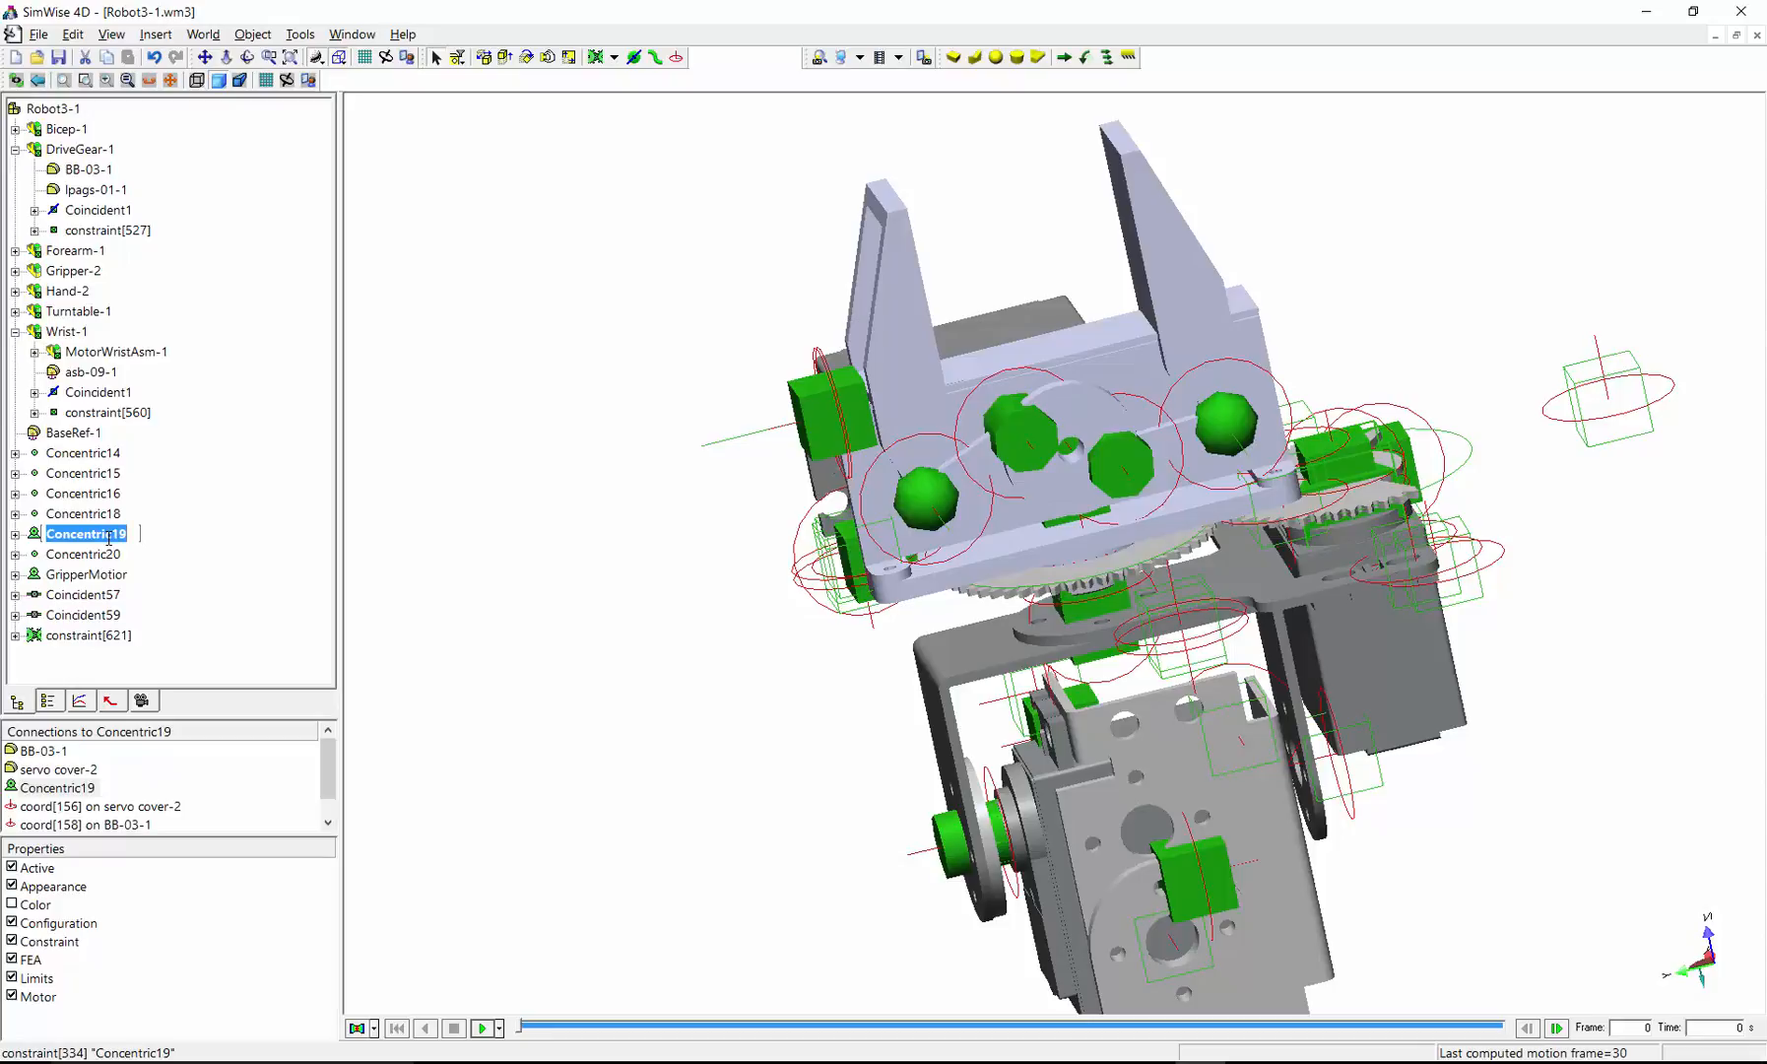
text(GearMotor)
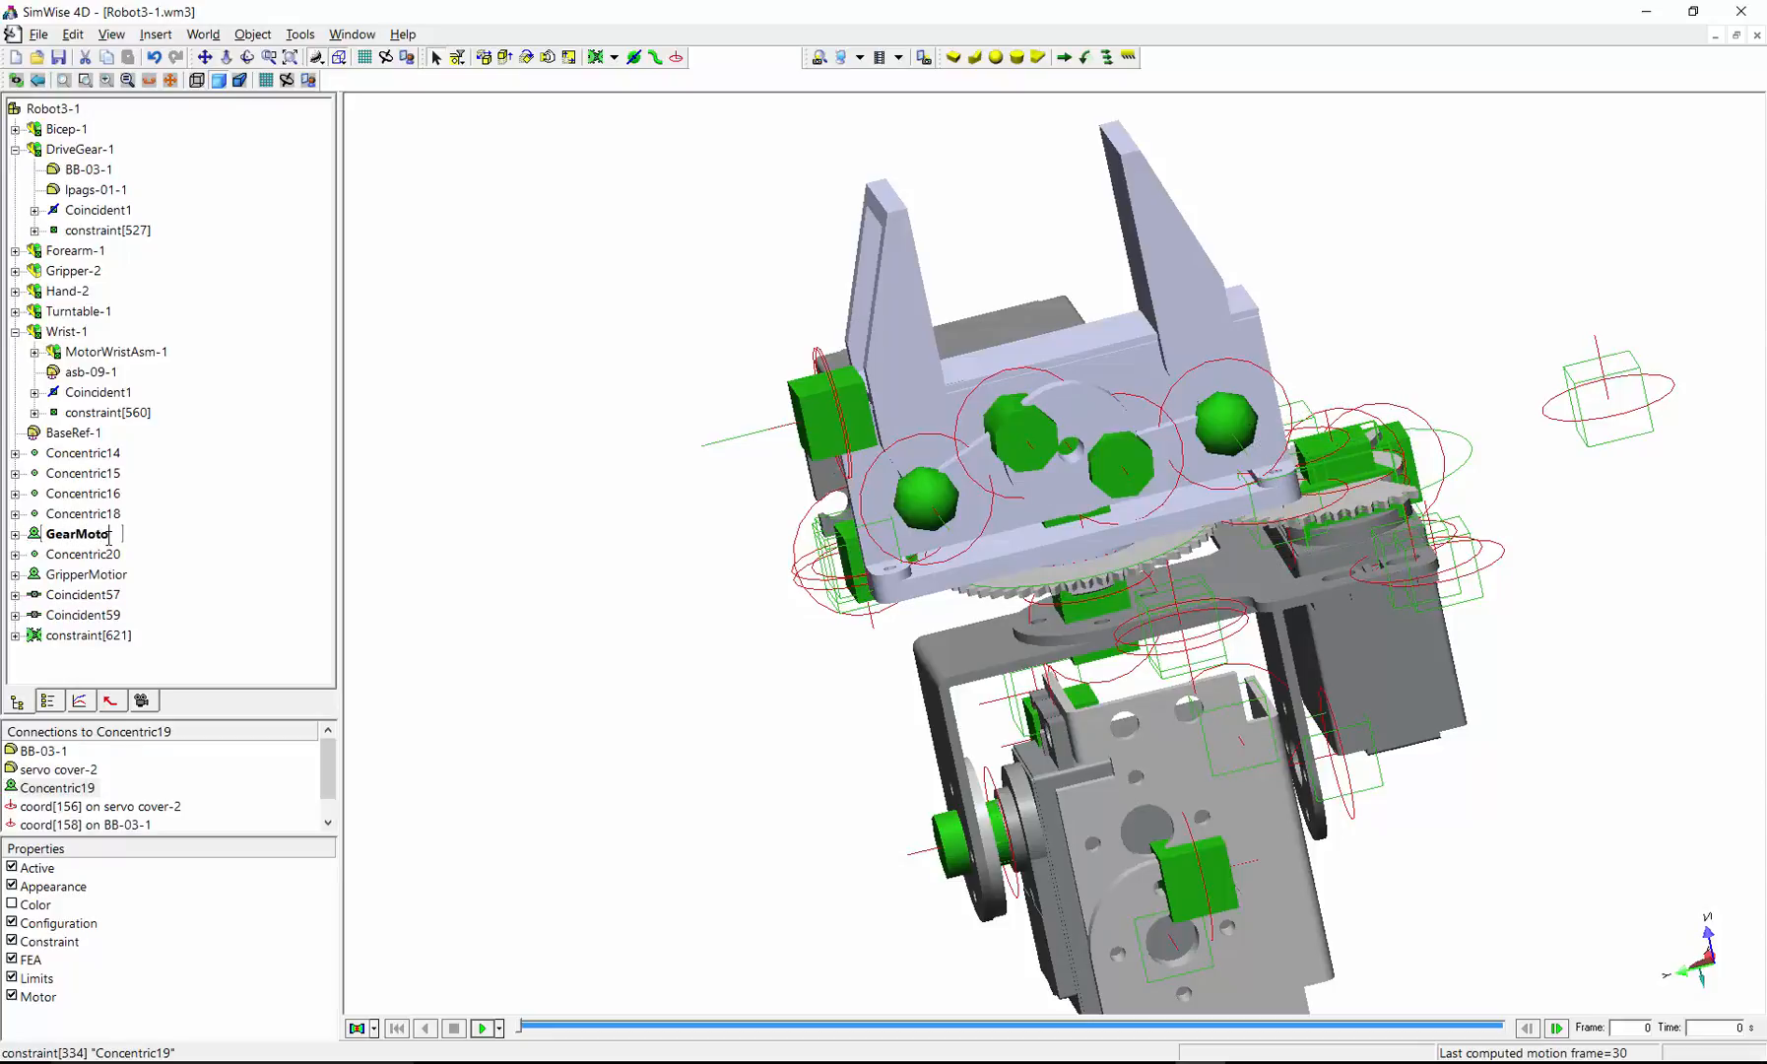
click(79, 534)
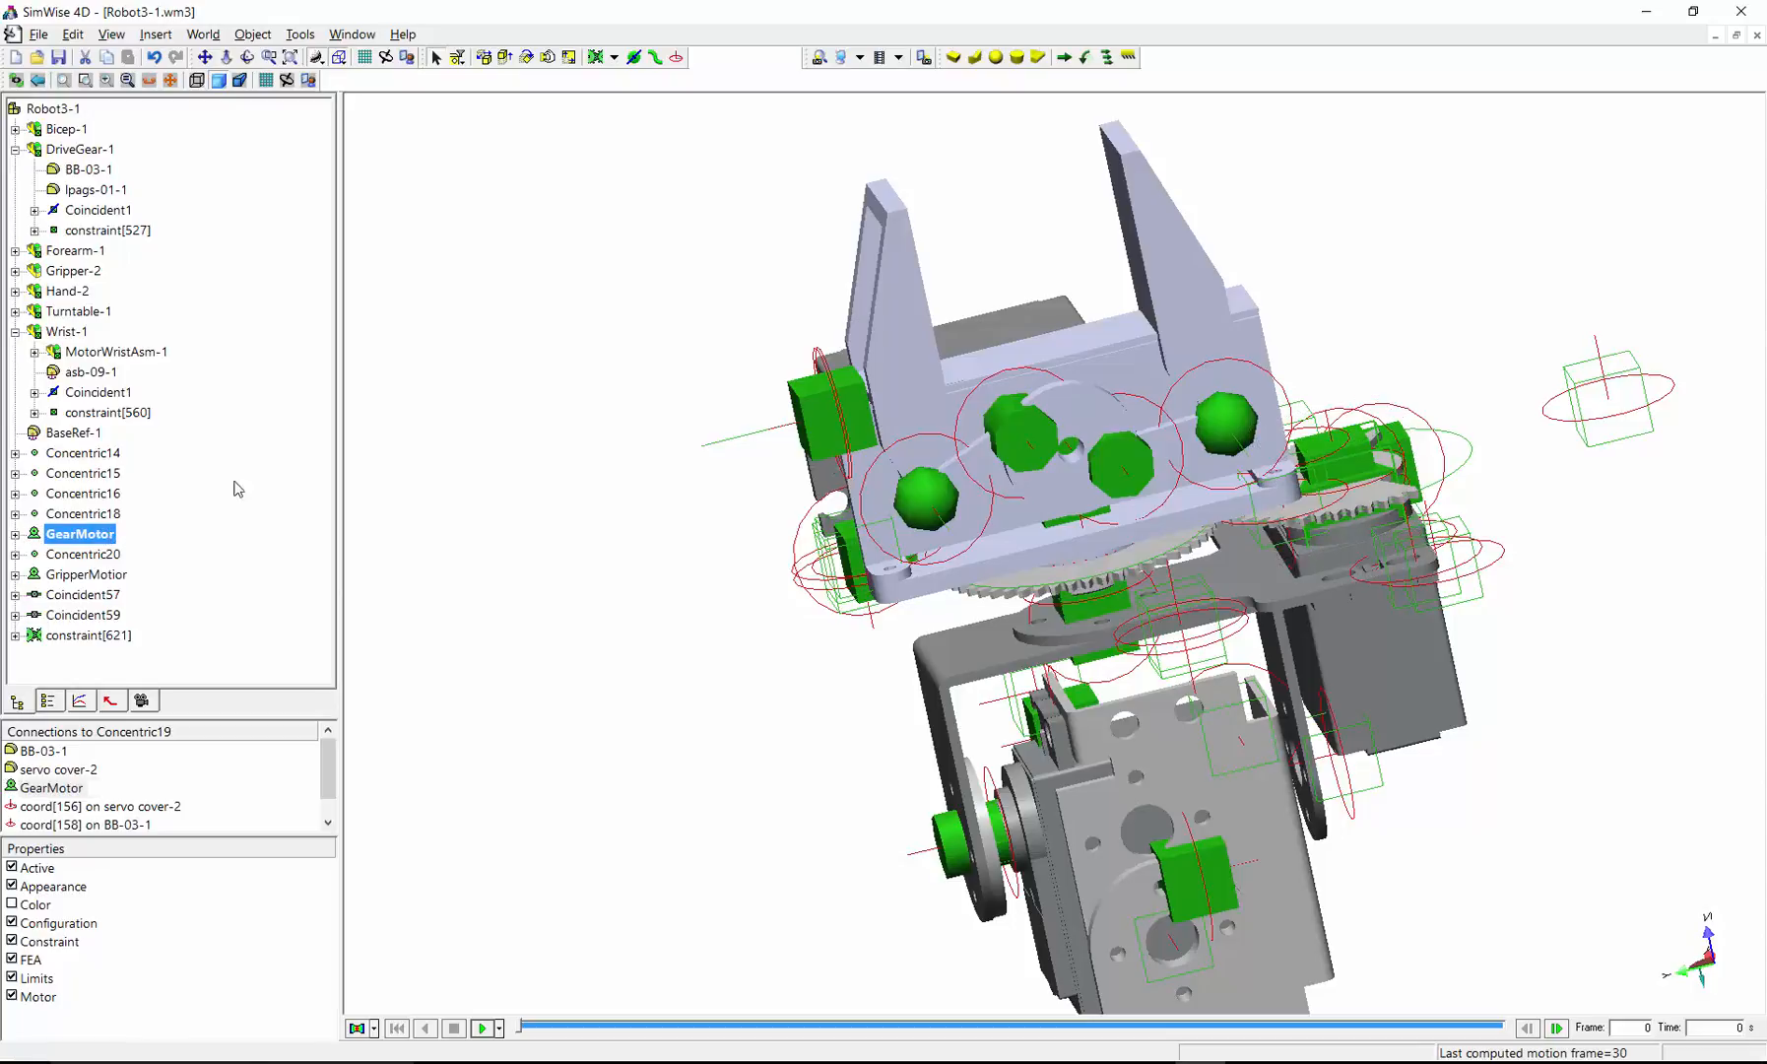
mouse_move(741, 810)
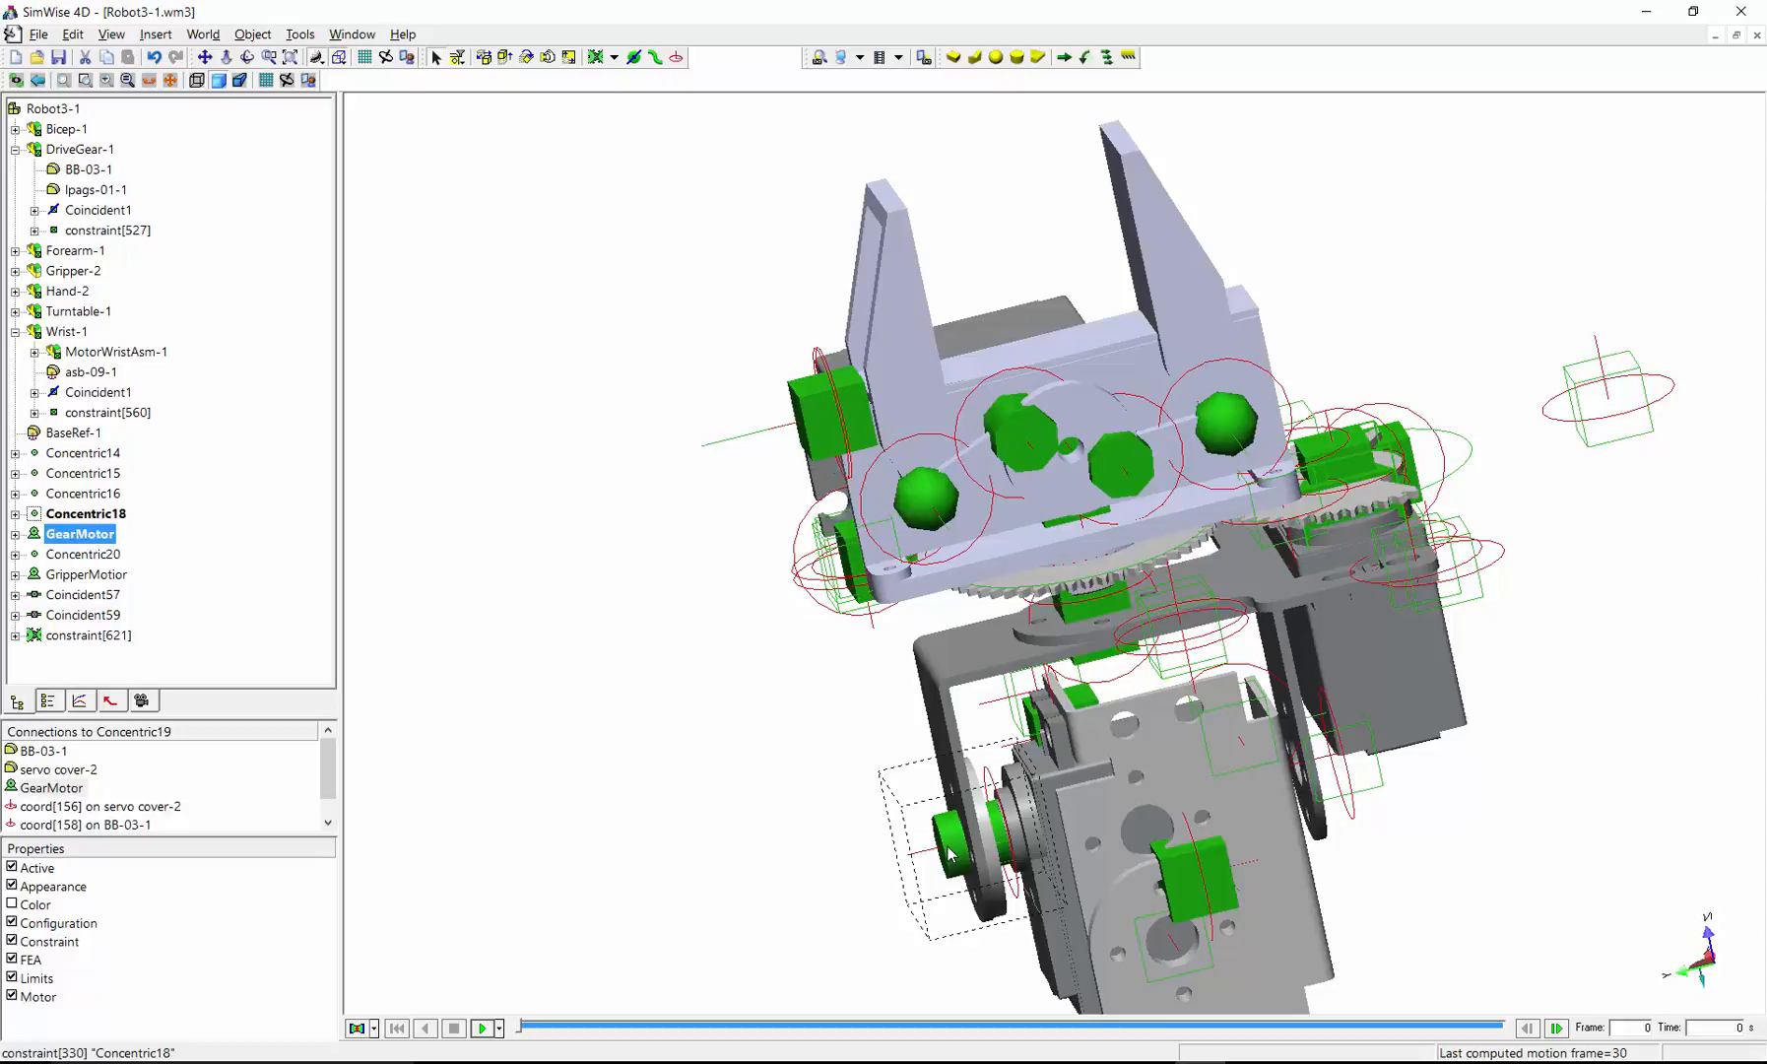
Step: Make the Concentric18 joint a revolute motor and rename it WristMotor
right_click(952, 851)
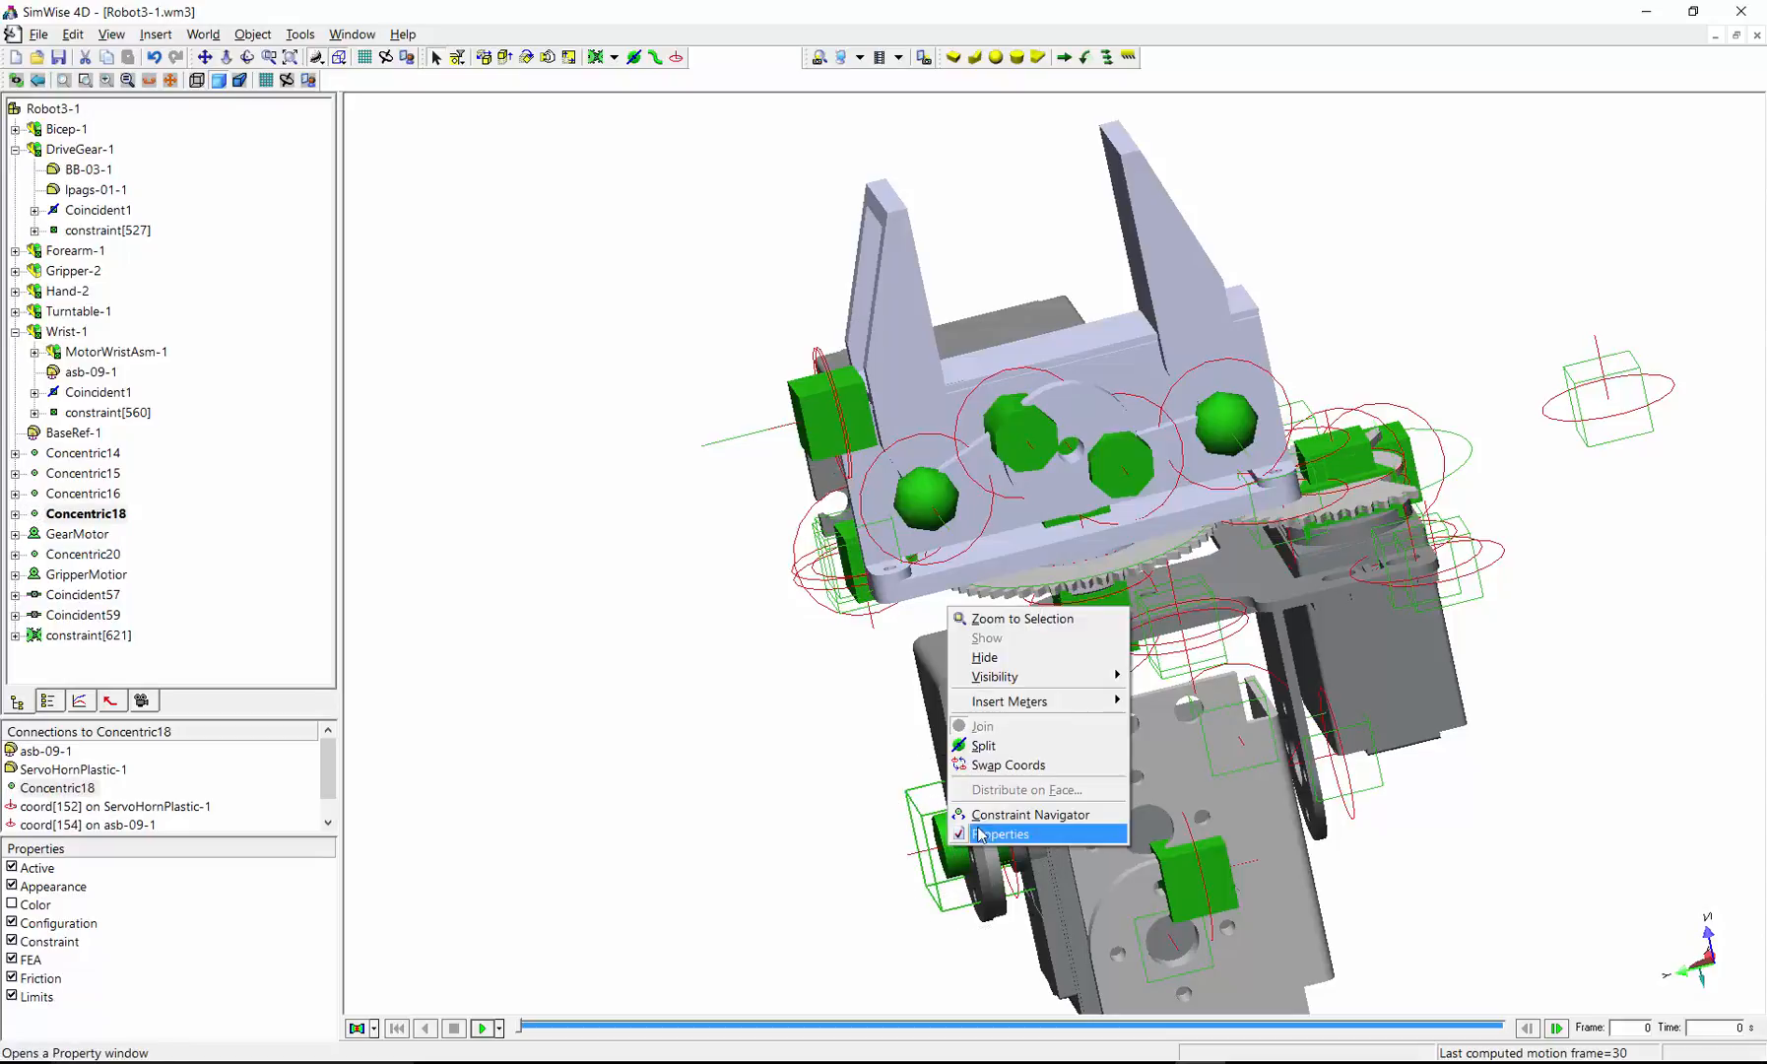
click(1003, 833)
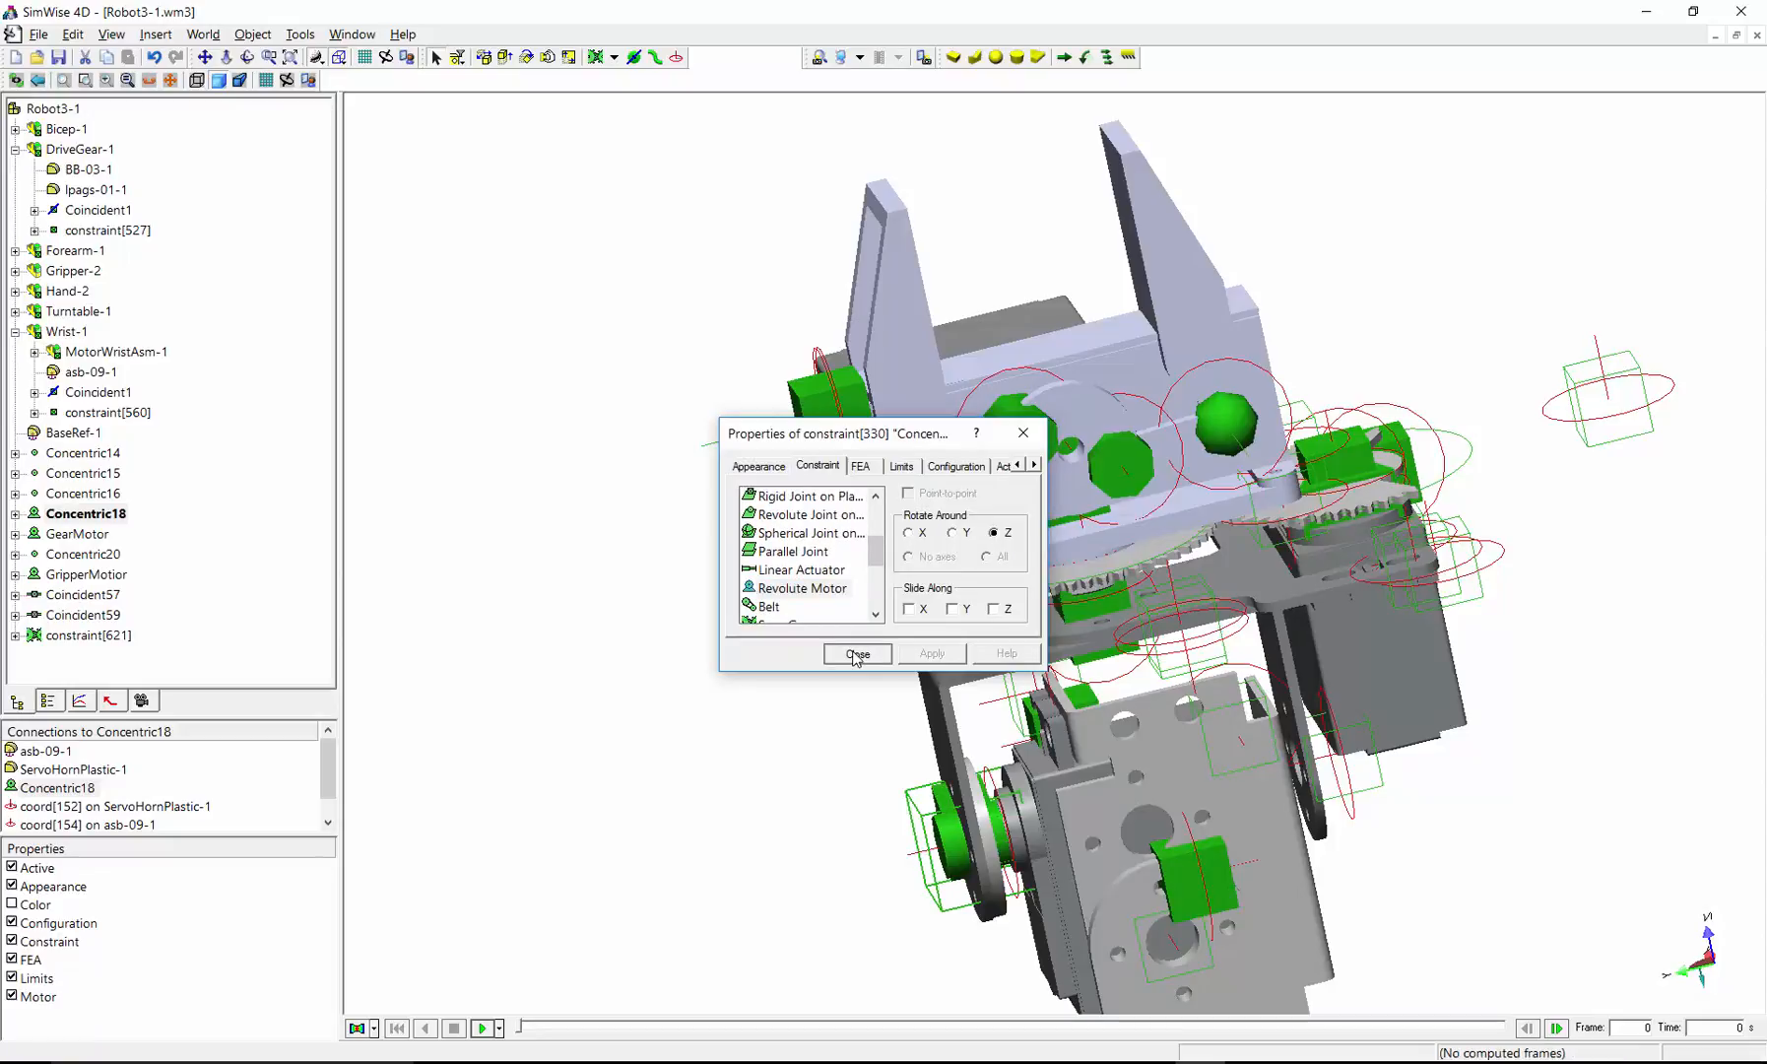
click(855, 654)
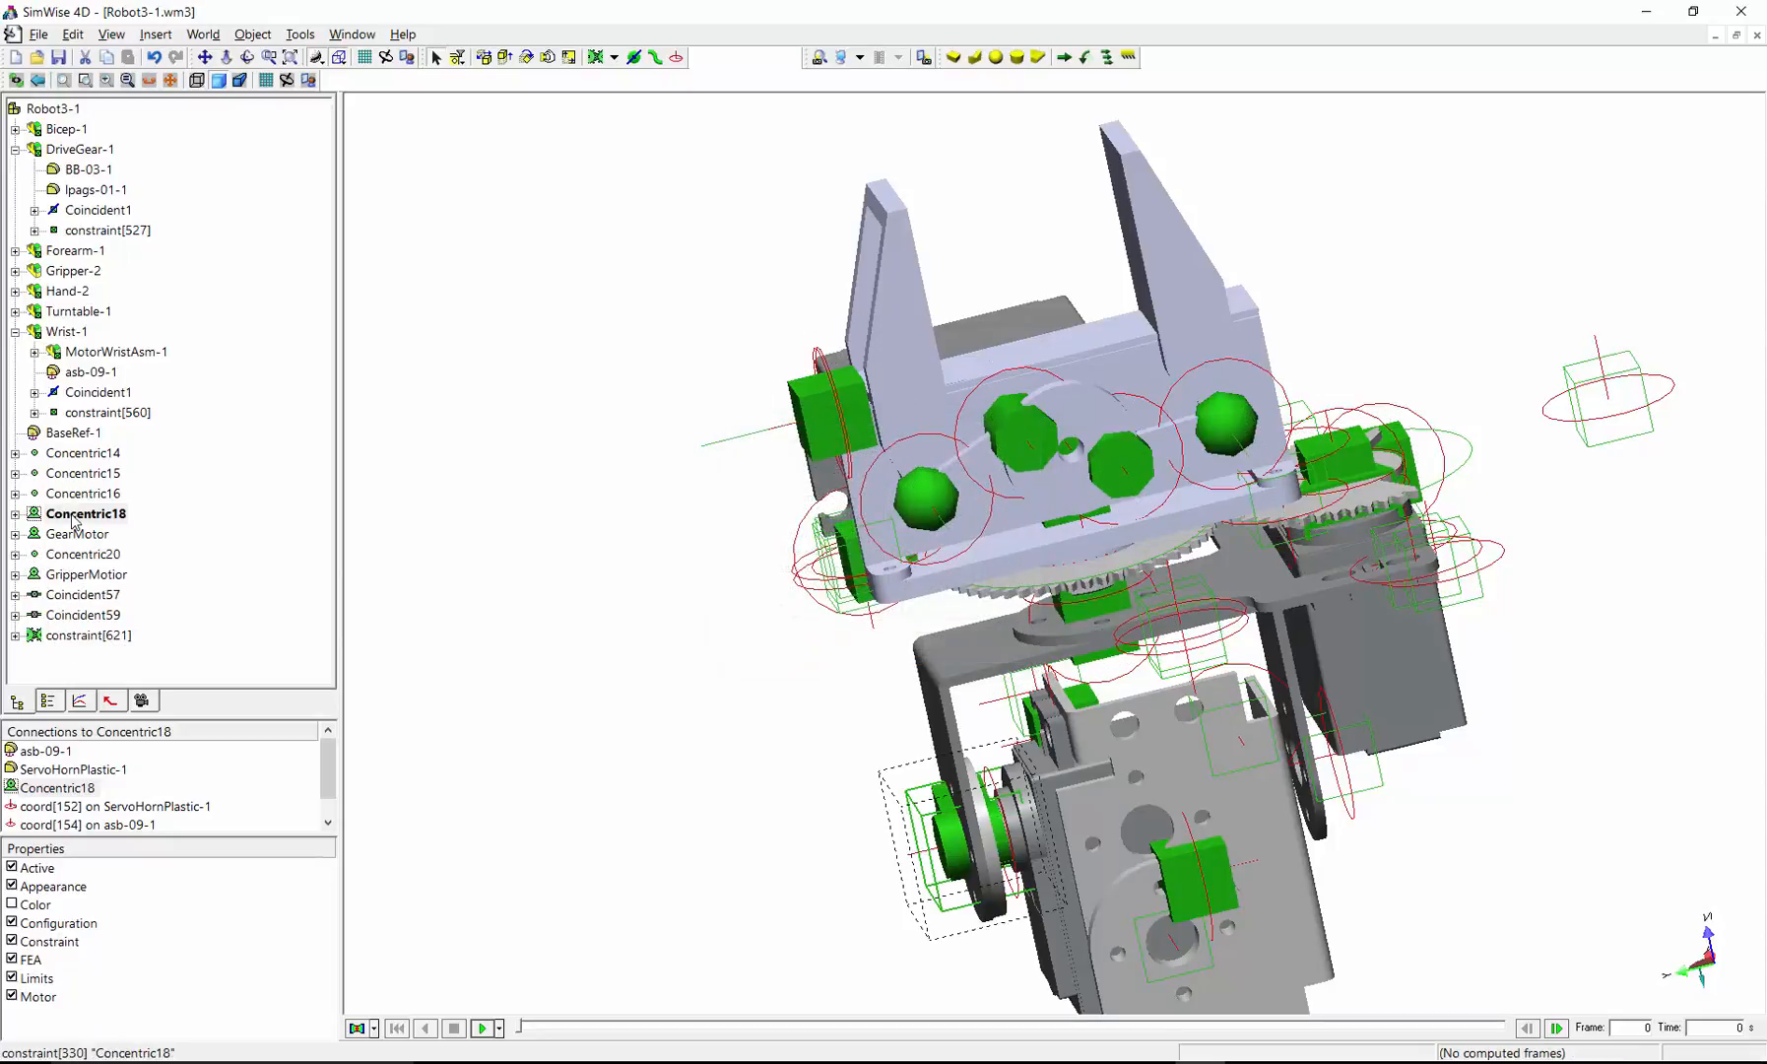
click(85, 514)
text(WristMotor)
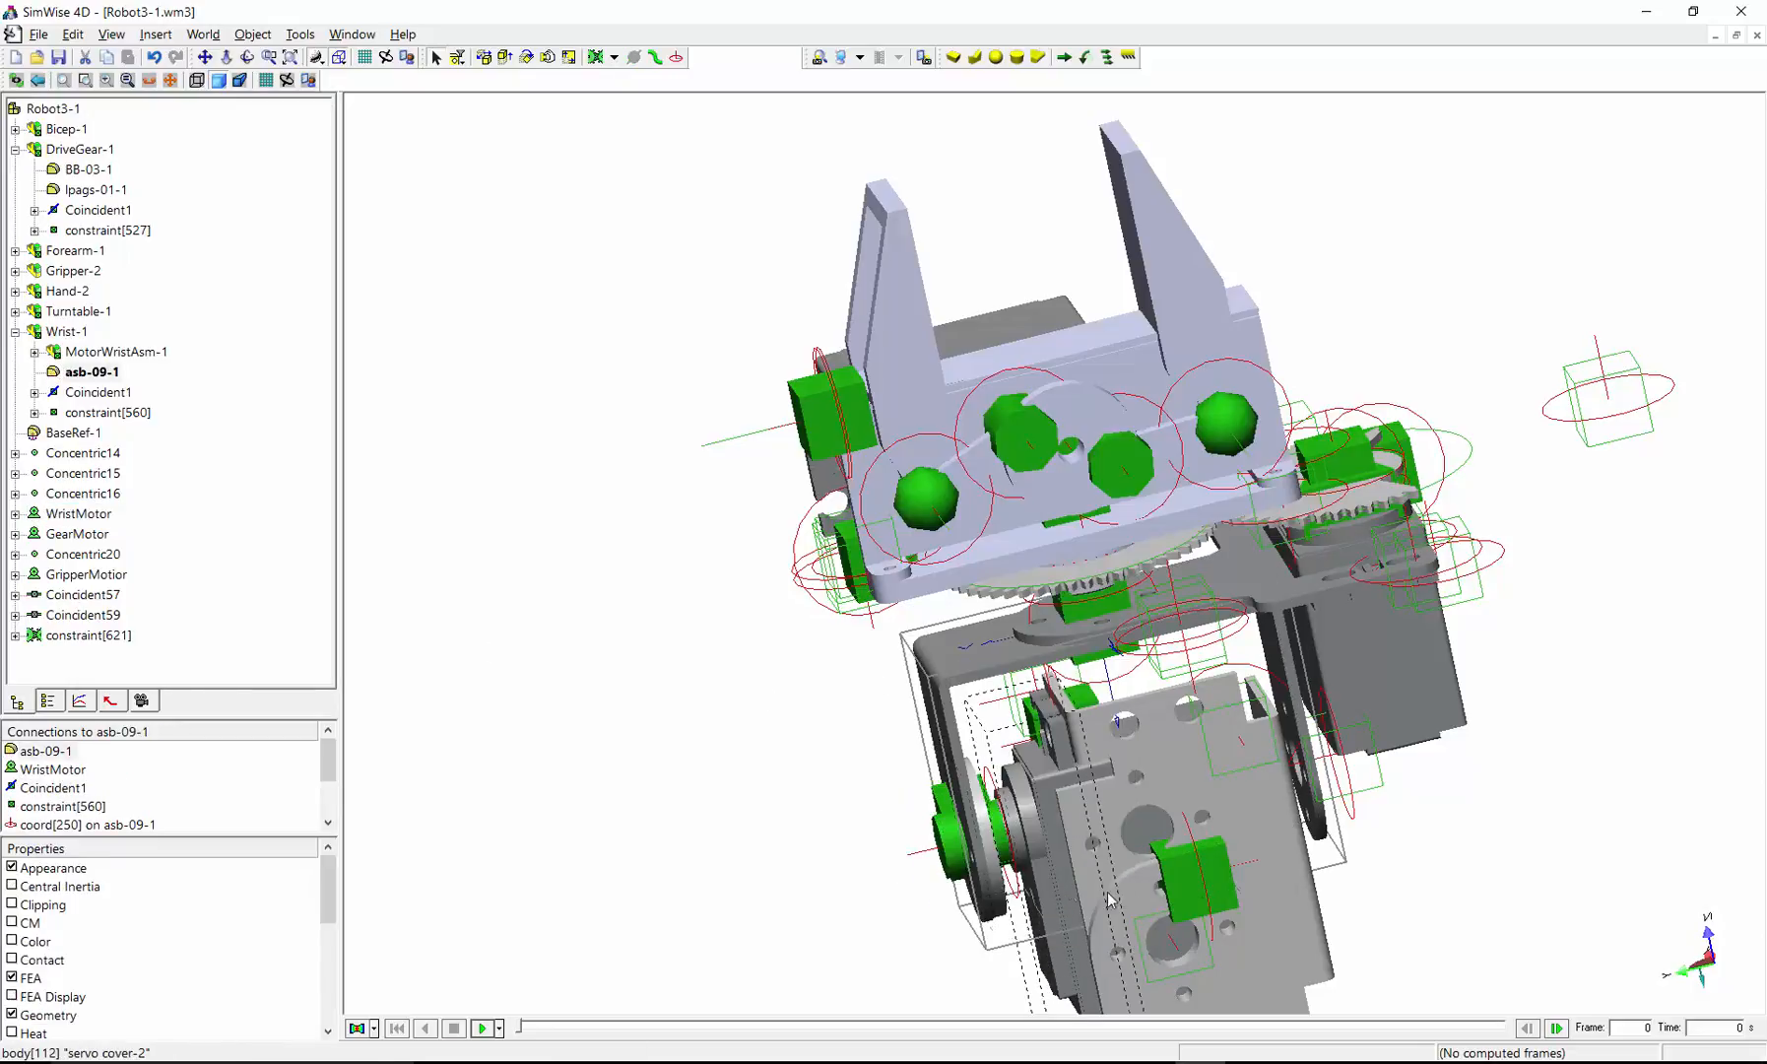
Step: Set the camera to track upper-arm part asb-04-1 and start a simulation run
right_click(1110, 896)
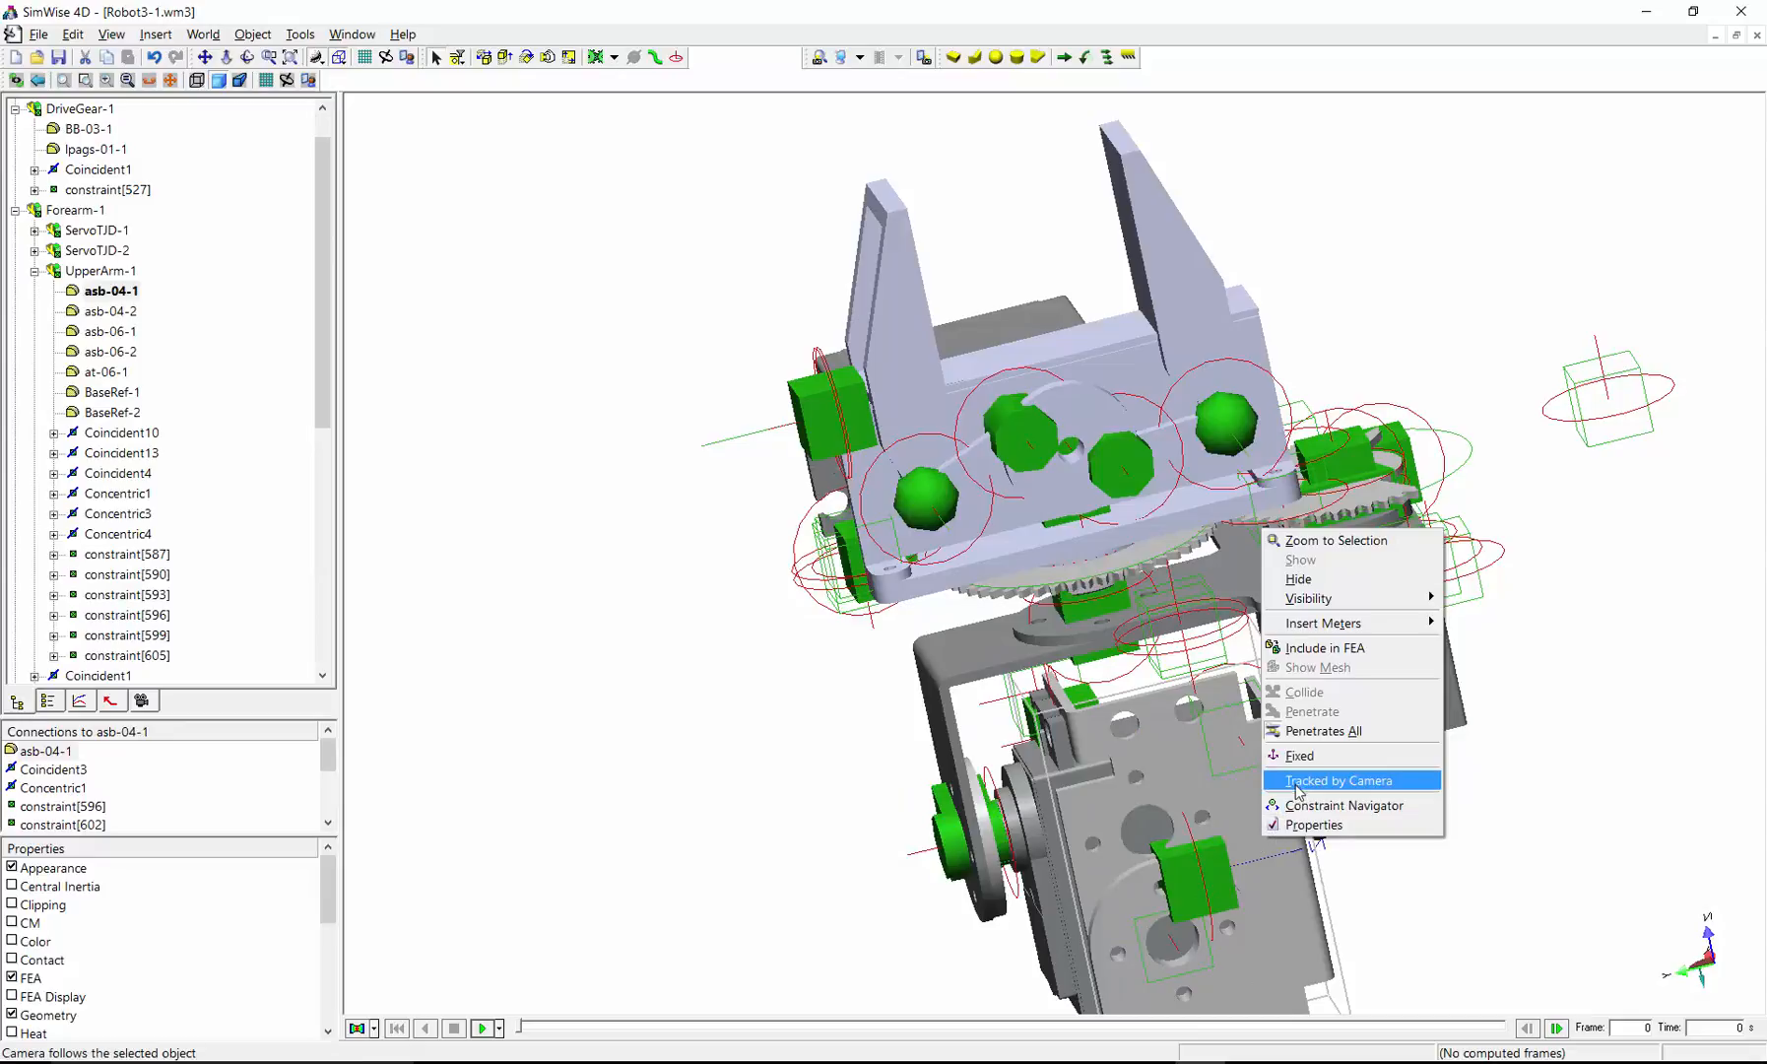
click(1342, 780)
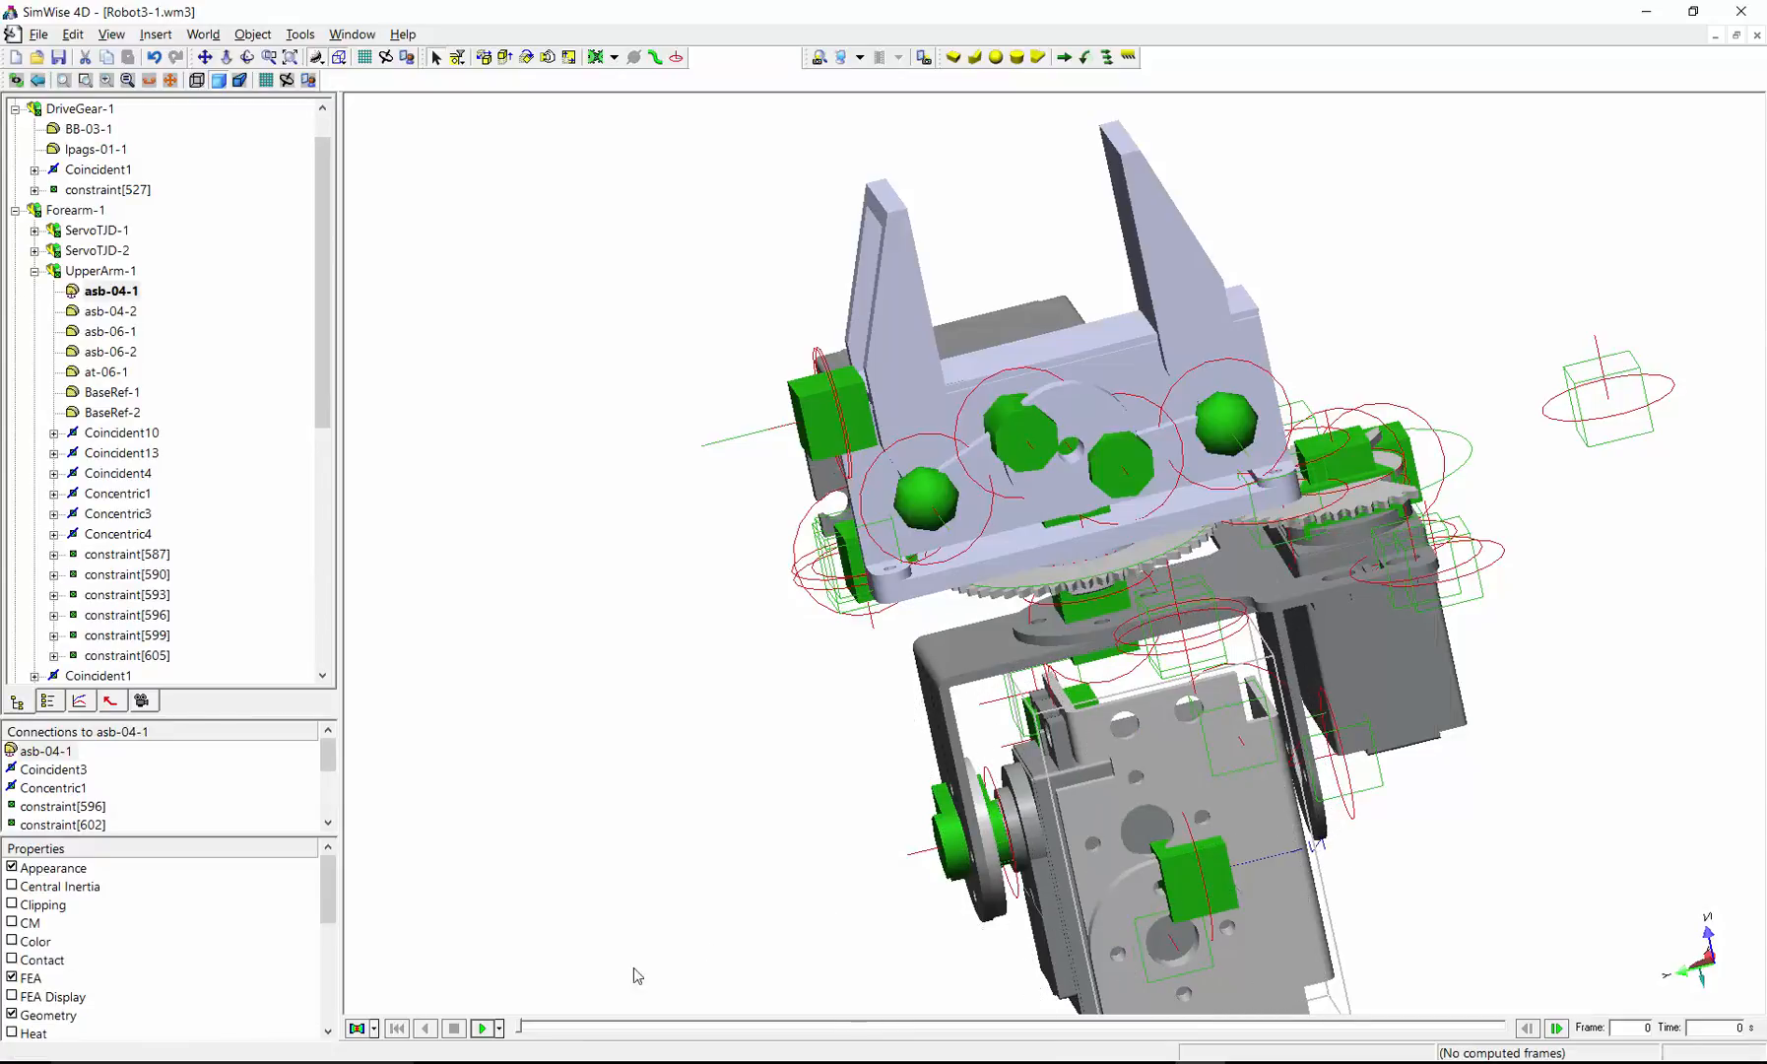
click(482, 1026)
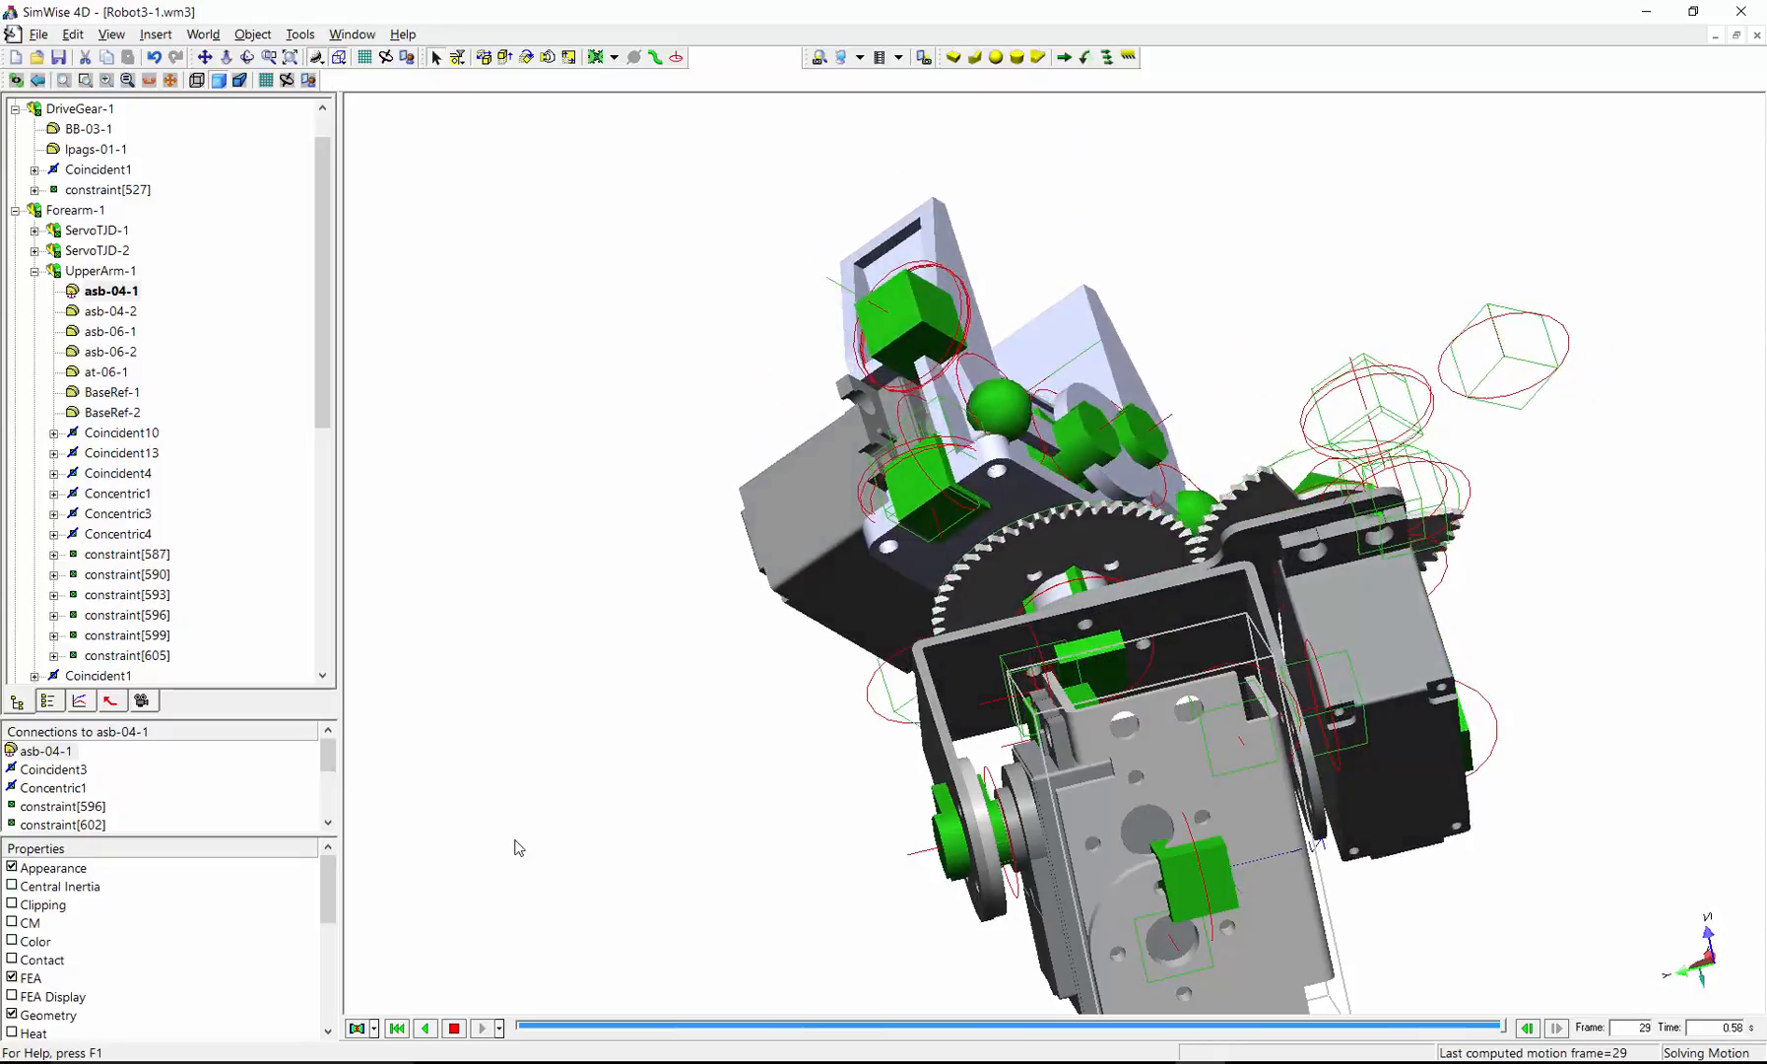
Step: Stop the running simulation and rewind the arm to frame 0
click(483, 1027)
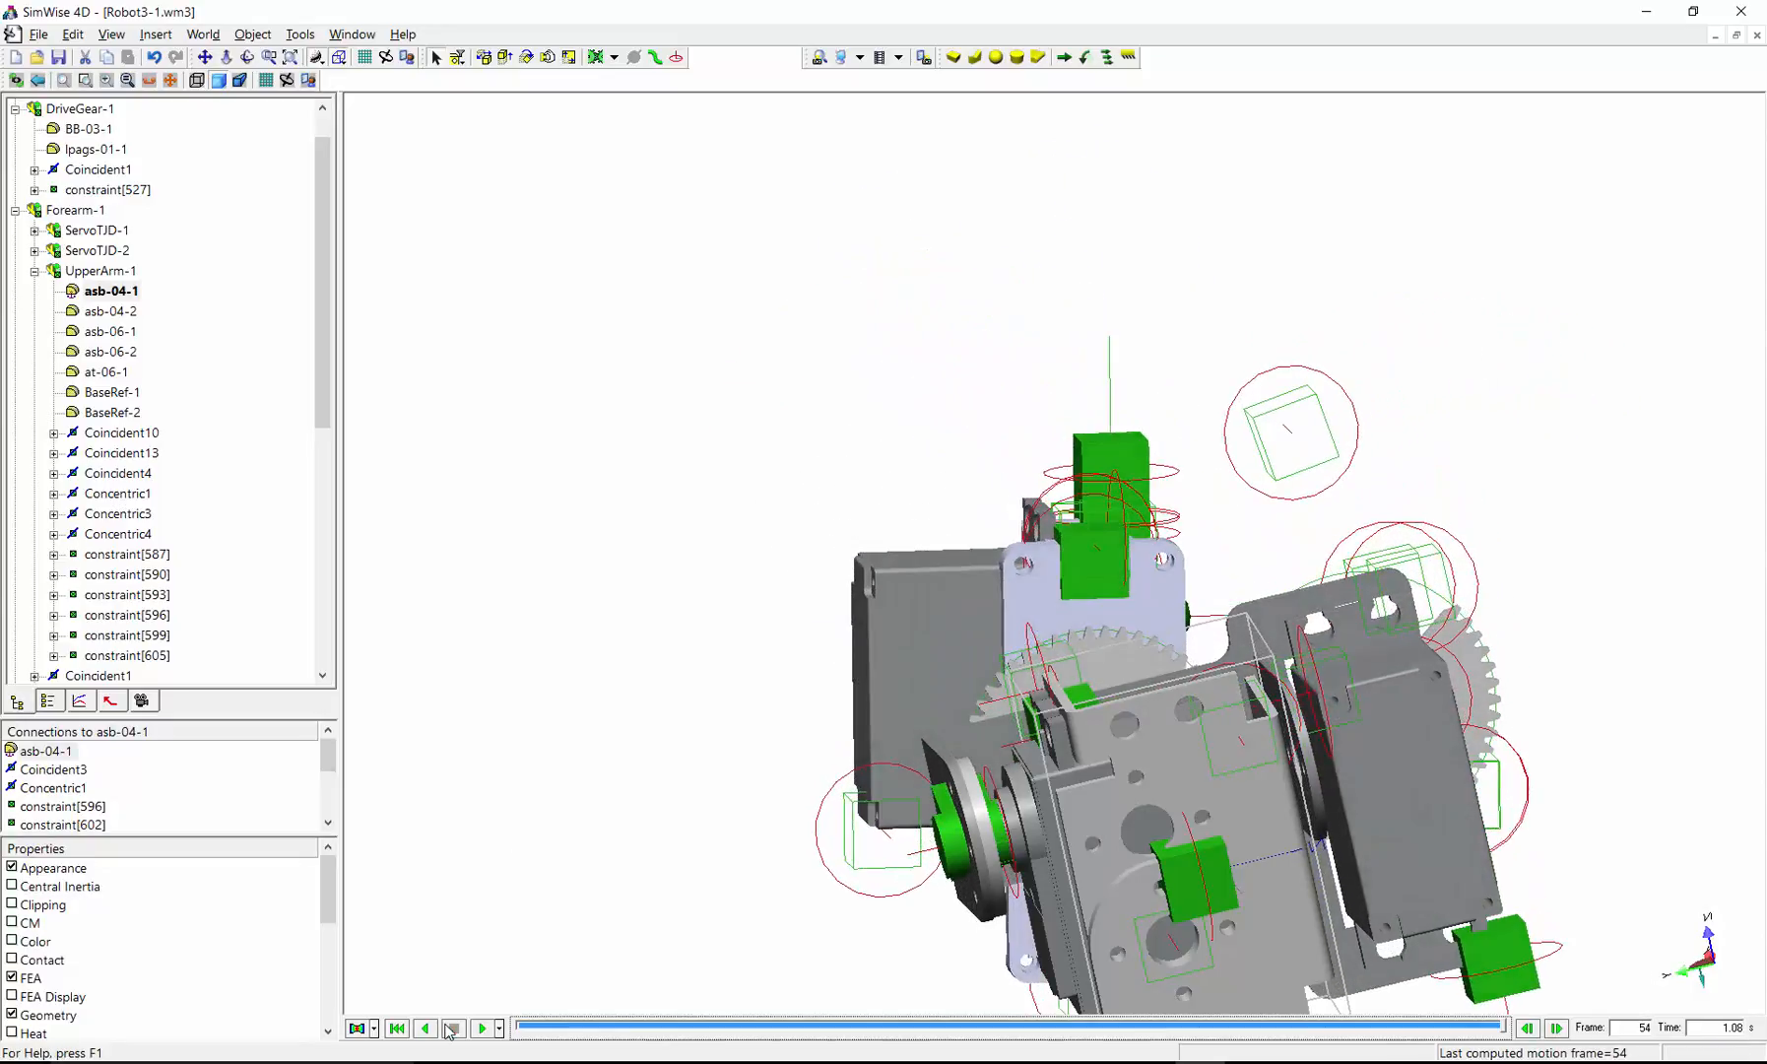
click(396, 1027)
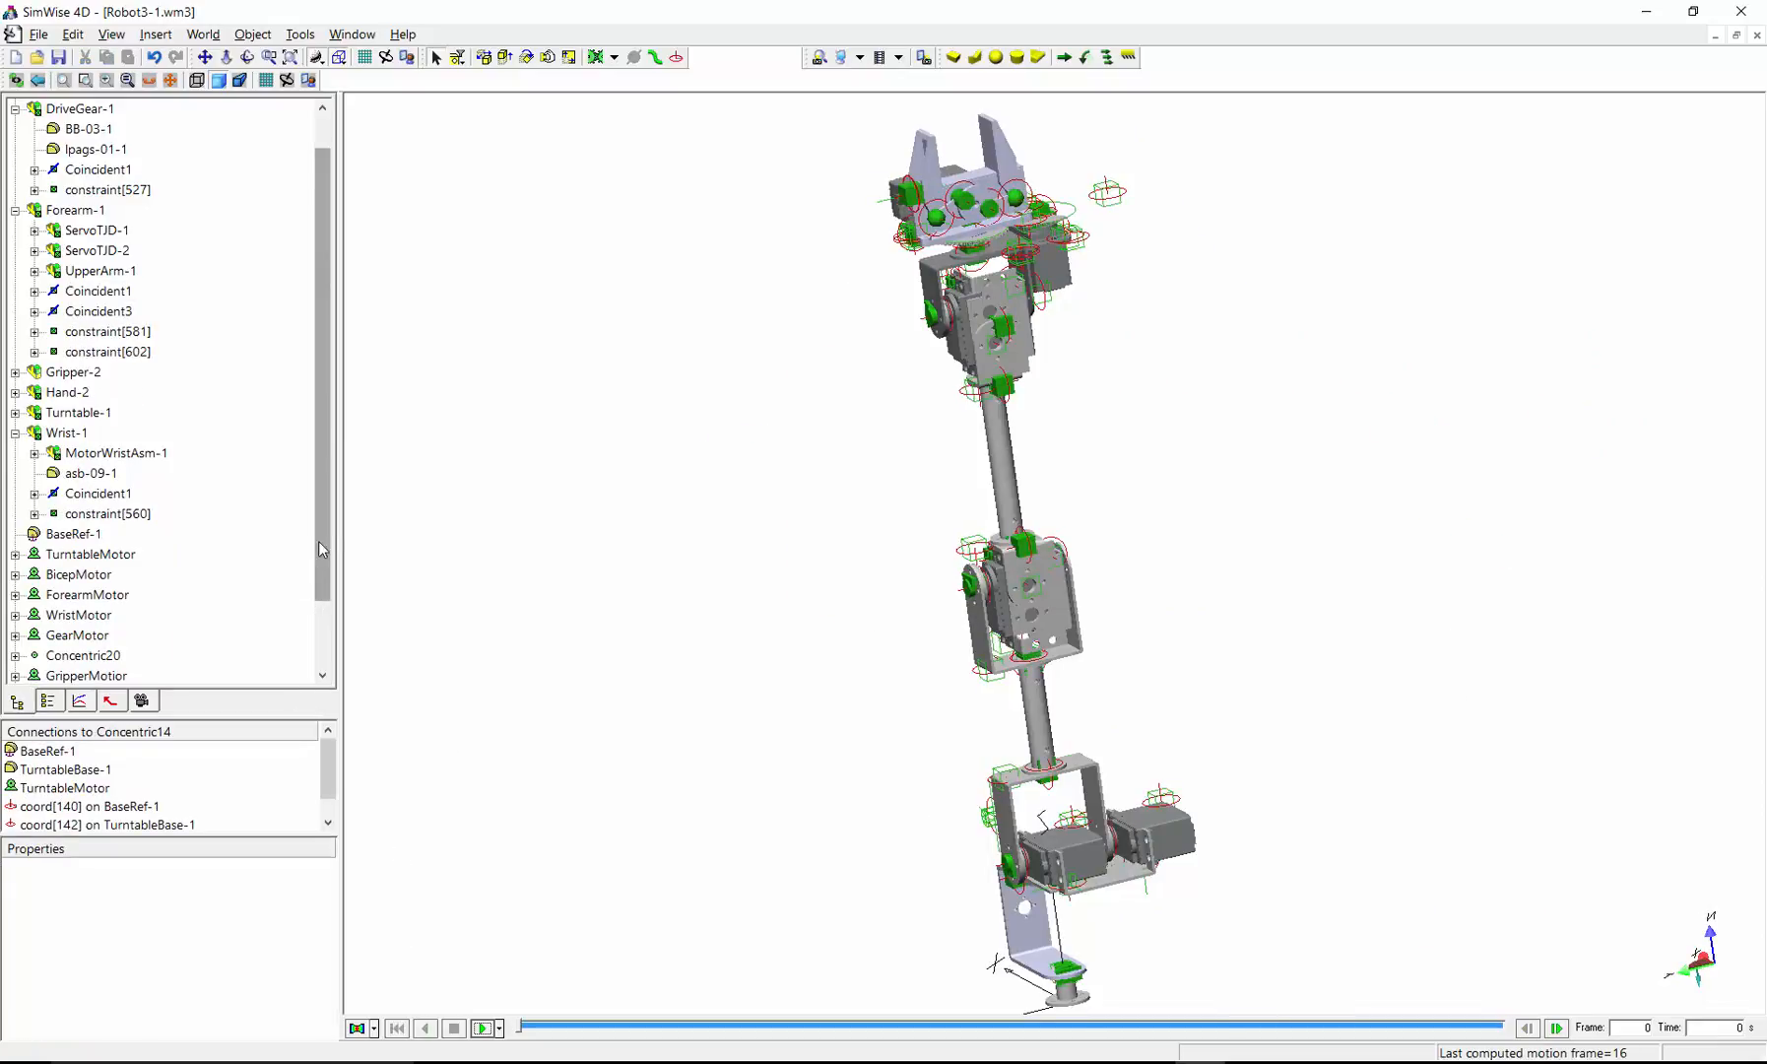
Step: Select TurntableMotor and ForearmMotor, run the full-arm simulation, then stop and rewind to frame 0
click(96, 553)
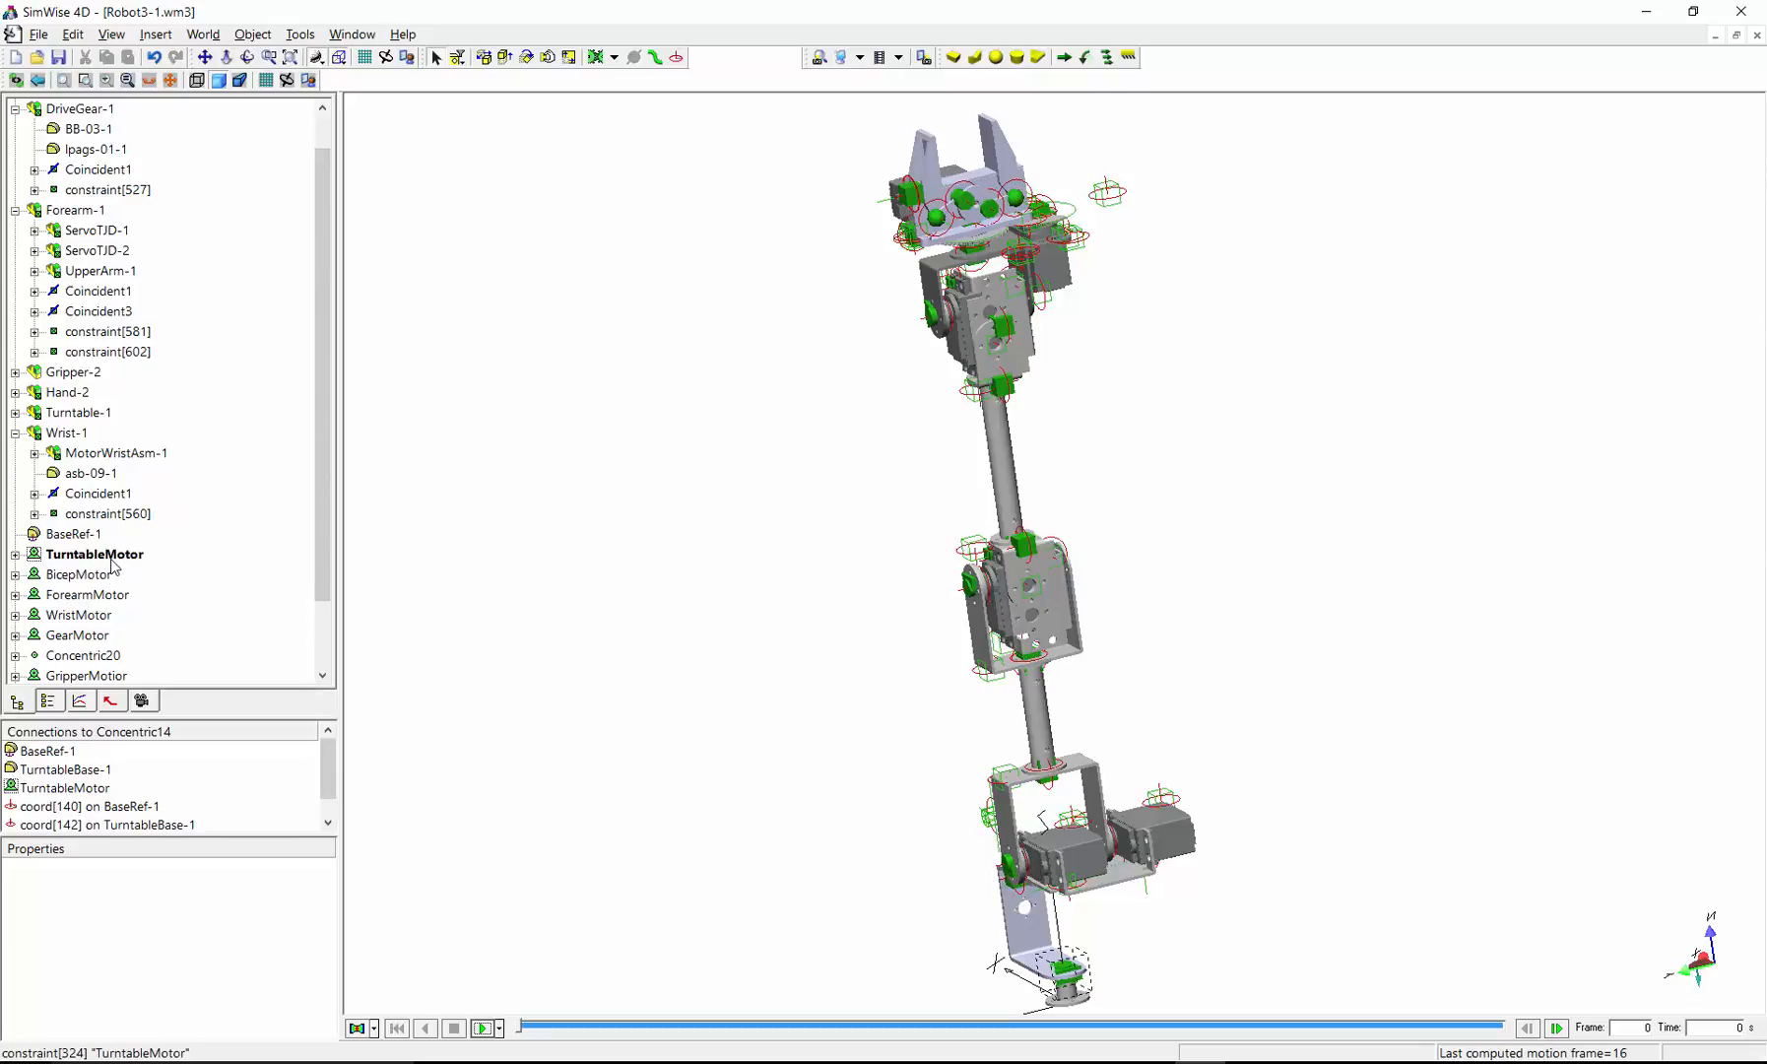
click(81, 576)
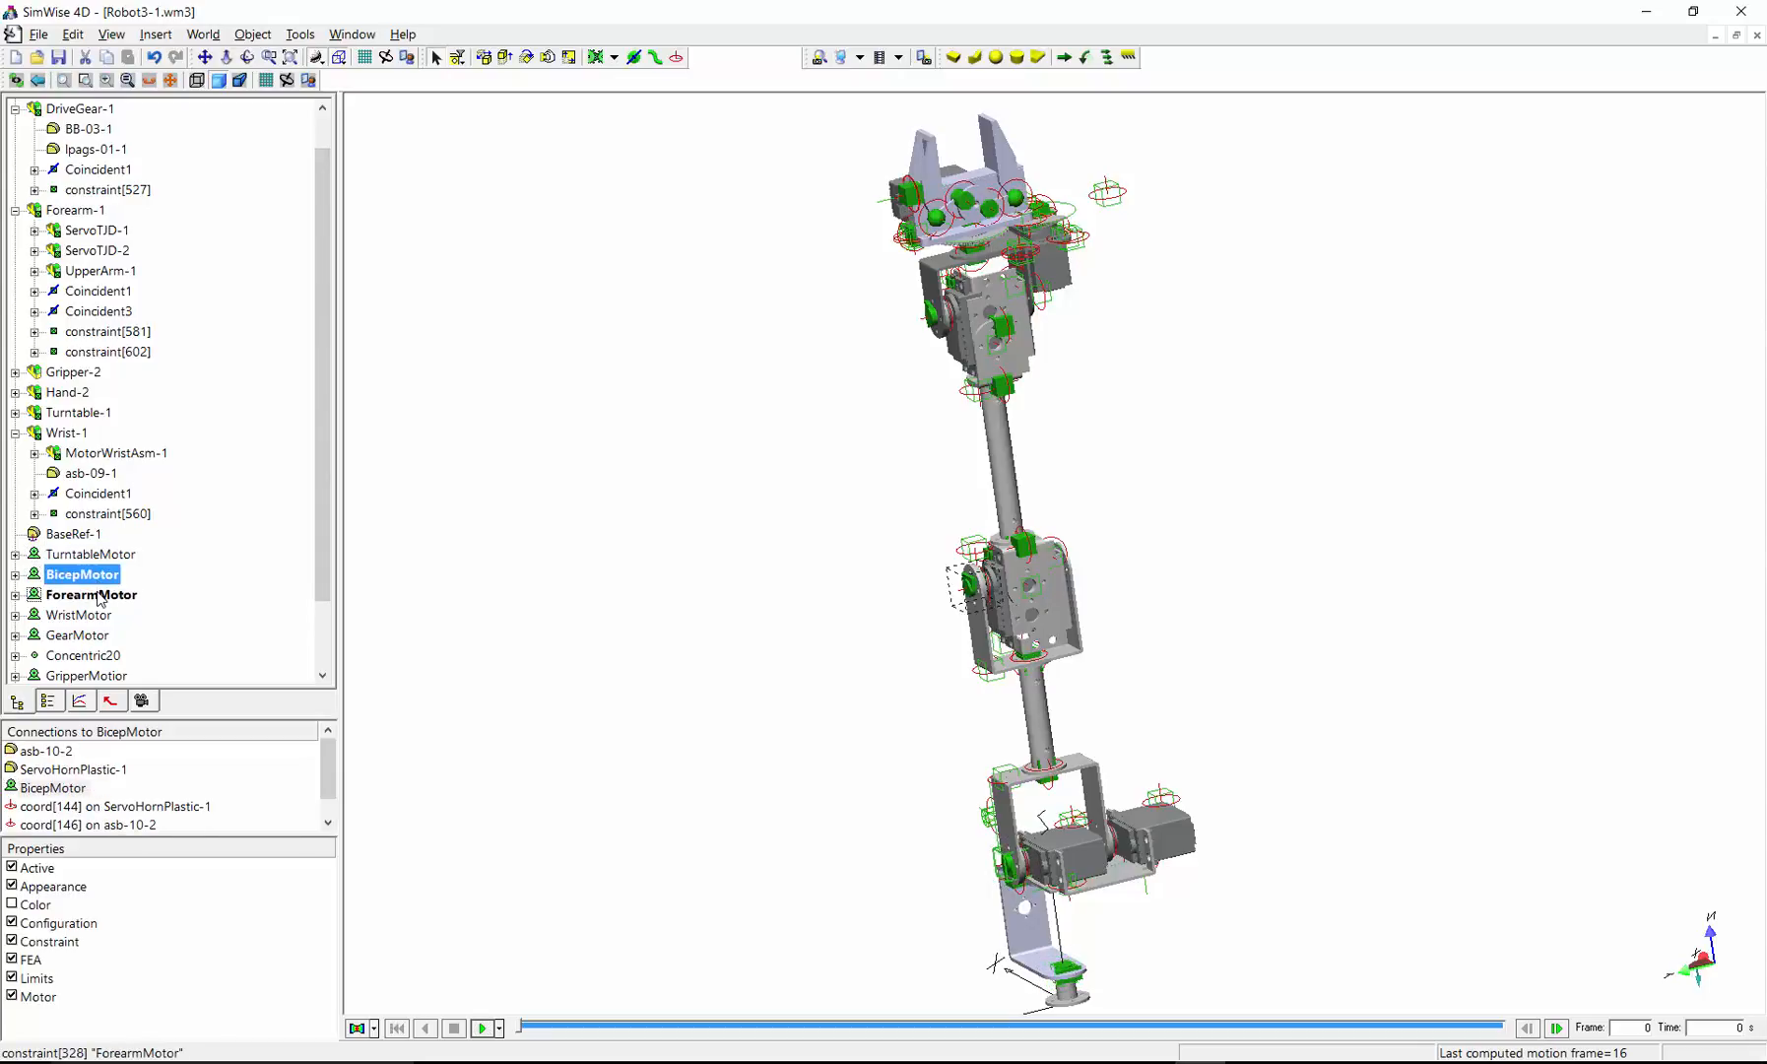
click(483, 1027)
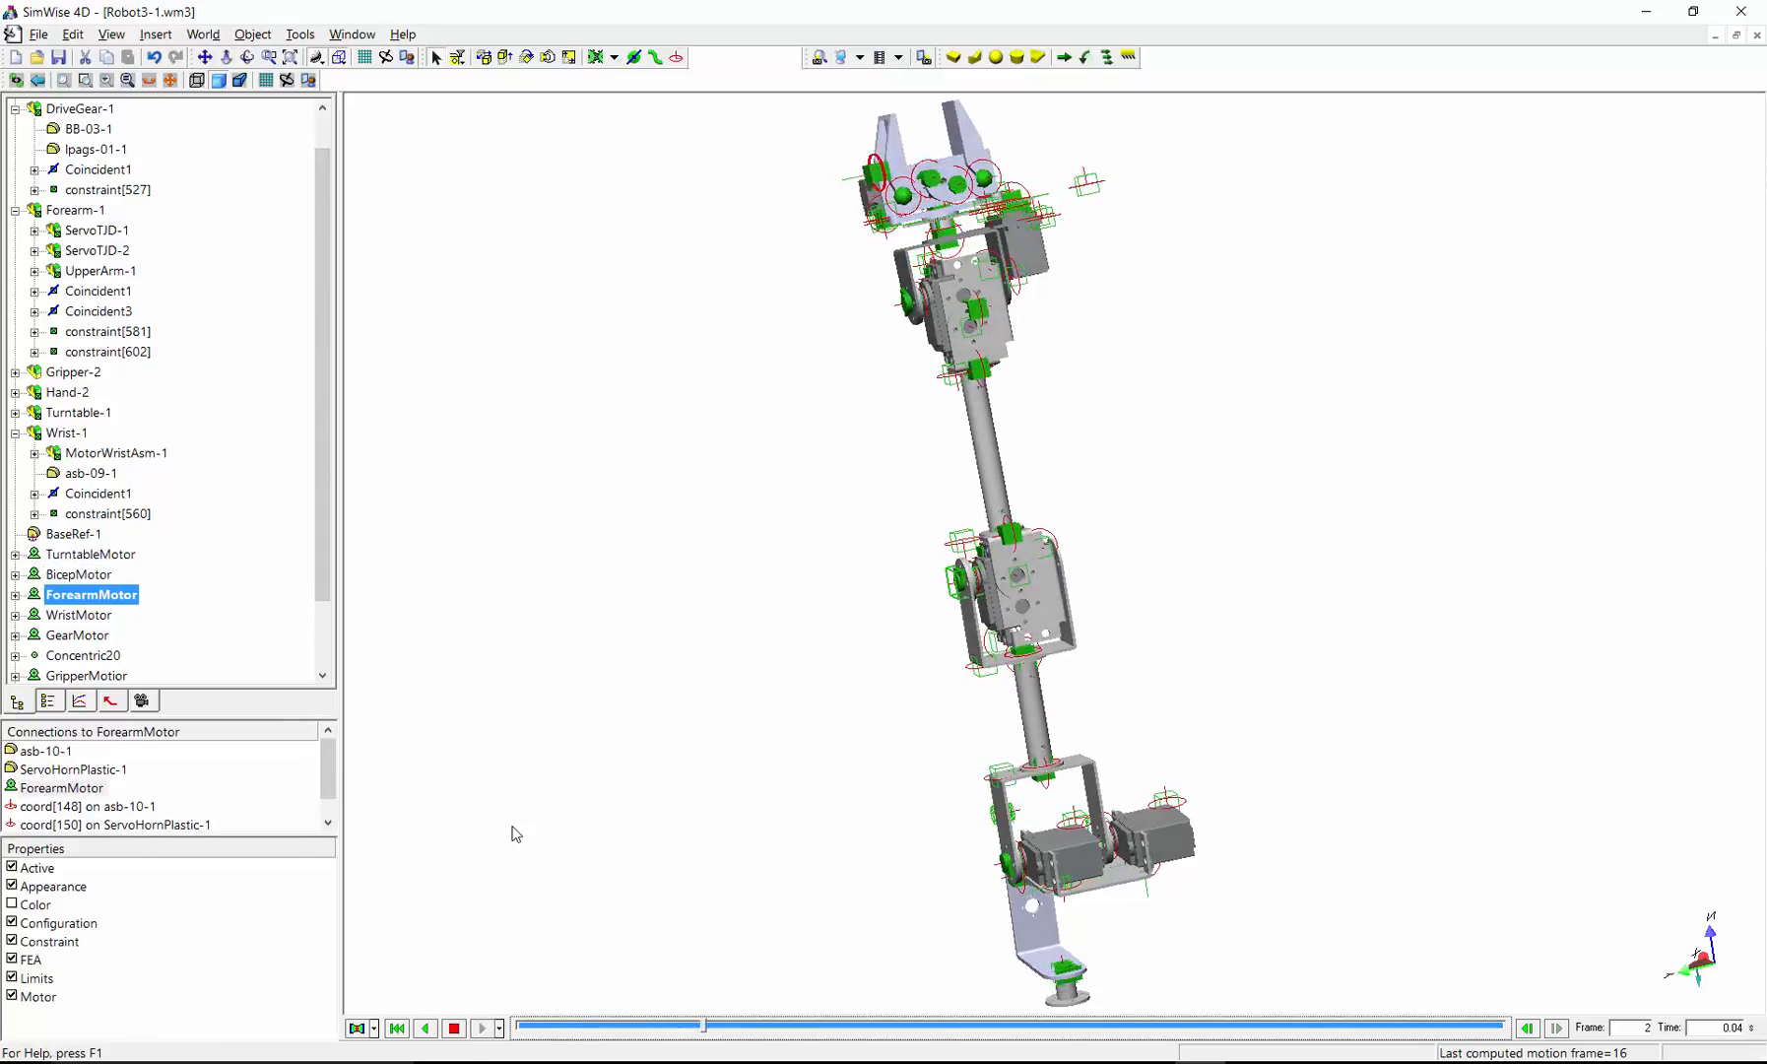
click(480, 1028)
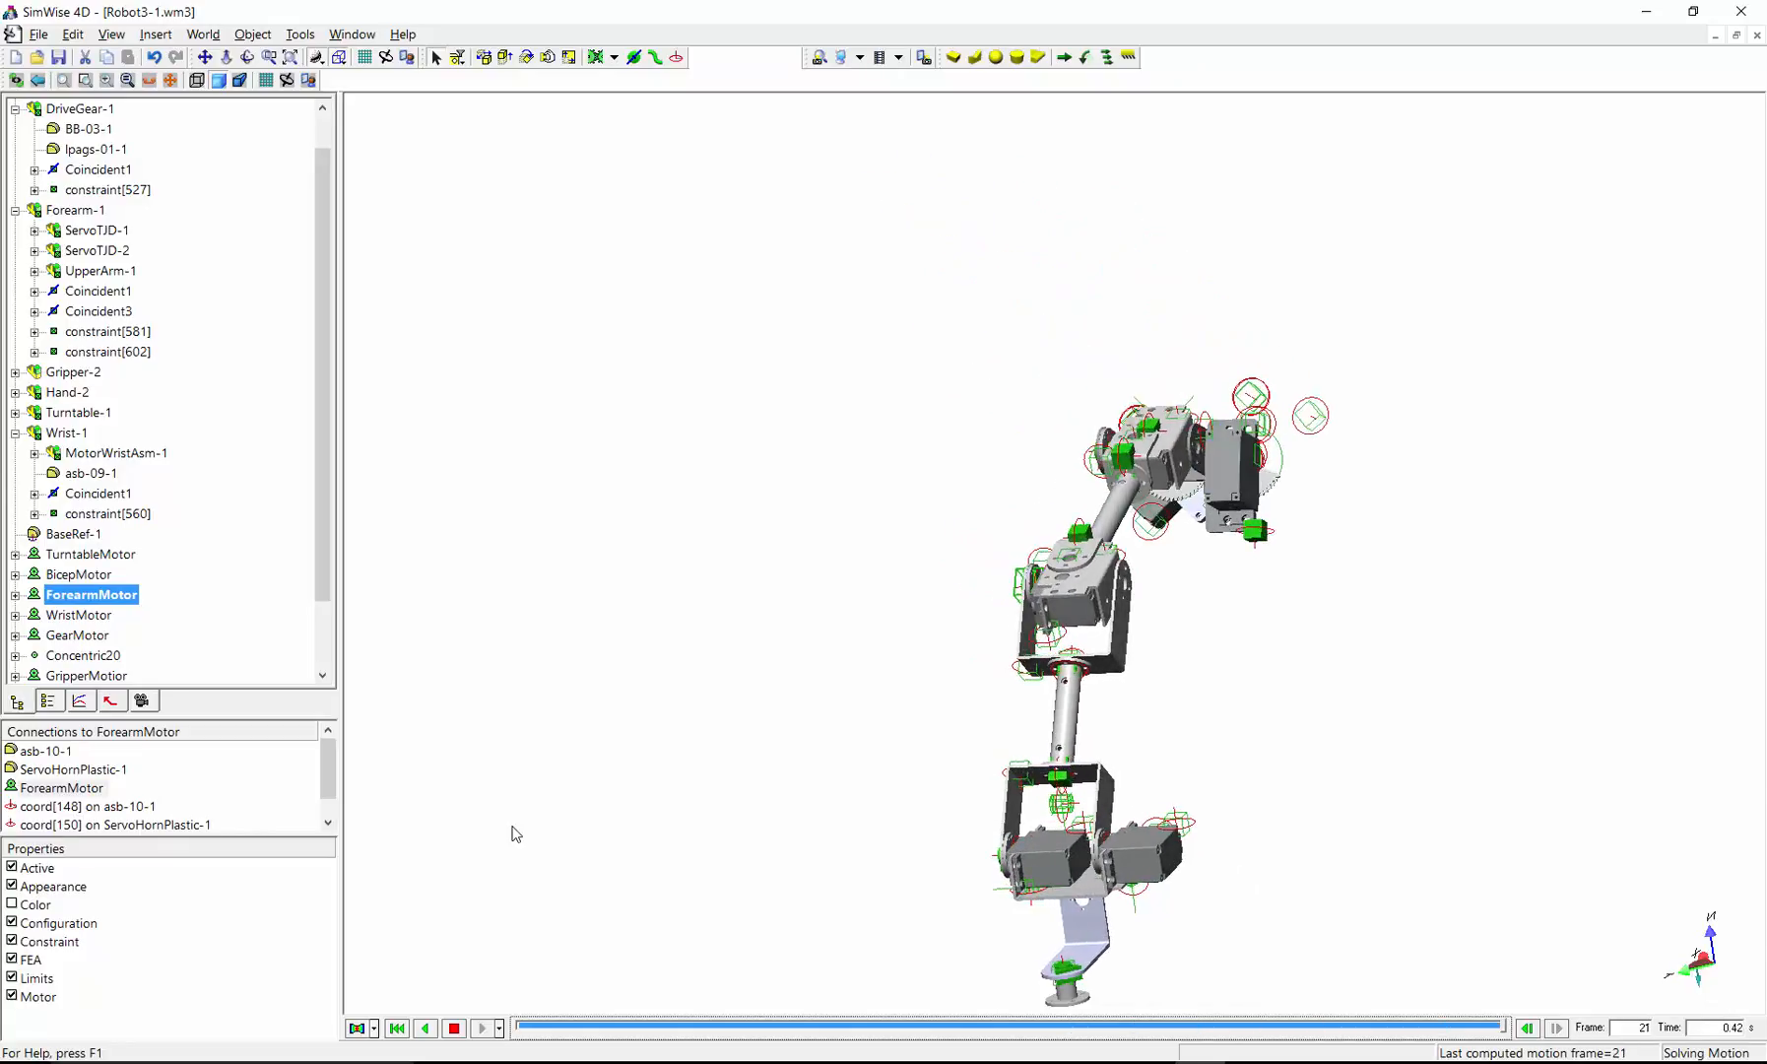
click(481, 1029)
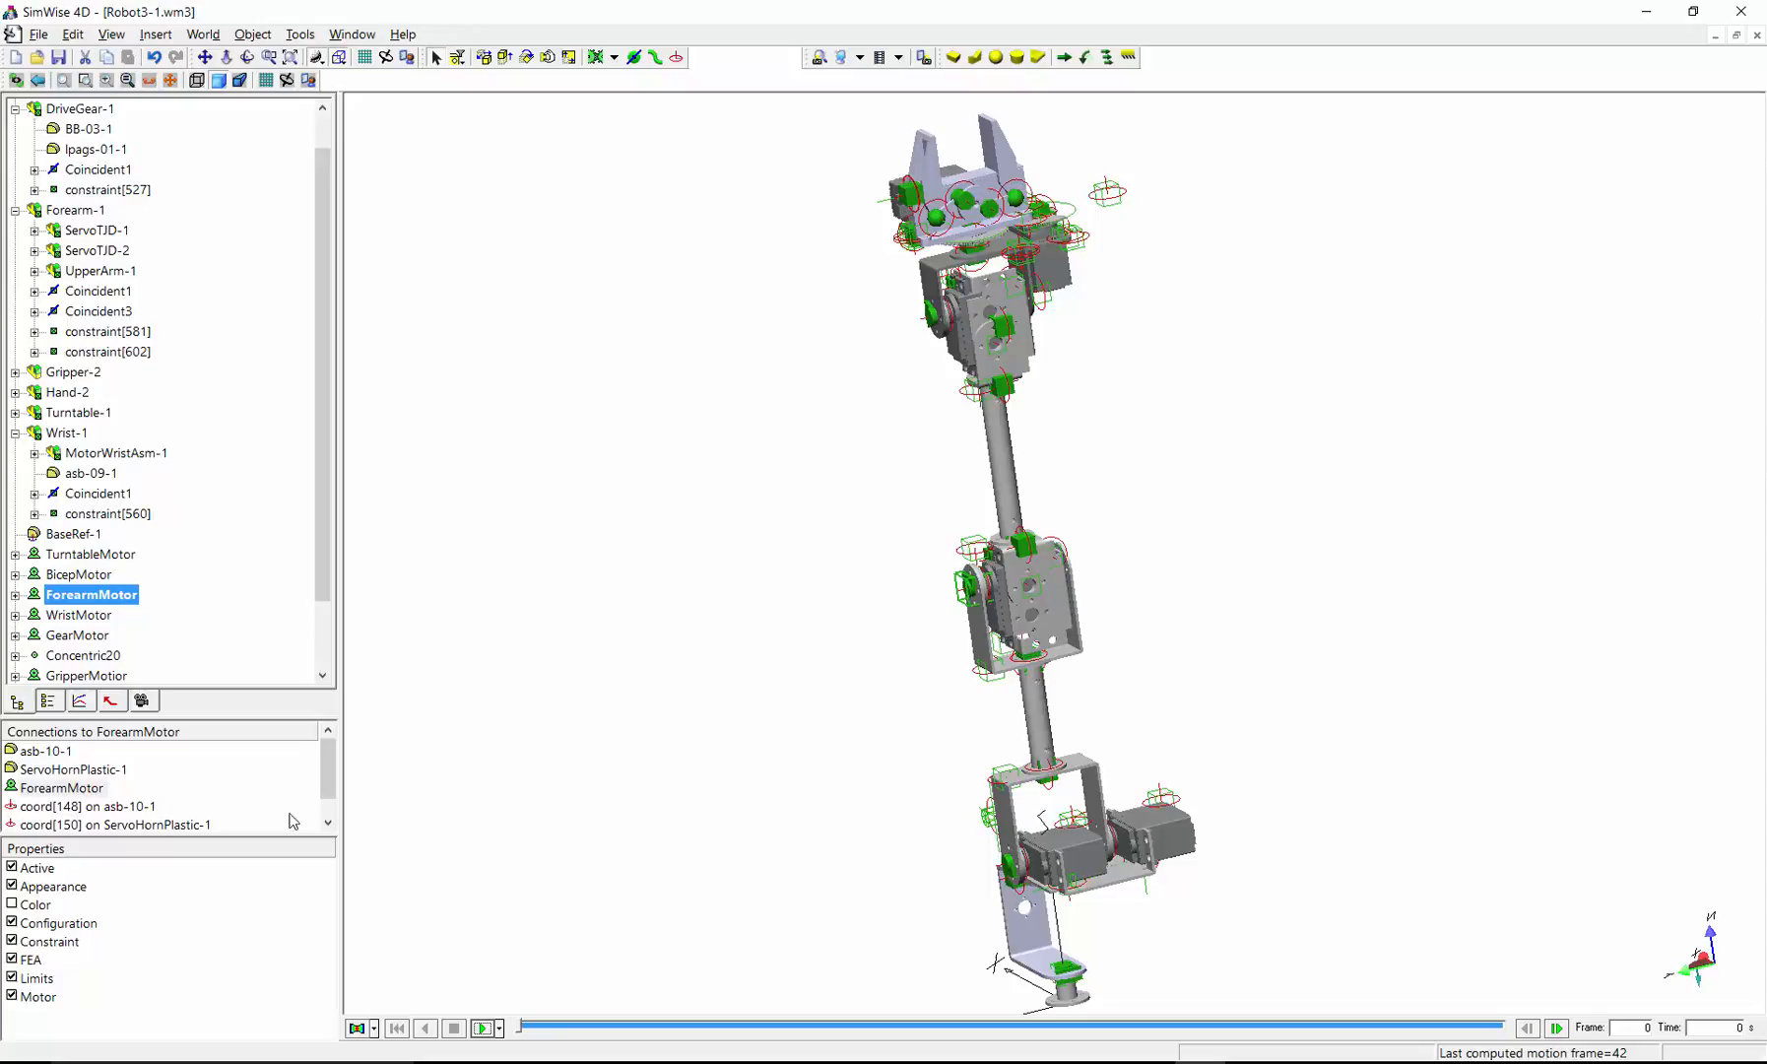
Step: Set all six joint motors to Torque type in their shared Properties of 6 Objects dialog
scroll(down, 3)
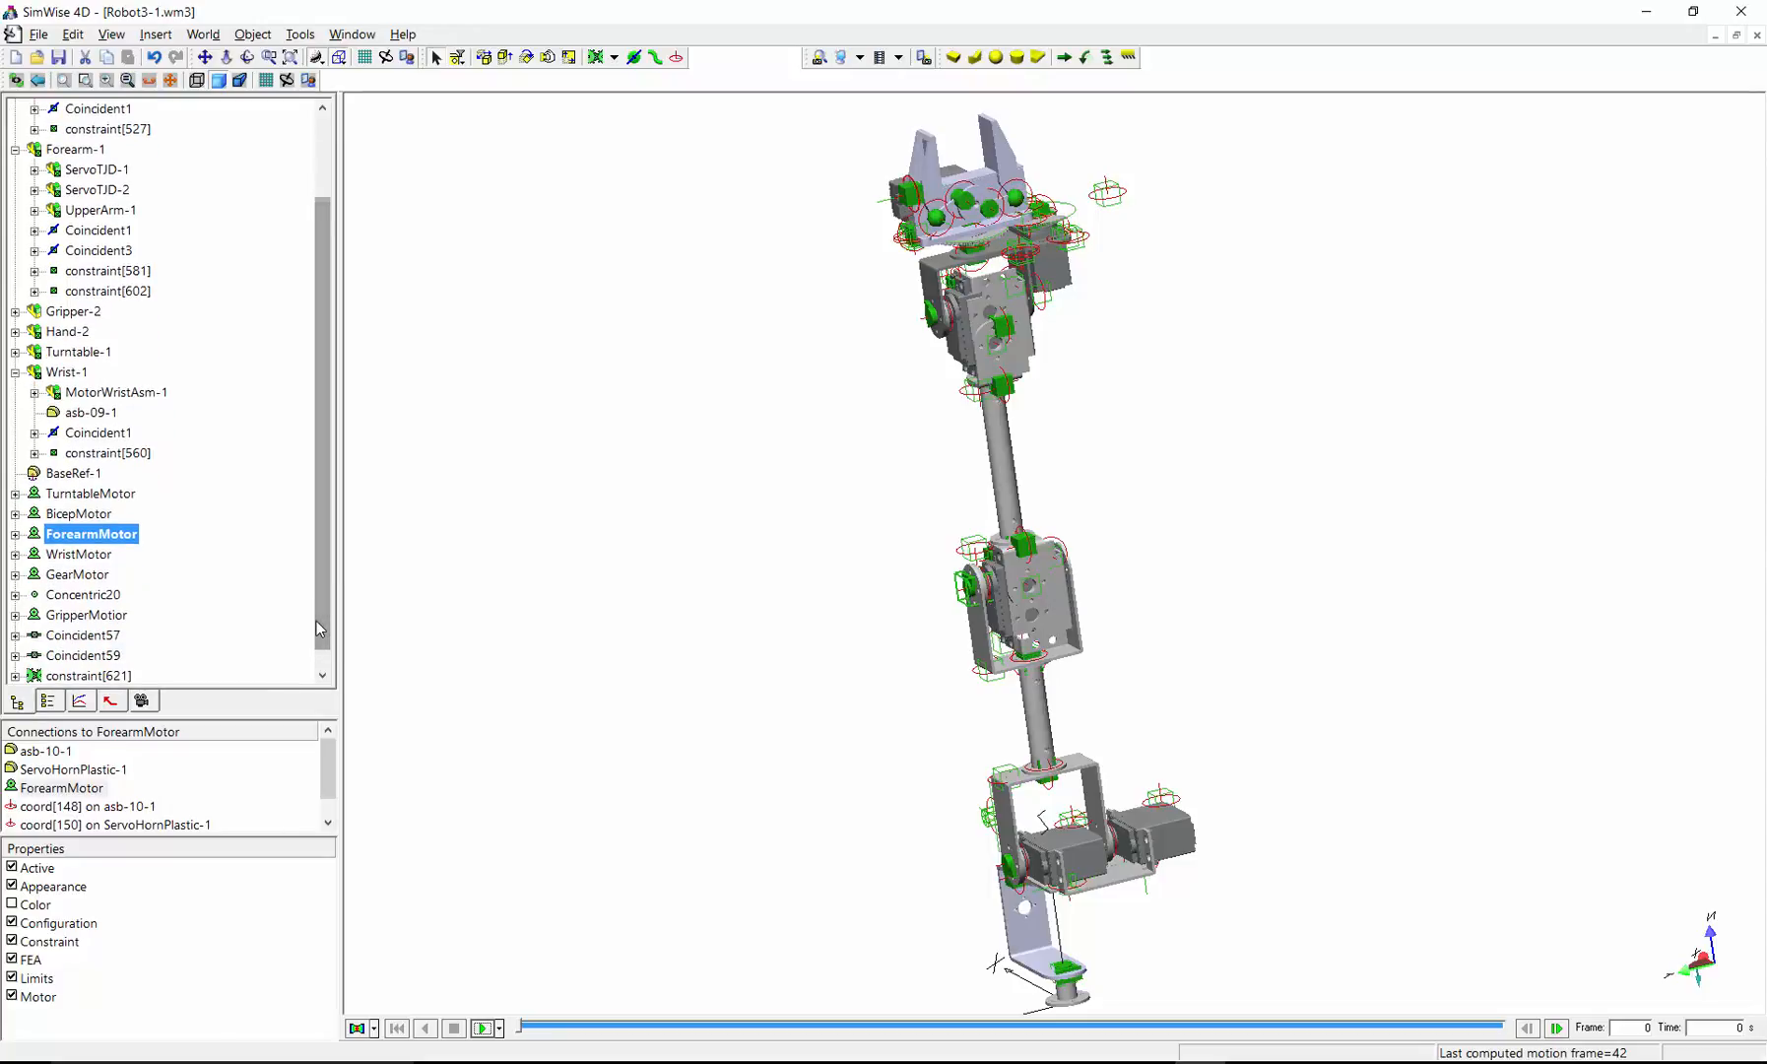
click(92, 615)
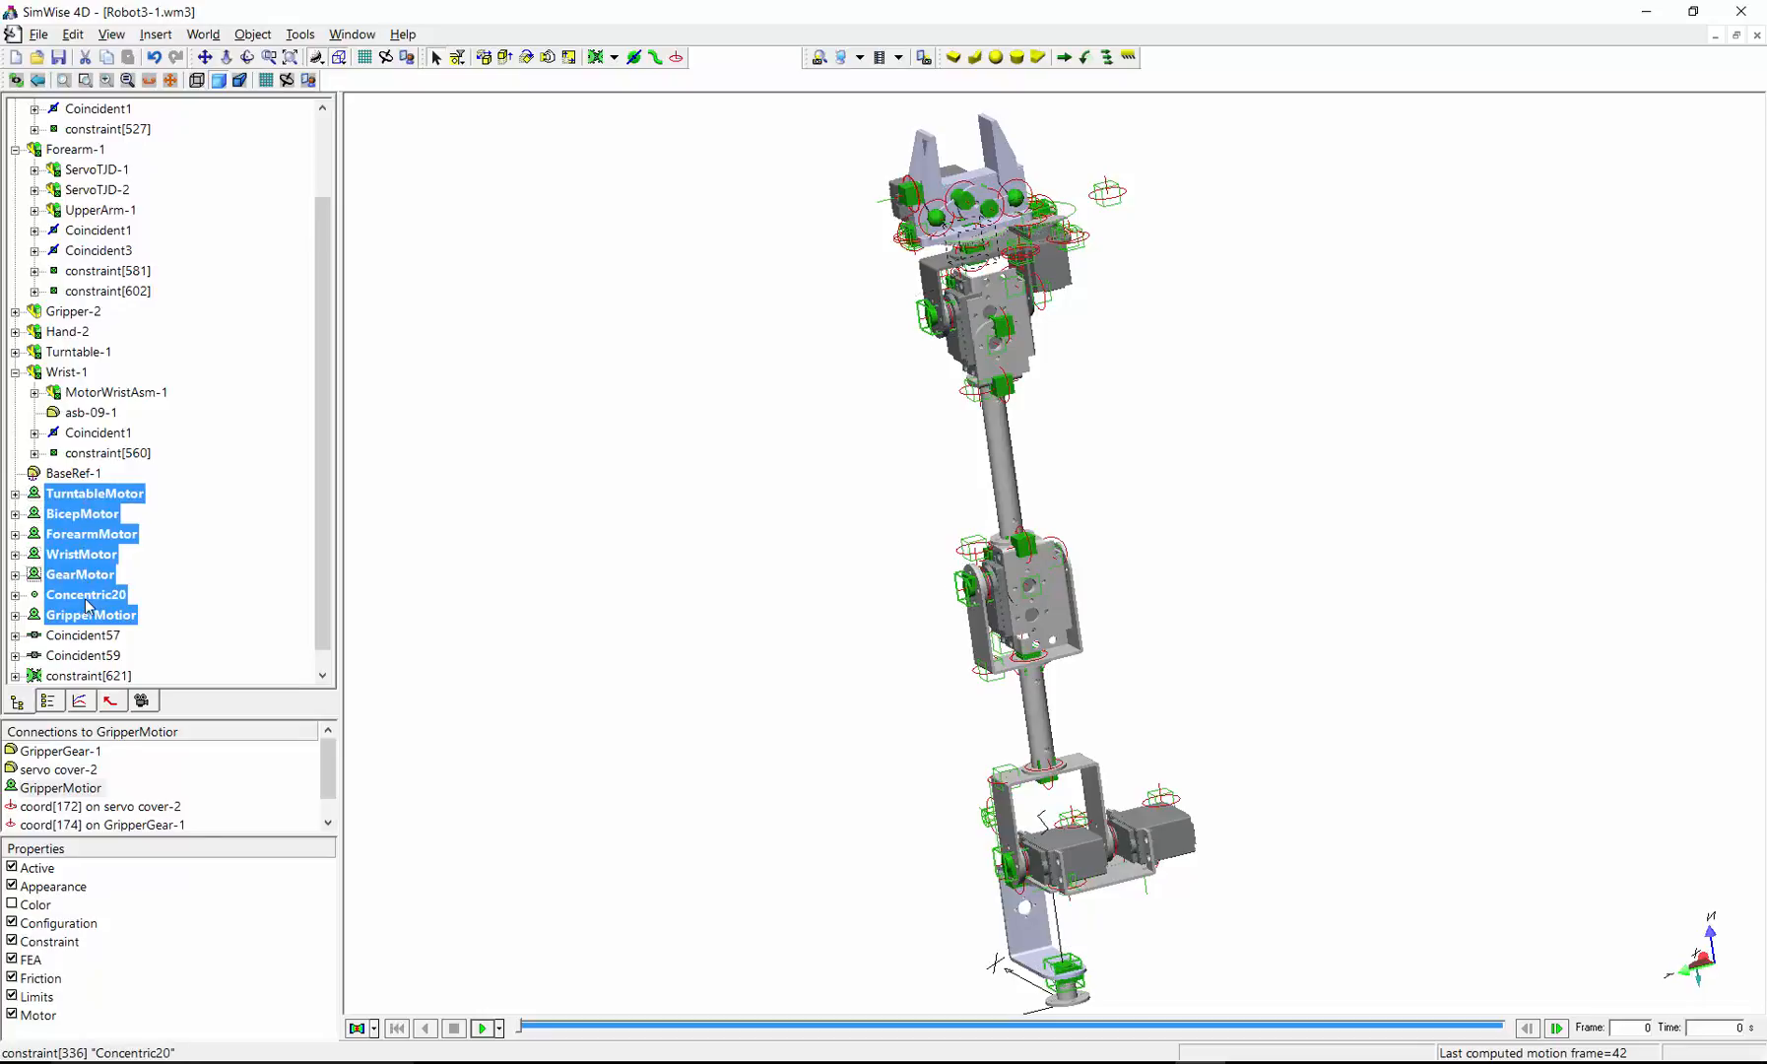
right_click(89, 593)
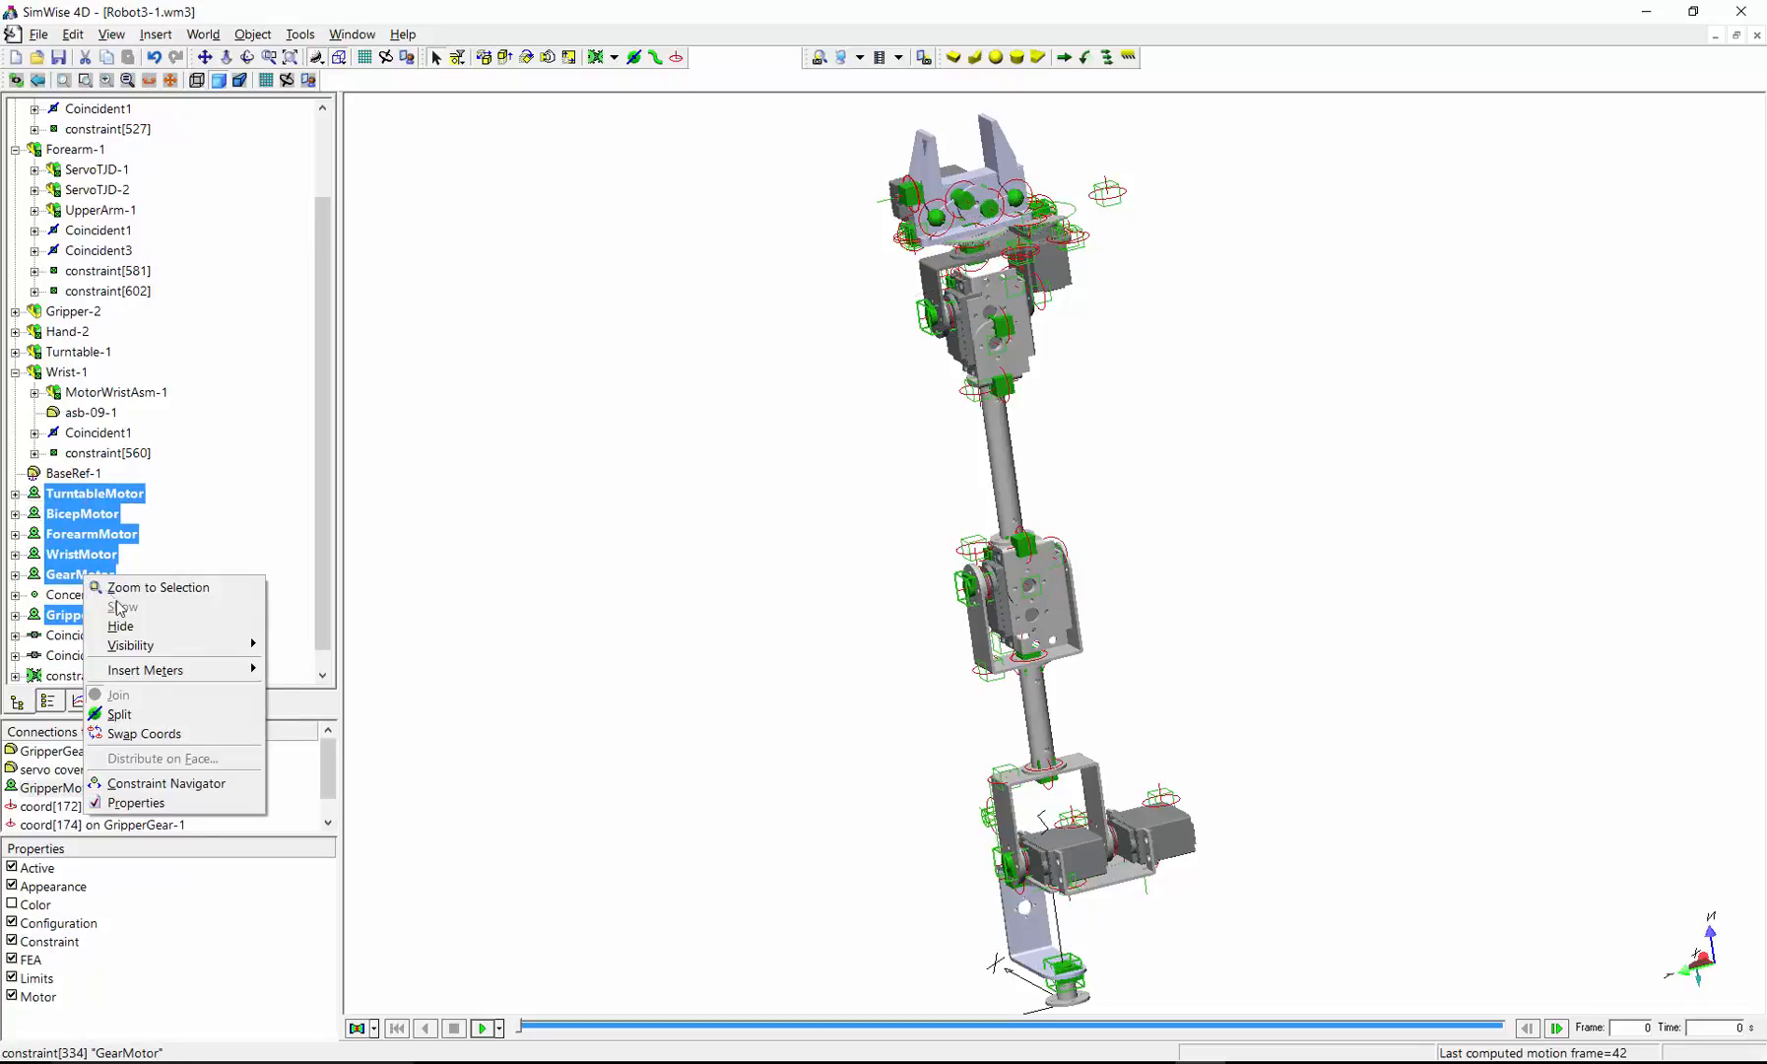
click(137, 802)
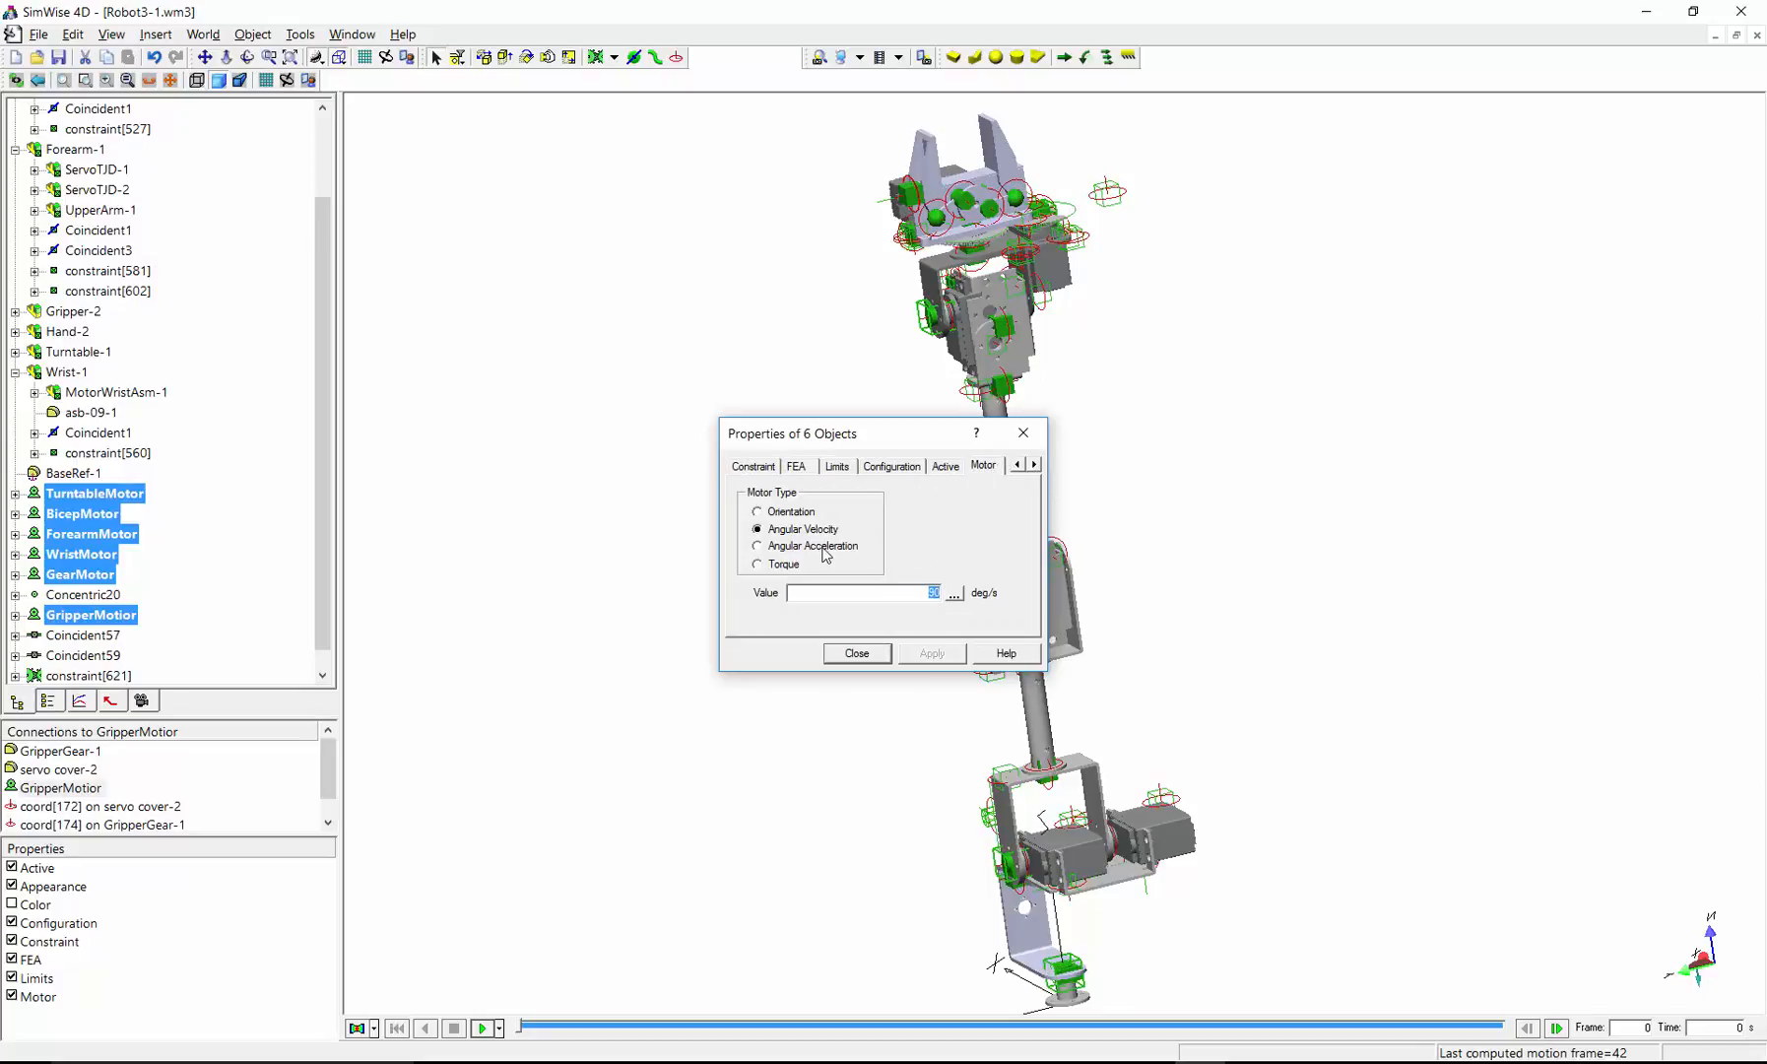
click(756, 565)
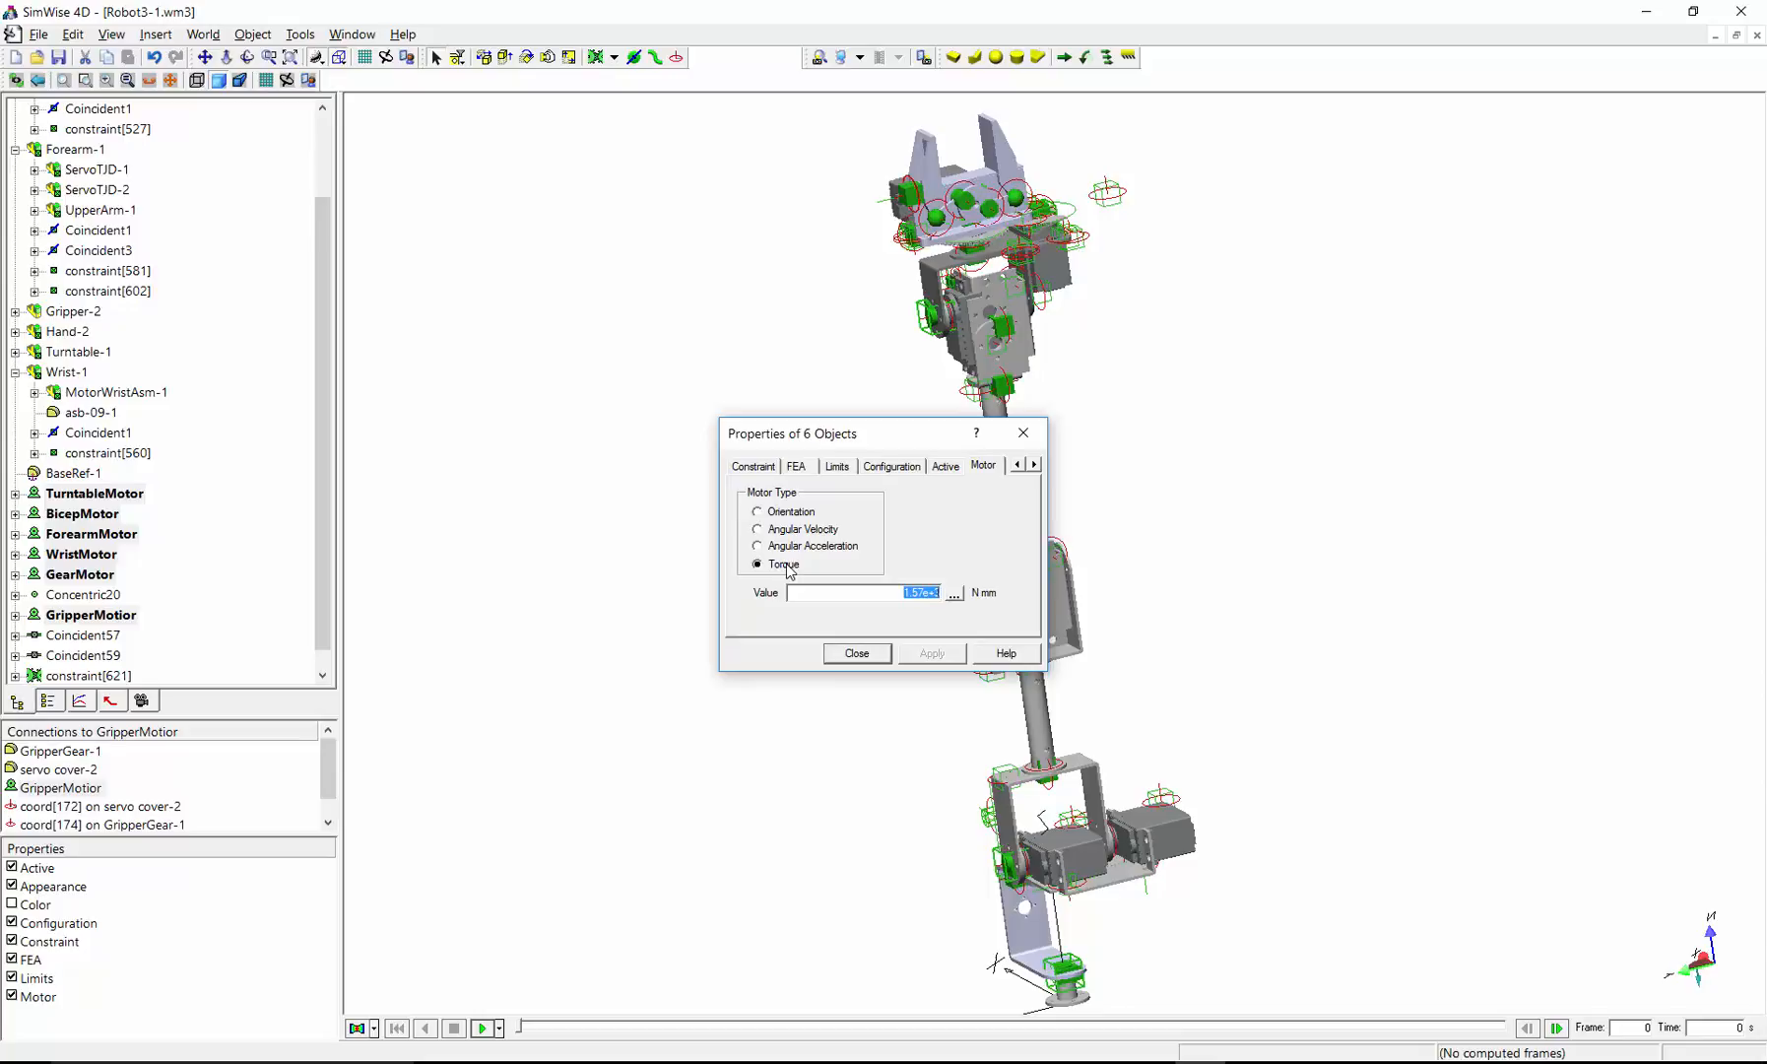
mouse_move(863, 662)
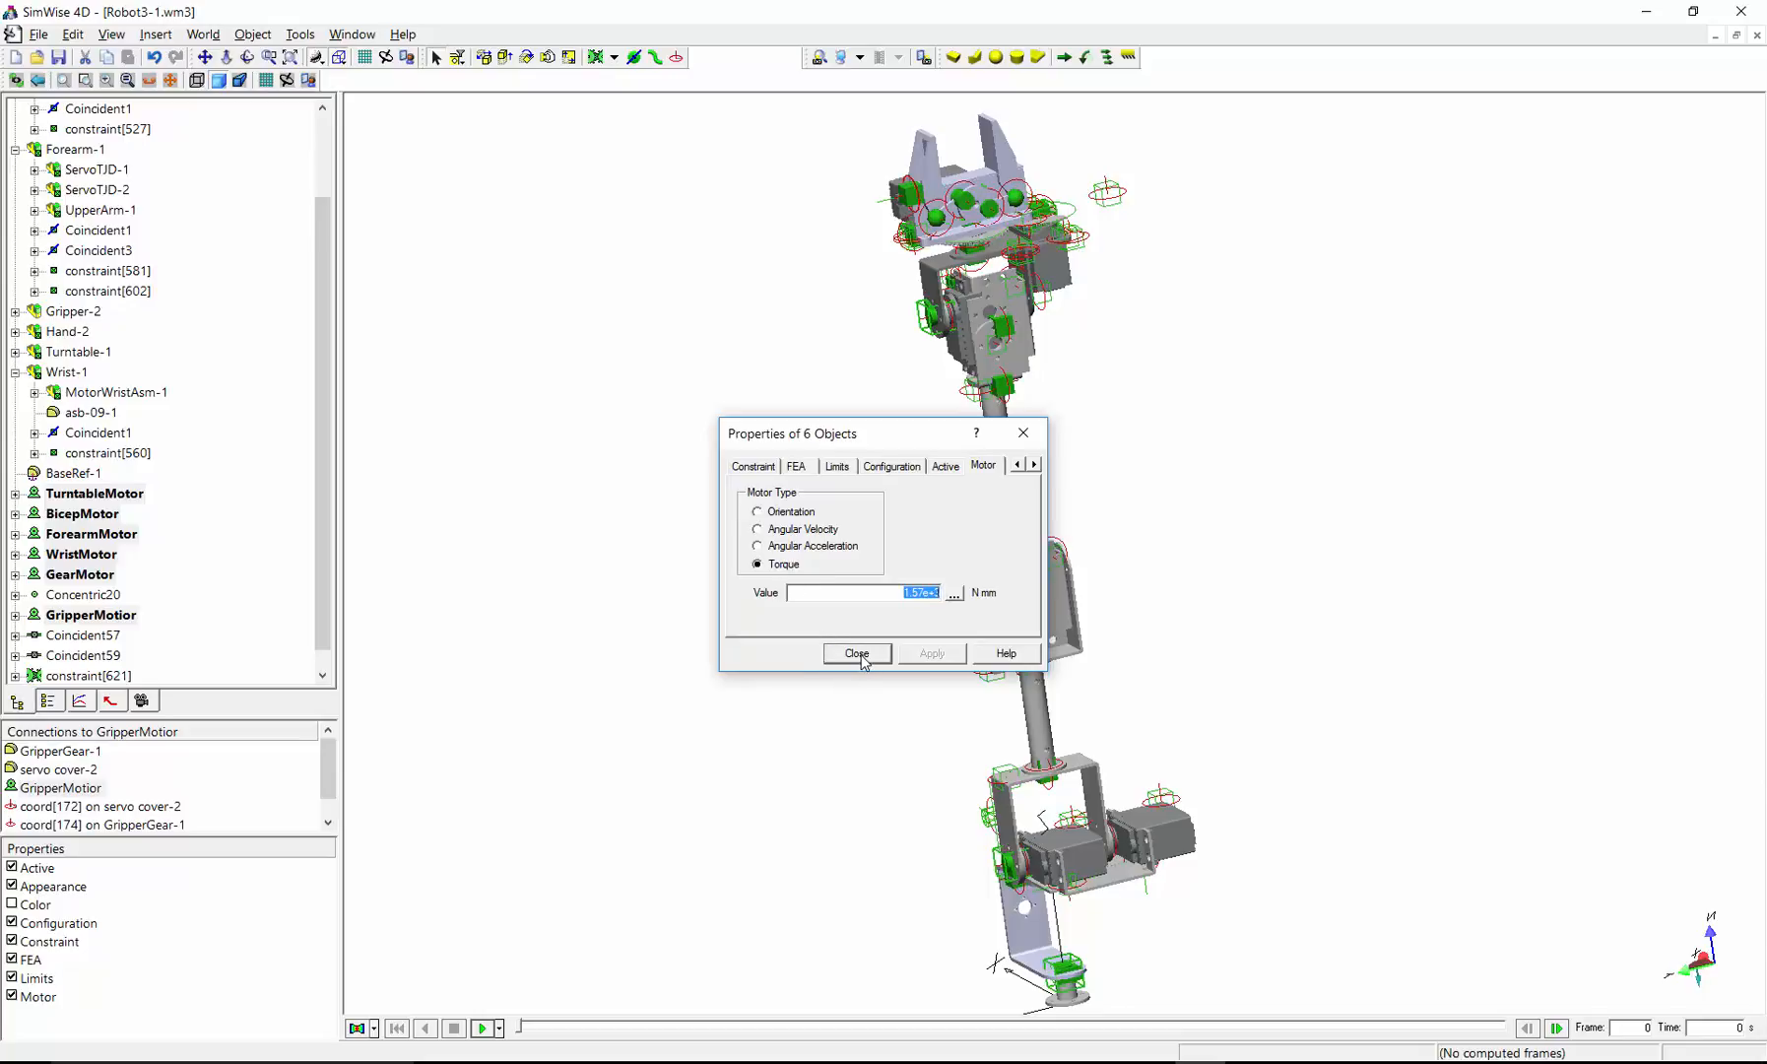
click(855, 654)
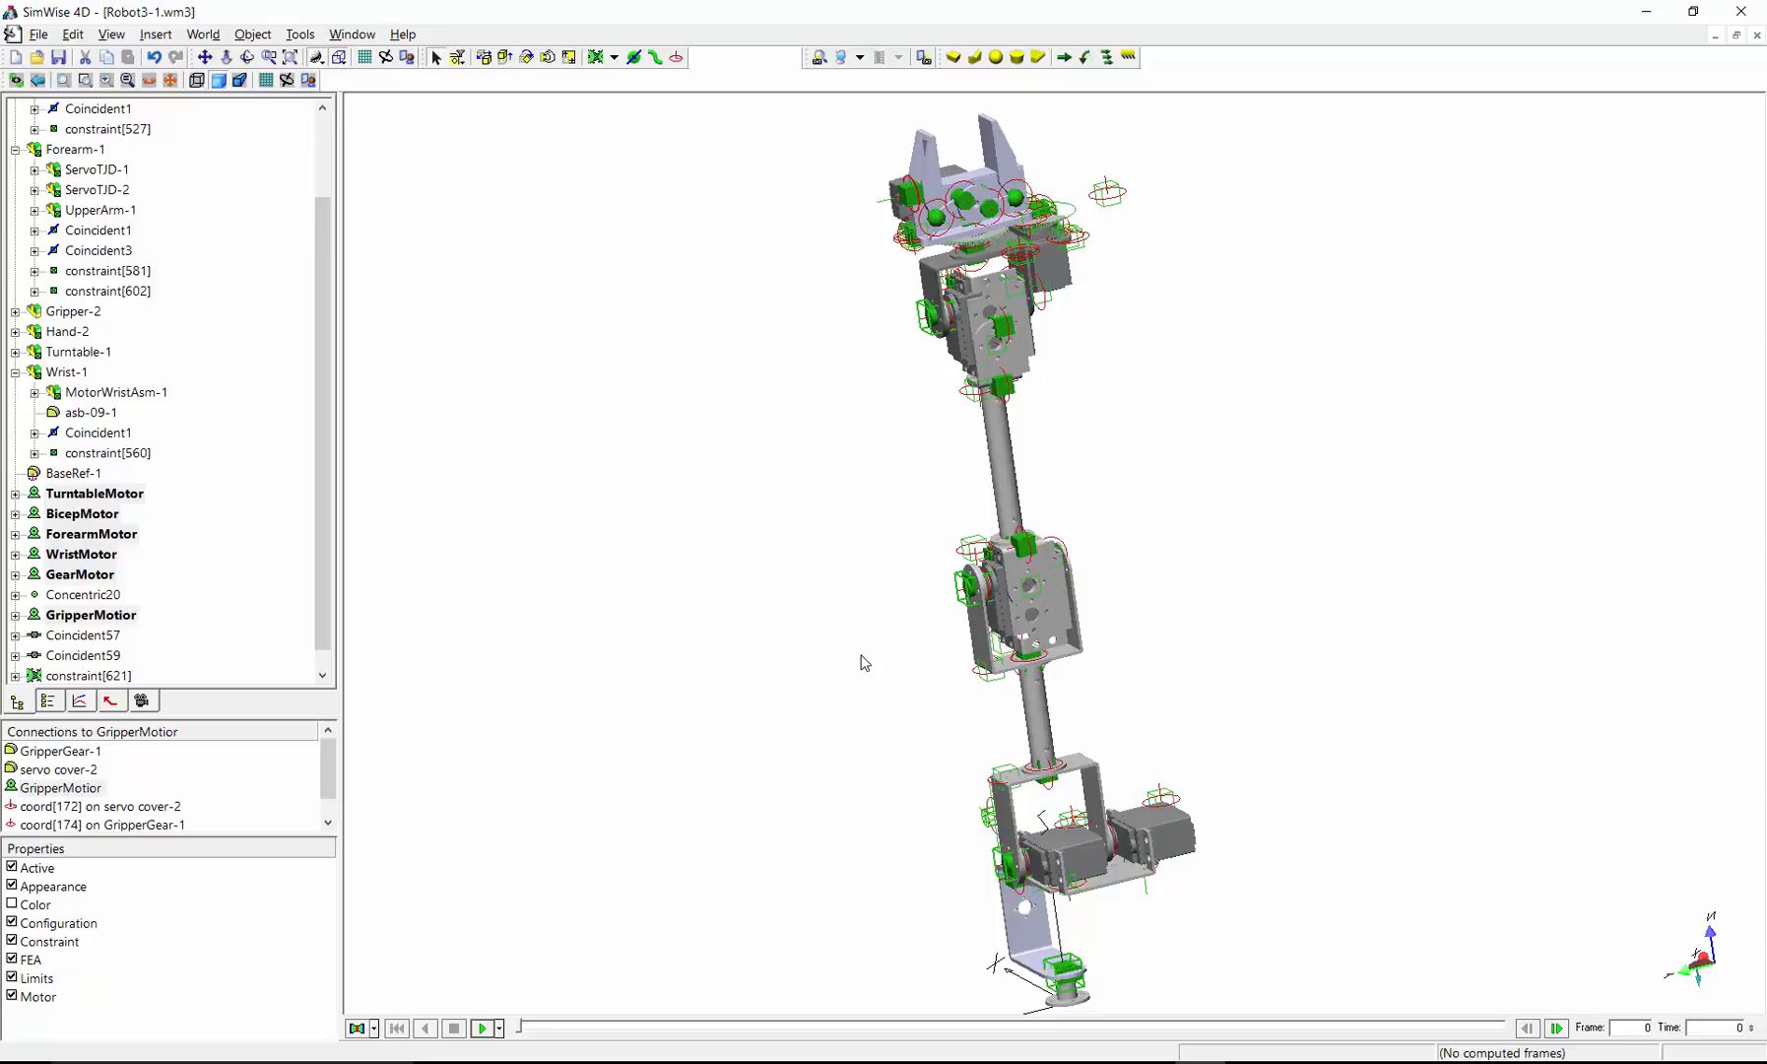
mouse_move(849, 605)
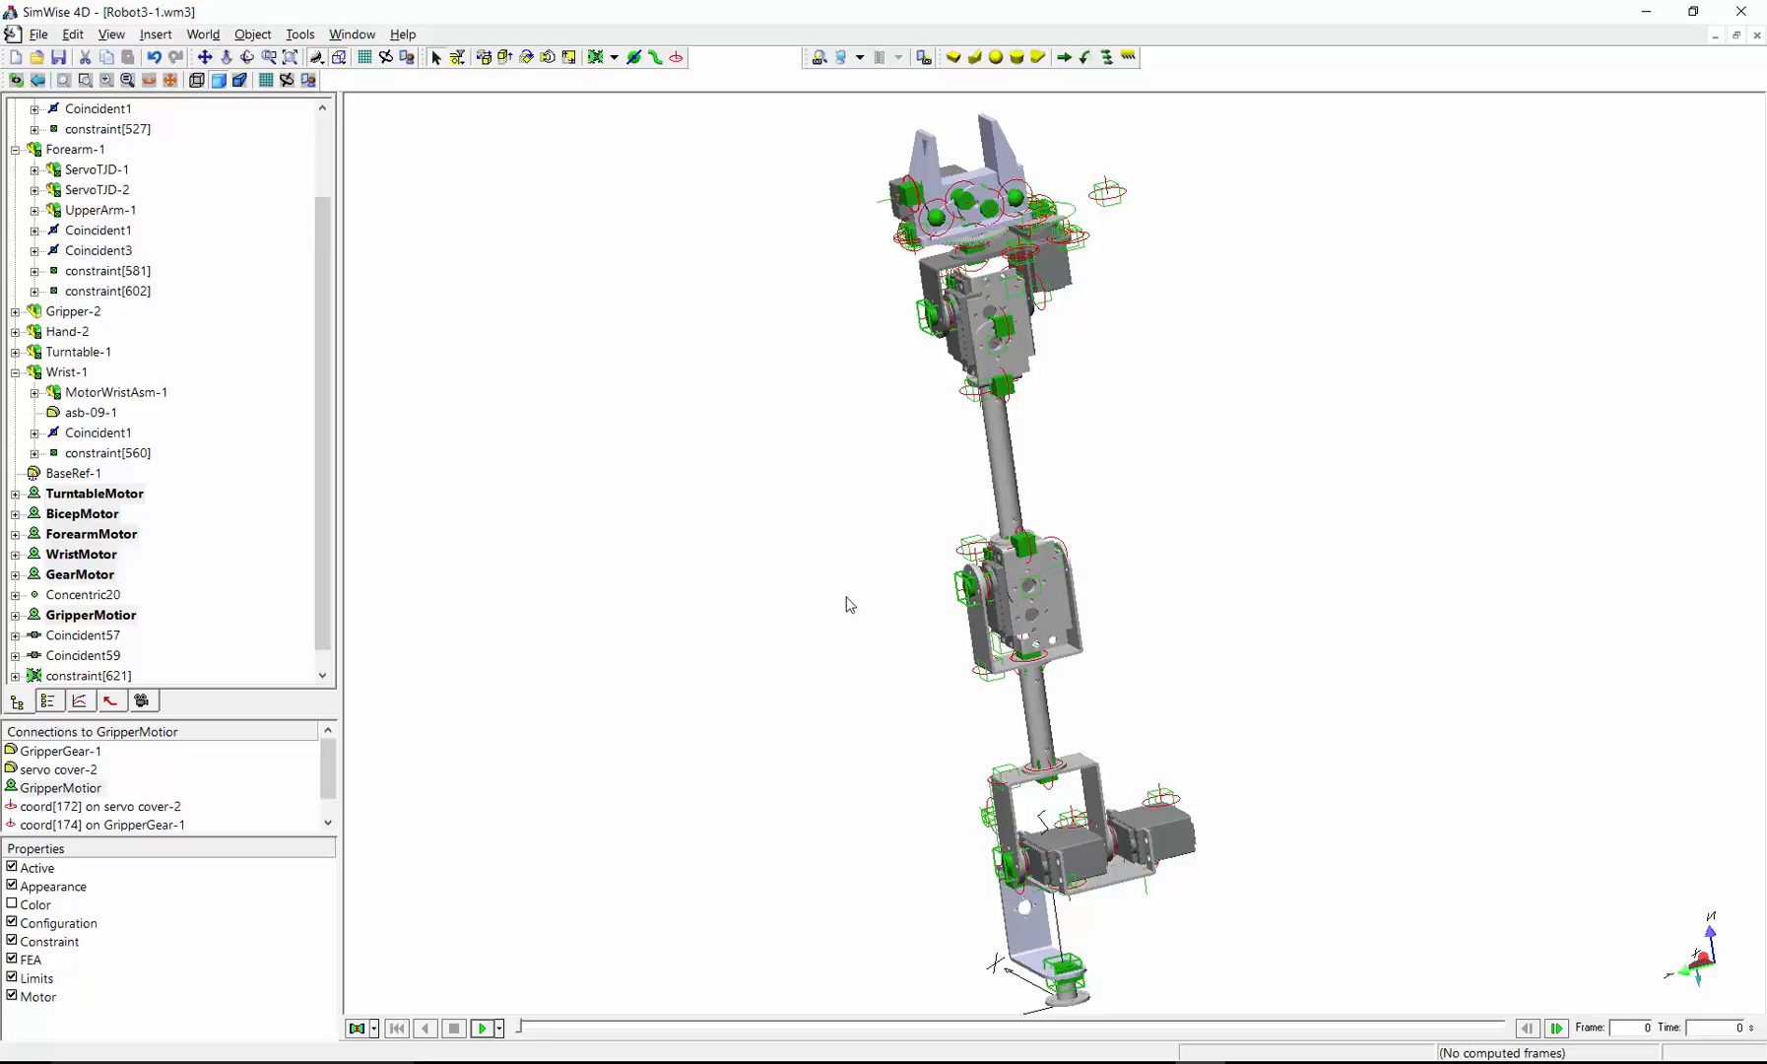
mouse_move(808, 731)
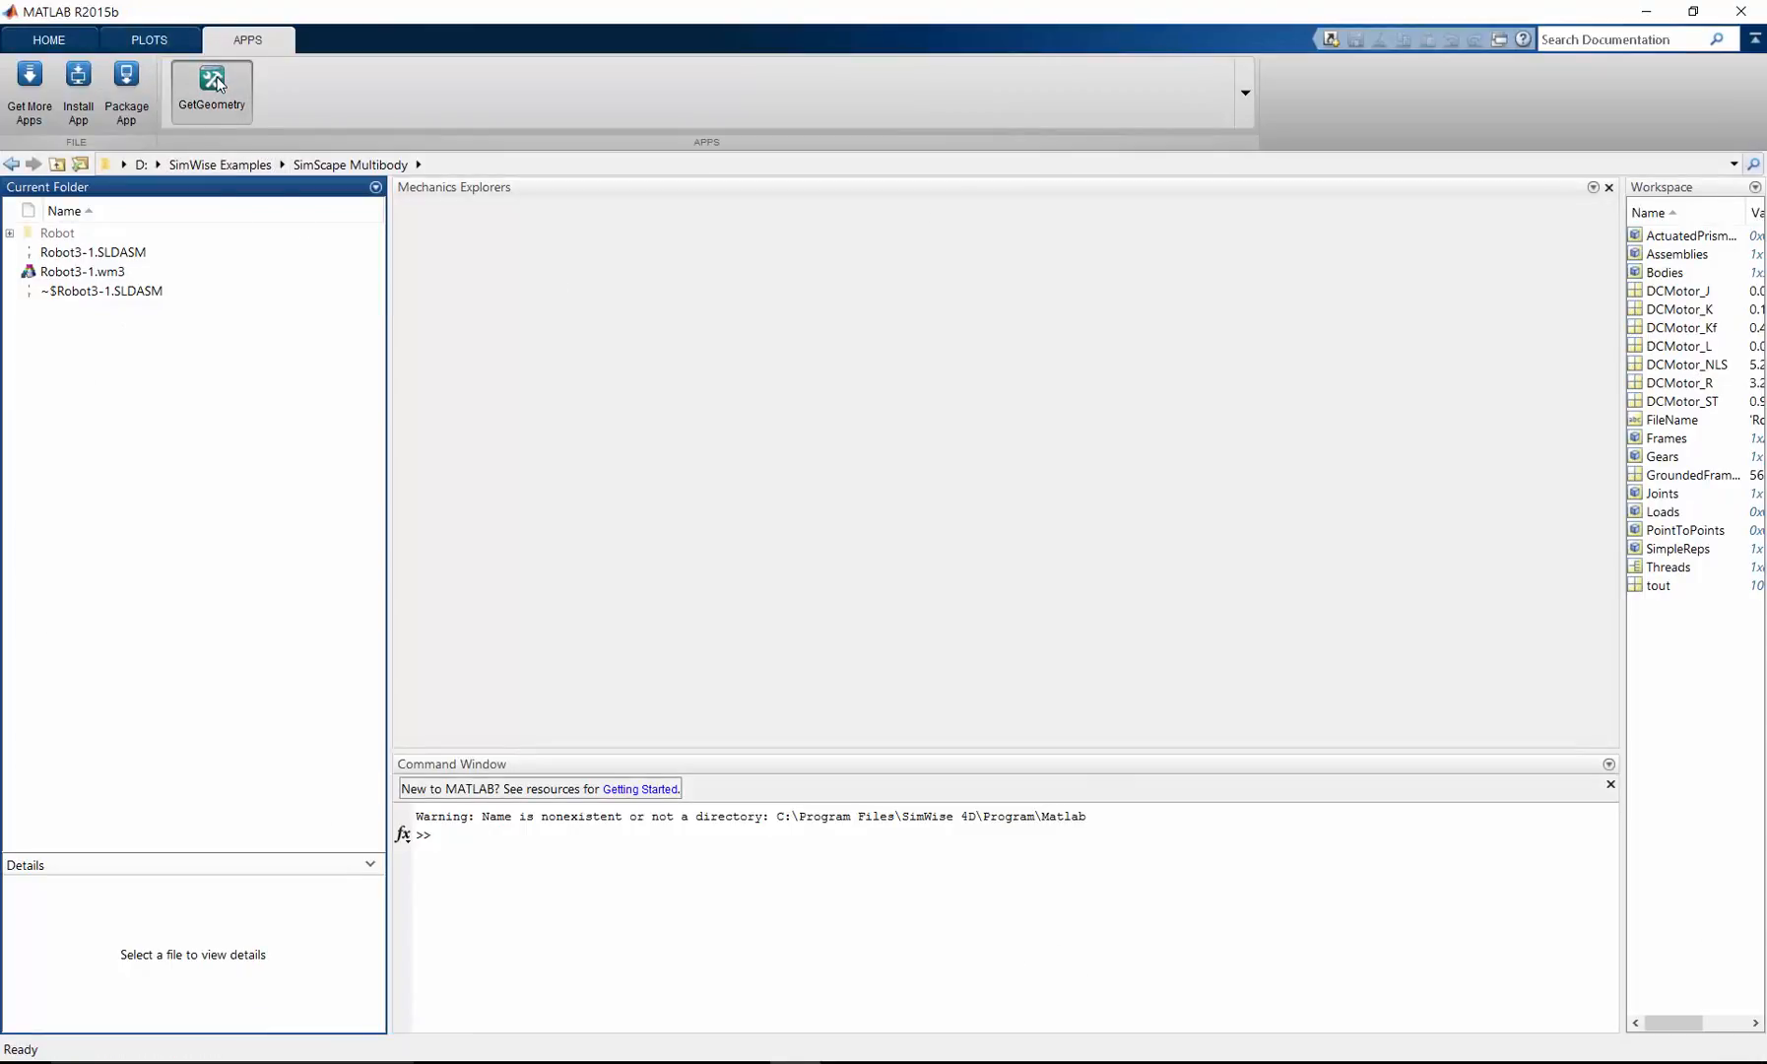
Step: Load Robot3-1.wm3 into the GetGeometry app, exporting the arm parts as STL files
click(211, 91)
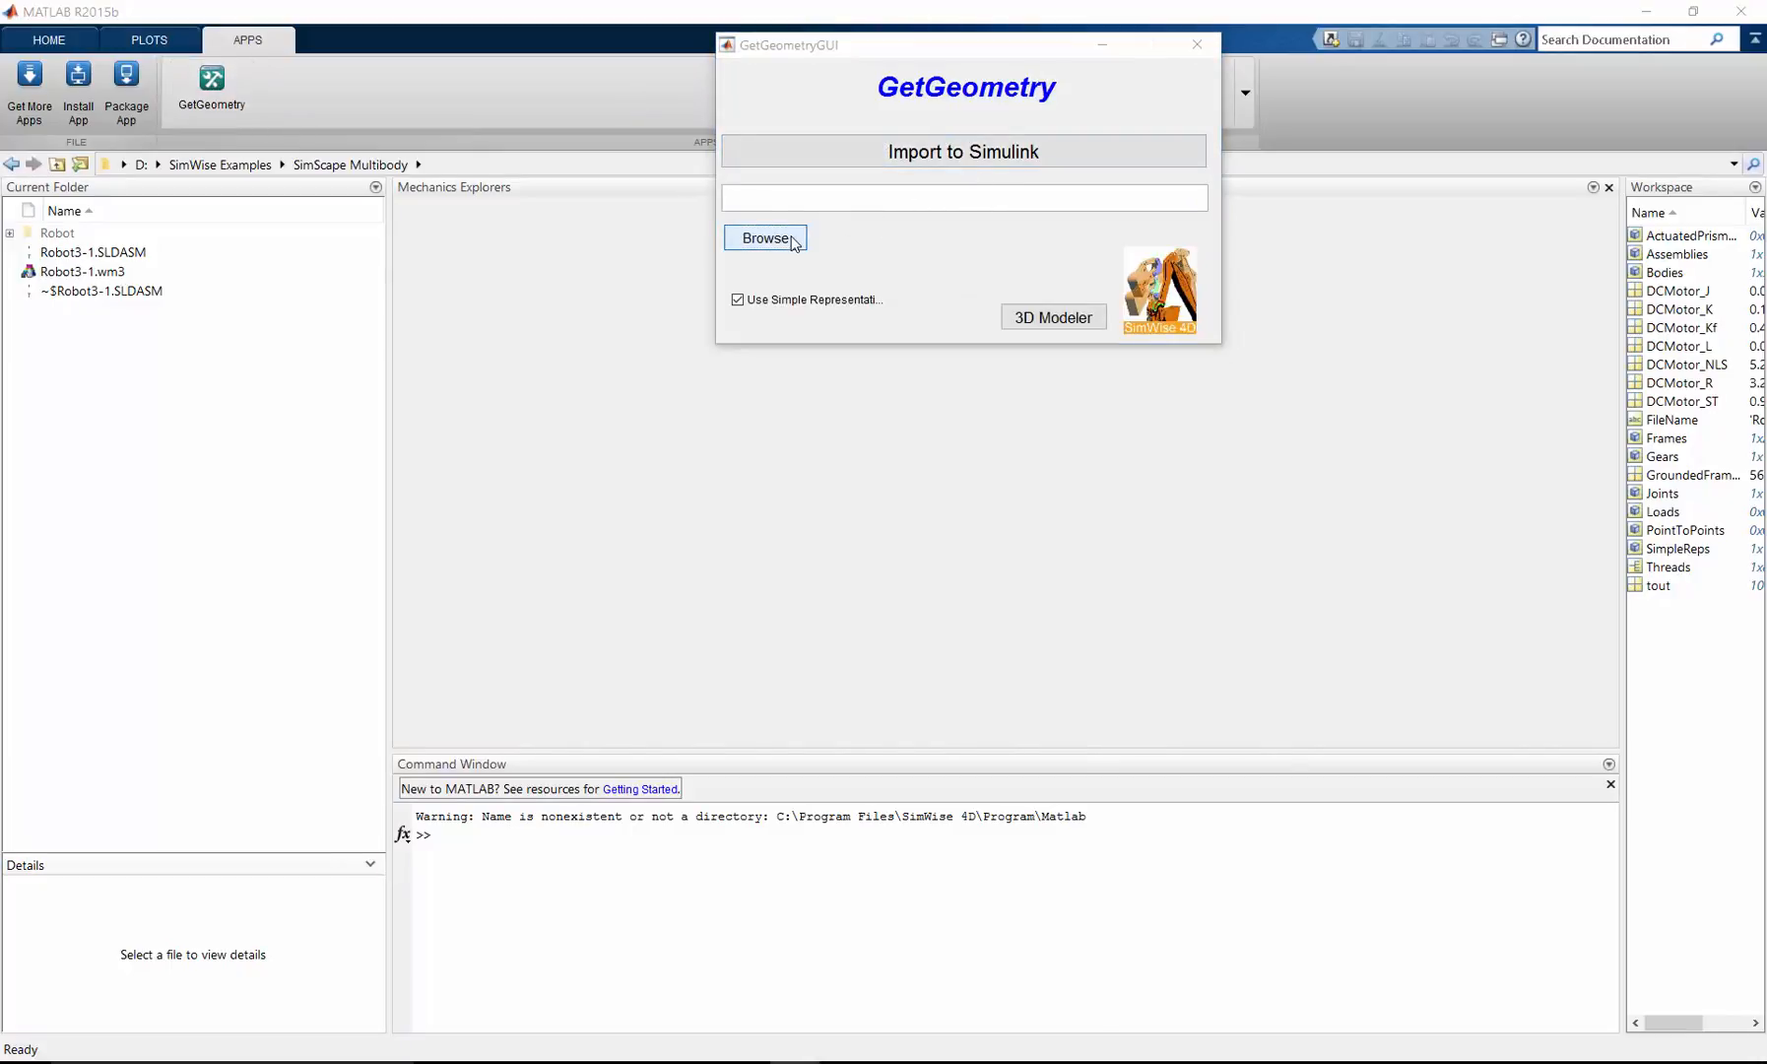
click(767, 238)
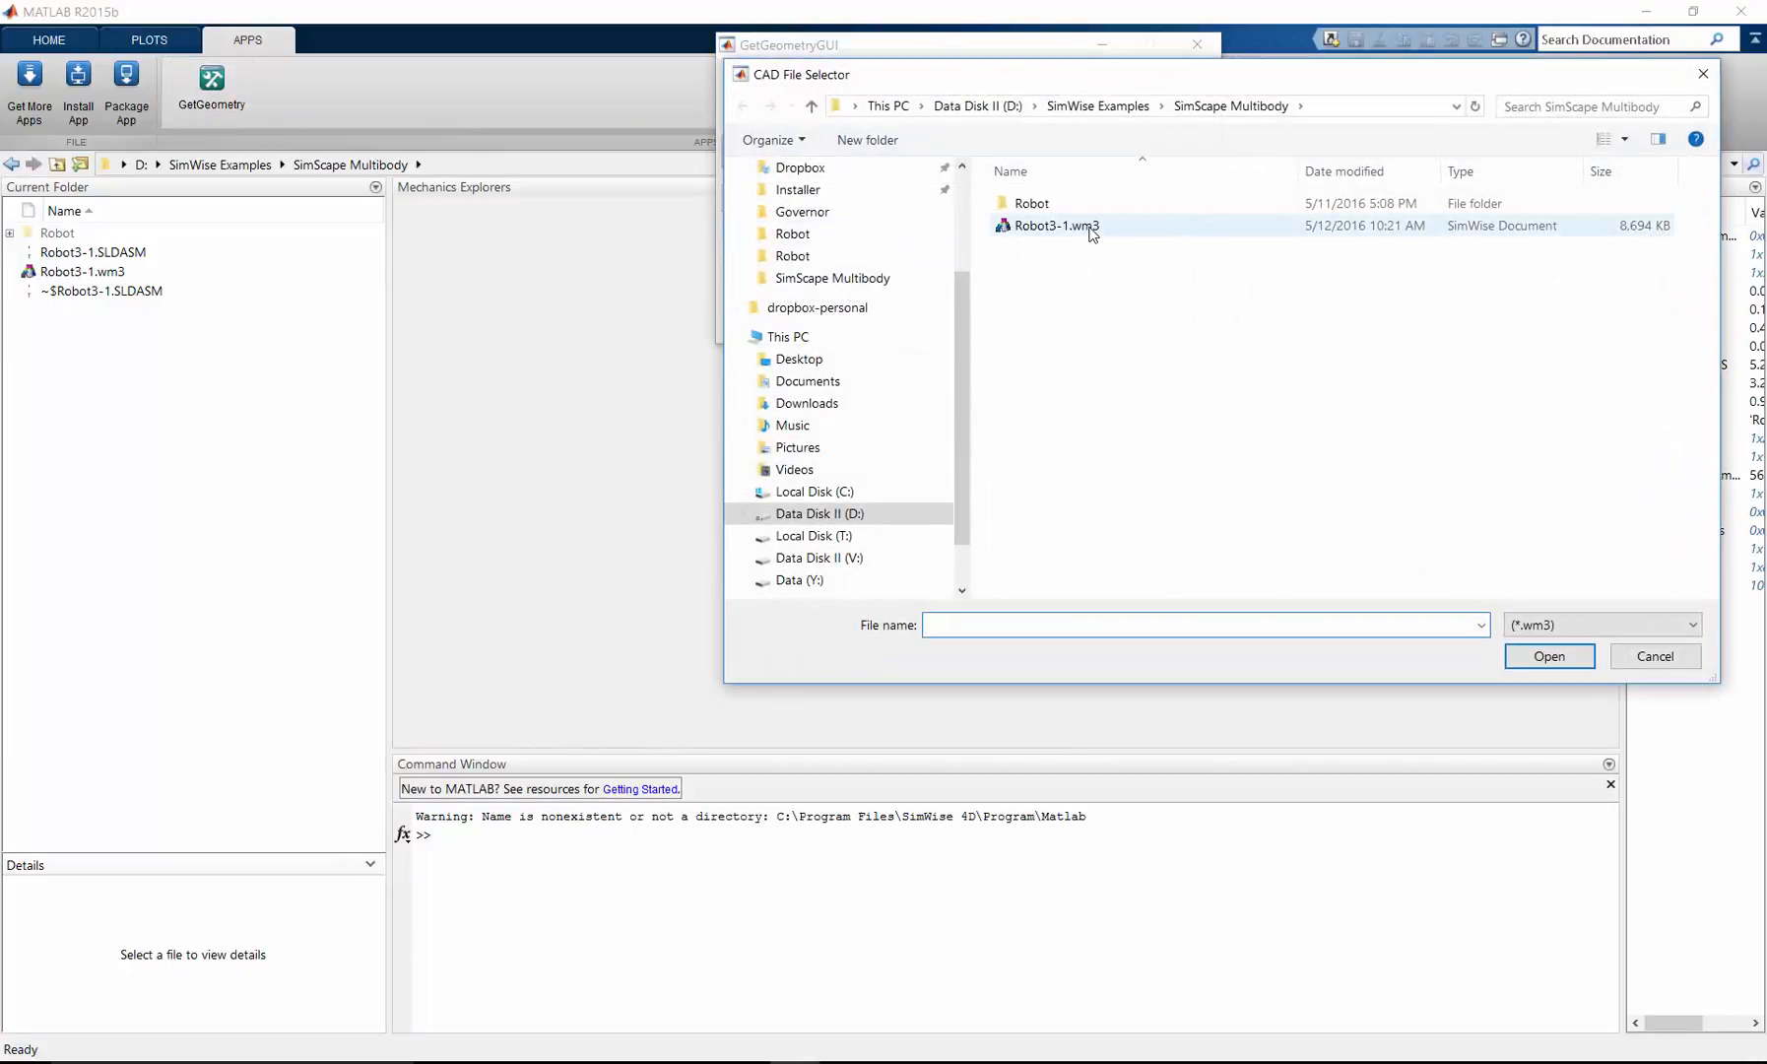
click(1056, 224)
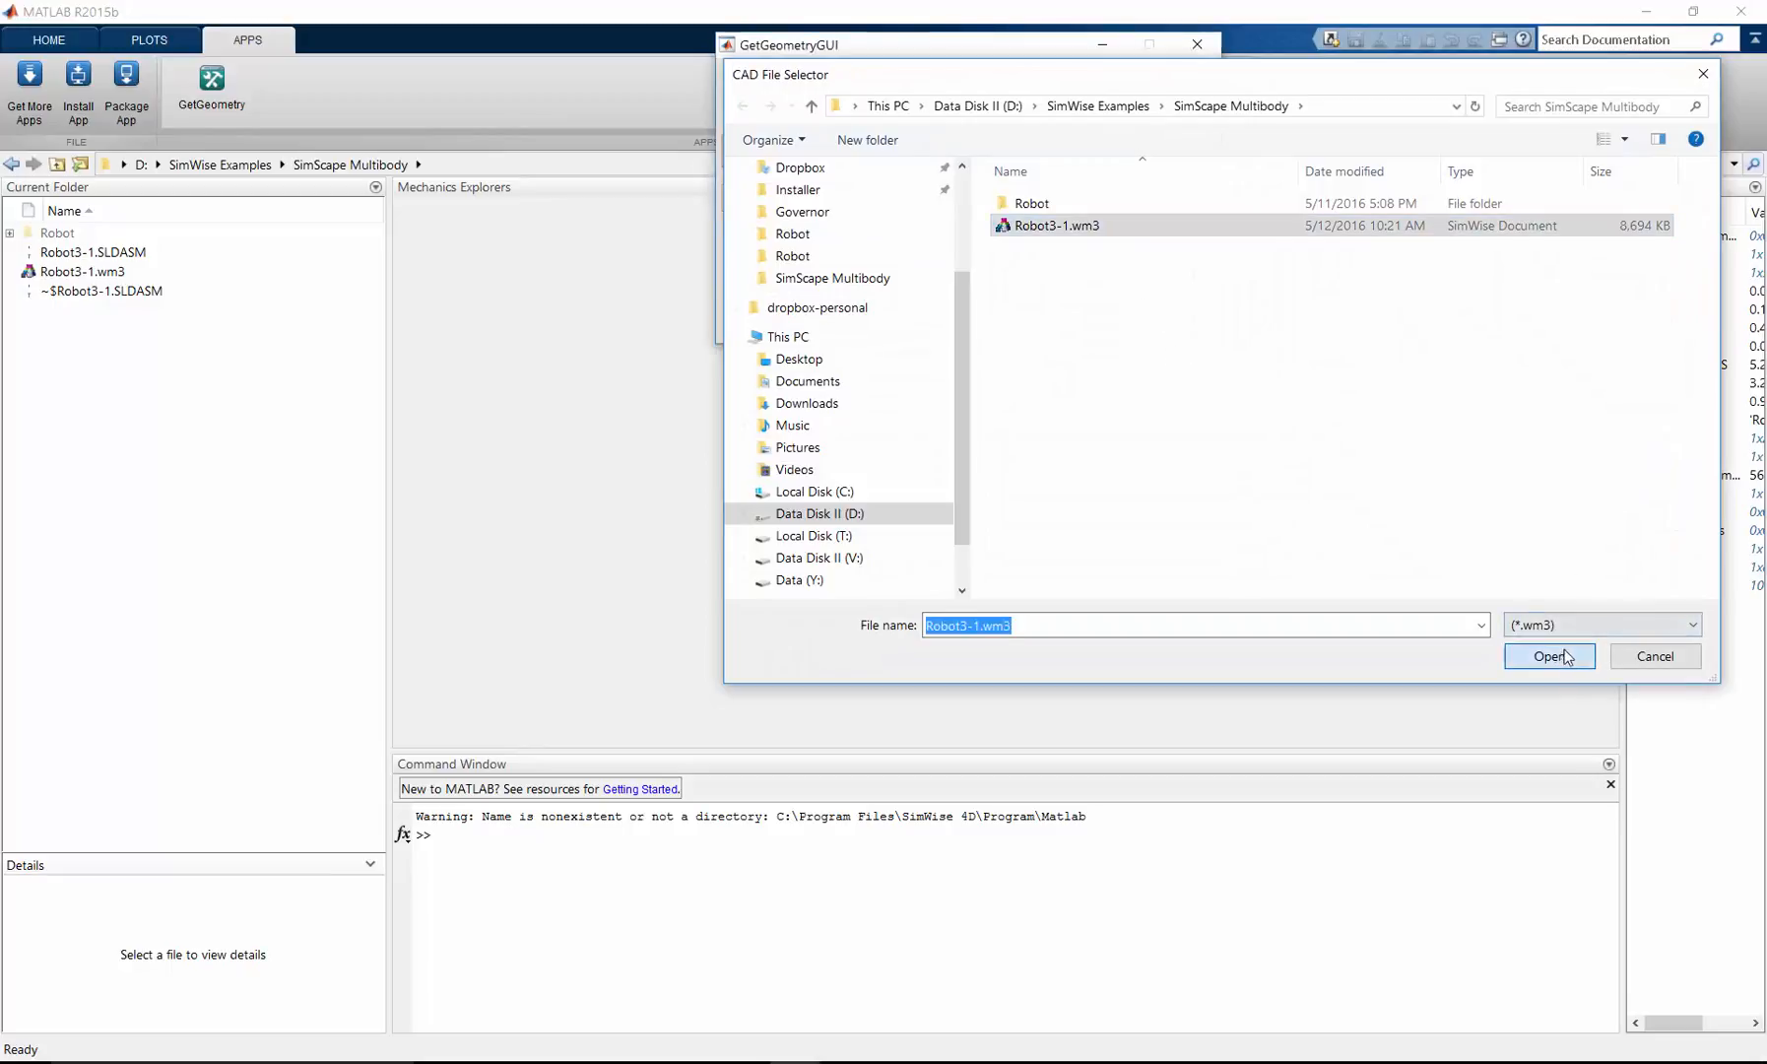
click(1548, 656)
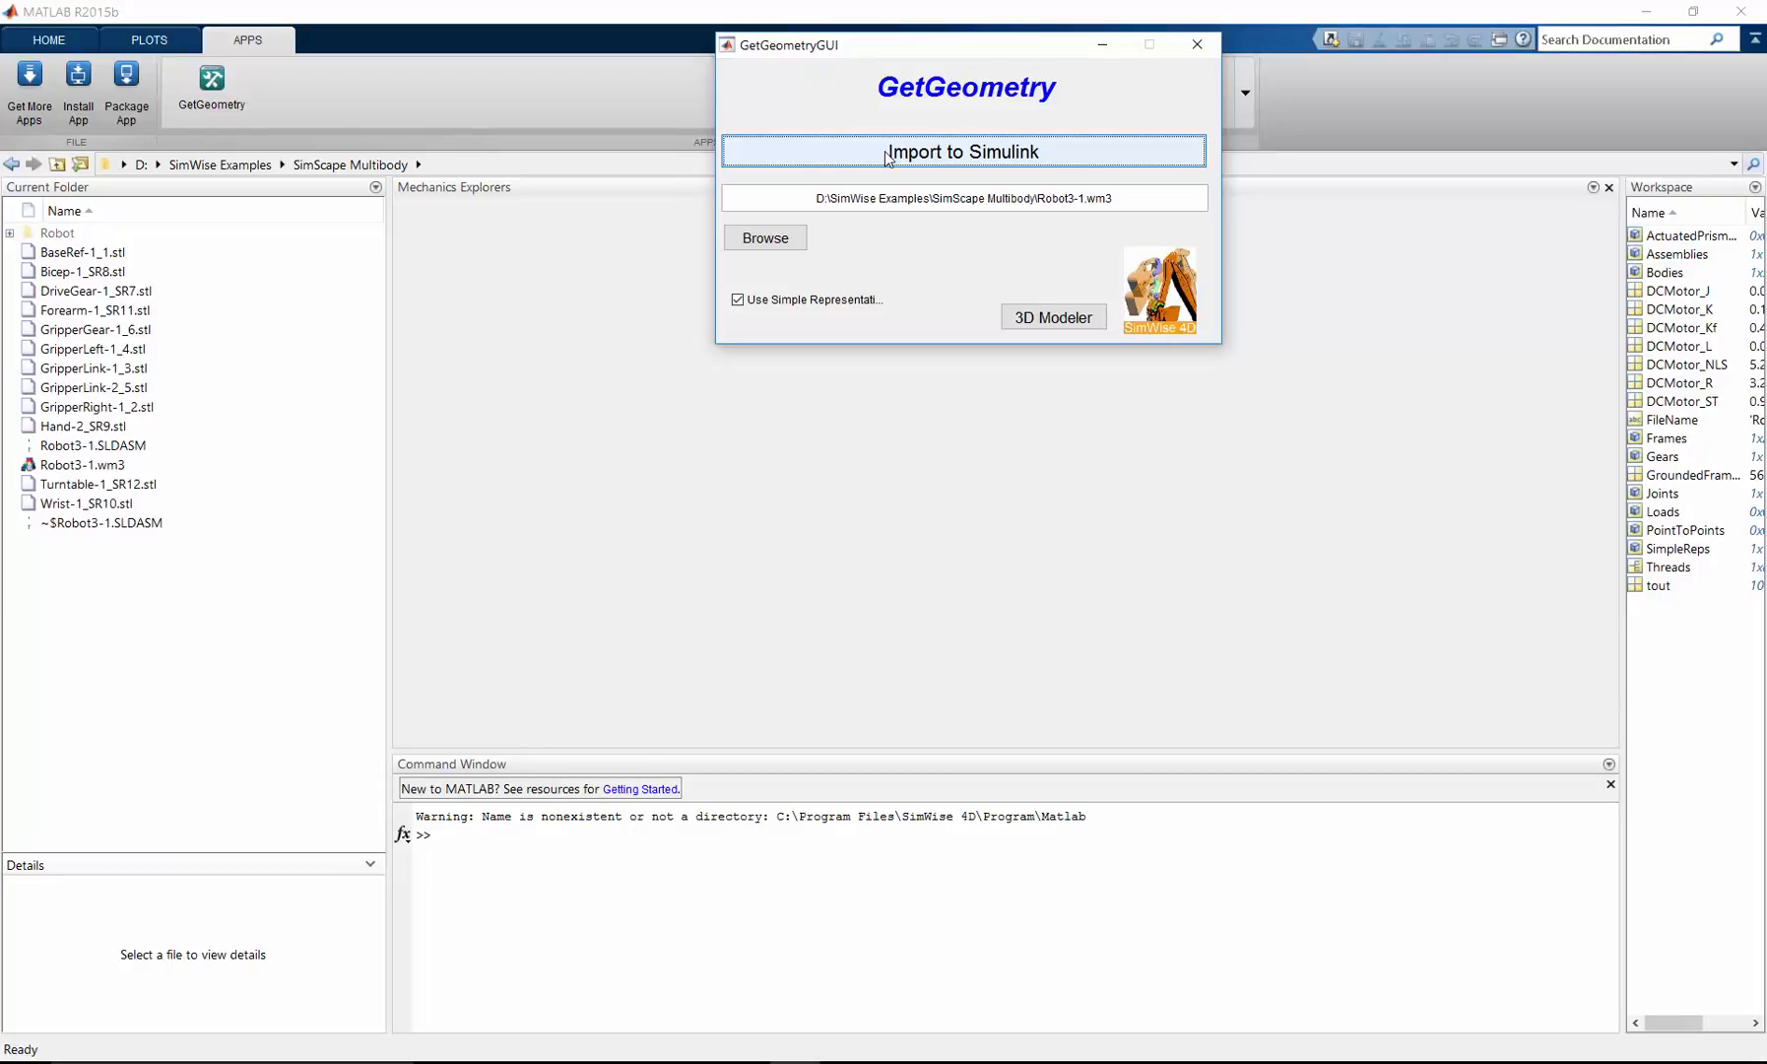
Step: Import the robot geometry to Simulink as the Robot31 model and maximize its window
click(962, 151)
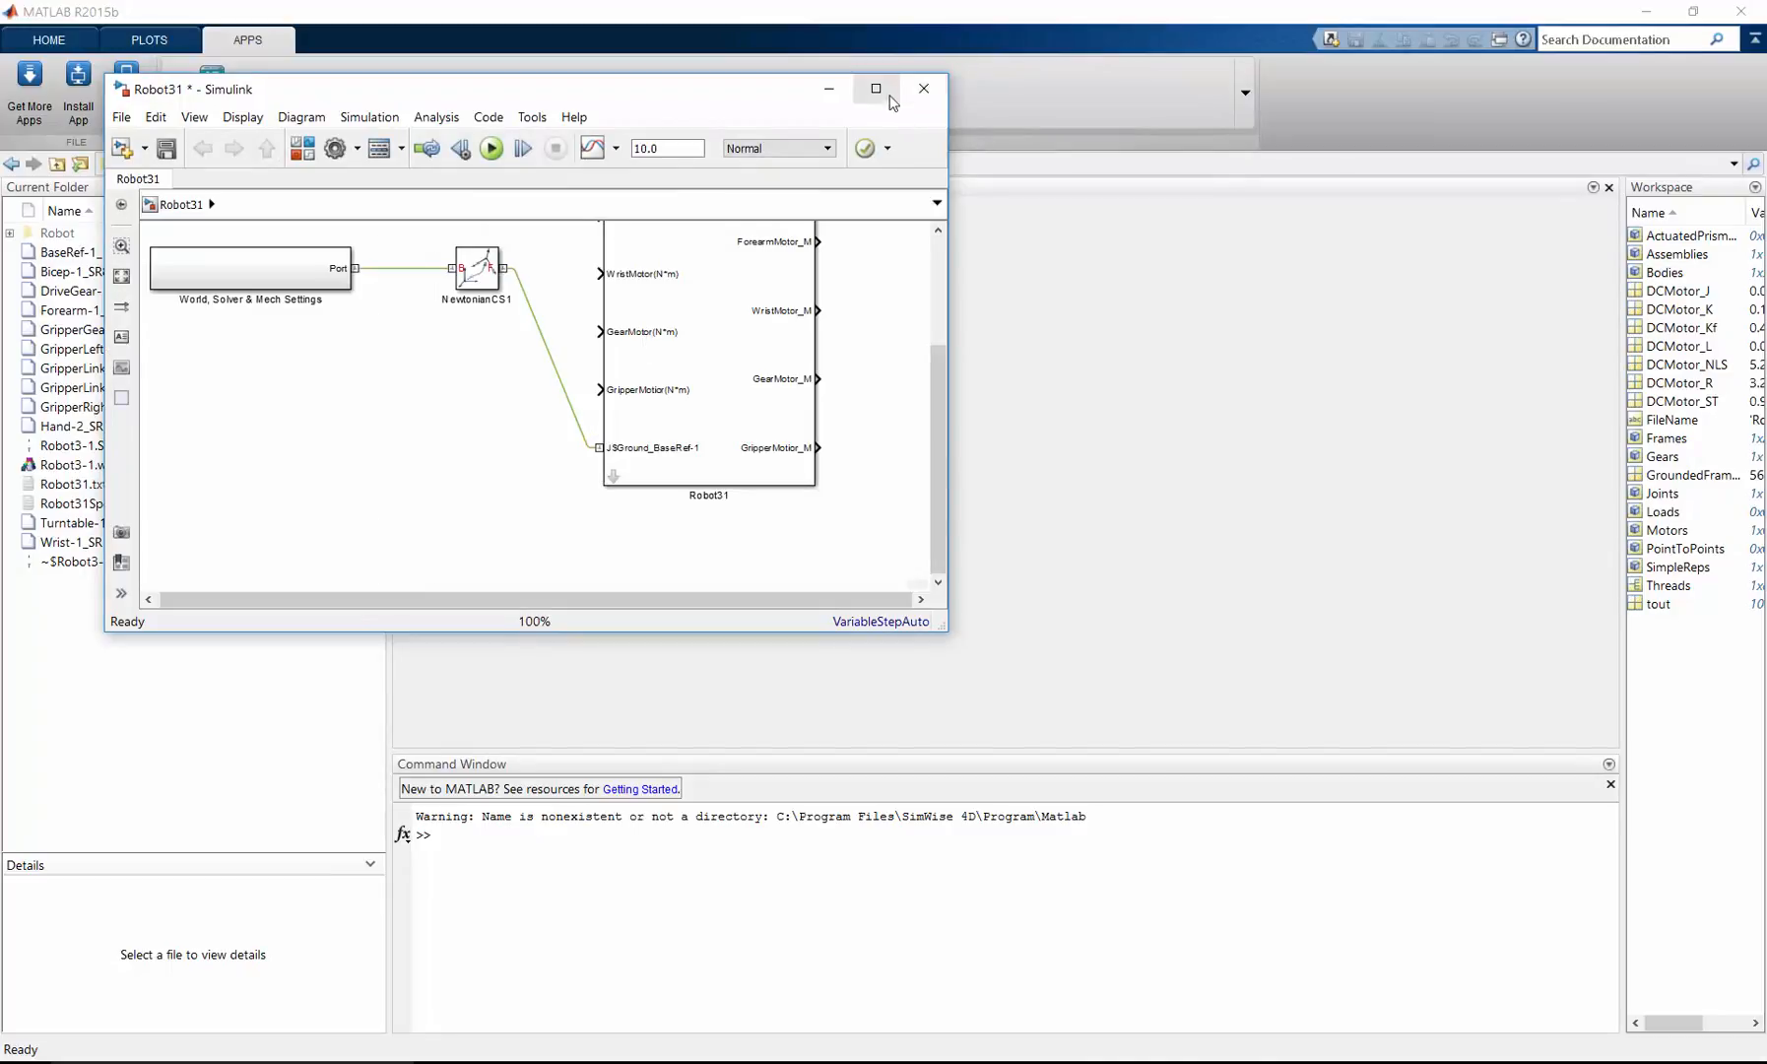
click(875, 88)
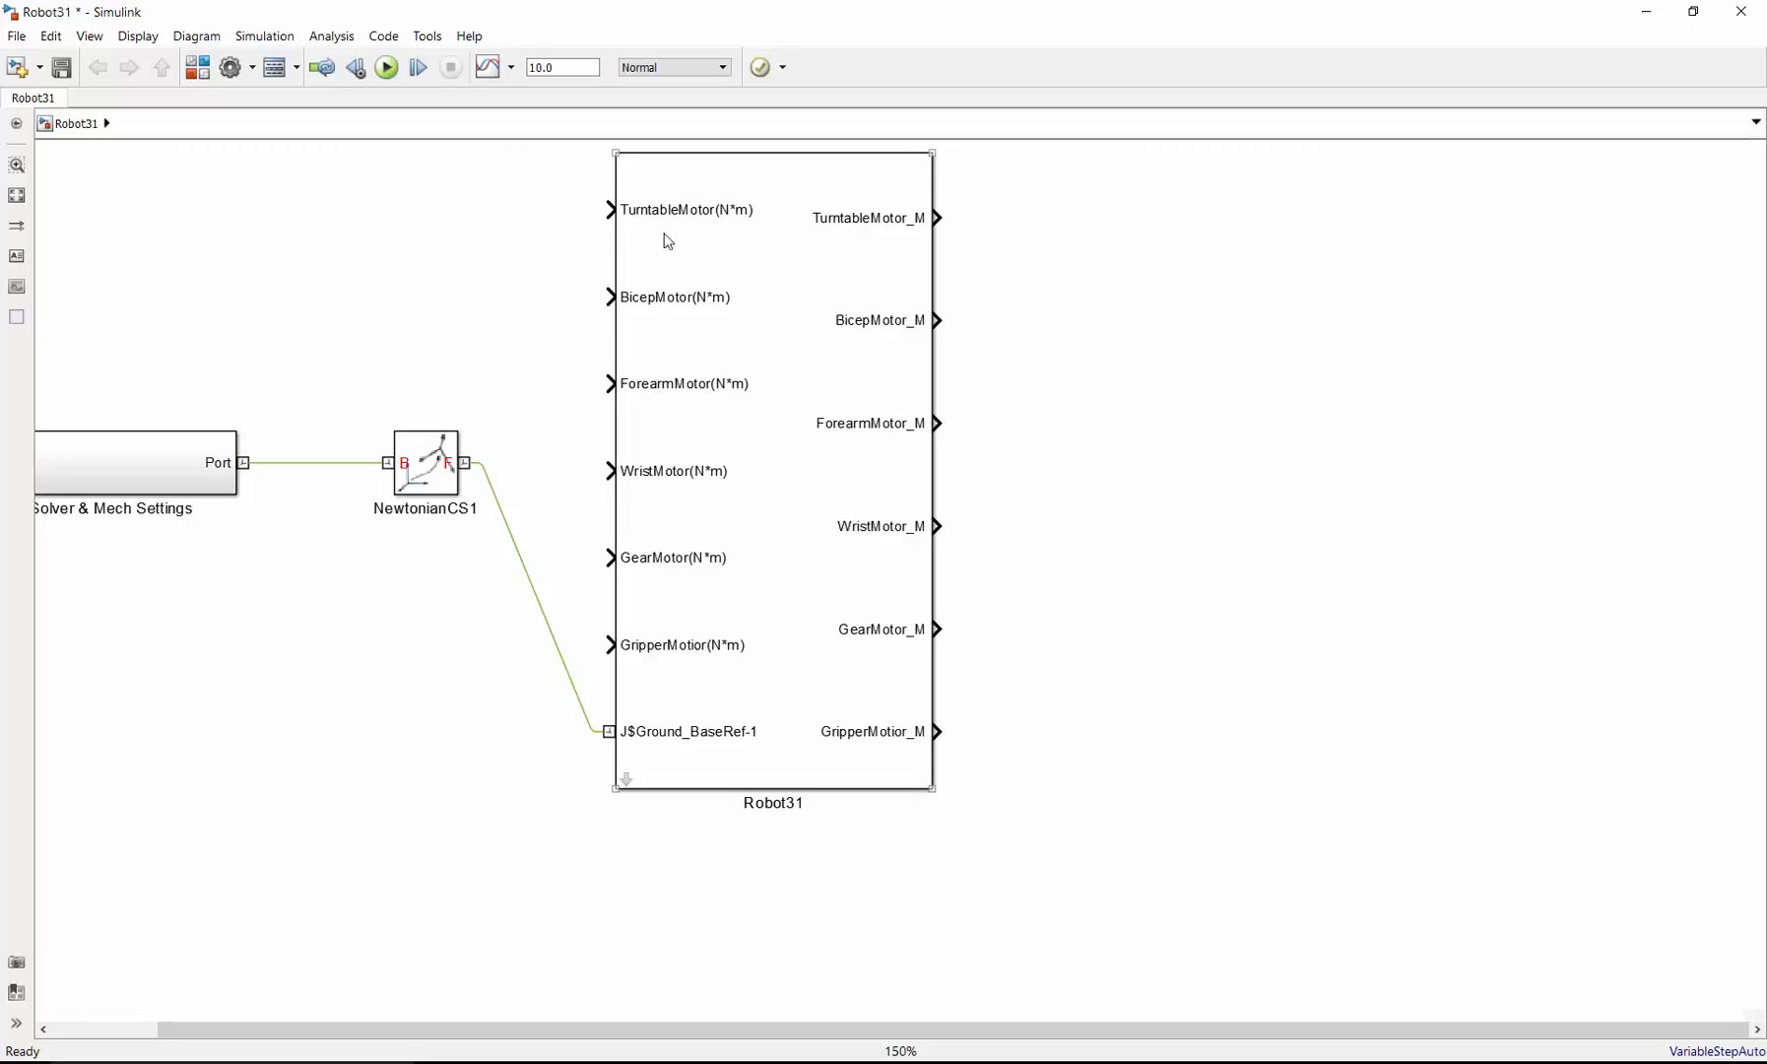
mouse_move(654, 737)
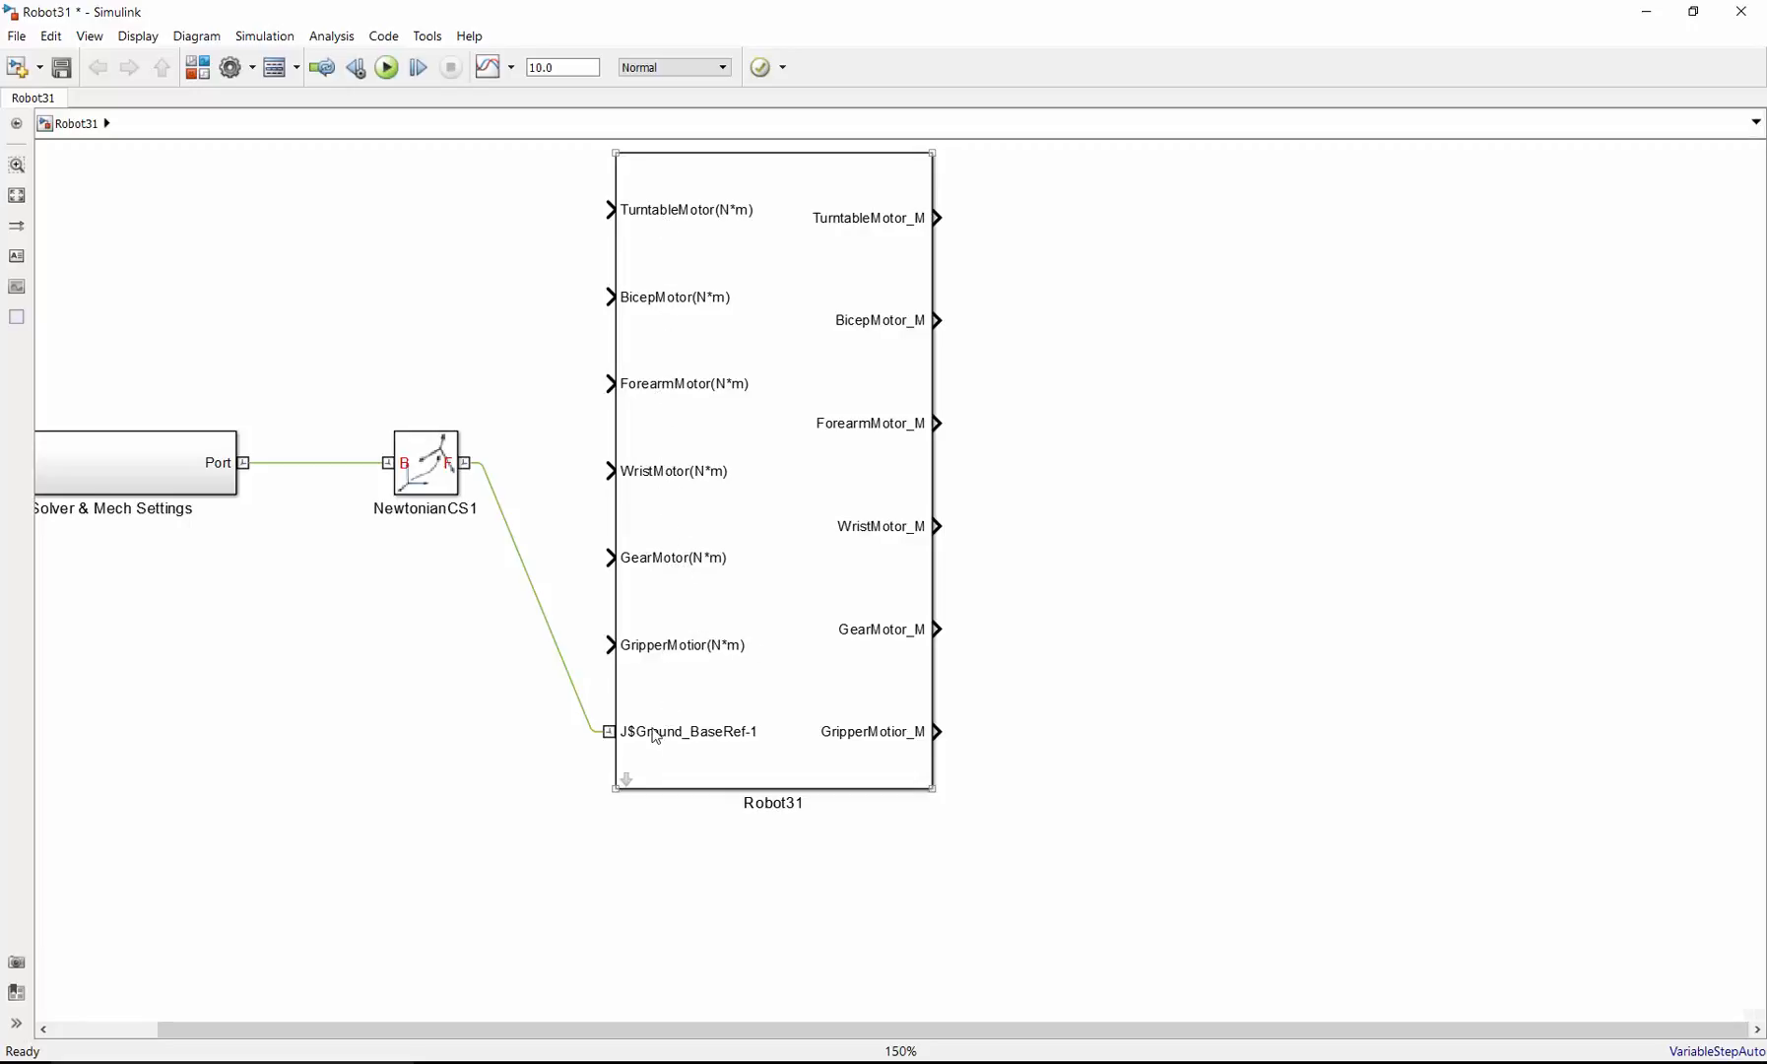
Step: Inspect the TurntableMotor's torque-driven revolute joint inside Robot31, then run the simulation
double_click(773, 472)
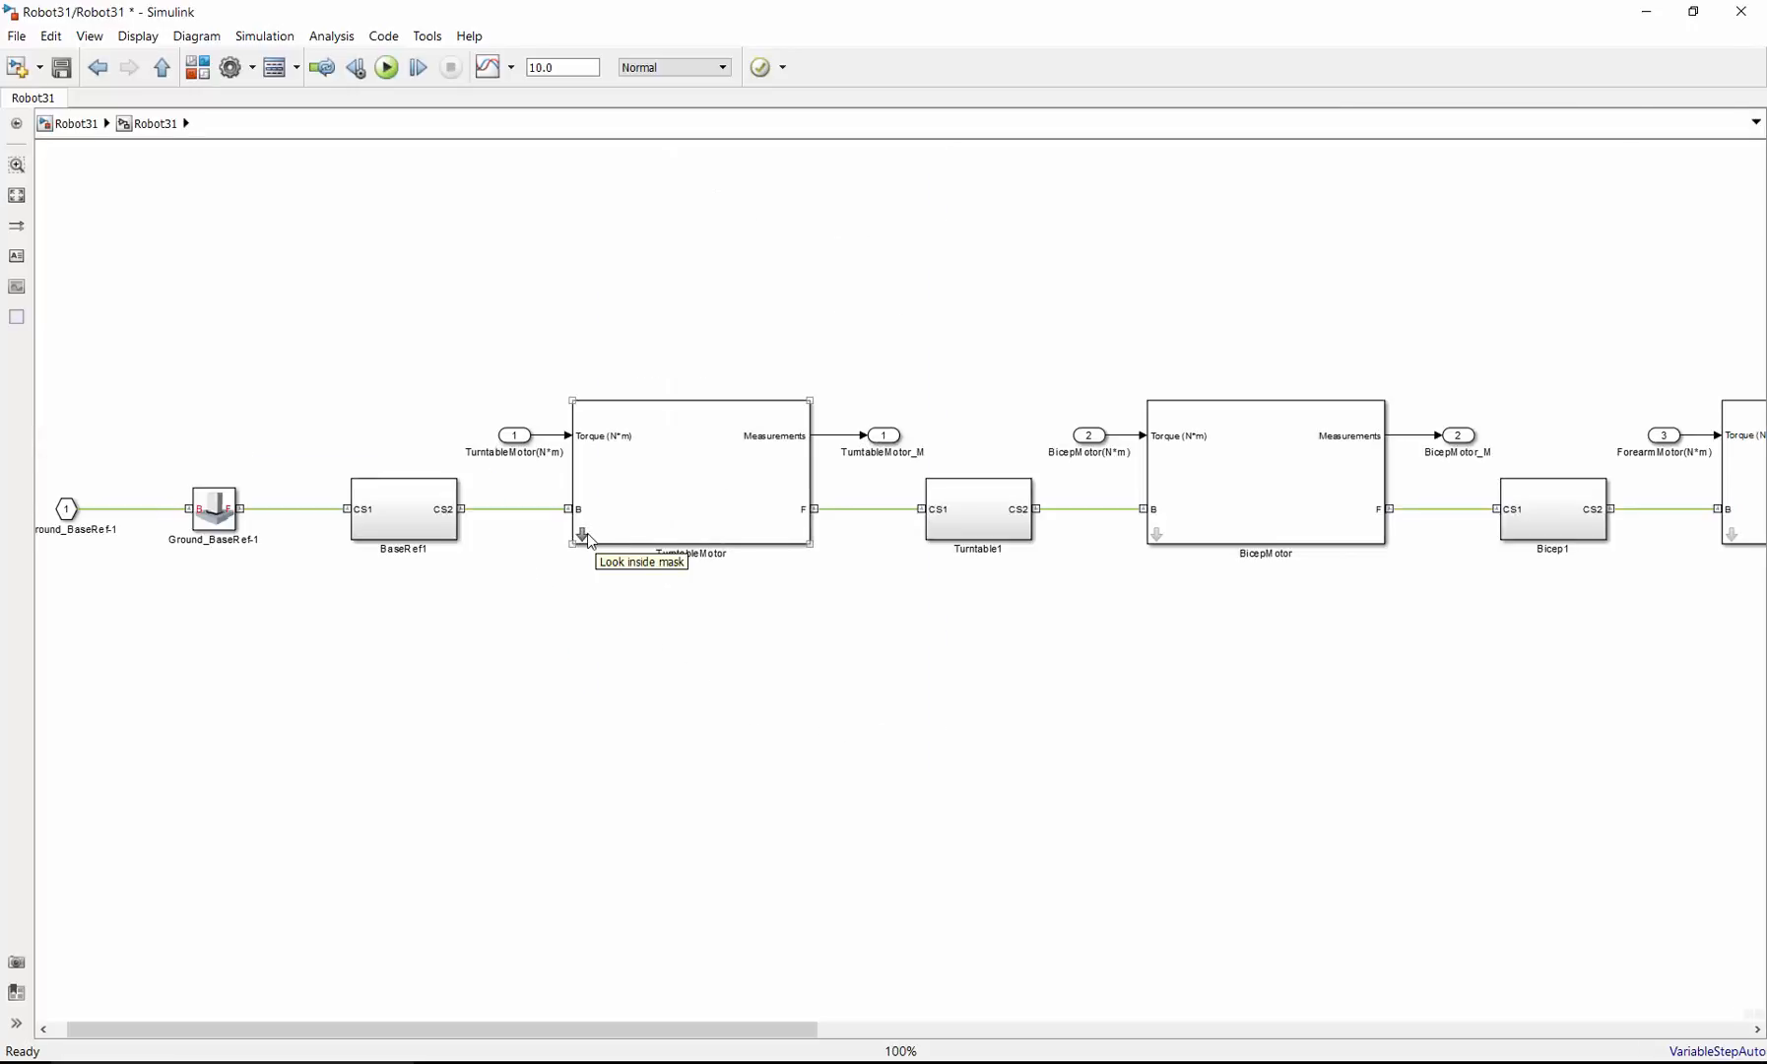
click(583, 536)
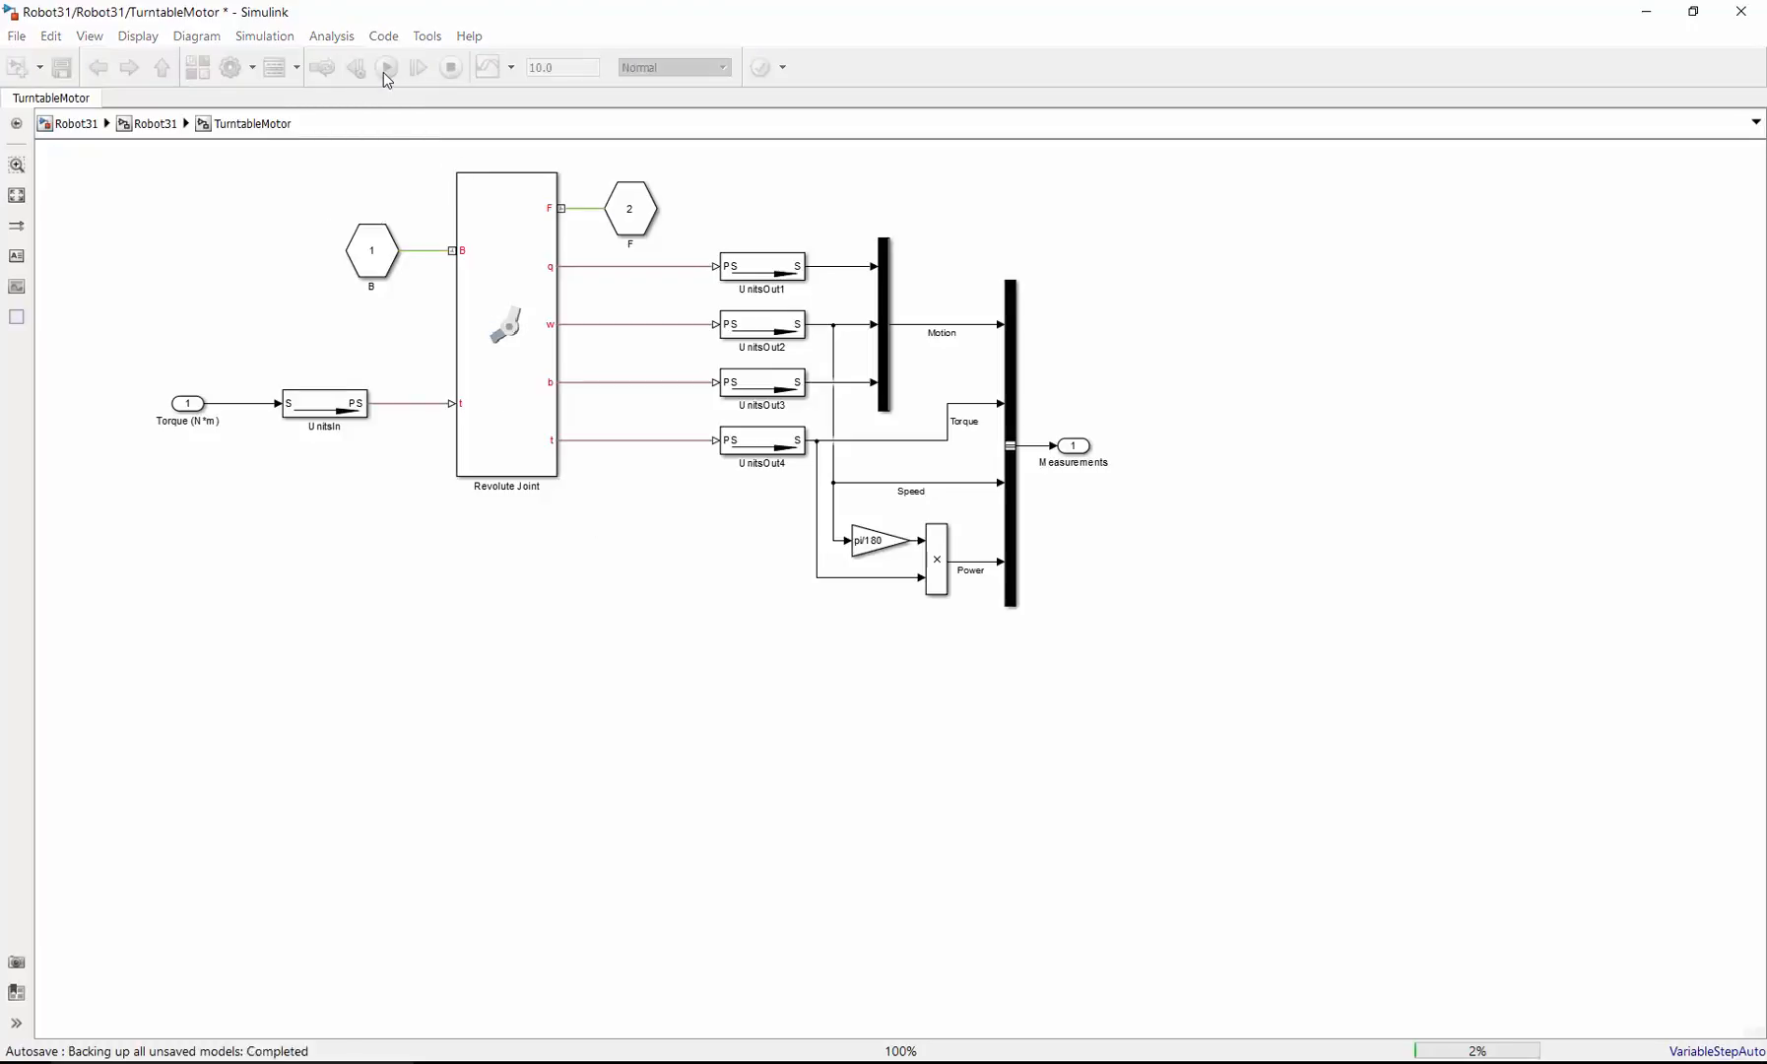
click(416, 67)
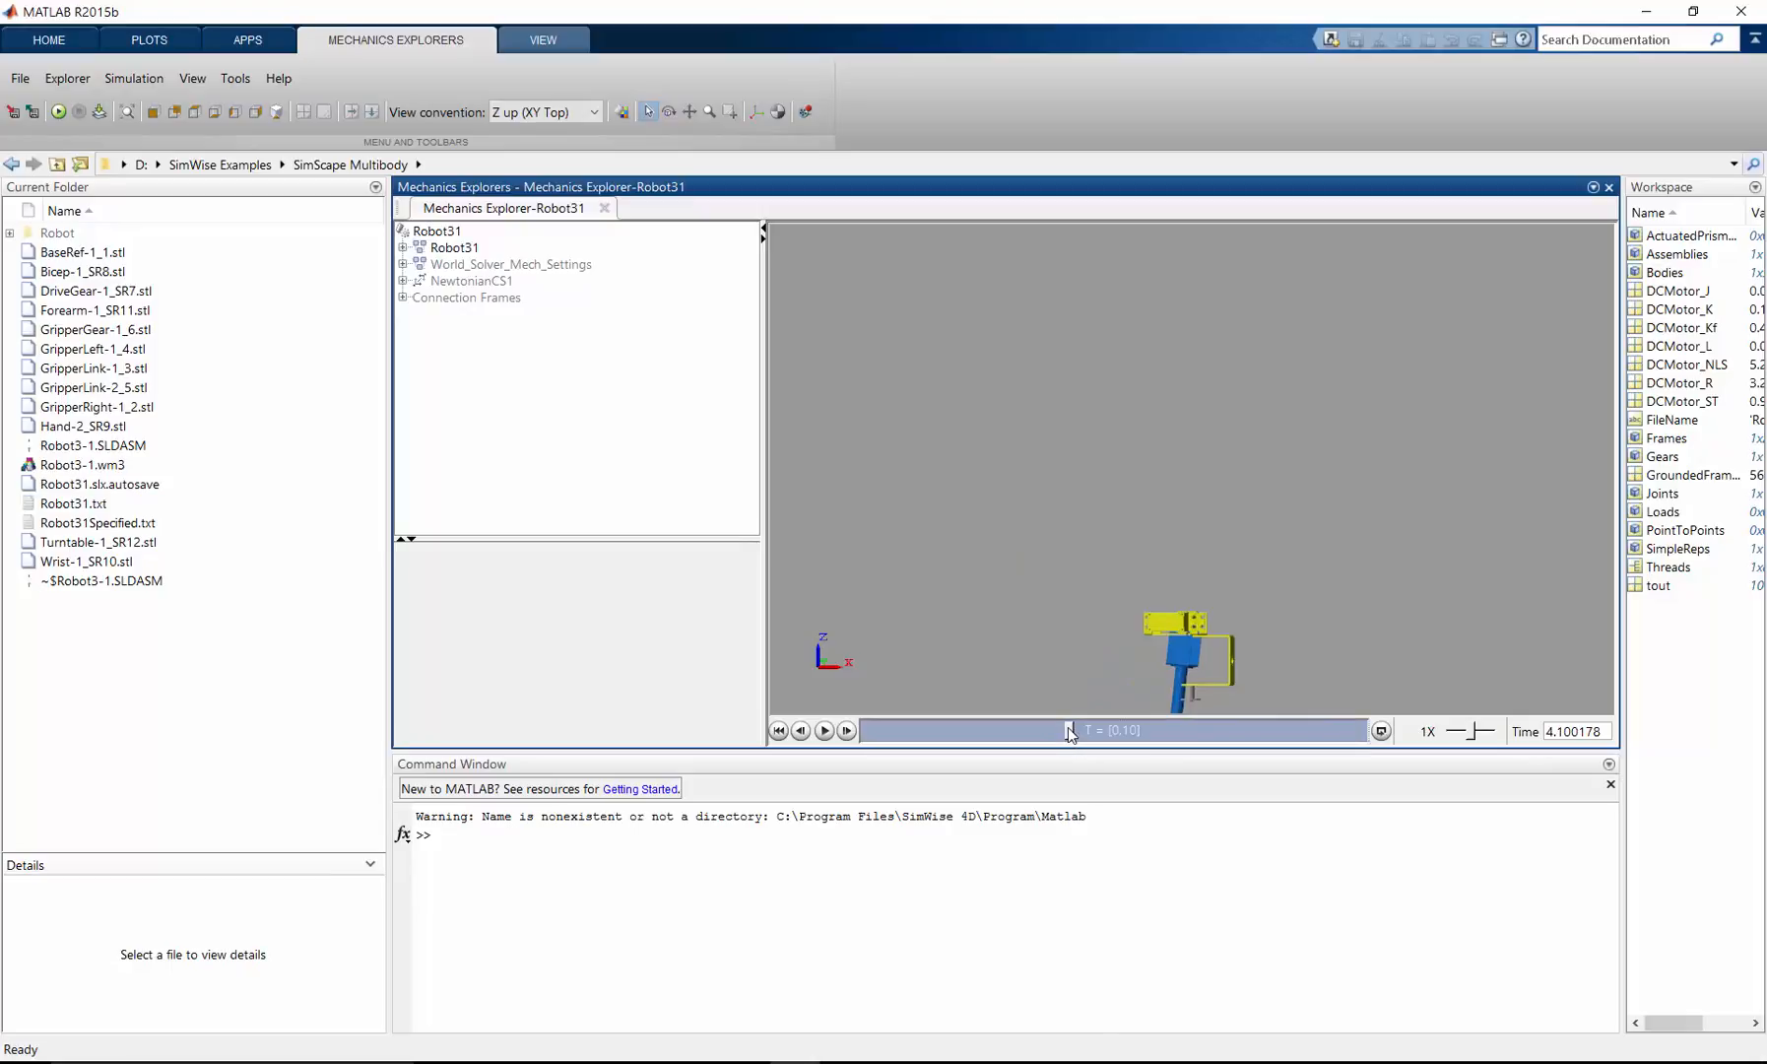
Step: Rewind the Mechanics Explorer playback to time zero with the arm standing upright
drag(1068, 731, 950, 731)
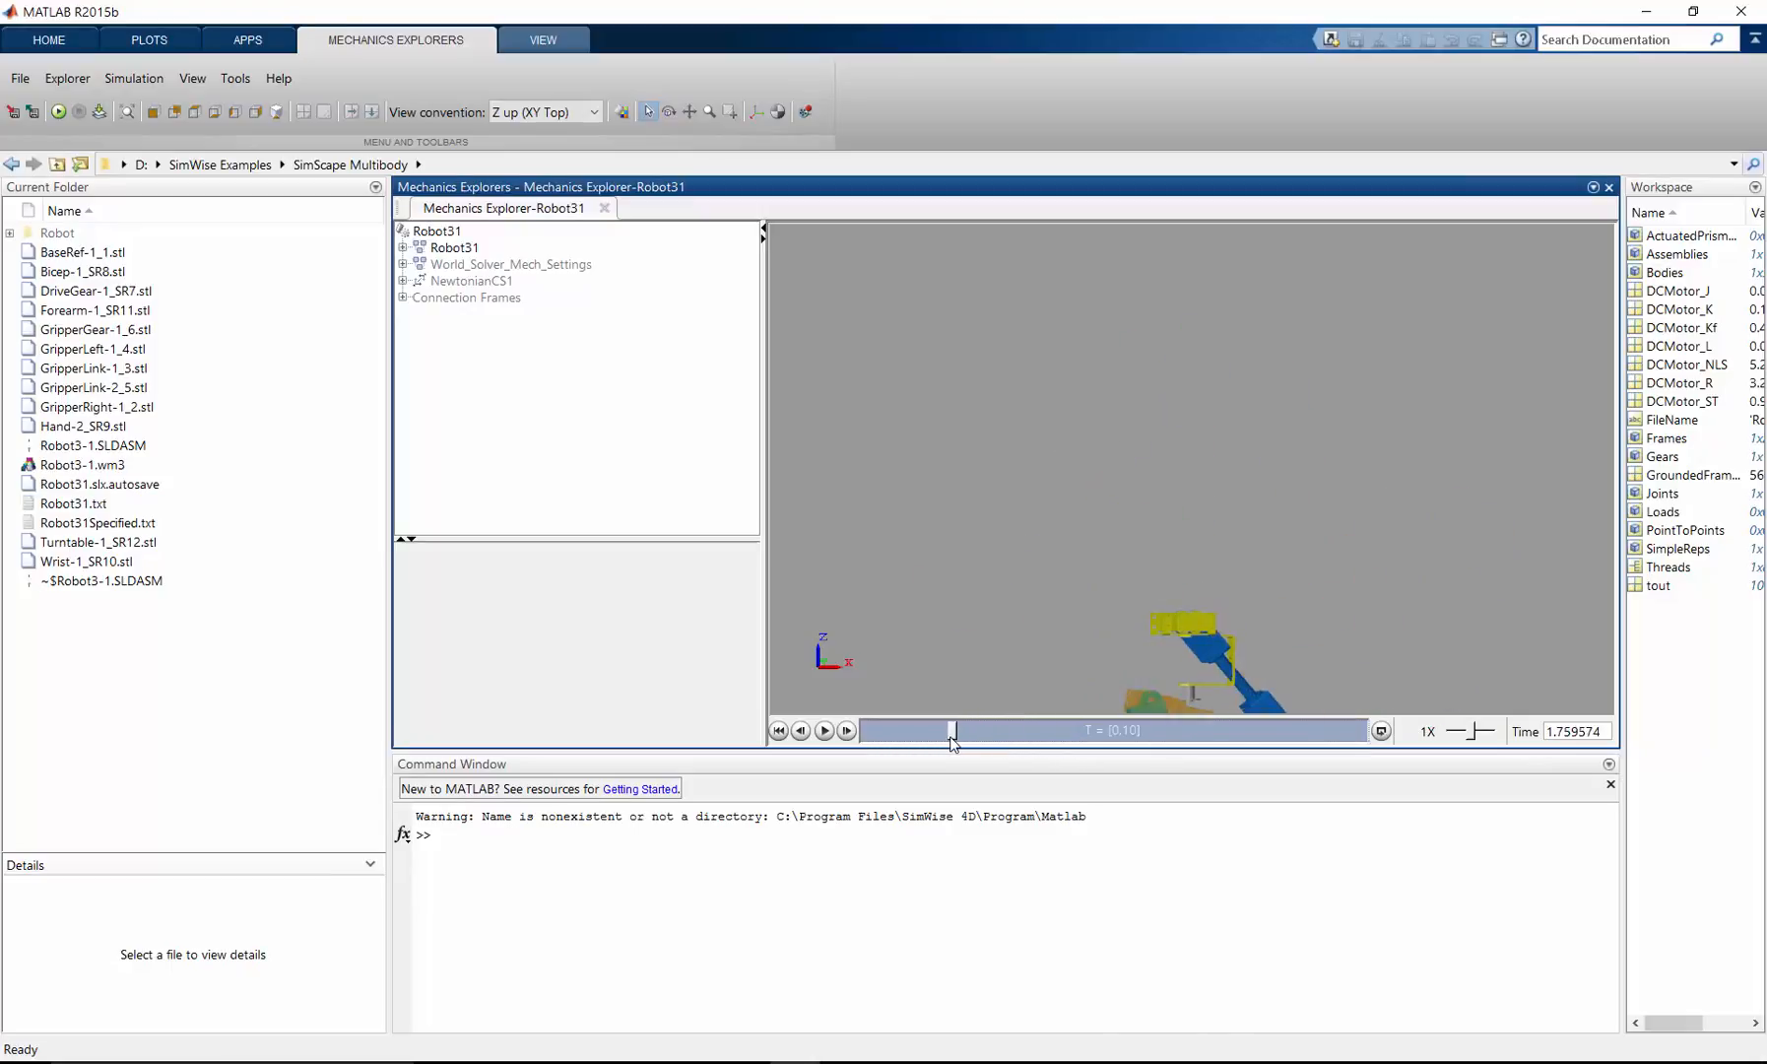
drag(951, 731, 877, 731)
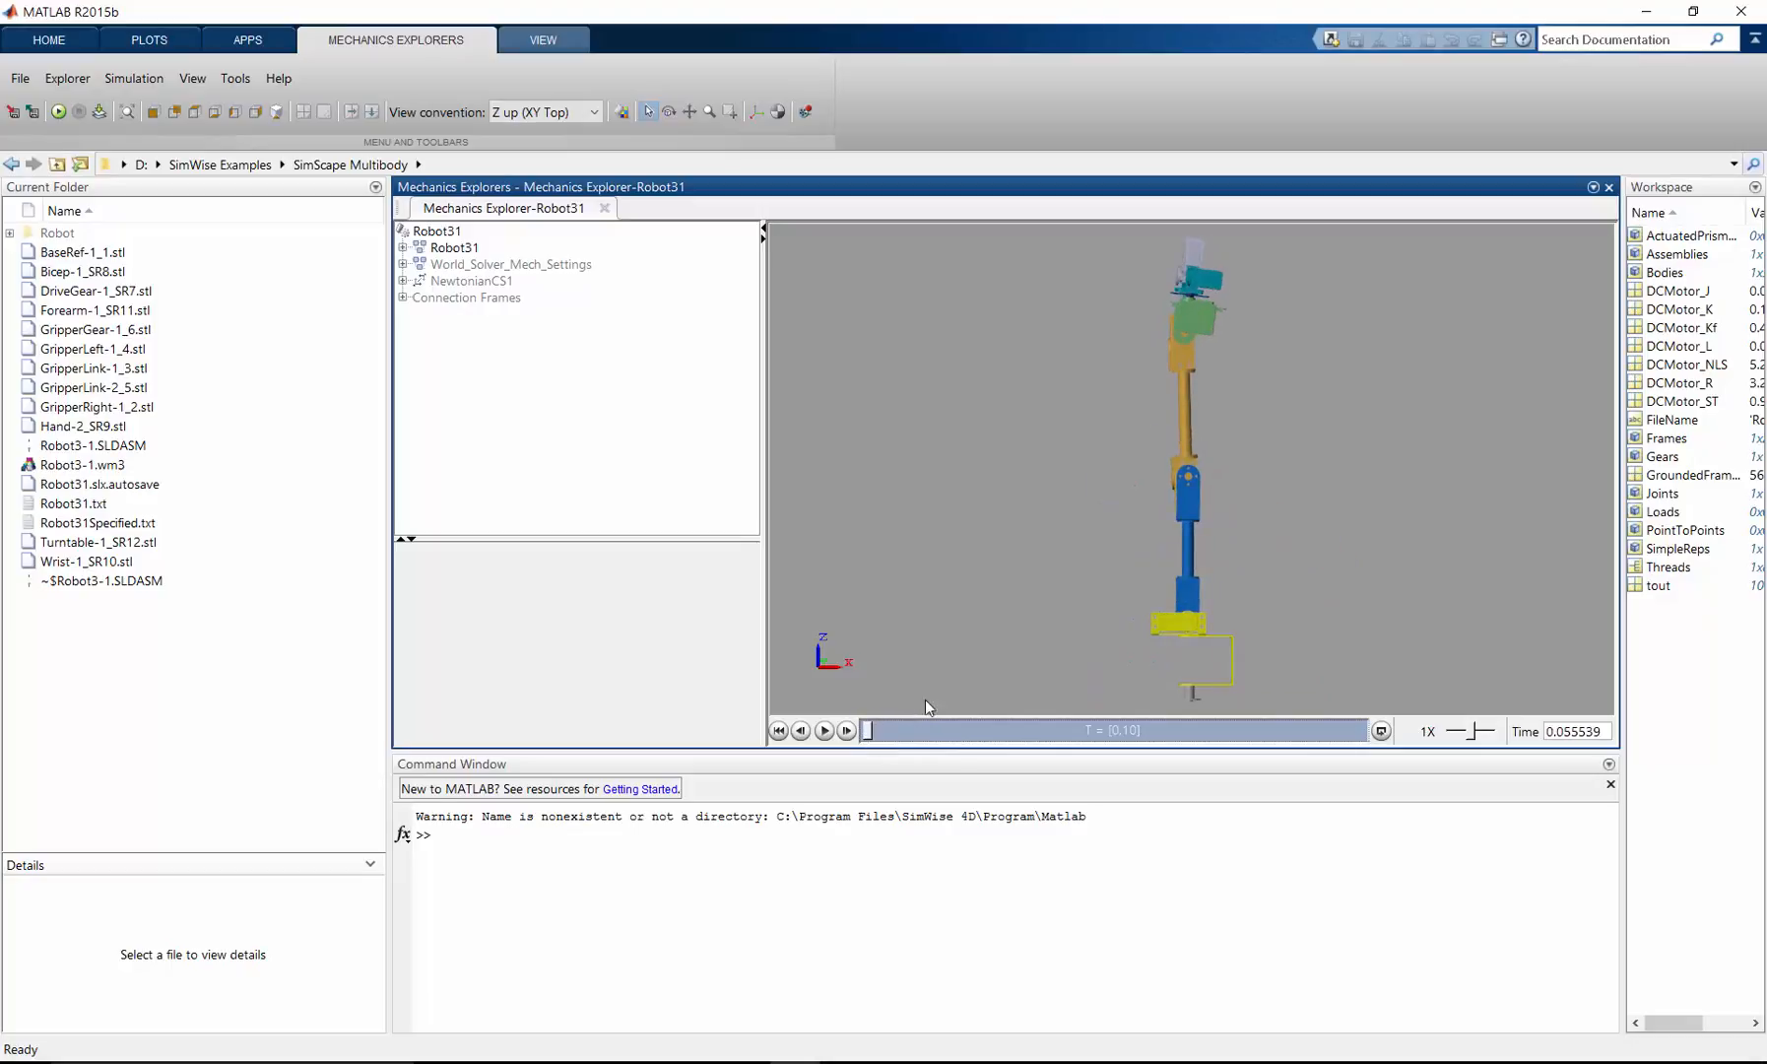
mouse_move(928, 654)
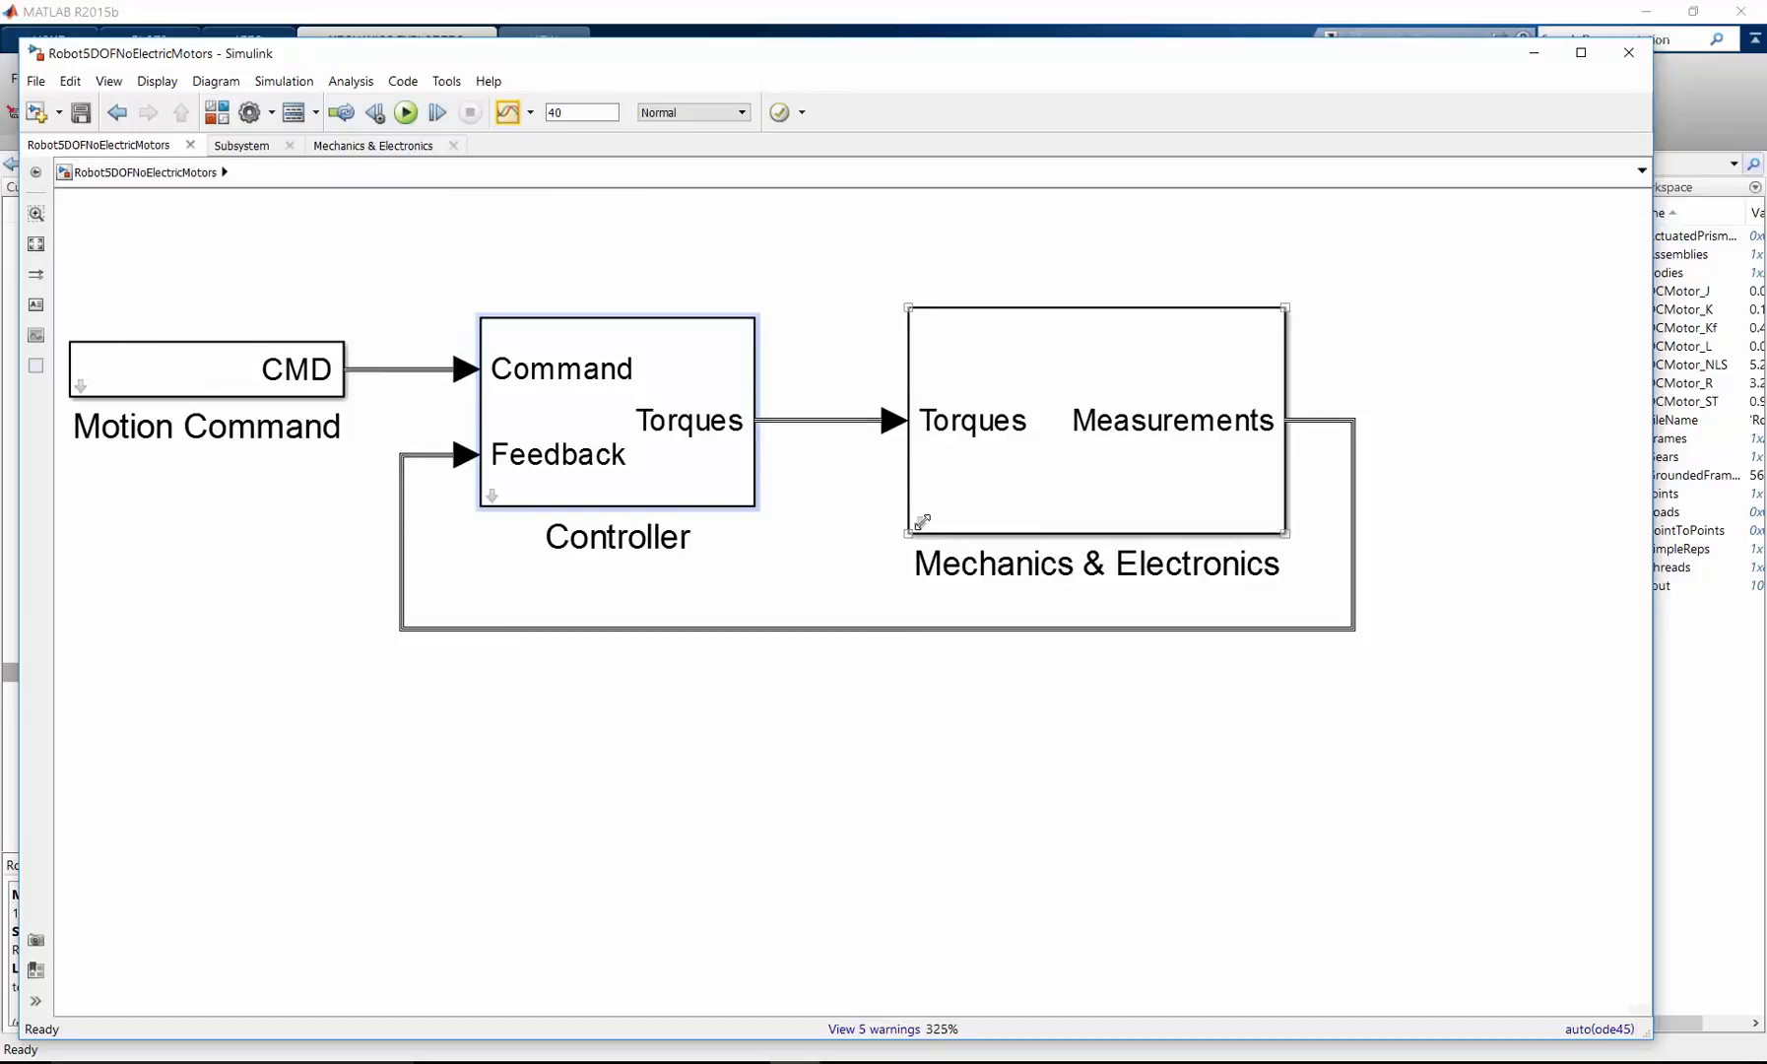
Step: Show the Mechanics & Electronics block's arm in Mechanics Explorer at time zero
double_click(1094, 419)
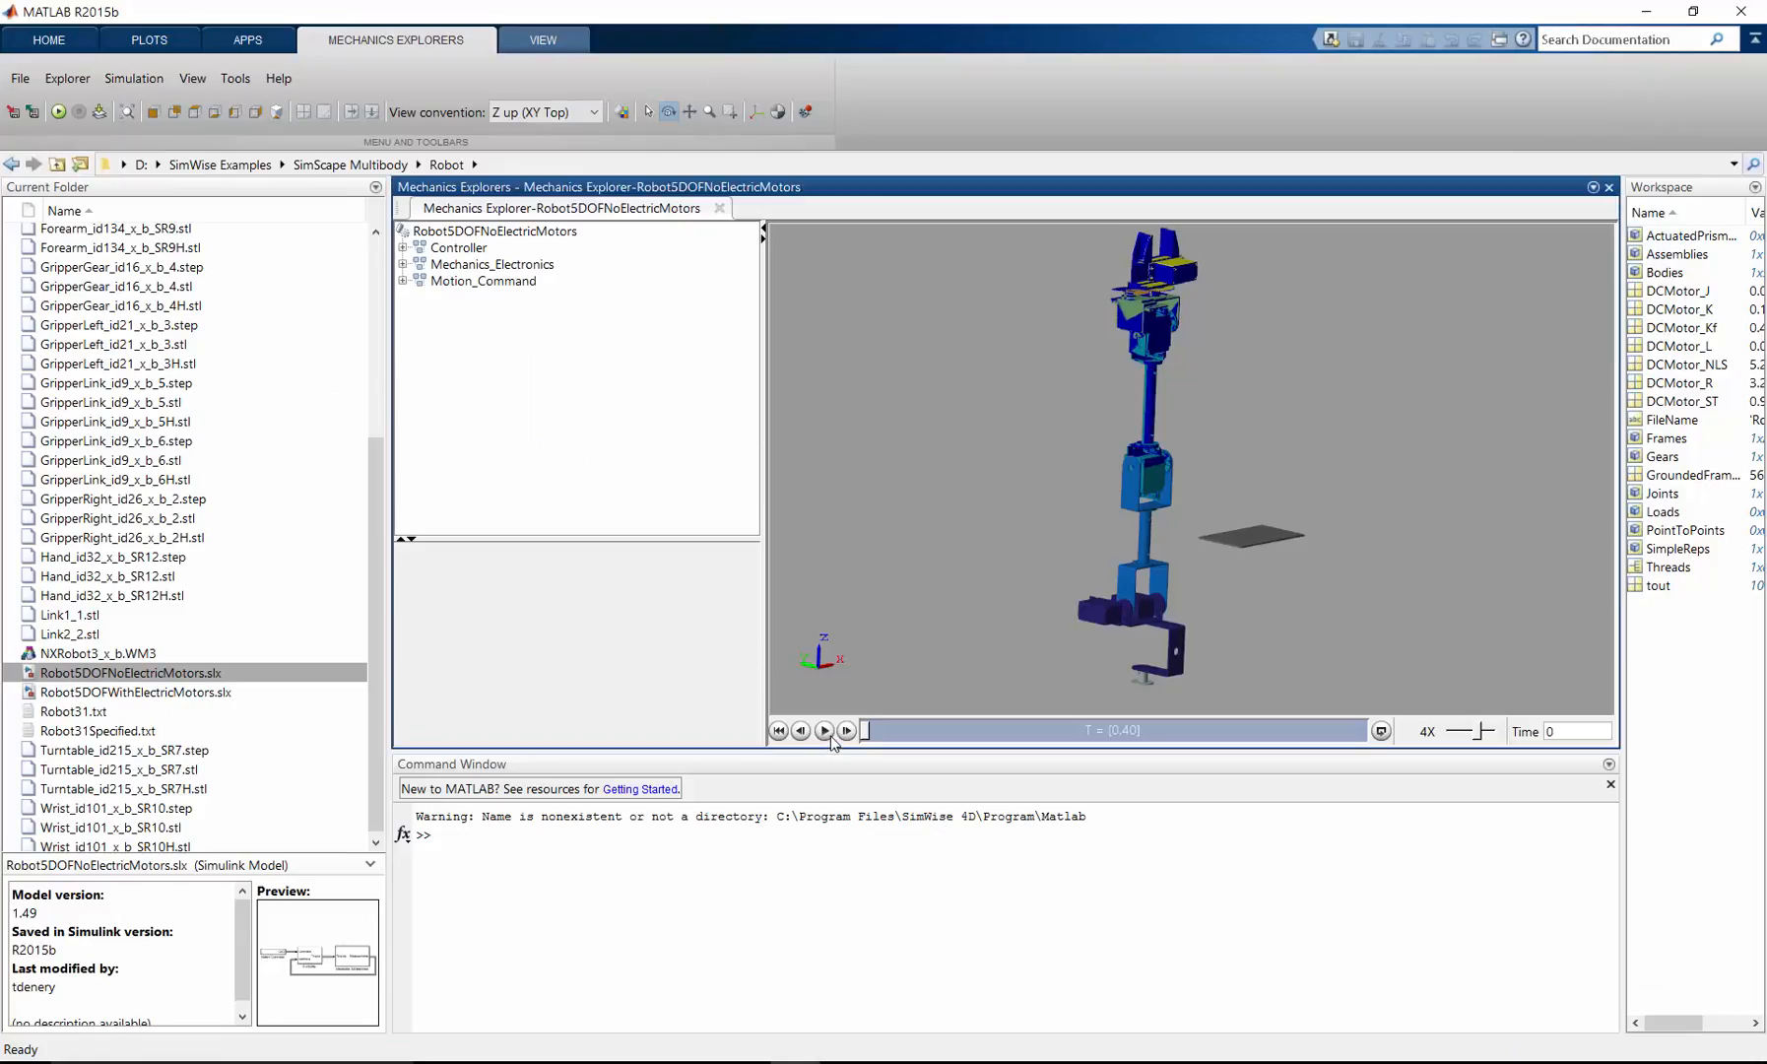
Step: Play and replay the controlled arm's 40-second motion, reaching out and returning upright repeatedly
click(824, 731)
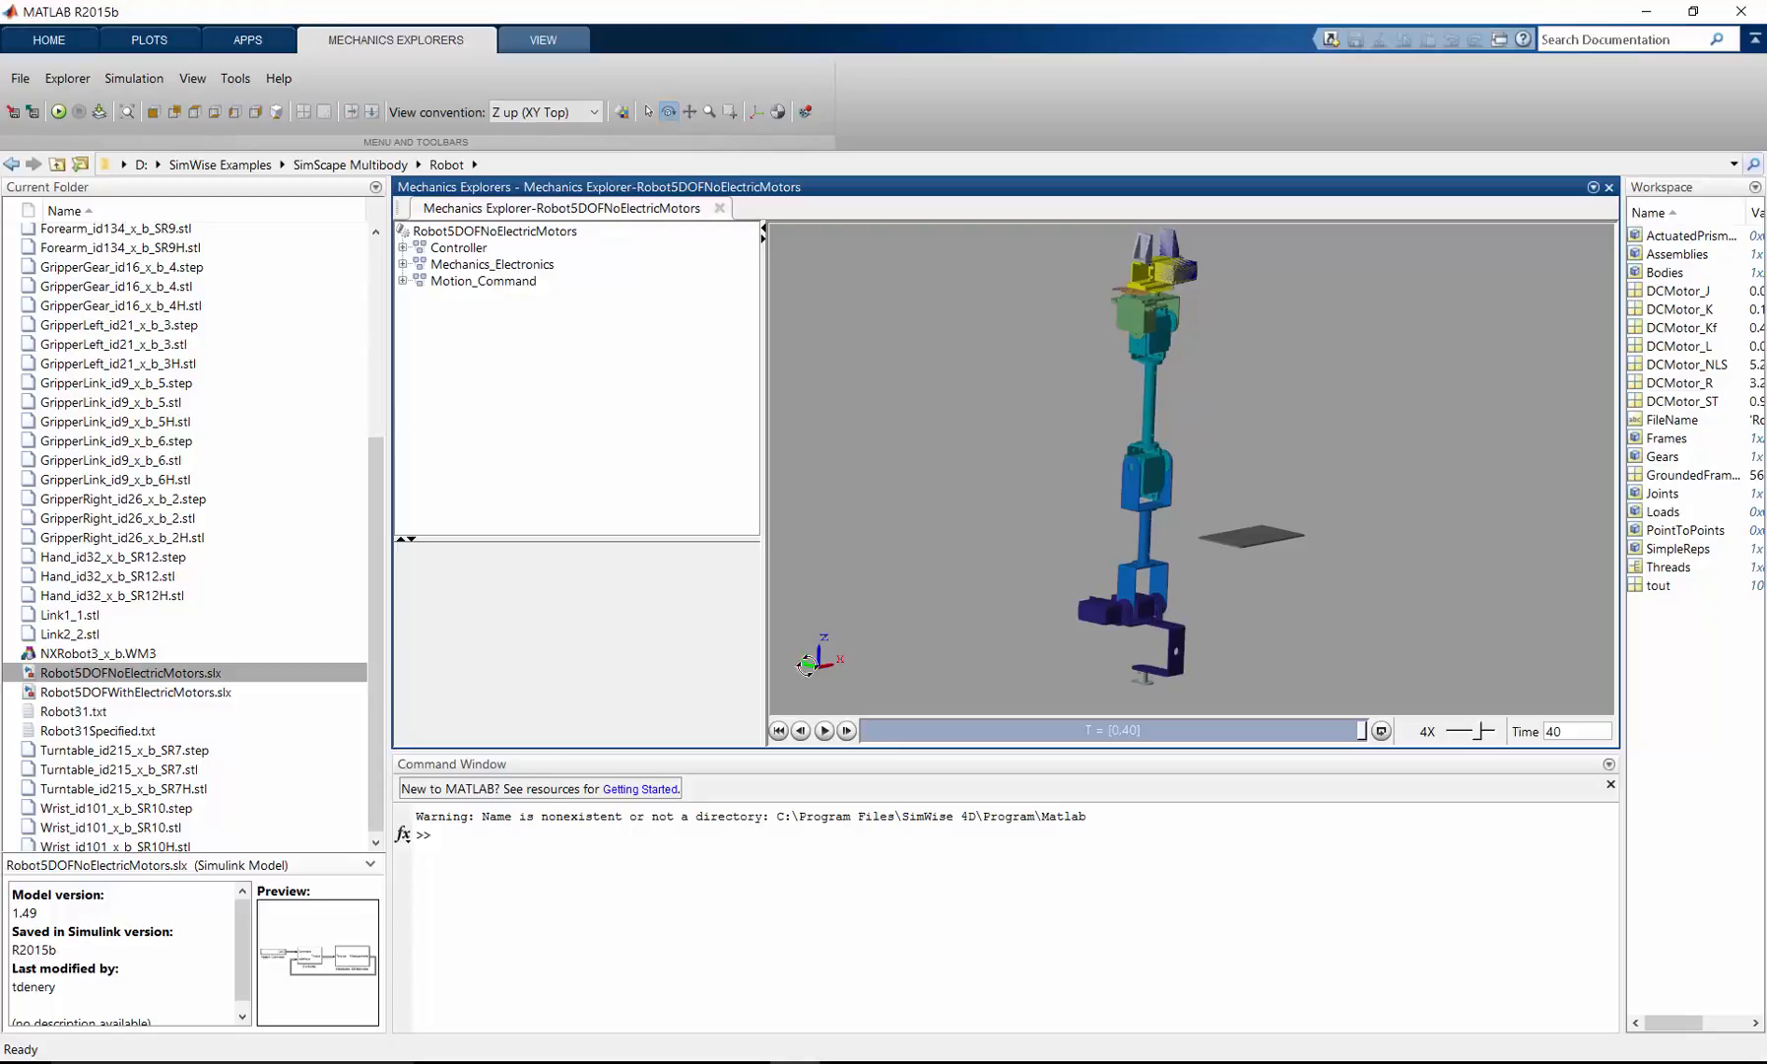
click(823, 731)
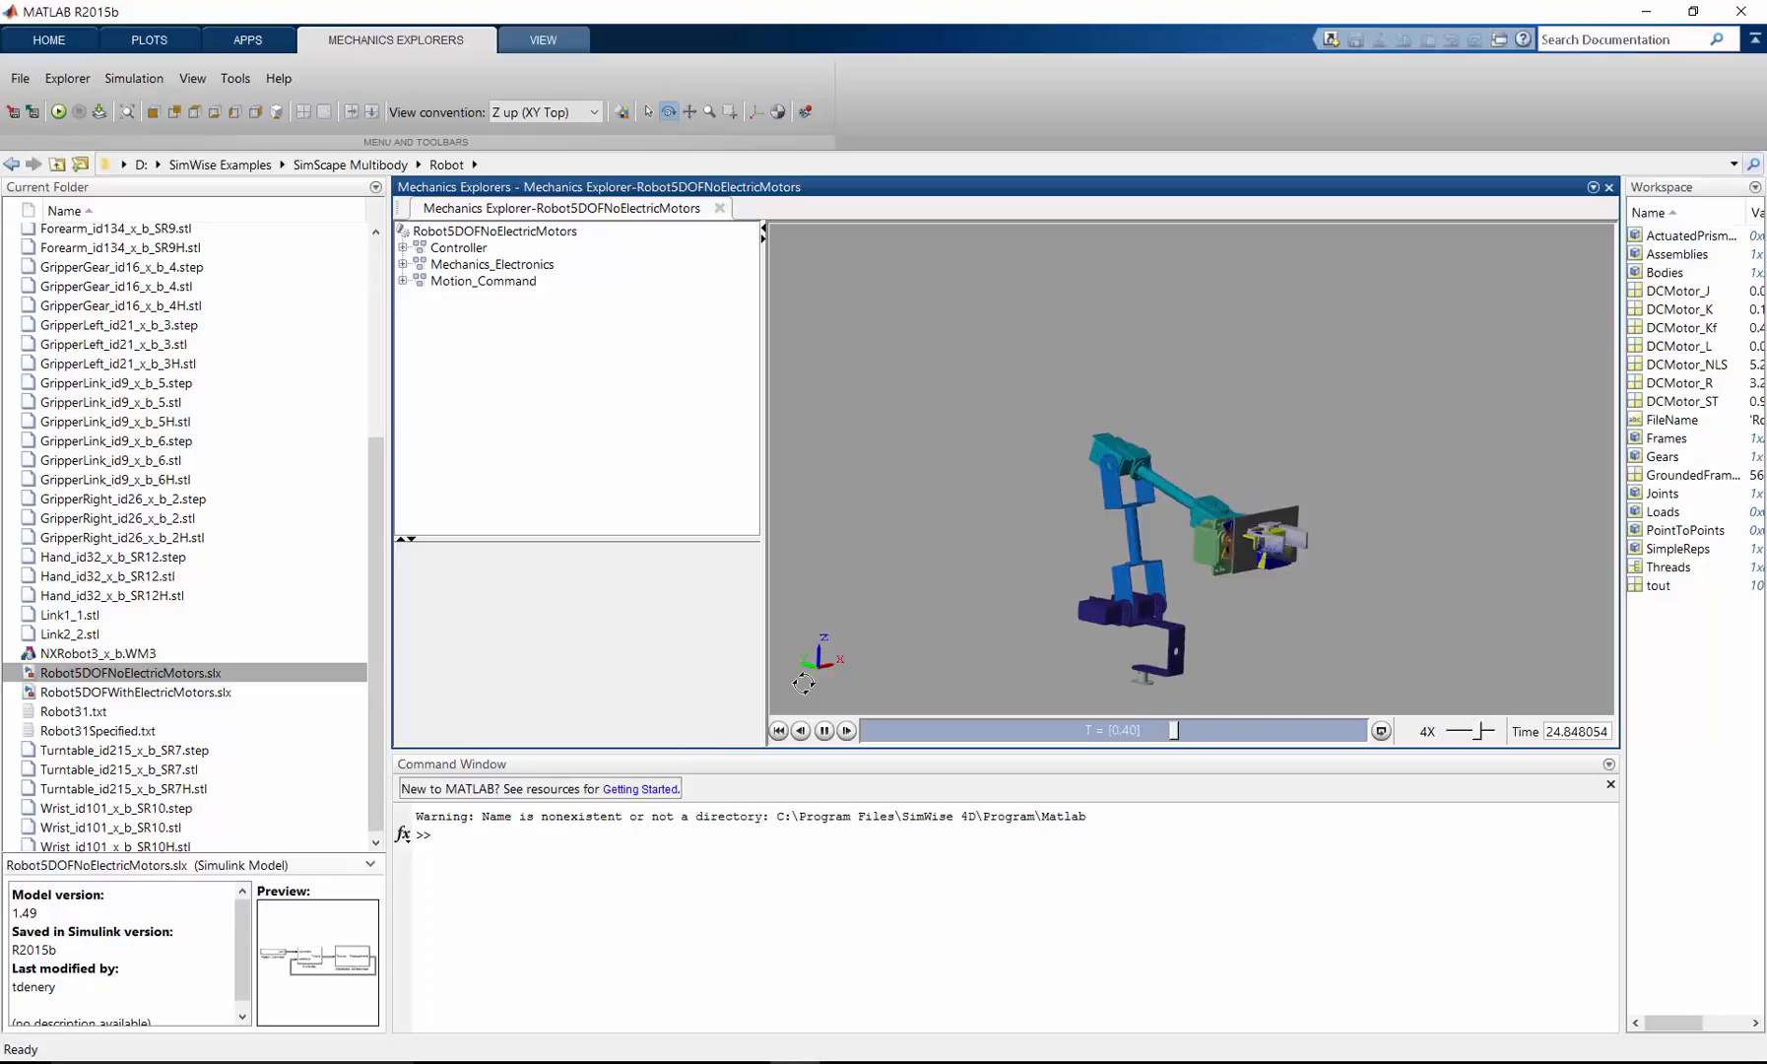
click(825, 731)
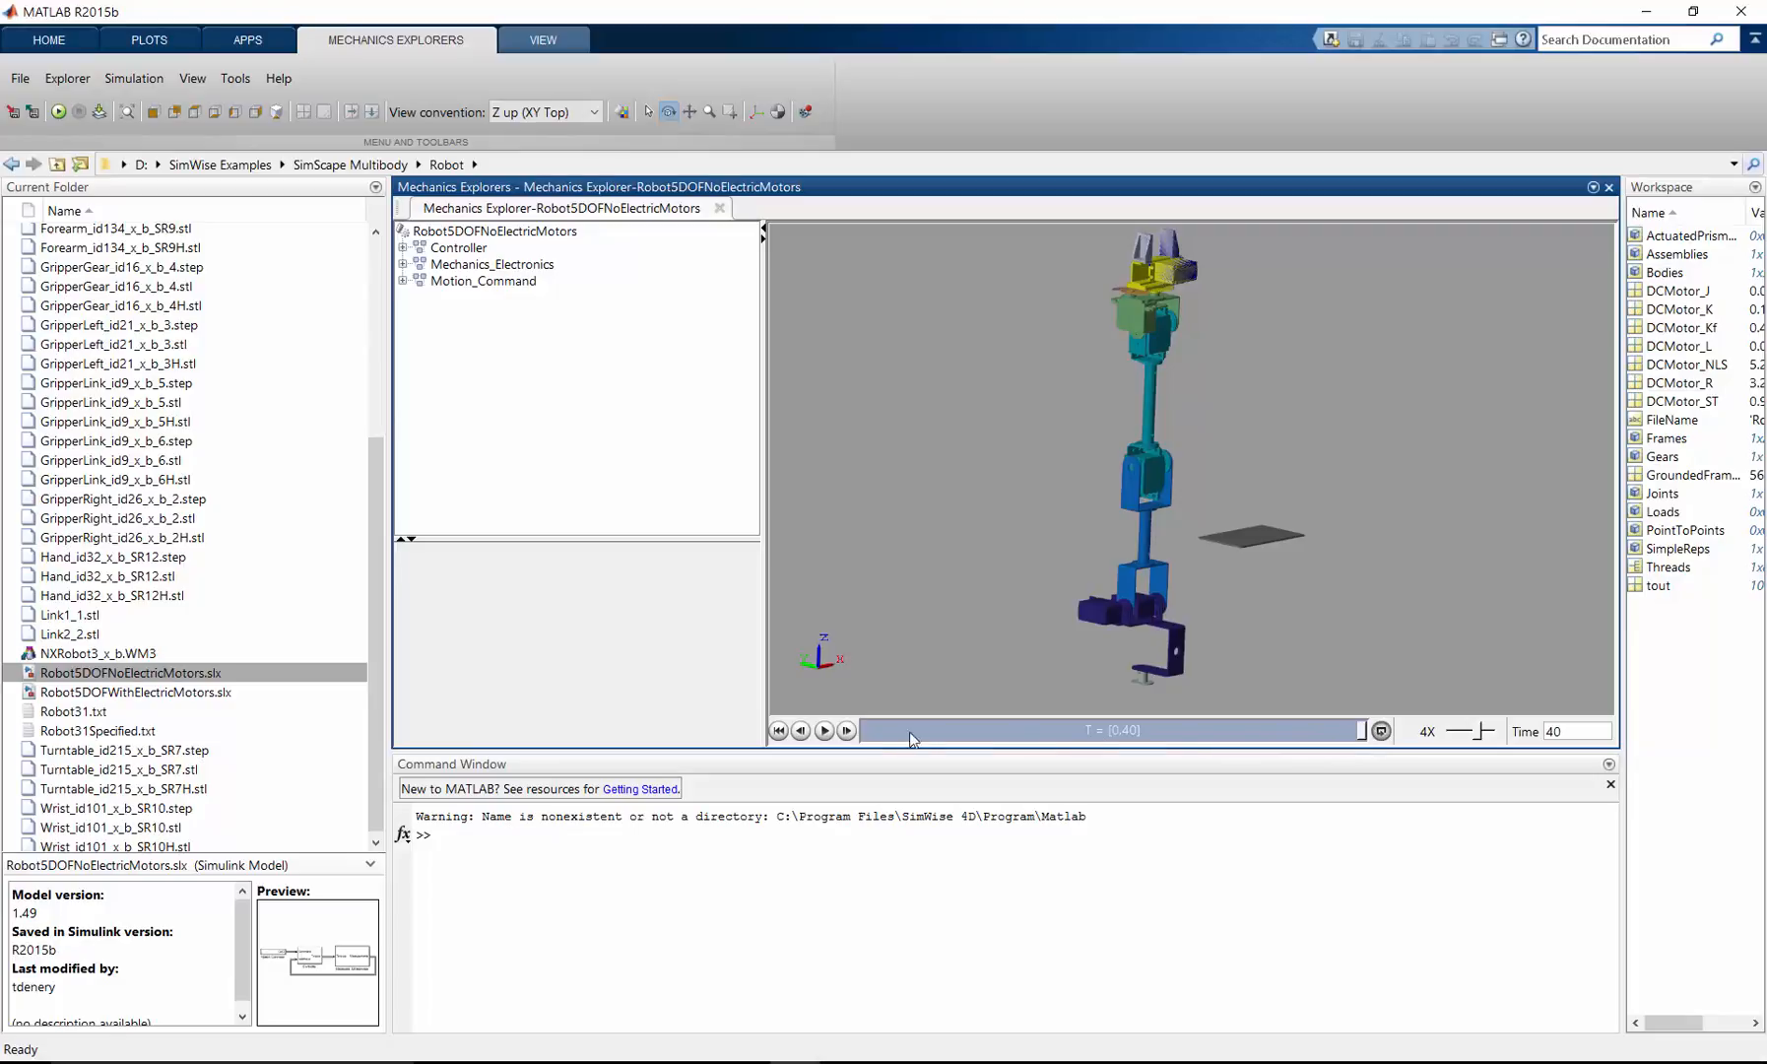
click(824, 731)
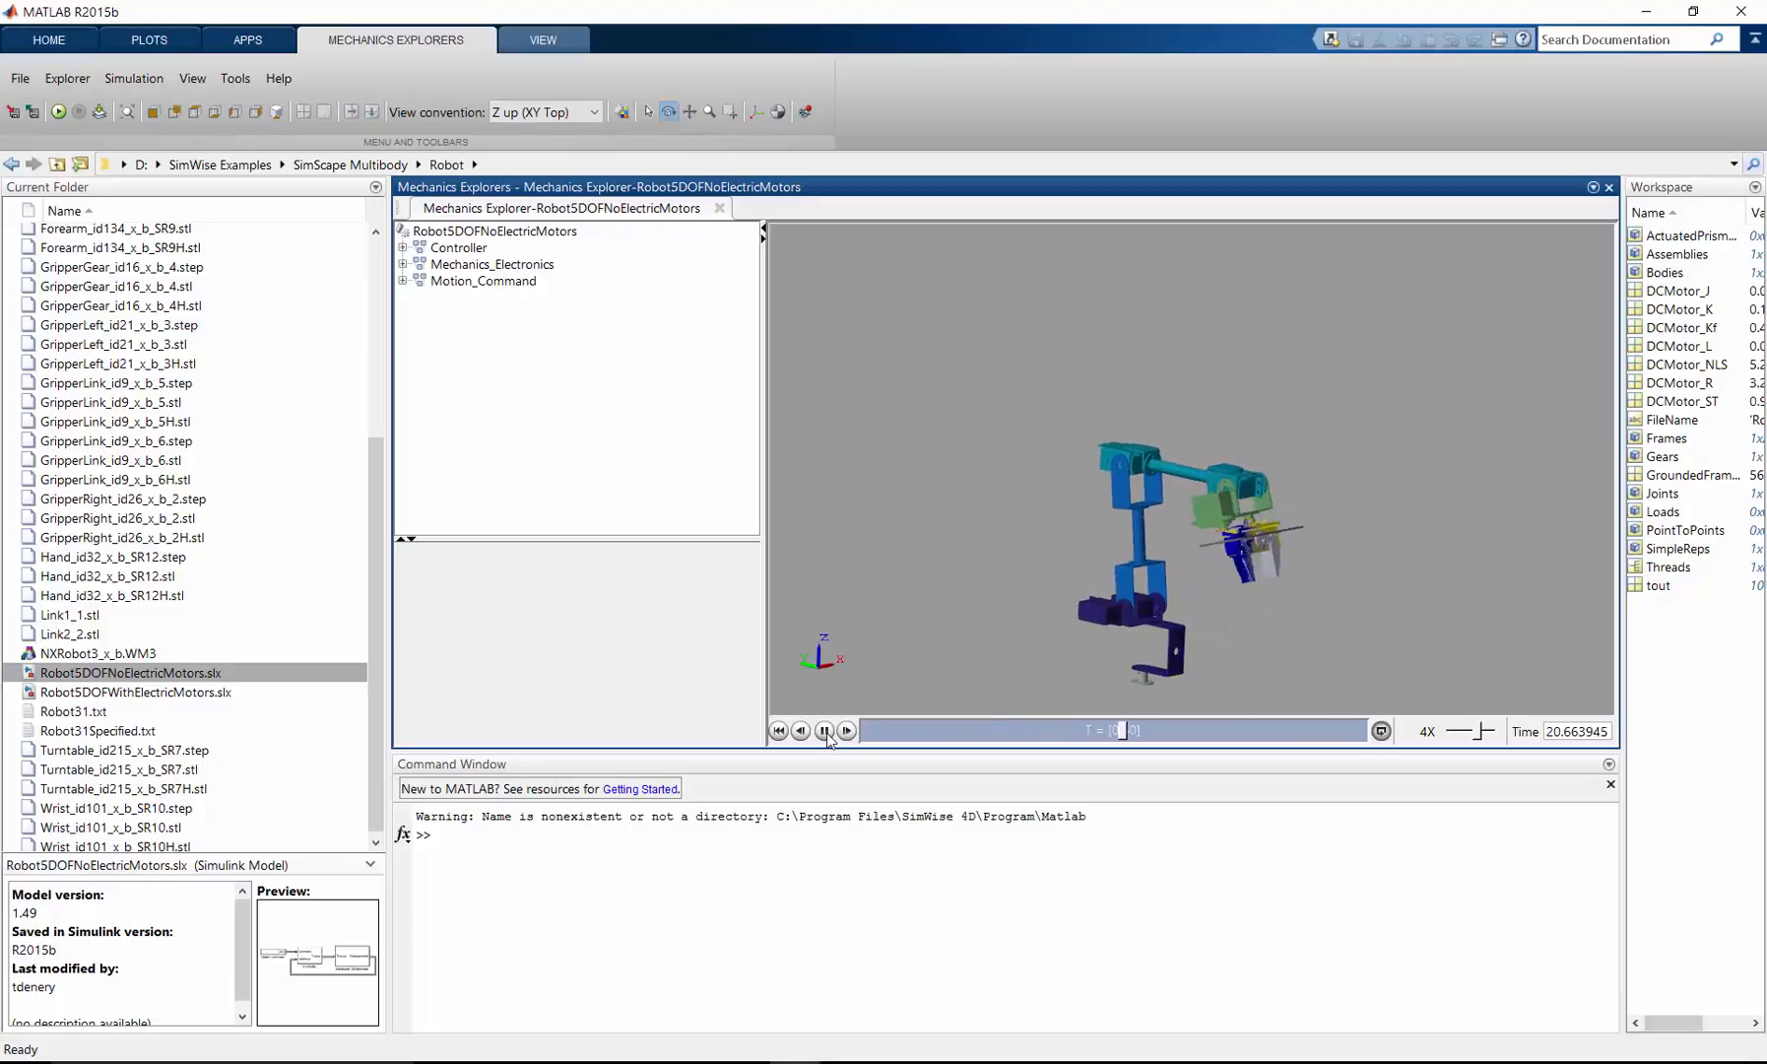
click(824, 731)
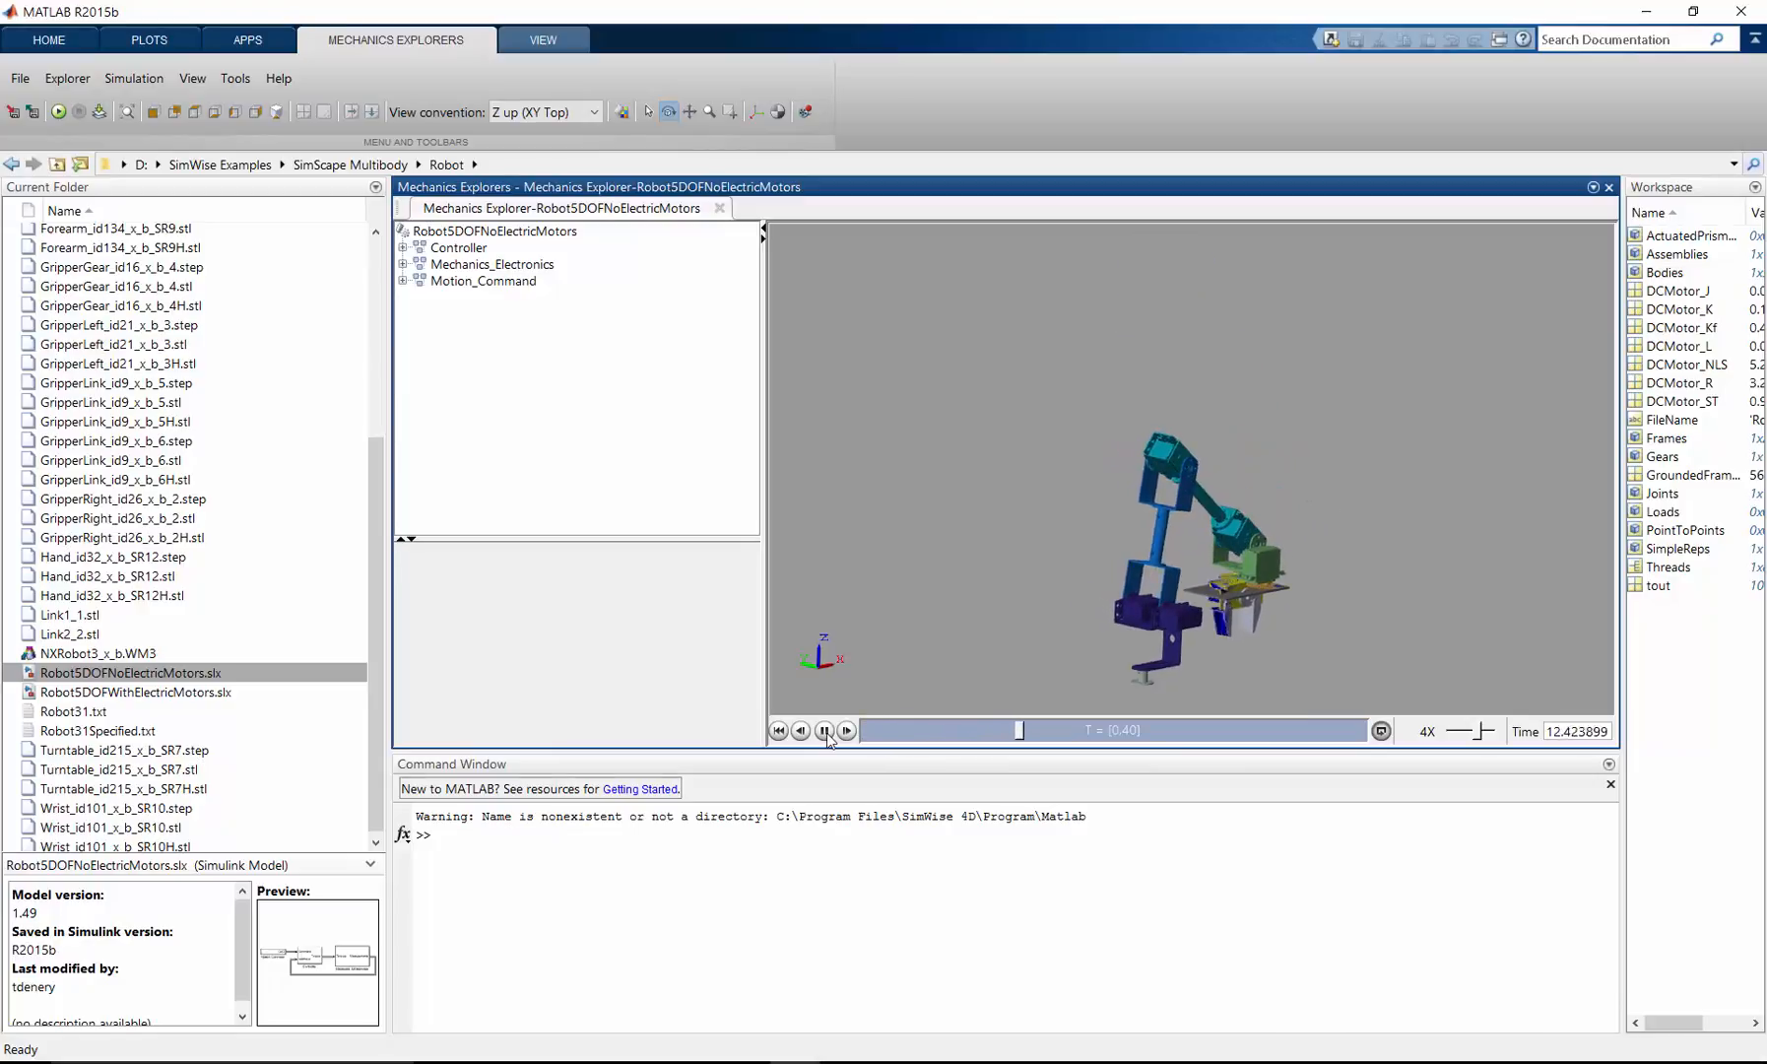
click(823, 731)
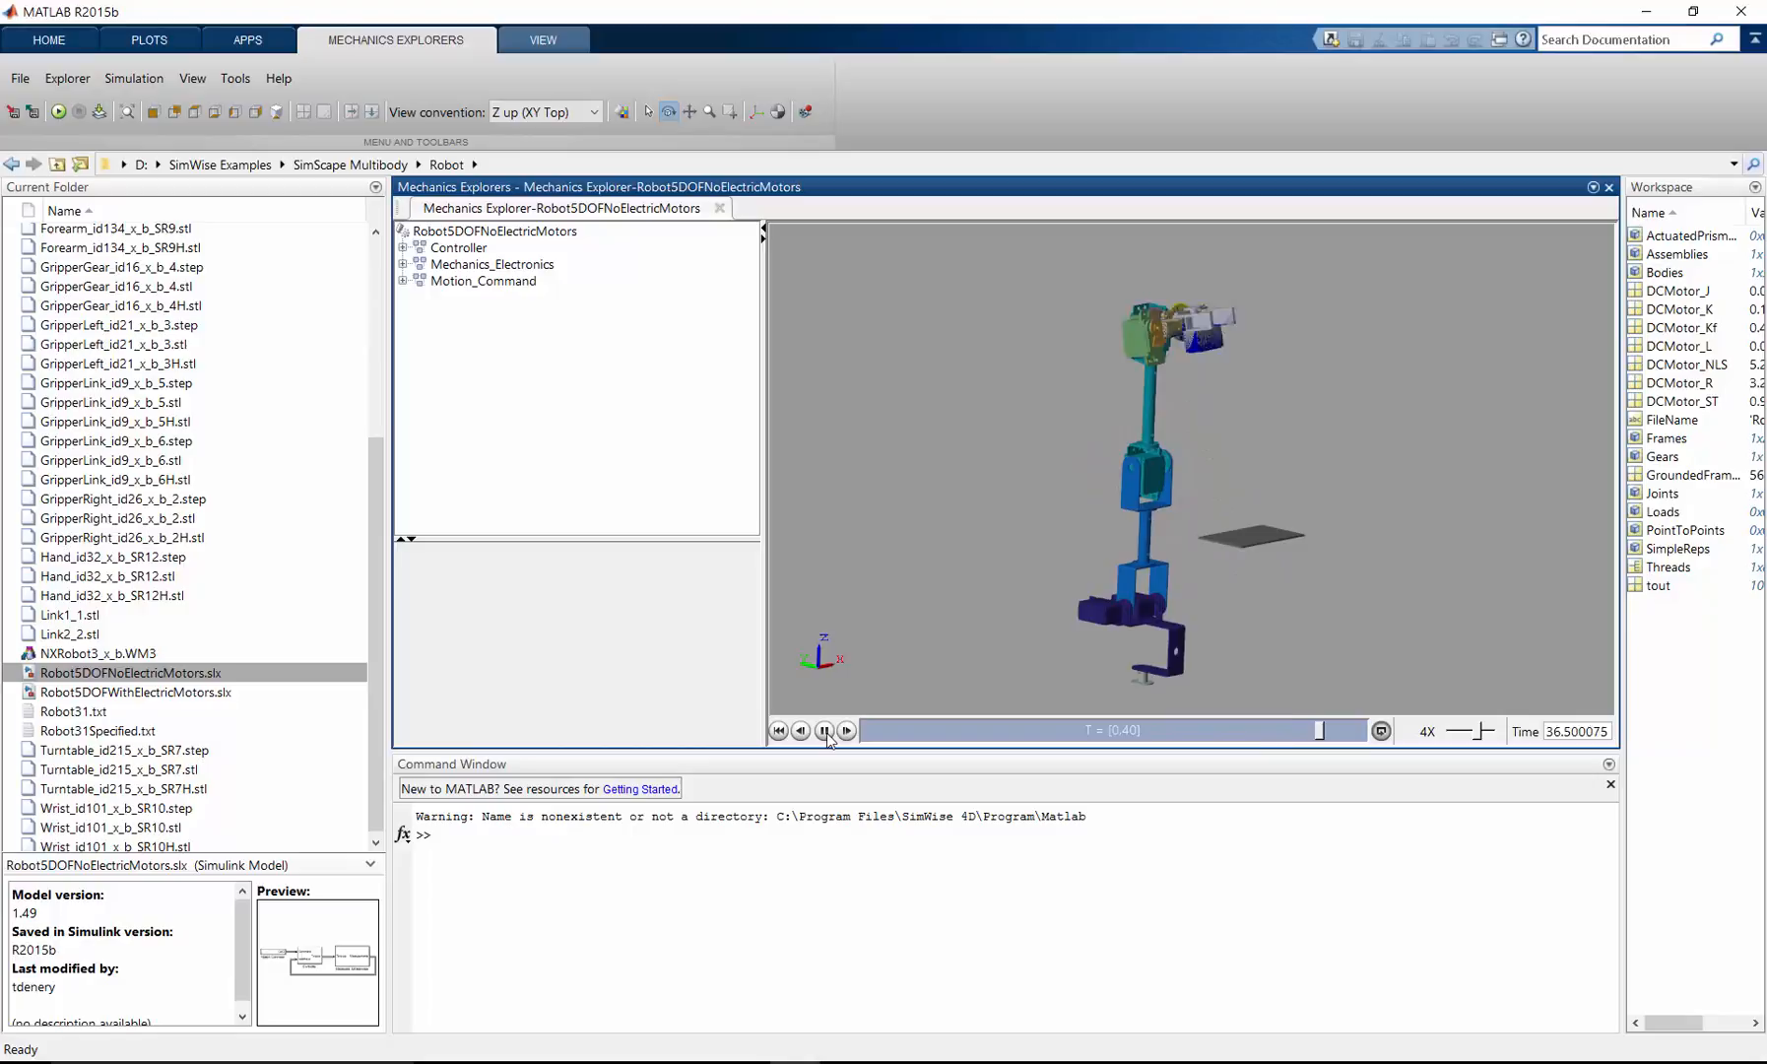
click(778, 731)
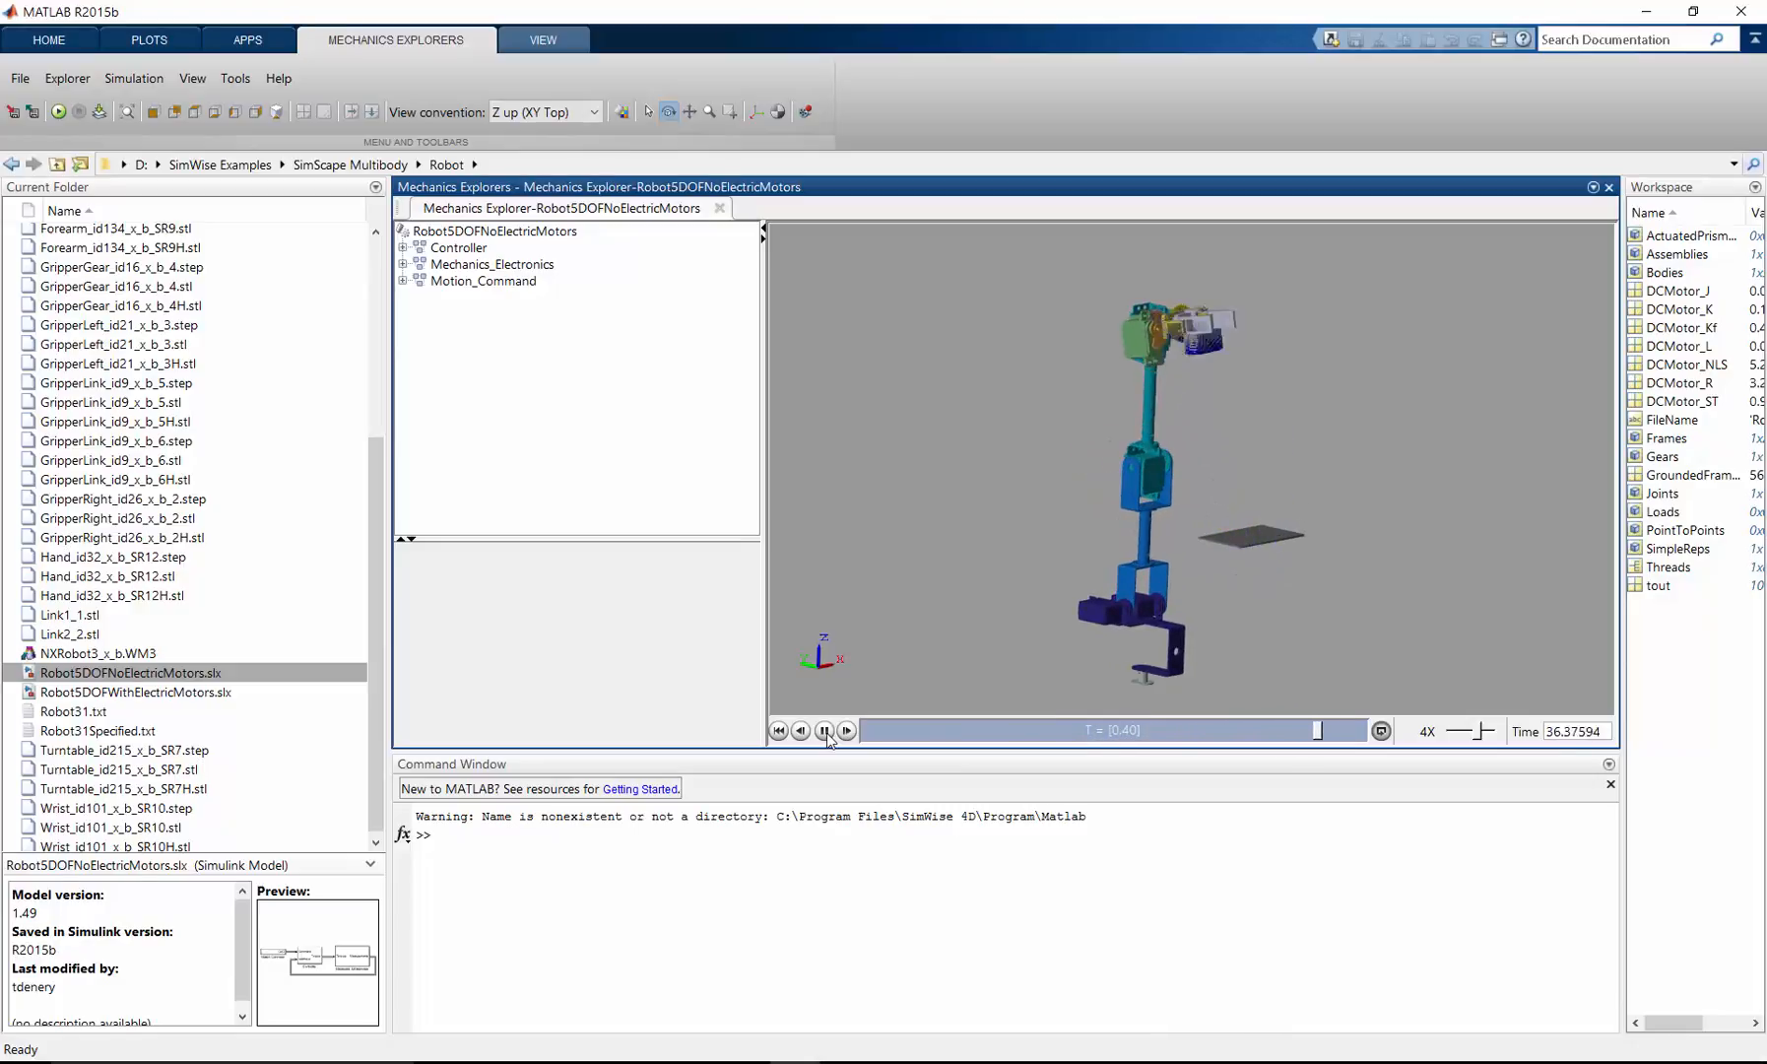
click(777, 730)
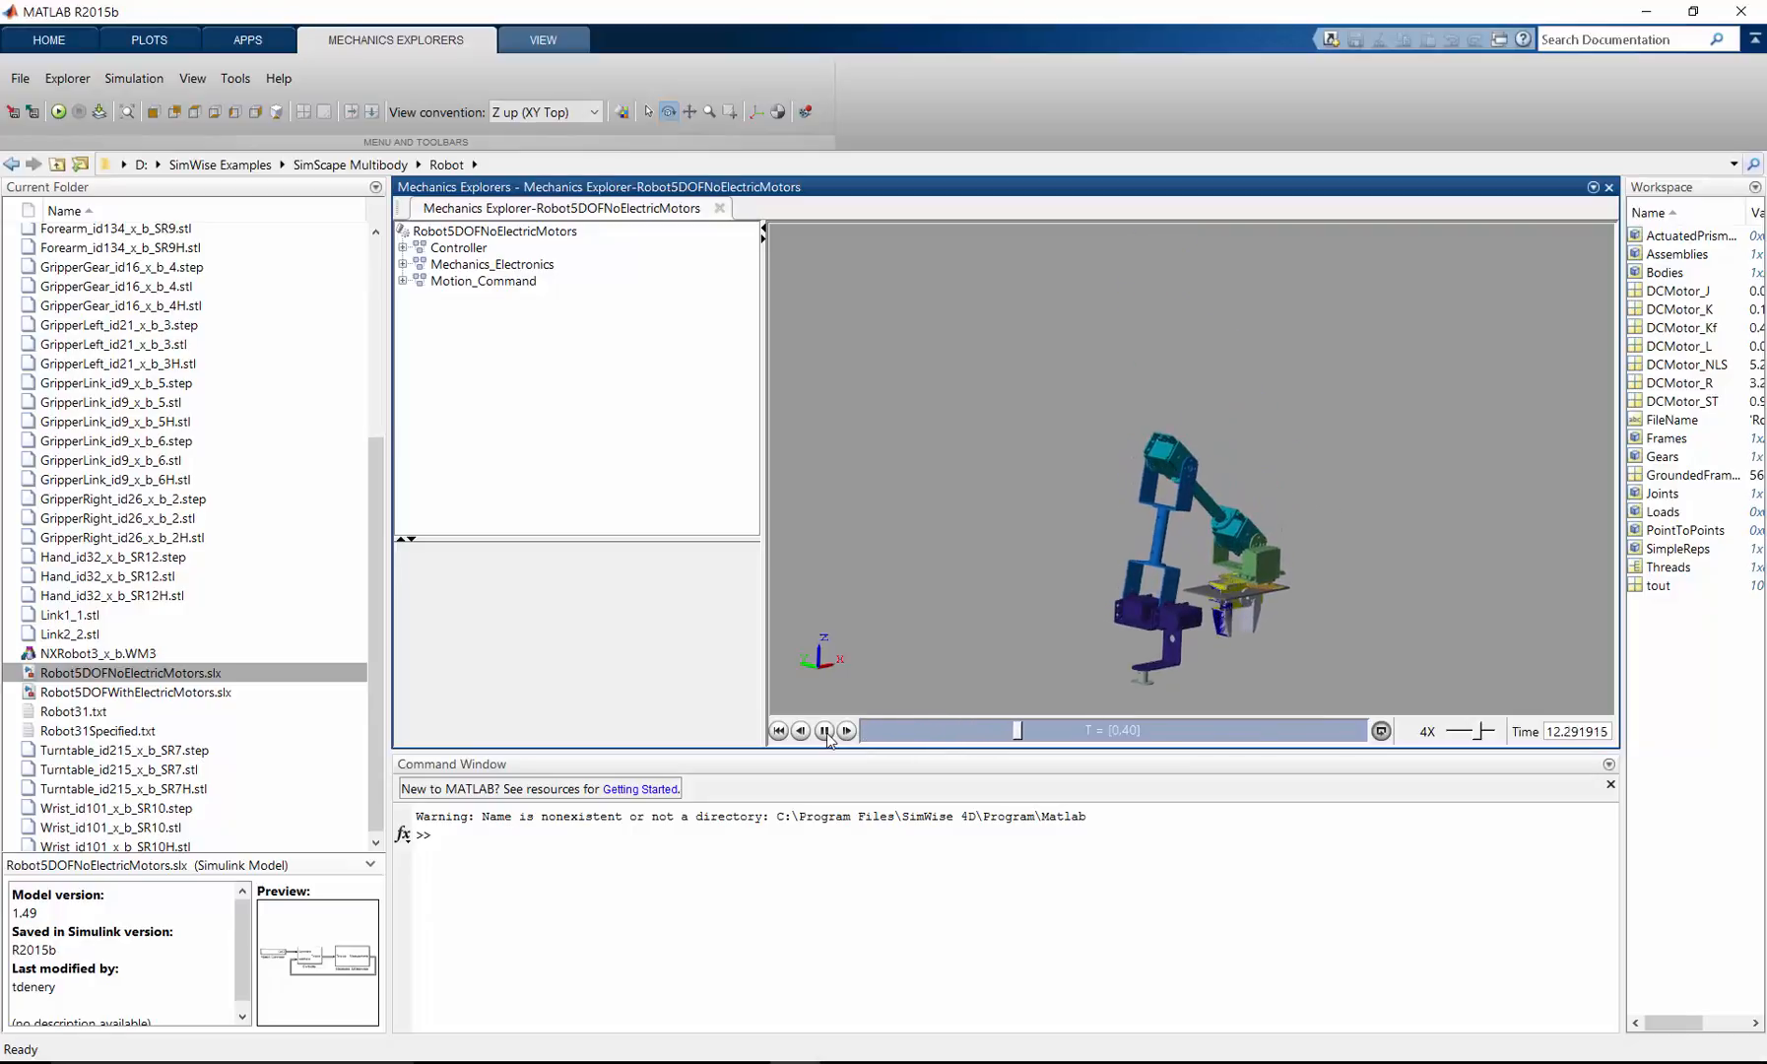
click(824, 730)
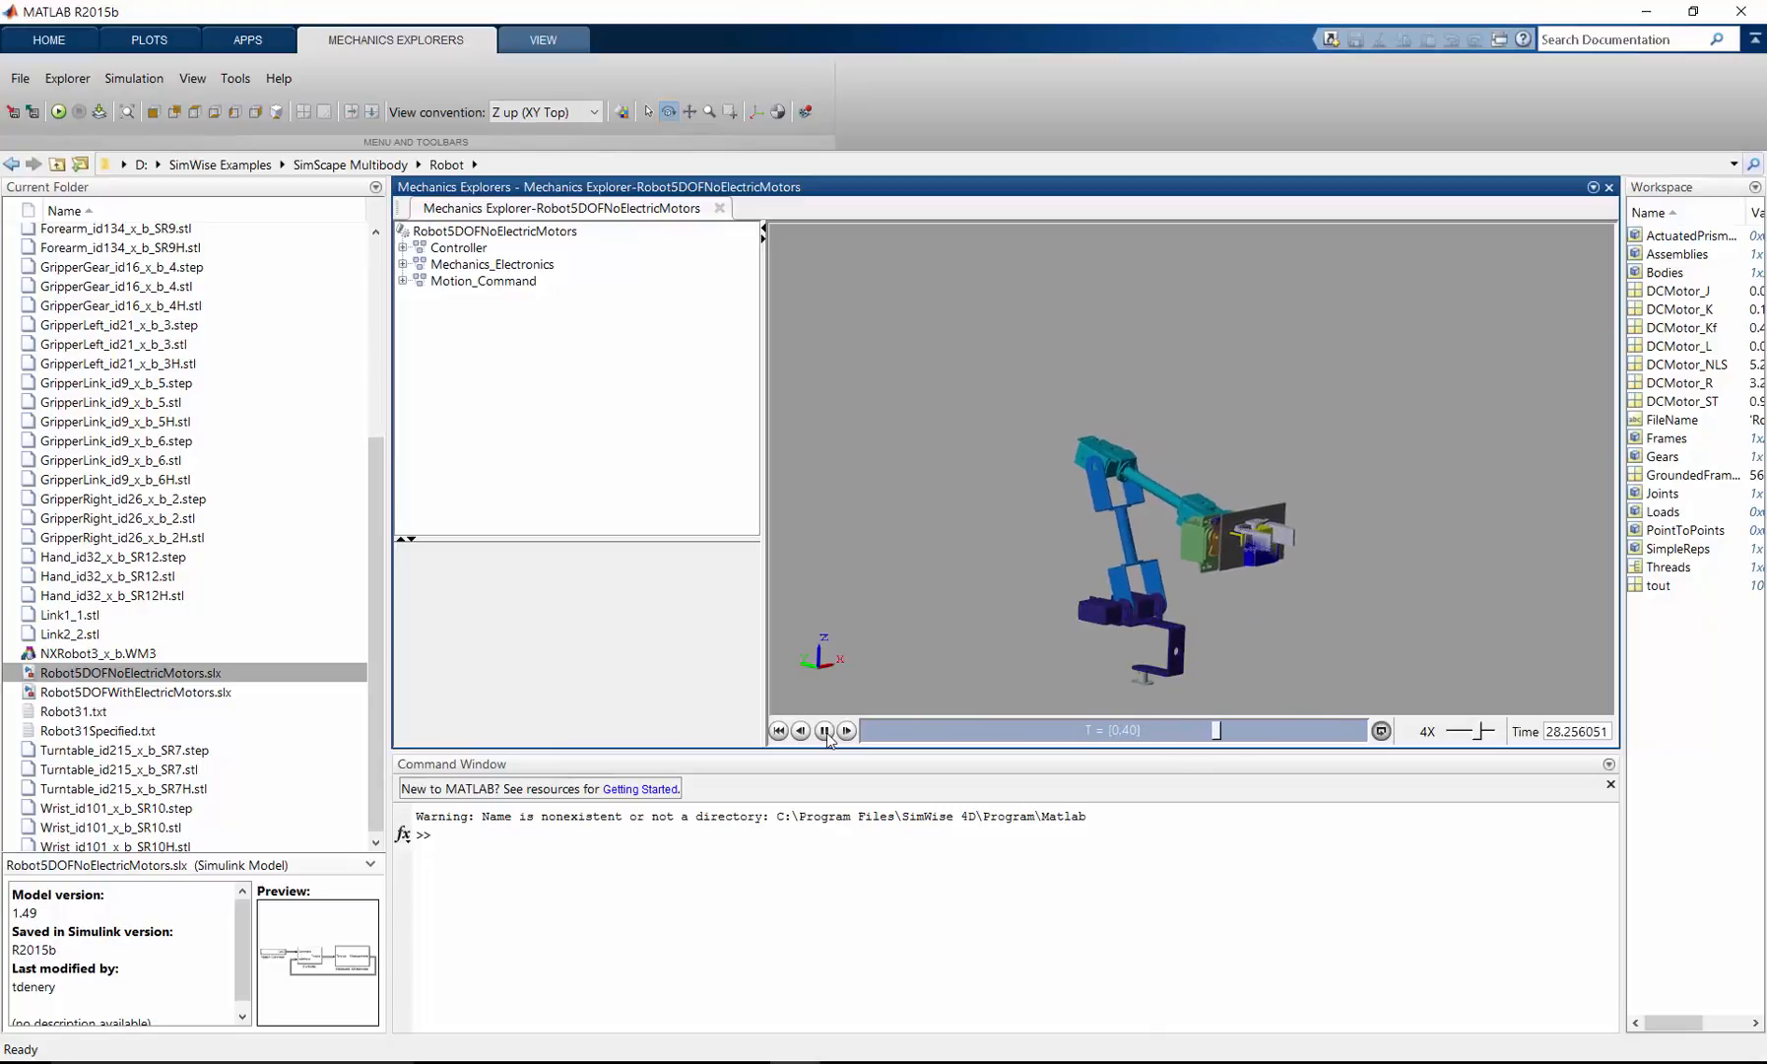
click(824, 731)
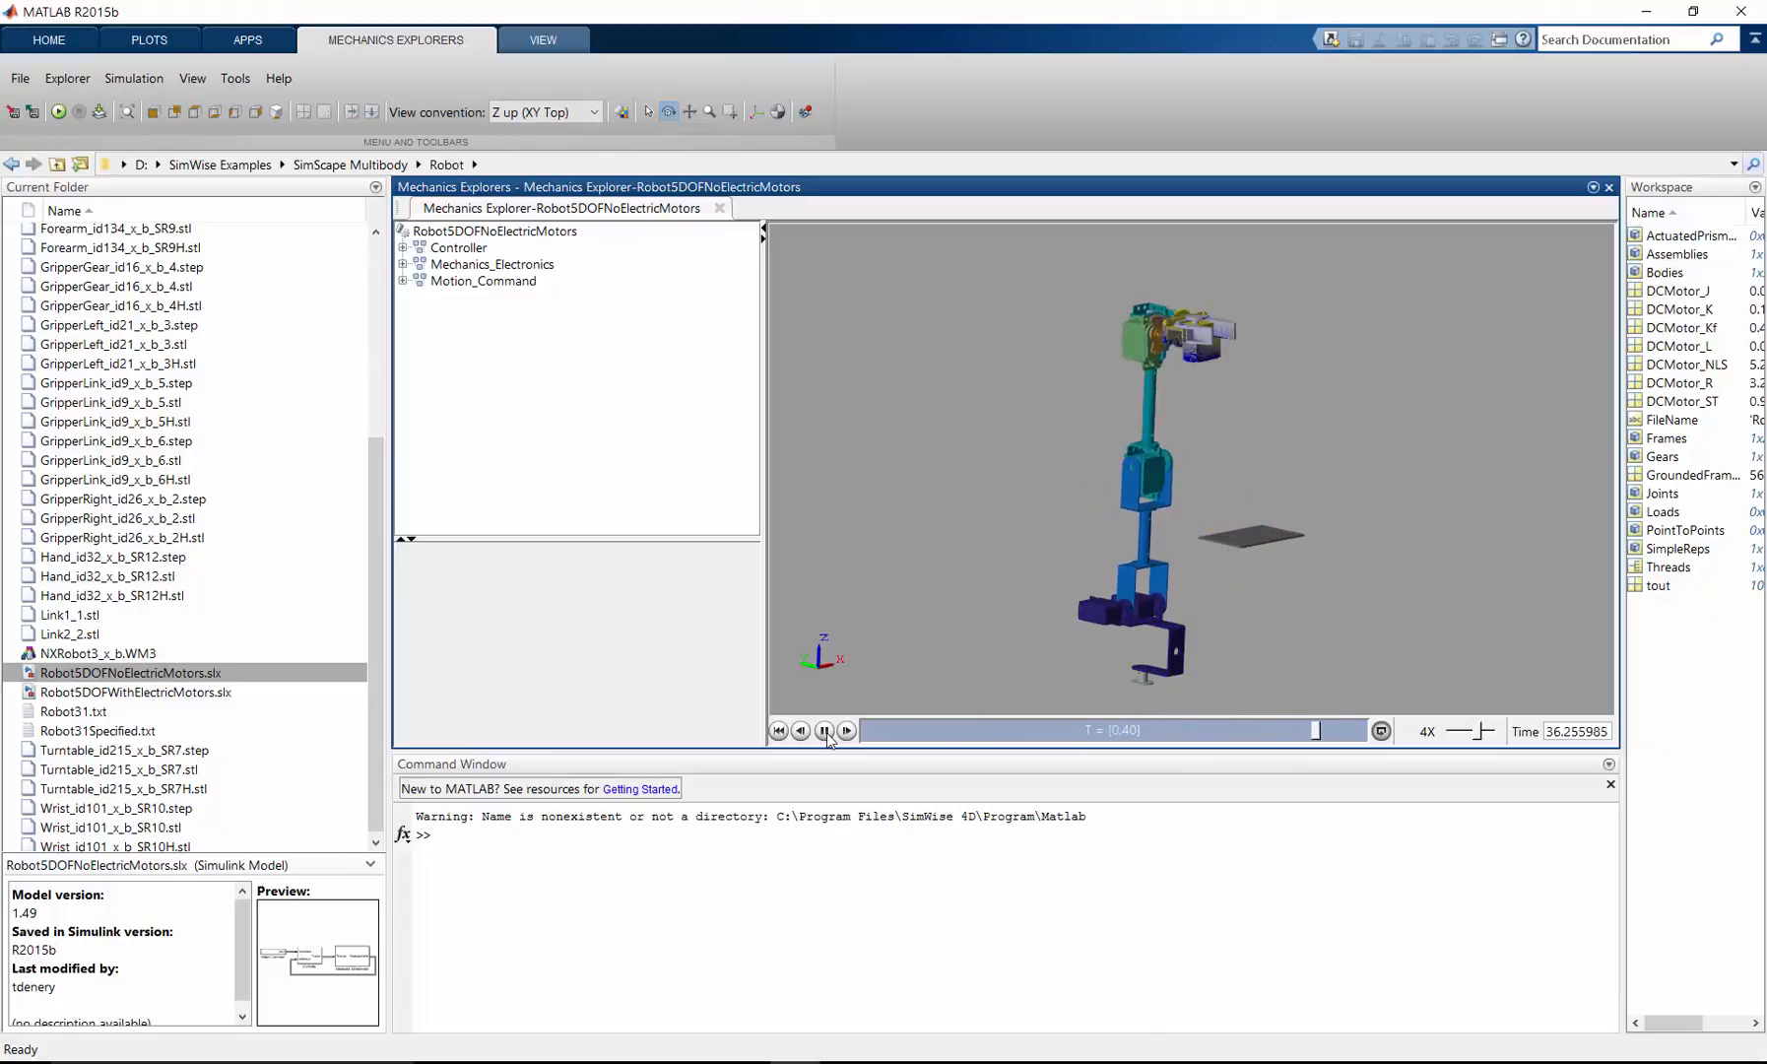